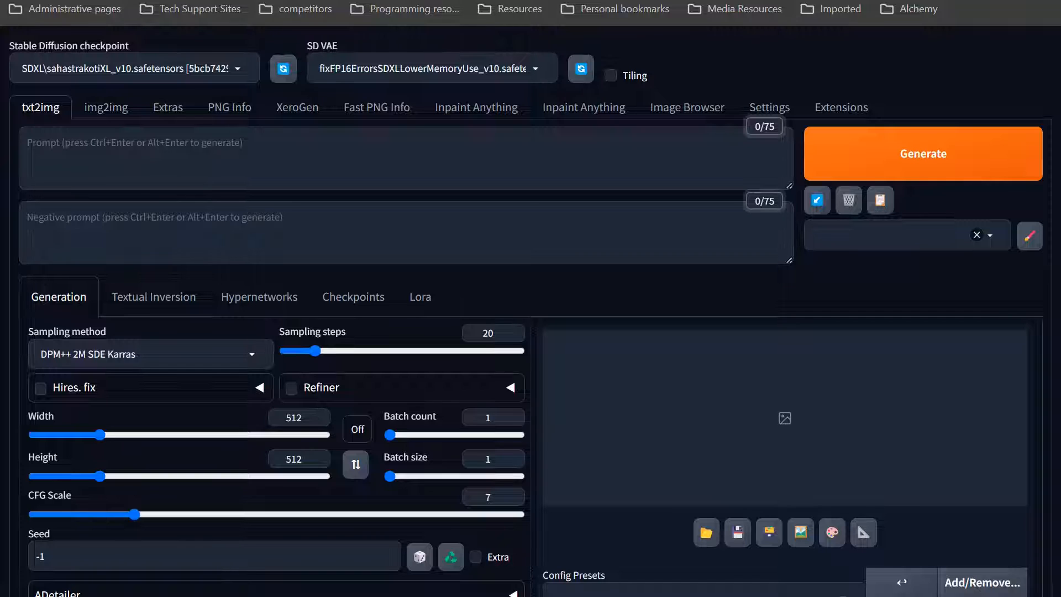
- Show the Settings page for saving images/grids, with png as the image file format
{"action": "left_click", "coordinate": [769, 107]}
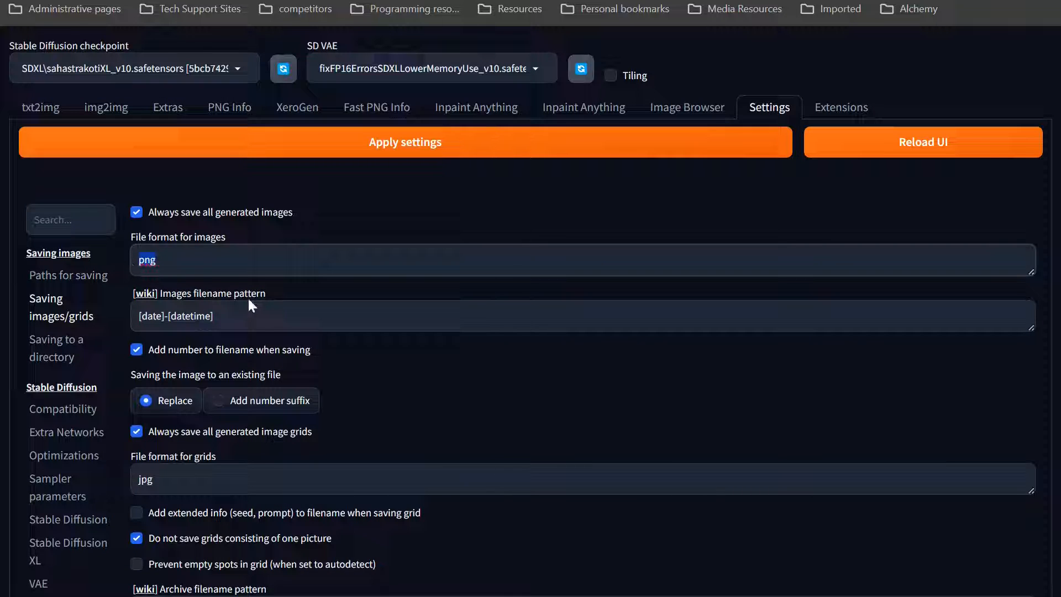
{"action": "mouse_move", "coordinate": [178, 291]}
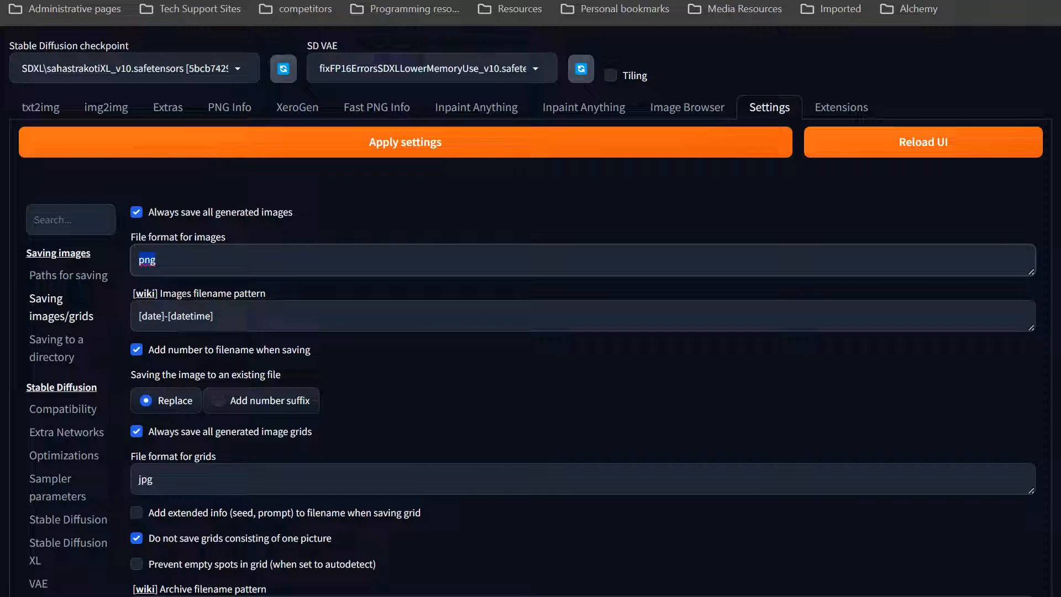
{"action": "mouse_move", "coordinate": [170, 294]}
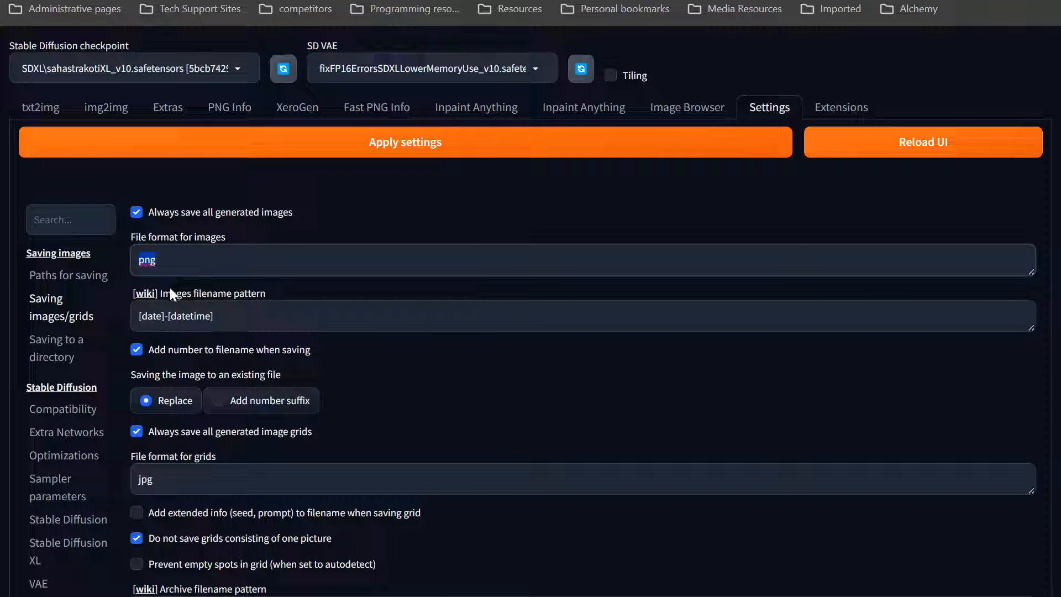
{"action": "mouse_move", "coordinate": [151, 286]}
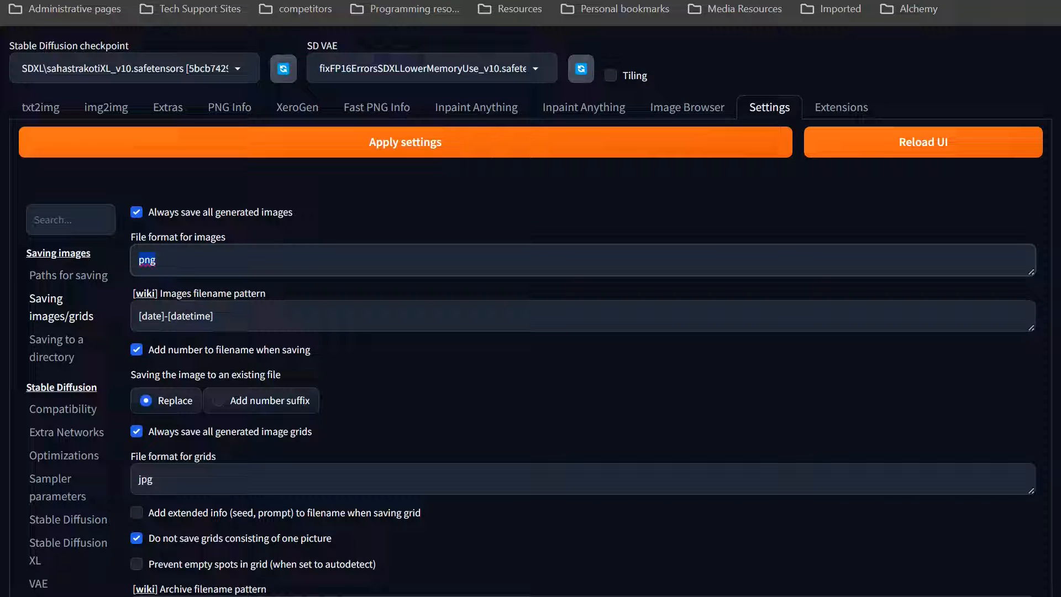
{"action": "mouse_move", "coordinate": [50, 128]}
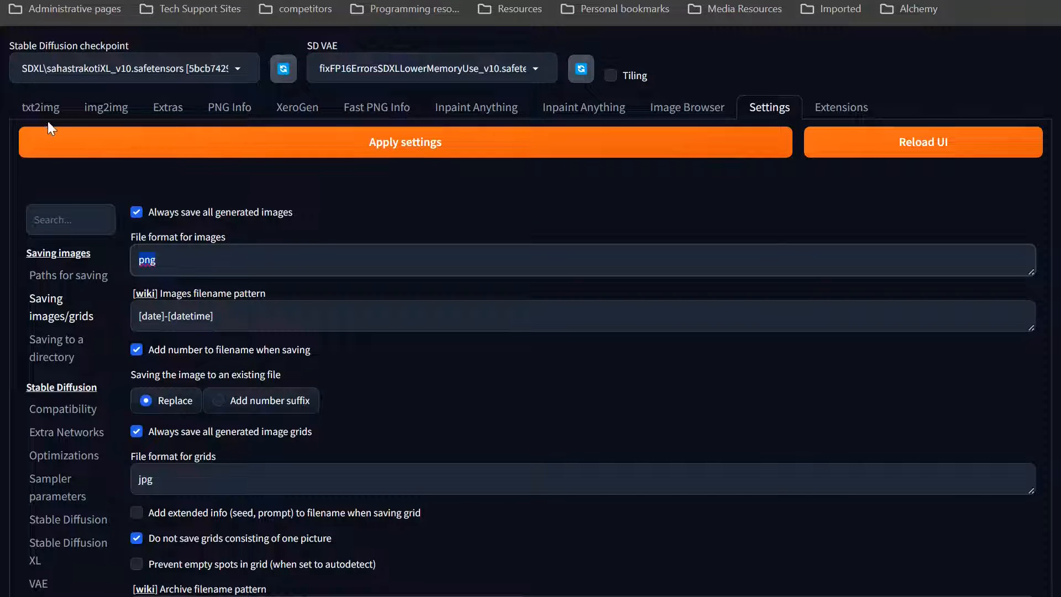
{"action": "mouse_move", "coordinate": [169, 197]}
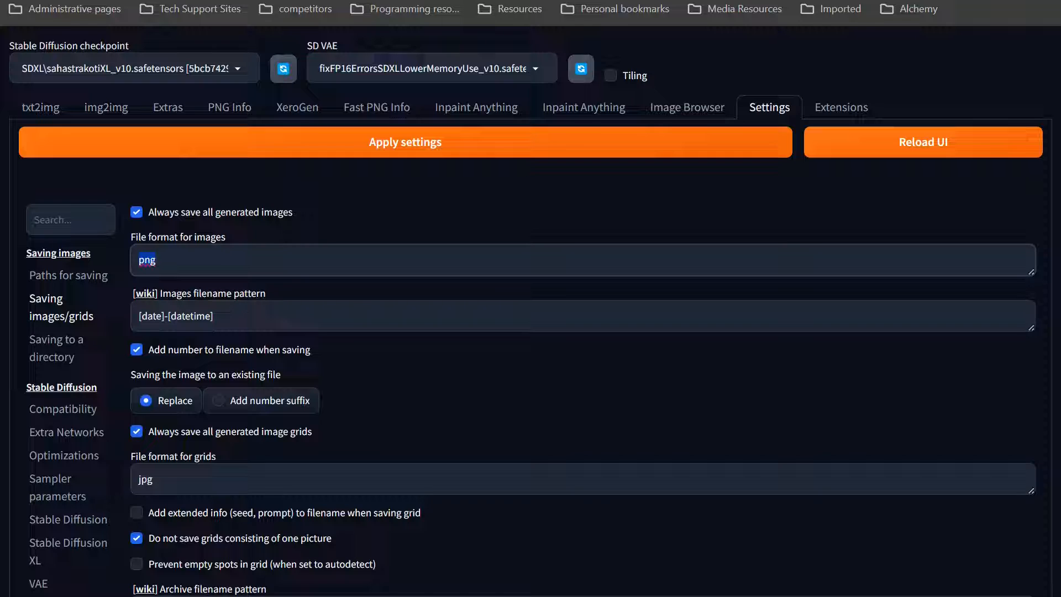
{"action": "mouse_move", "coordinate": [206, 285]}
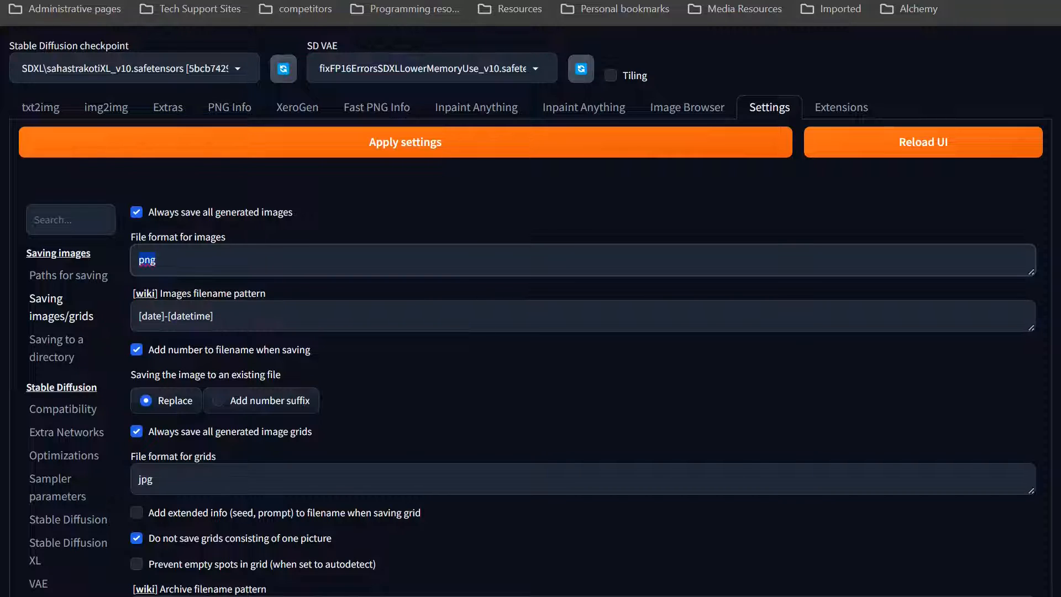
{"action": "mouse_move", "coordinate": [181, 218]}
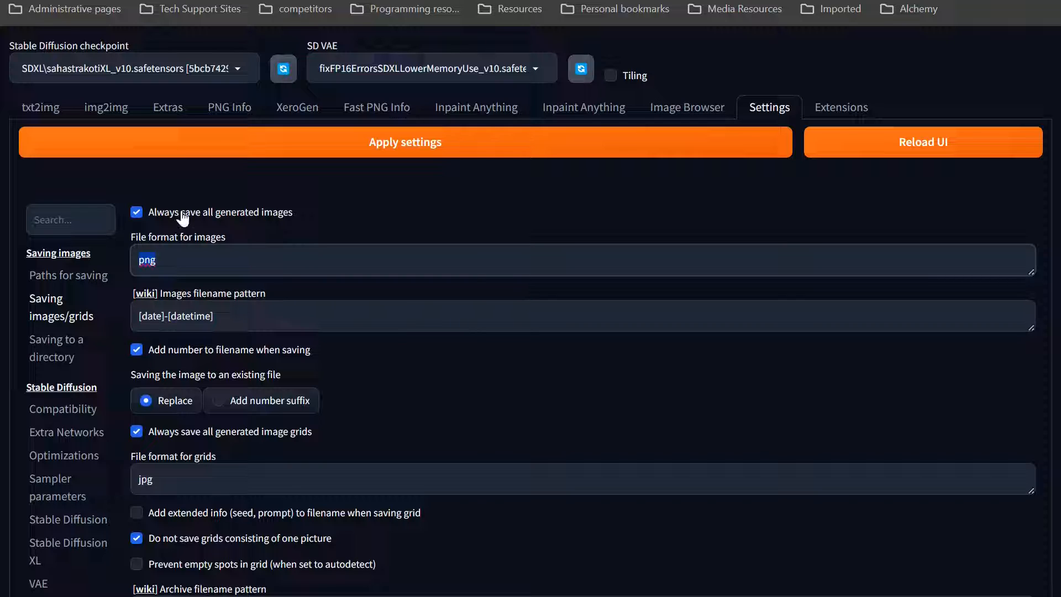
{"action": "mouse_move", "coordinate": [208, 207]}
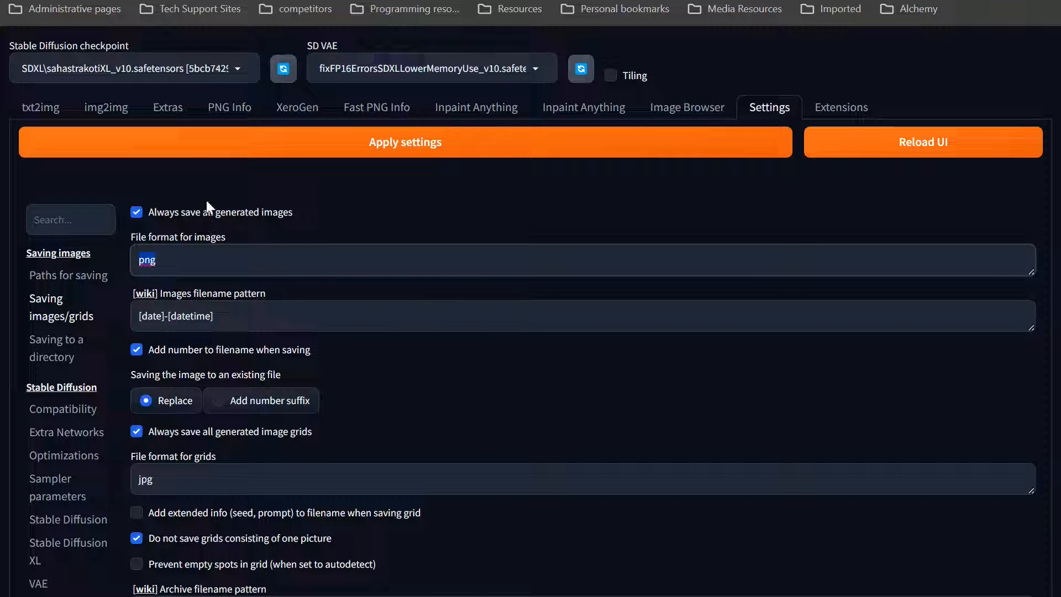
{"action": "mouse_move", "coordinate": [162, 169]}
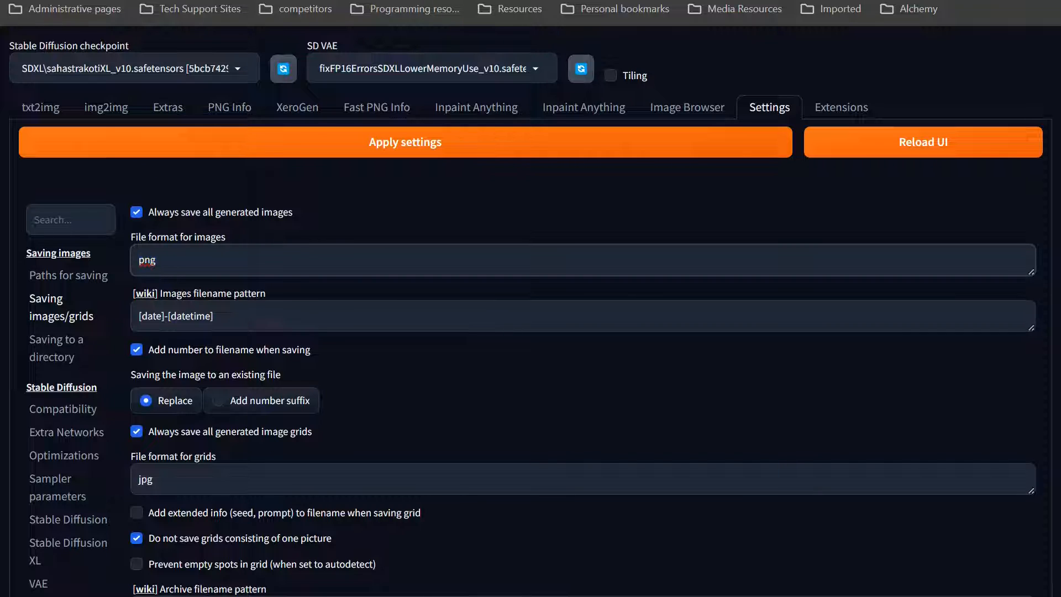
- Back in txt2img, load the 'Favorite 4:5 SDXL turbo' config preset (Euler a, 8 steps, 816×1024, CFG 3)
{"action": "left_click", "coordinate": [40, 107]}
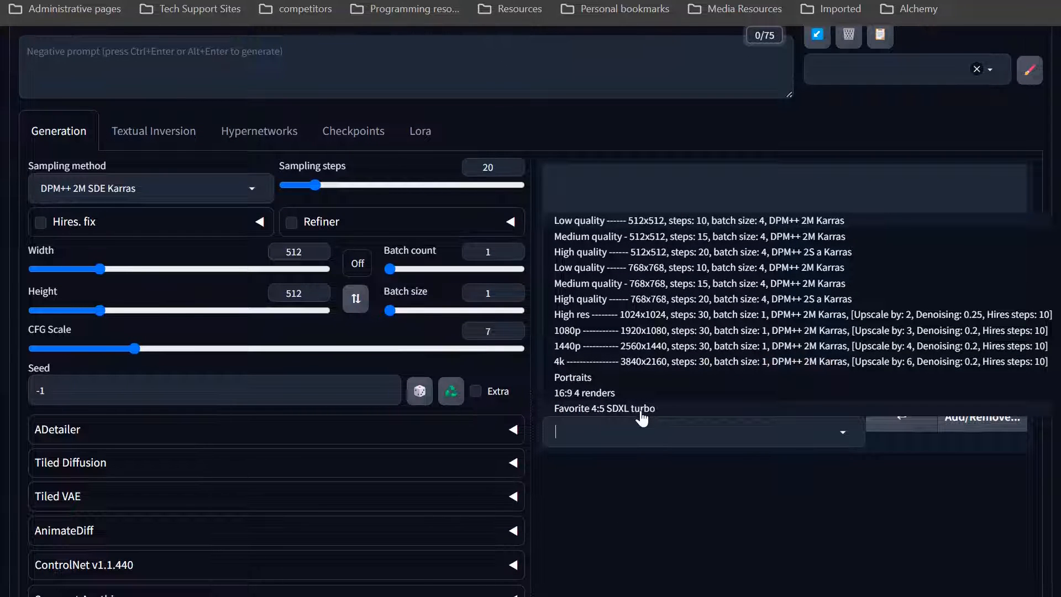
{"action": "left_click", "coordinate": [605, 408]}
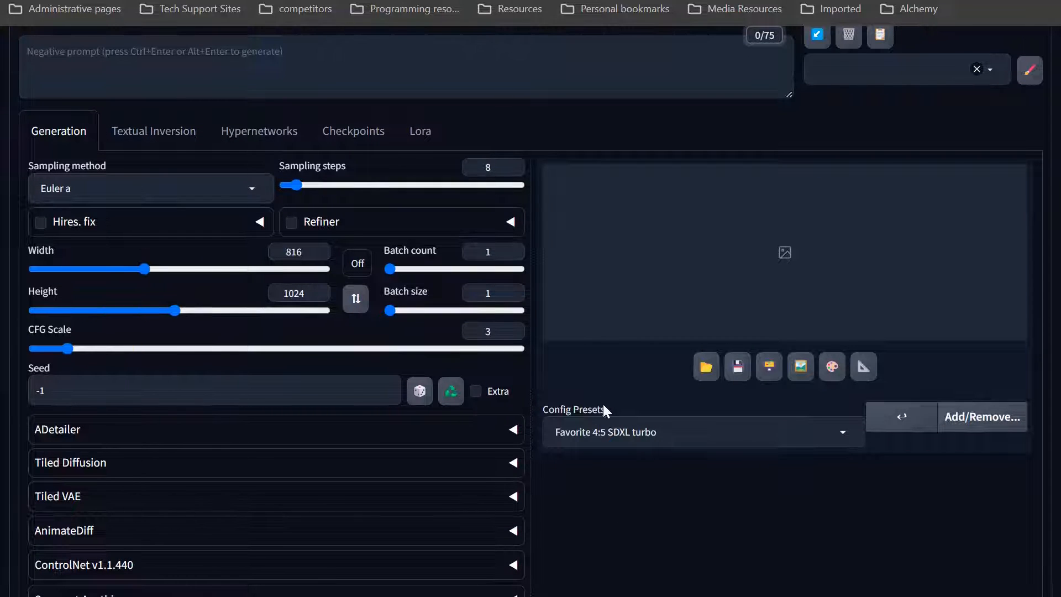
{"action": "mouse_move", "coordinate": [571, 430]}
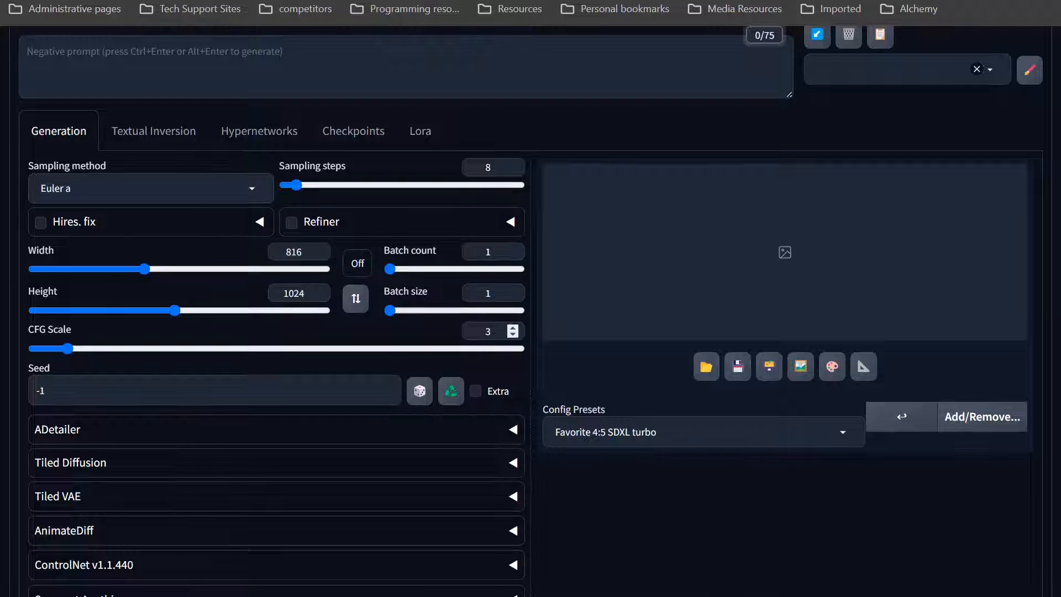
- Use 30 sampling steps with the DPM++ 2M SDE Karras sampler, keeping 816×1024 and CFG 3
{"action": "scroll", "scroll_direction": "up", "scroll_amount": 3}
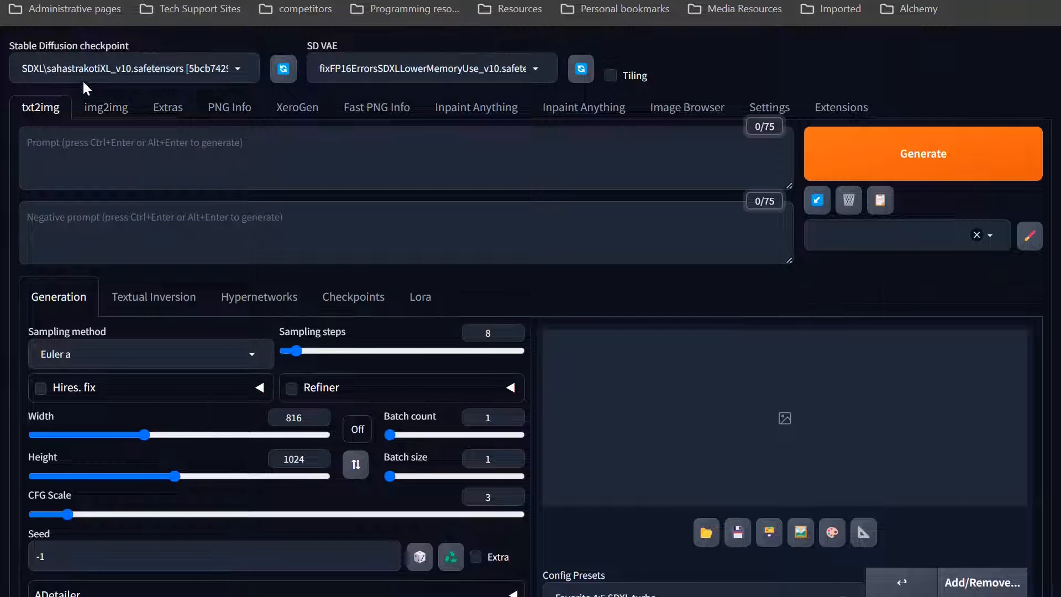
{"action": "mouse_move", "coordinate": [497, 387]}
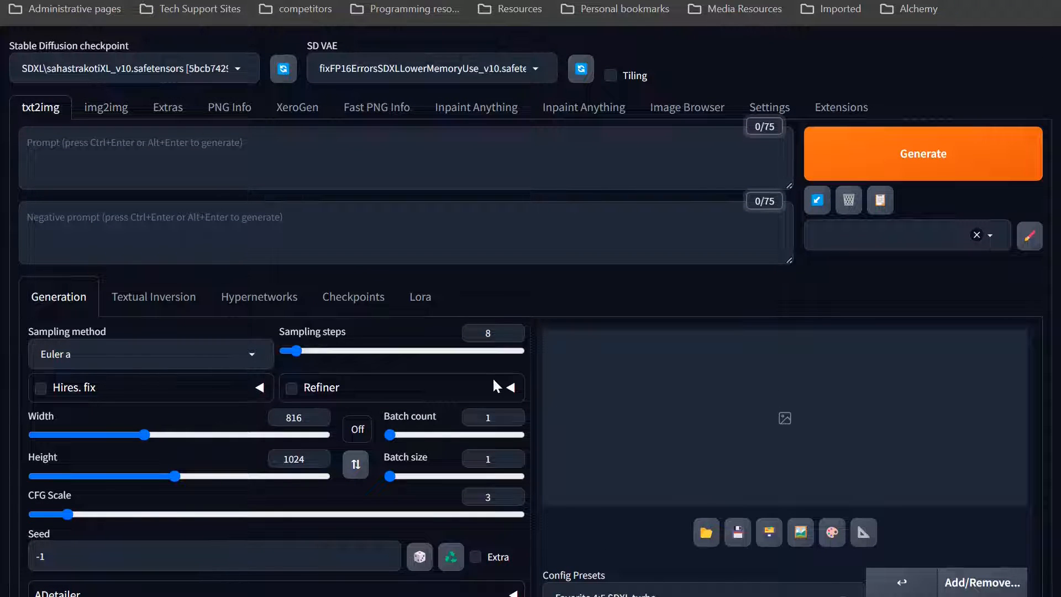
{"action": "scroll", "scroll_direction": "down", "scroll_amount": 3}
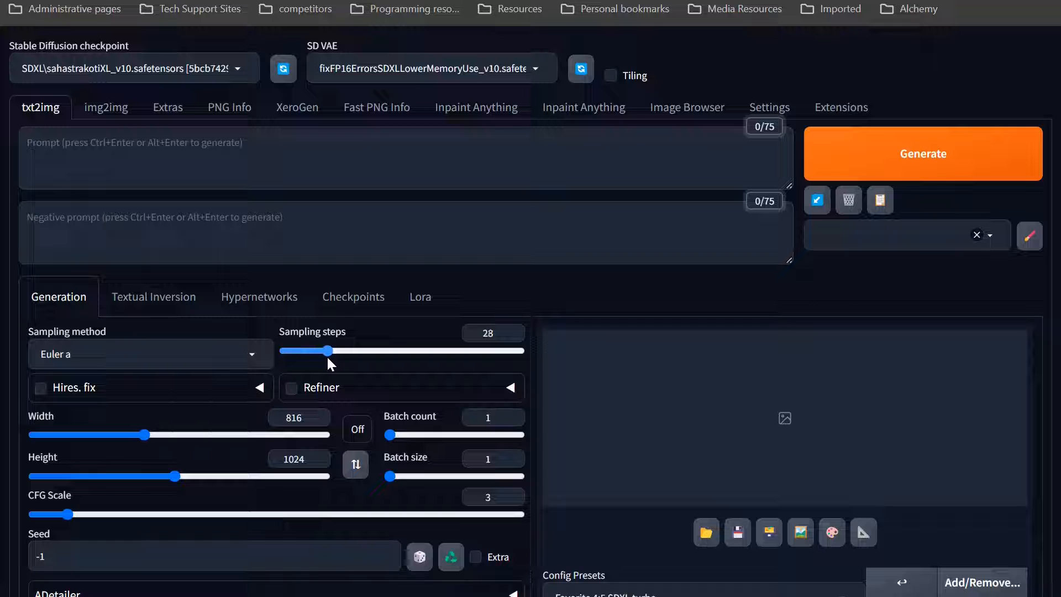
{"action": "left_click", "coordinate": [150, 354]}
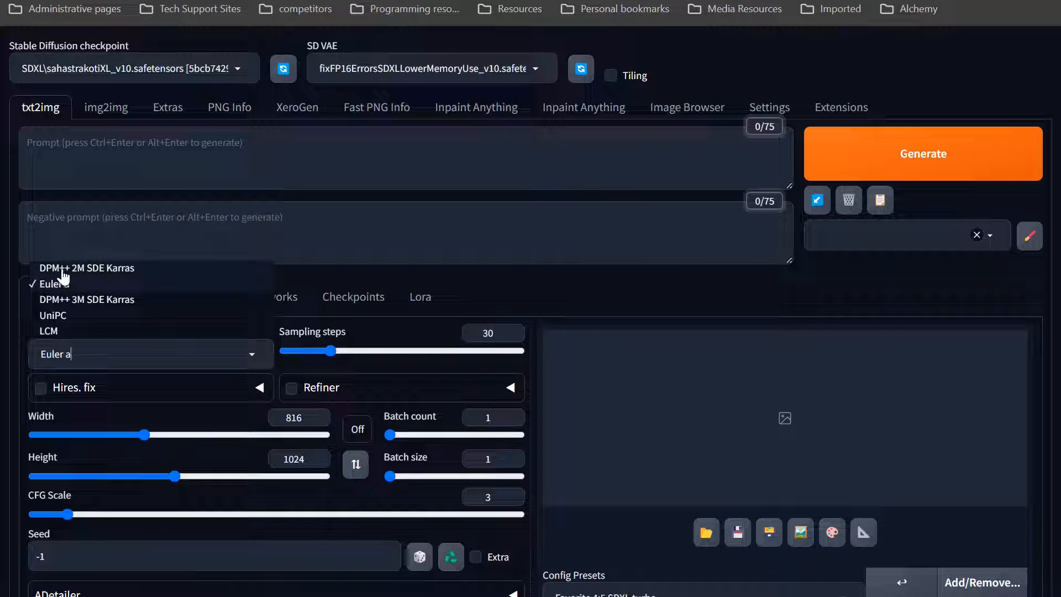
{"action": "left_click", "coordinate": [86, 268]}
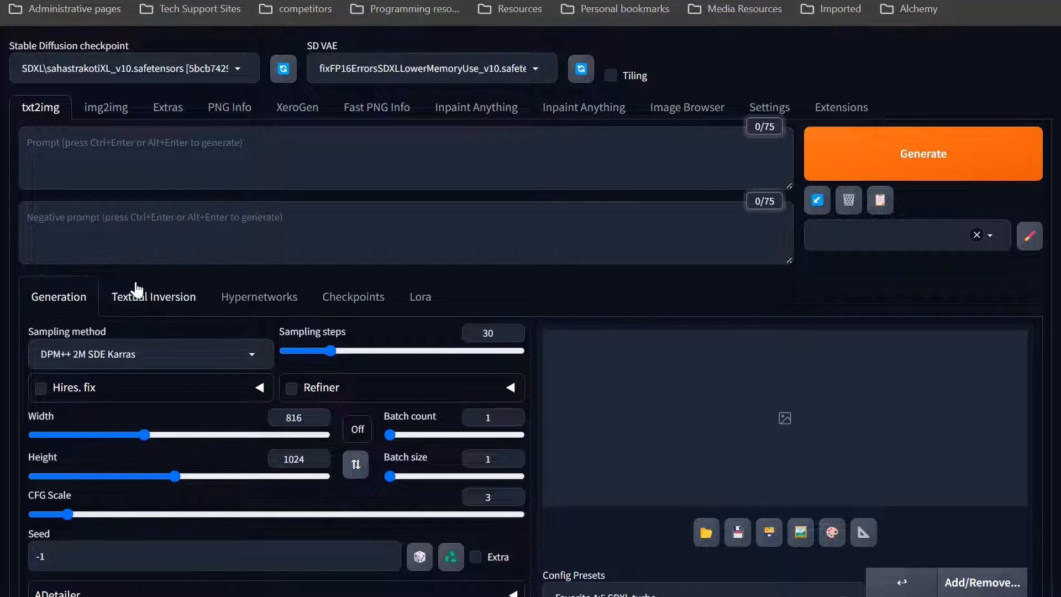
{"action": "mouse_move", "coordinate": [249, 371]}
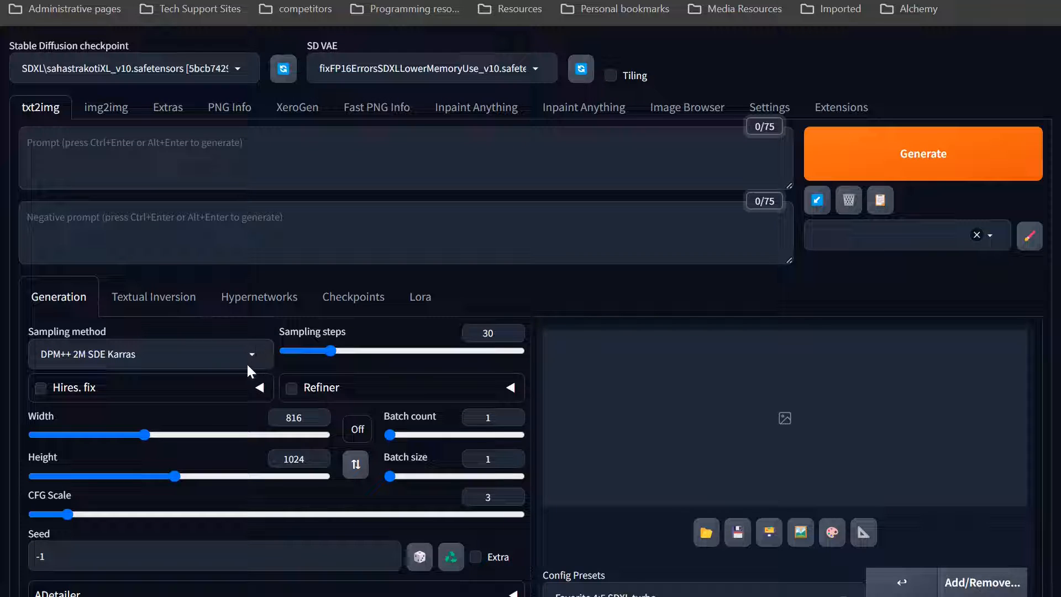
{"action": "mouse_move", "coordinate": [249, 360]}
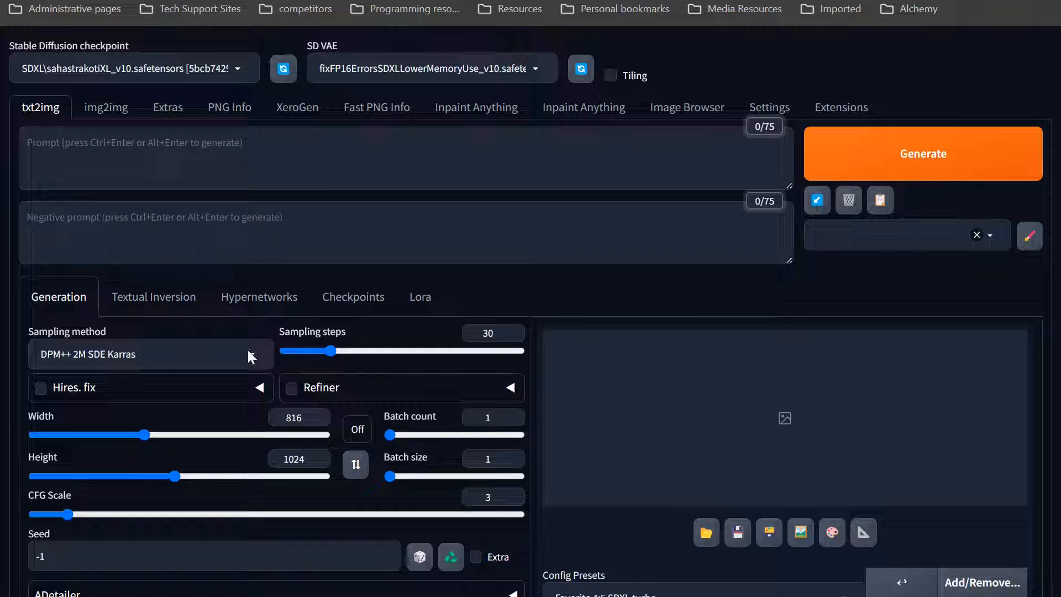
{"action": "mouse_move", "coordinate": [259, 296]}
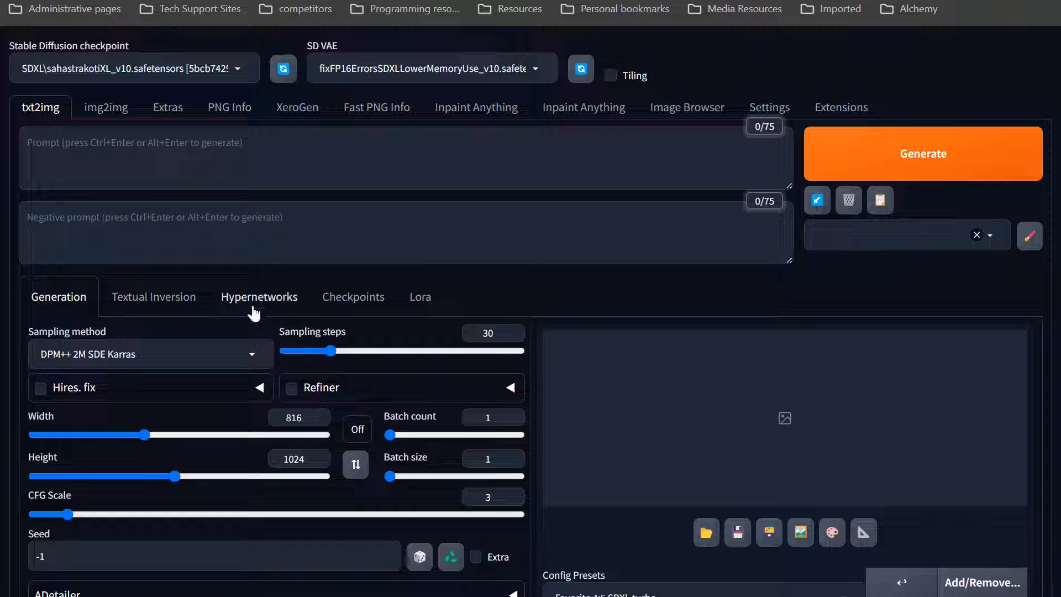
{"action": "mouse_move", "coordinate": [259, 296]}
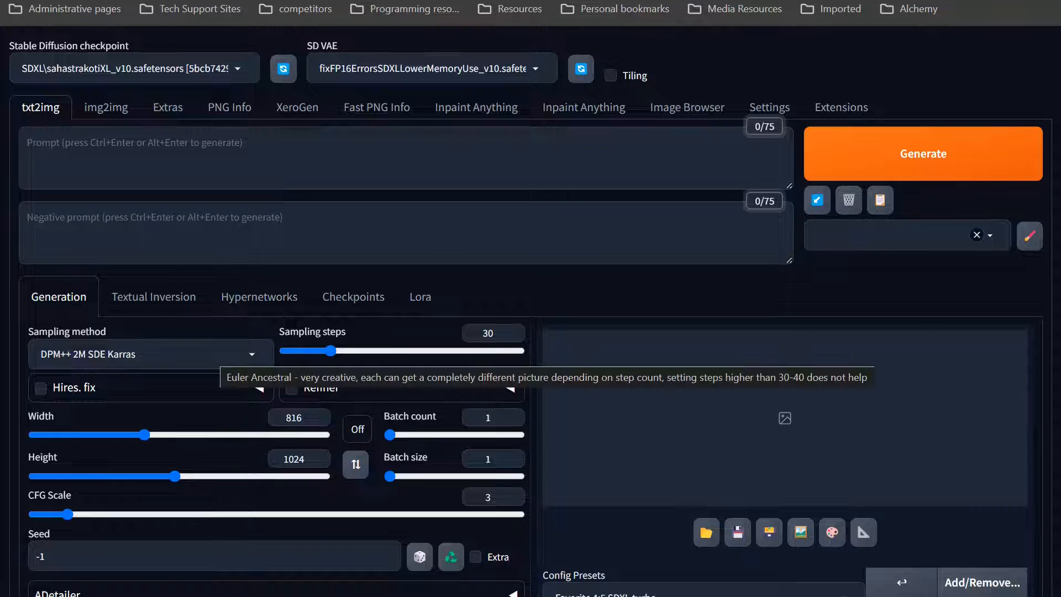
{"action": "mouse_move", "coordinate": [283, 367]}
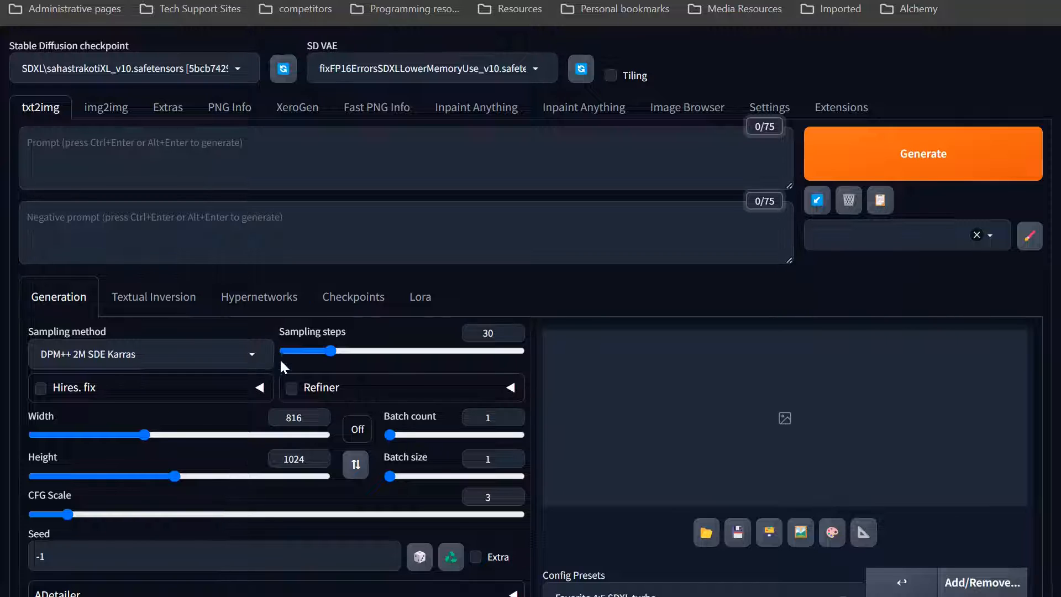
{"action": "mouse_move", "coordinate": [292, 349]}
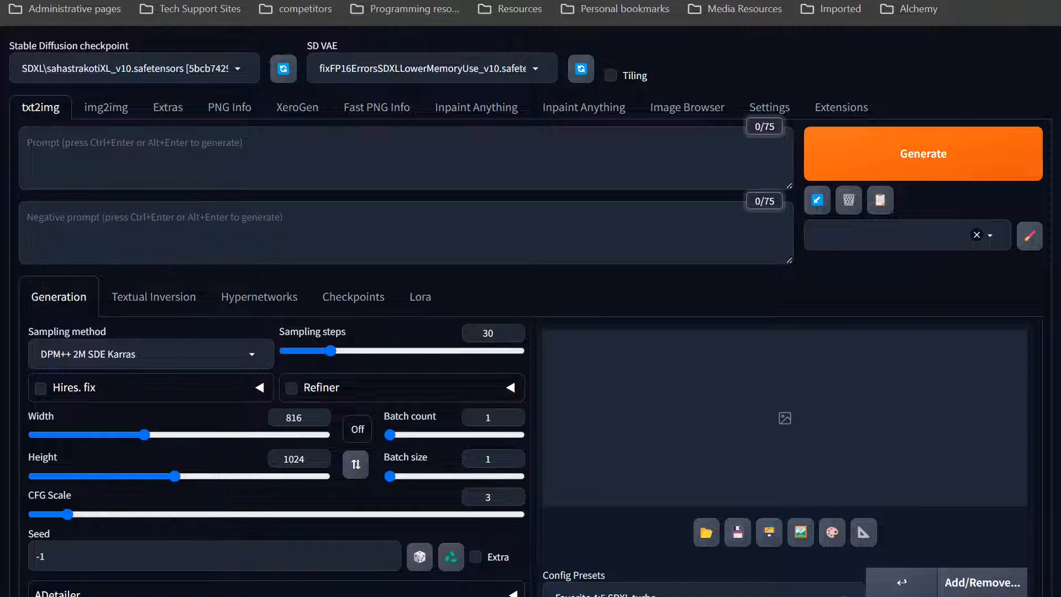
{"action": "mouse_move", "coordinate": [205, 378]}
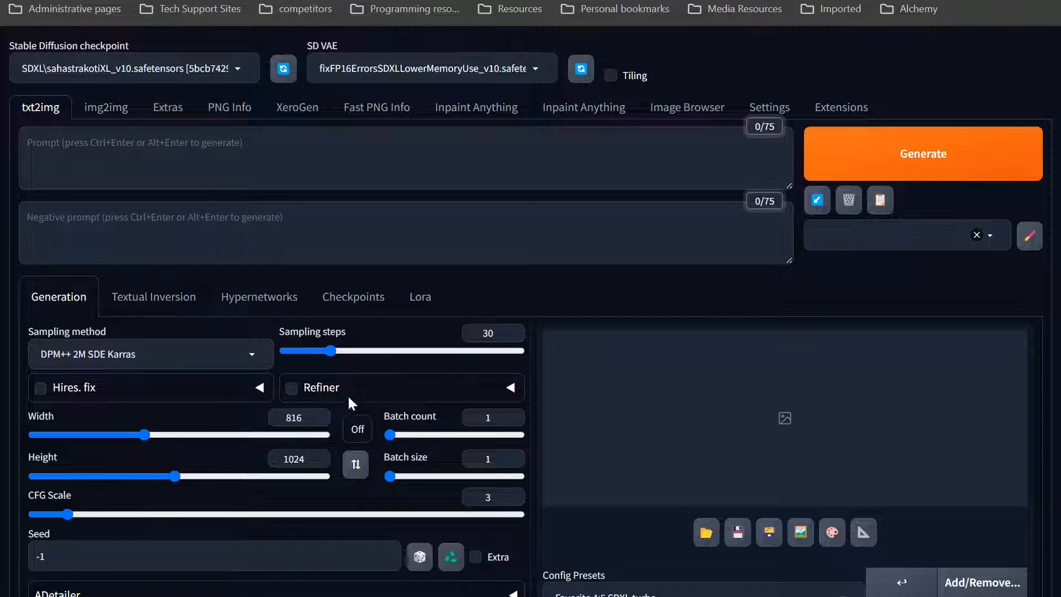
{"action": "mouse_move", "coordinate": [170, 425]}
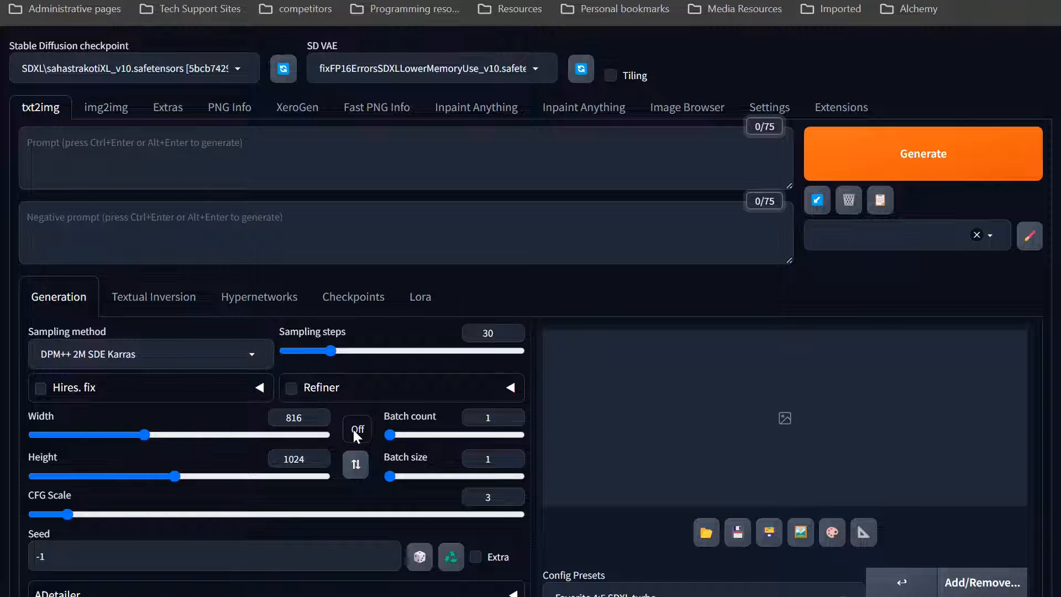
- Lock width and height to a 4:5 aspect ratio with CFG scale 7
{"action": "left_click", "coordinate": [357, 429]}
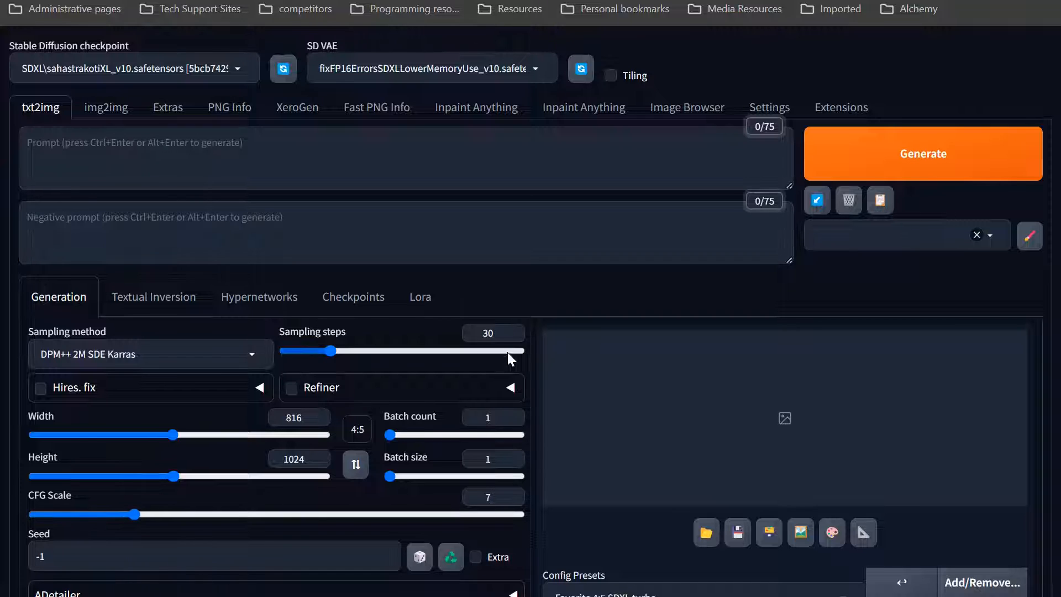
{"action": "mouse_move", "coordinate": [518, 121]}
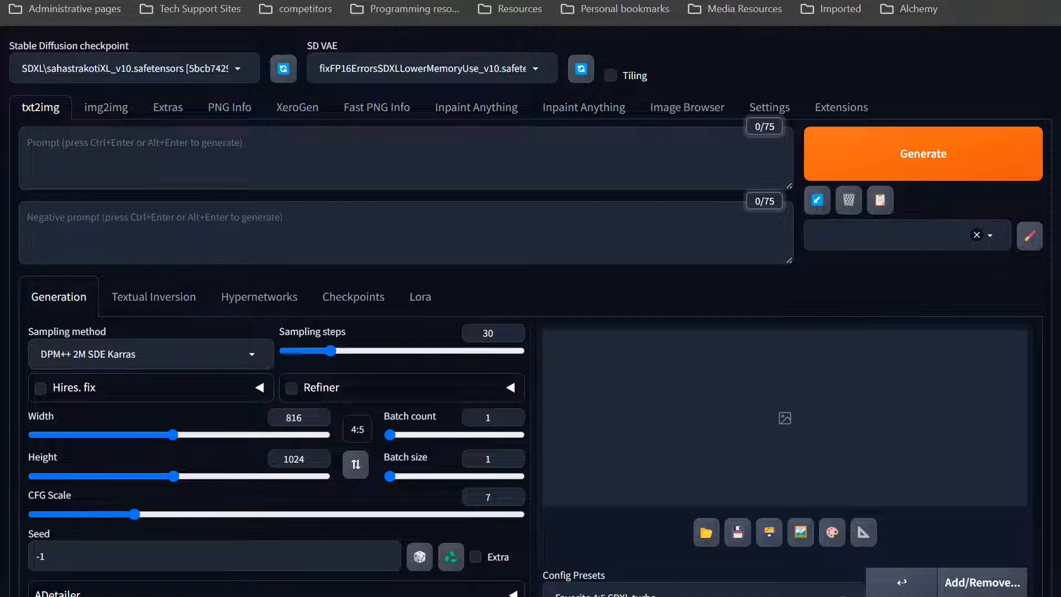
{"action": "mouse_move", "coordinate": [296, 107]}
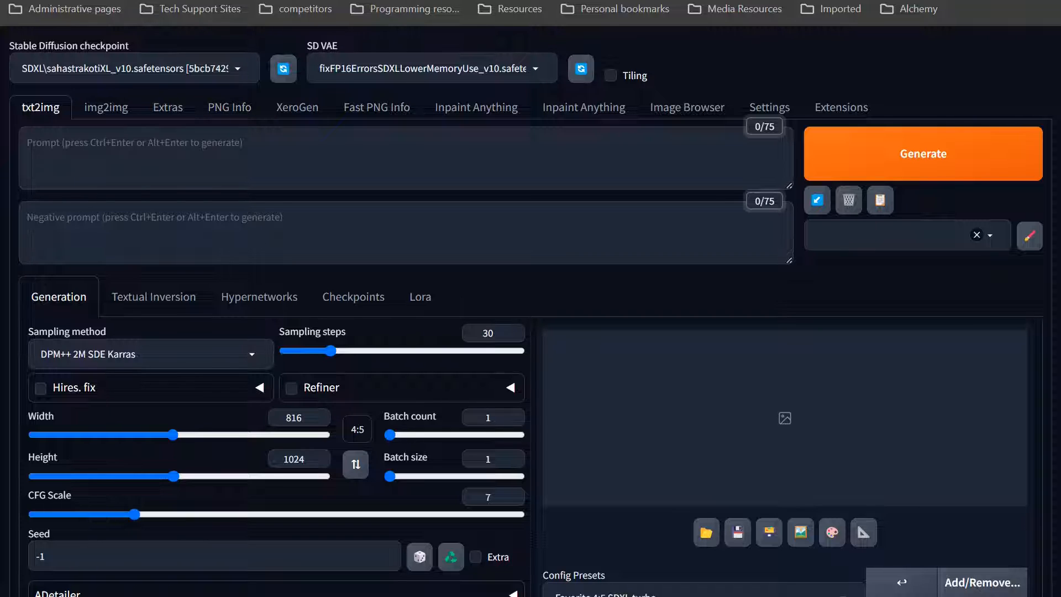
- In XeroGen Platinum, generate two prompts for 'street photography': a busy intersection and a quiet alleyway
{"action": "left_click", "coordinate": [297, 107]}
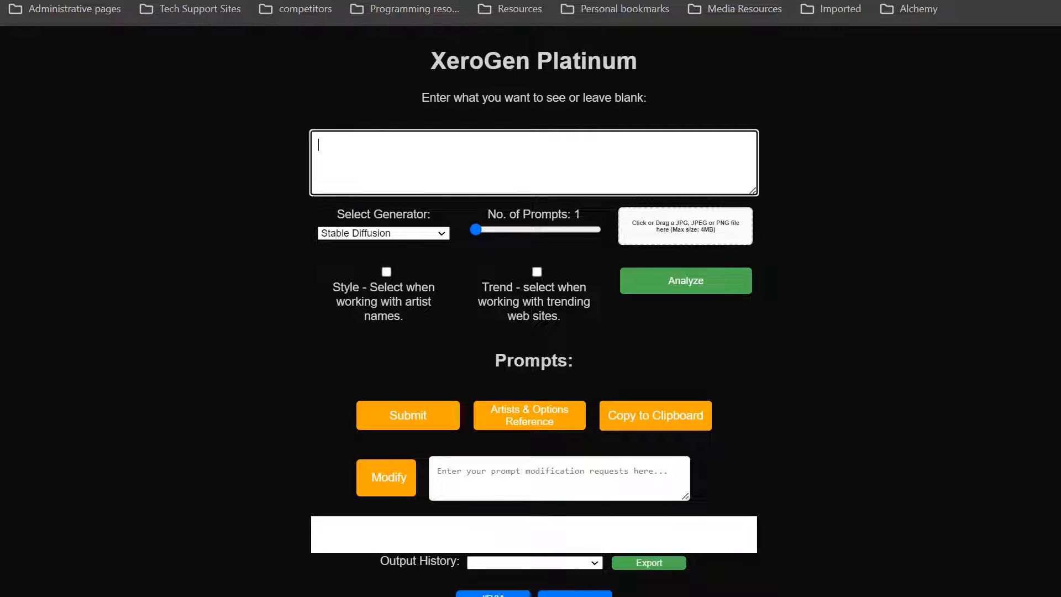
{"action": "type", "text": "p"}
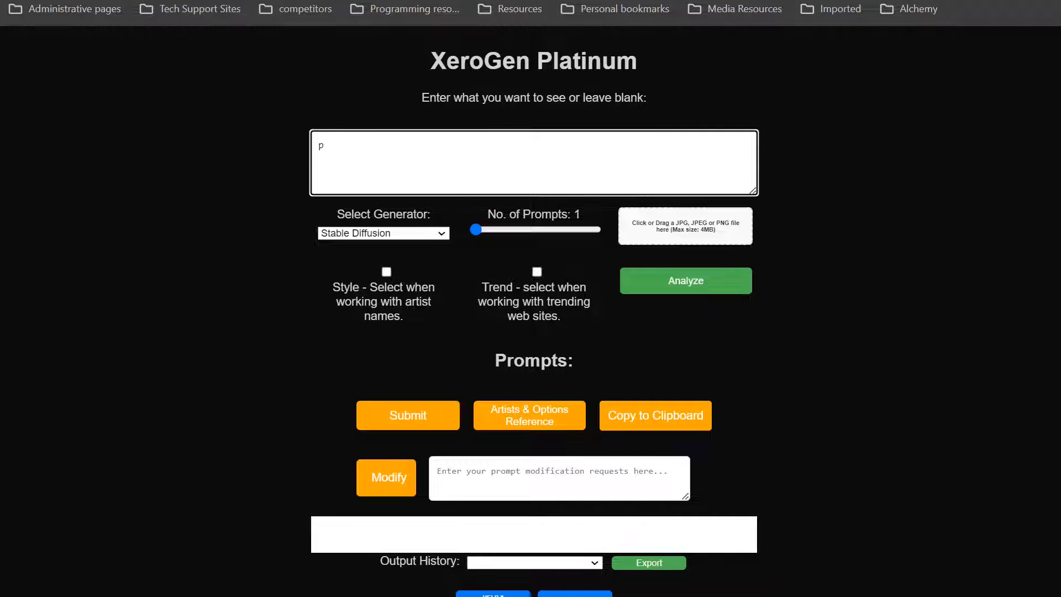
{"action": "type", "text": "hotography"}
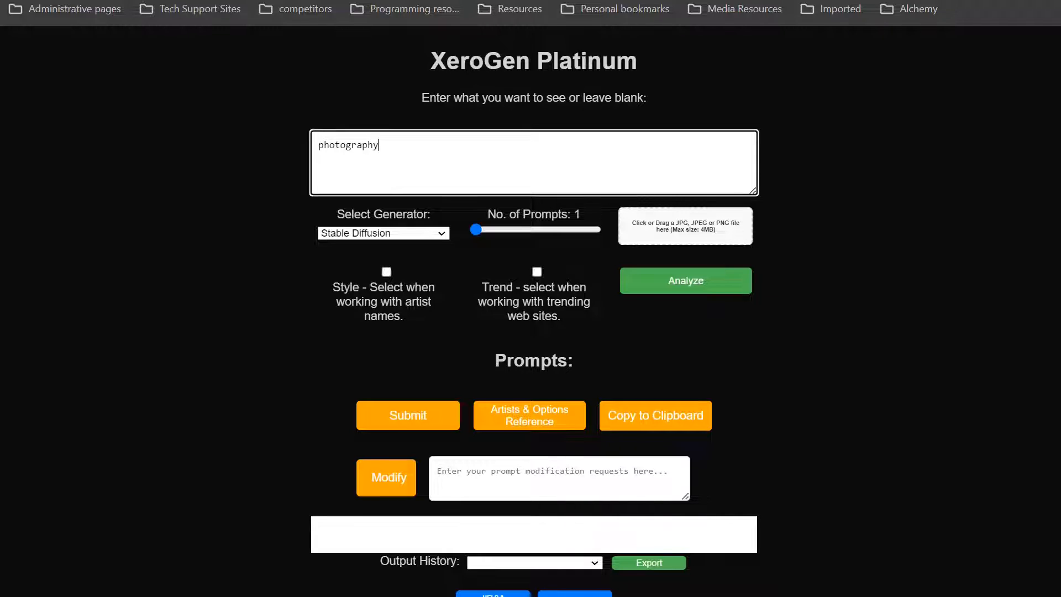
{"action": "type", "text": "street"}
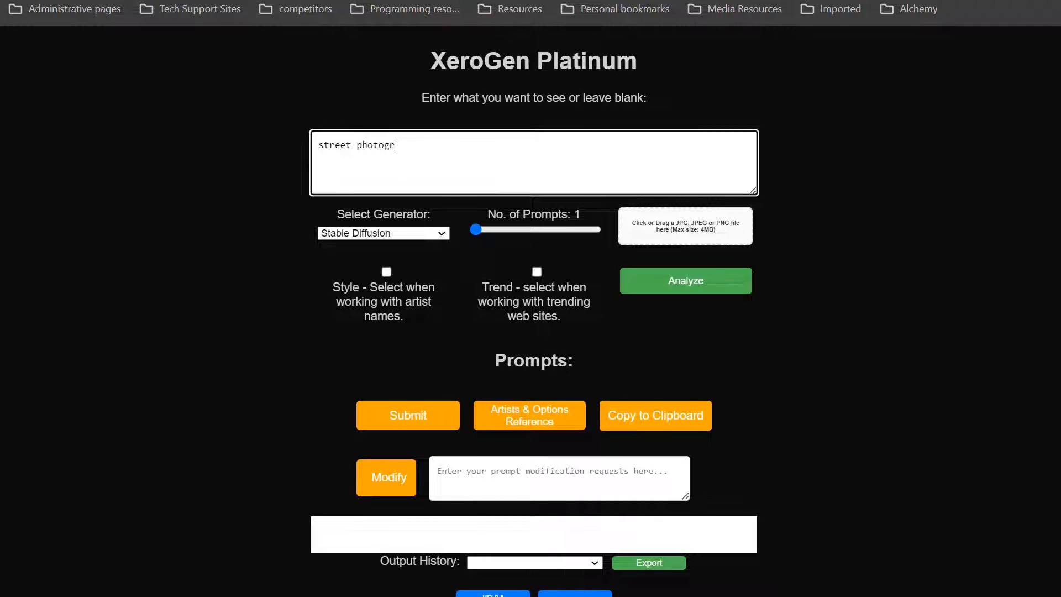
{"action": "type", "text": "aphy"}
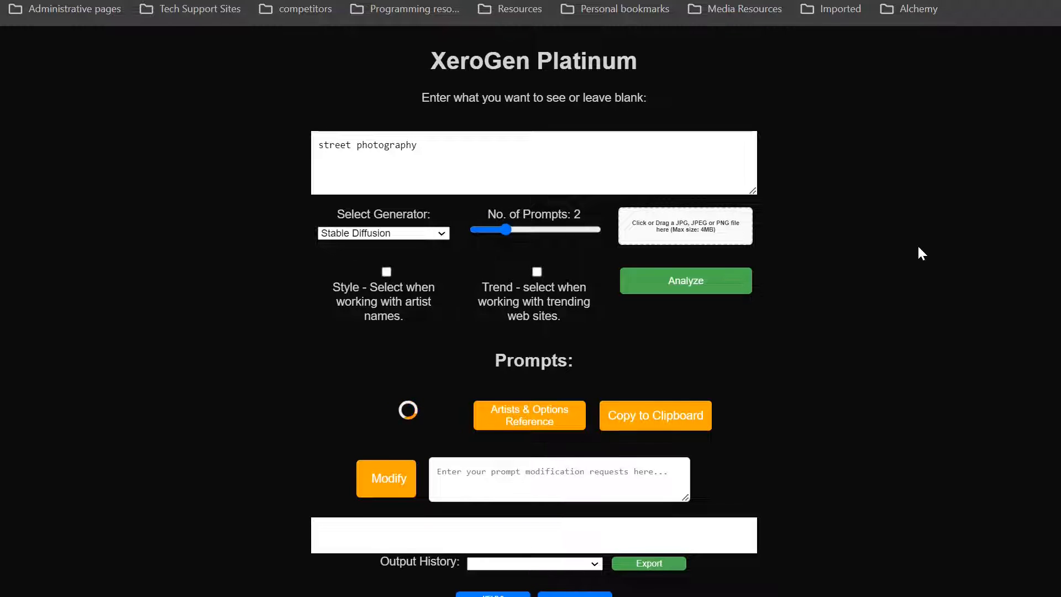
{"action": "mouse_move", "coordinate": [1059, 298]}
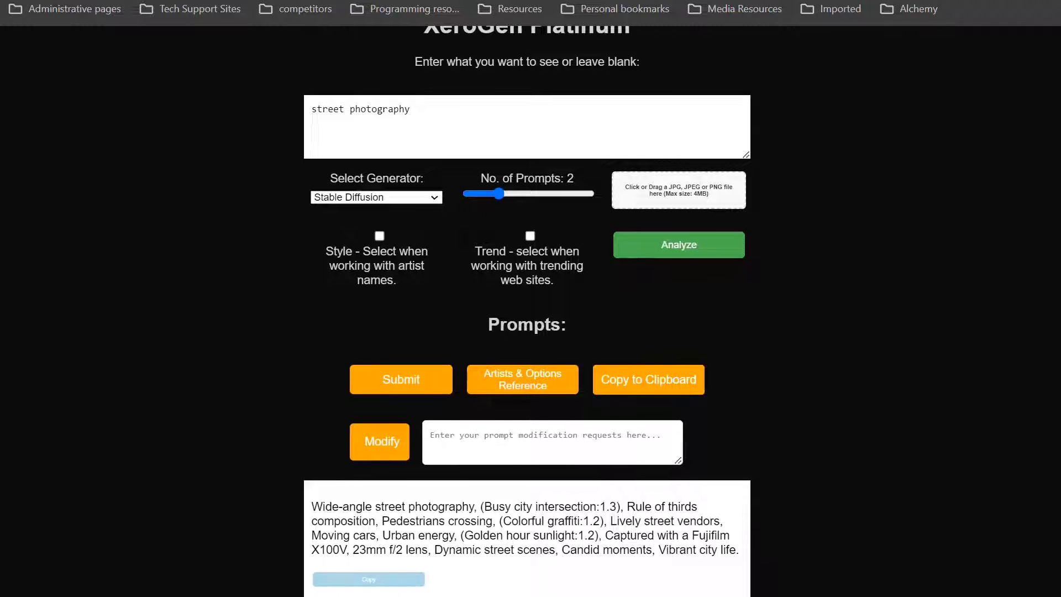
{"action": "scroll", "scroll_direction": "down", "scroll_amount": 3}
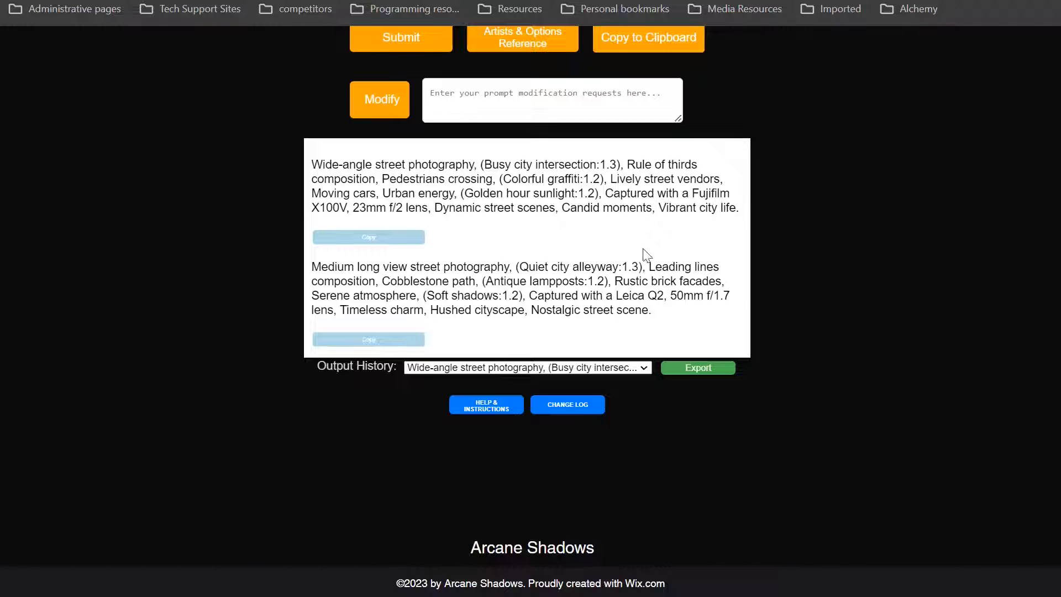
{"action": "mouse_move", "coordinate": [692, 254]}
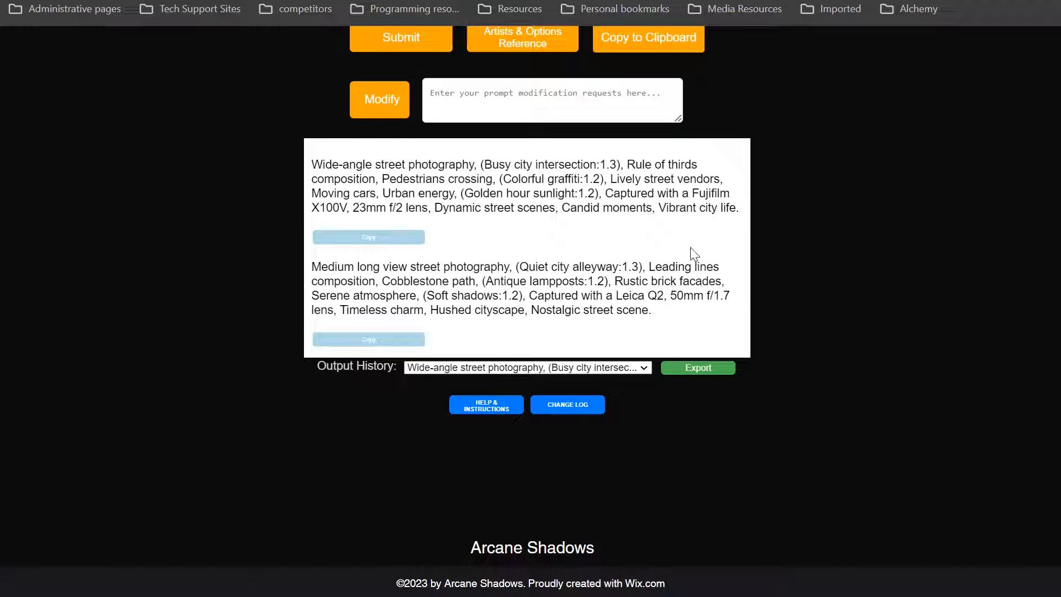
- Generate two 'street portrait photography' prompts: a confident urban woman and a street musician
{"action": "scroll", "scroll_direction": "up", "scroll_amount": 3}
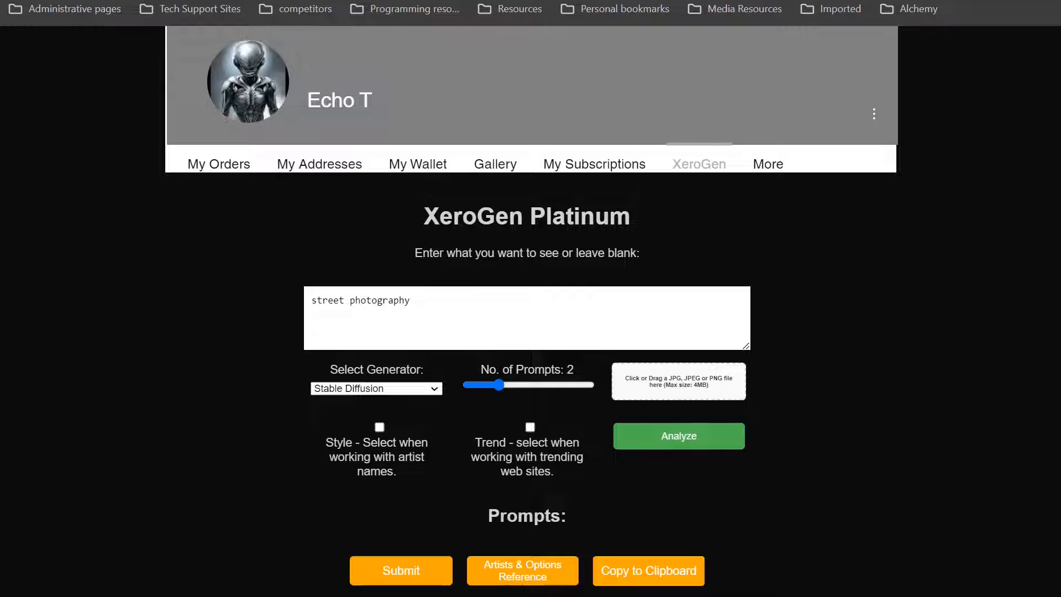
{"action": "type", "text": "por"}
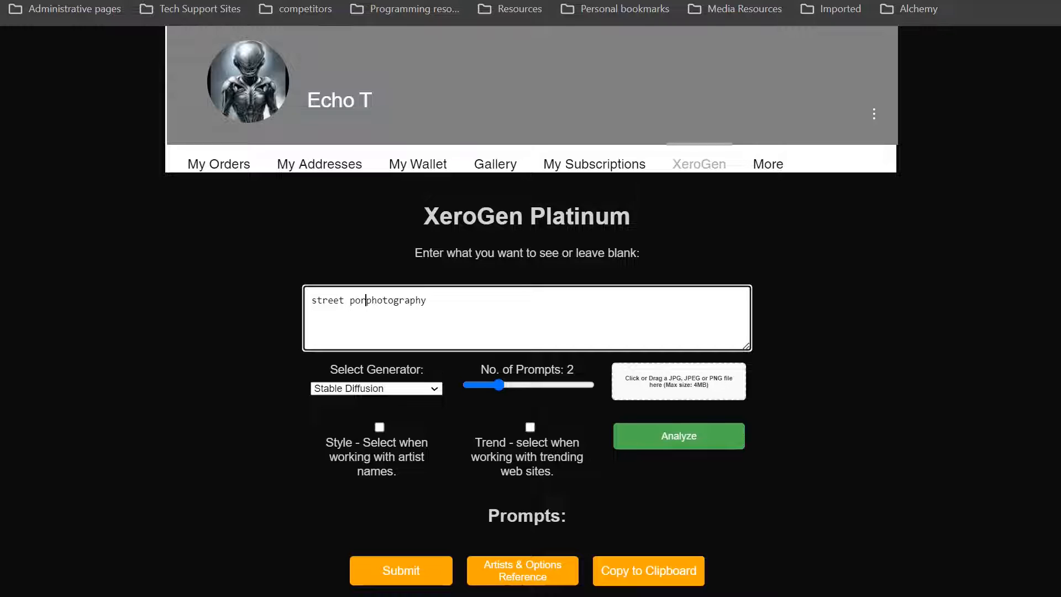
{"action": "type", "text": "trait"}
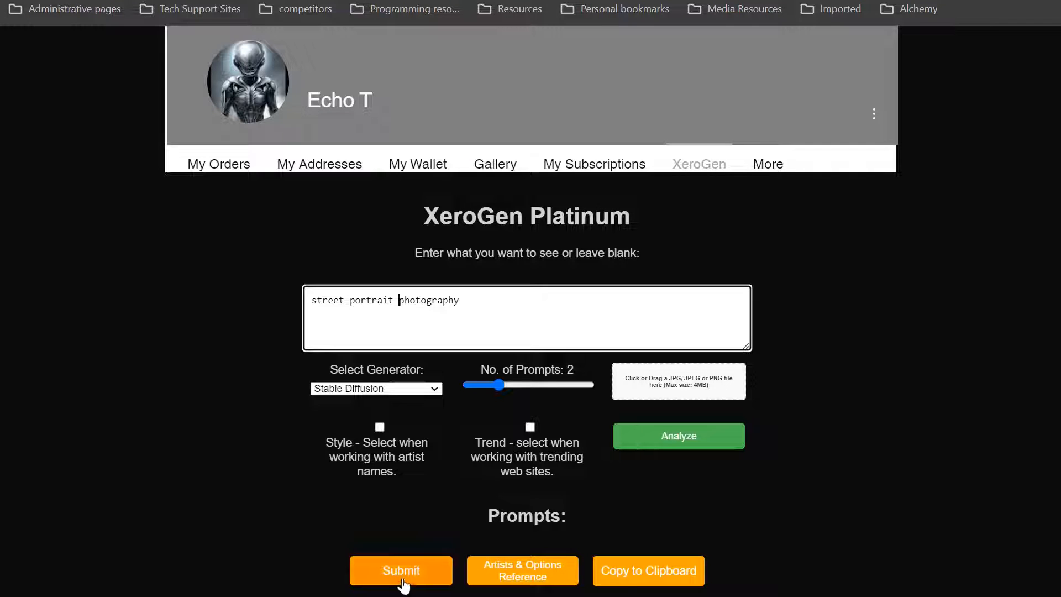
{"action": "left_click", "coordinate": [400, 571]}
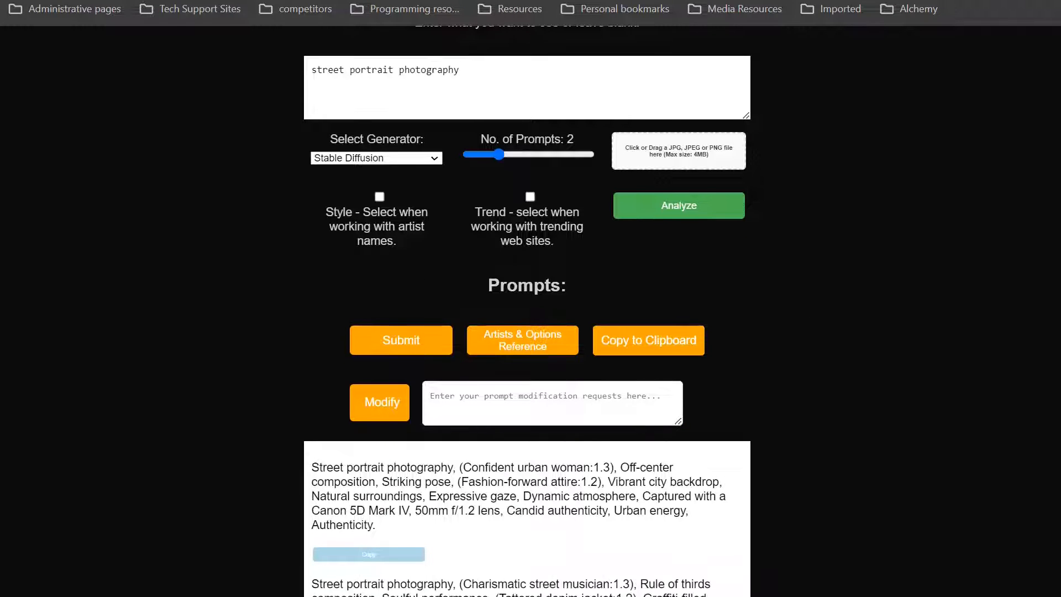
{"action": "scroll", "scroll_direction": "down", "scroll_amount": 3}
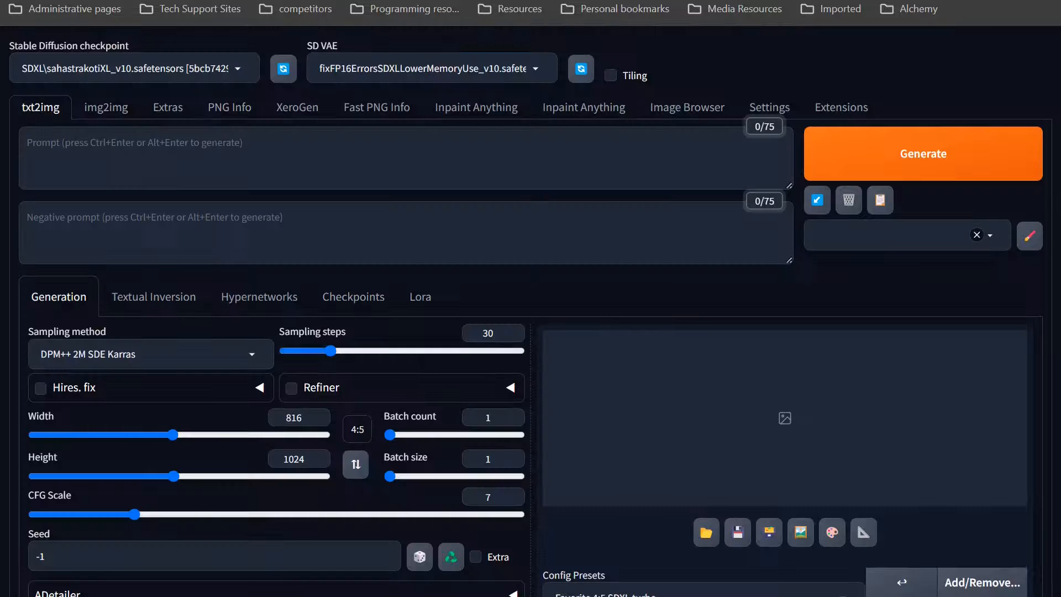
- Run both portrait prompts as a list via the 'Prompts from file or textbox' script and generate
{"action": "scroll", "scroll_direction": "down", "scroll_amount": 3}
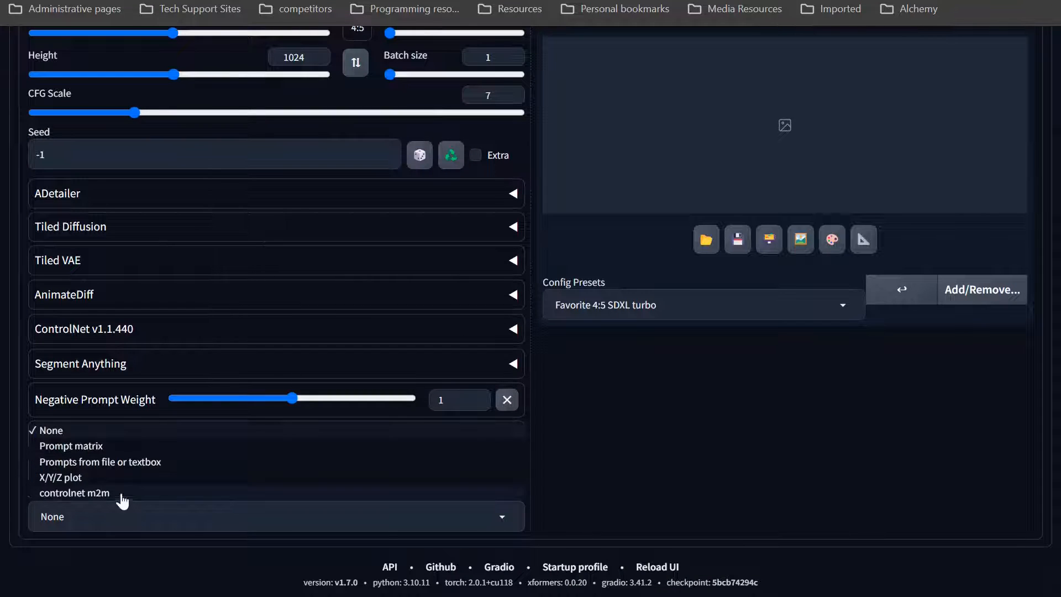
{"action": "left_click", "coordinate": [100, 462]}
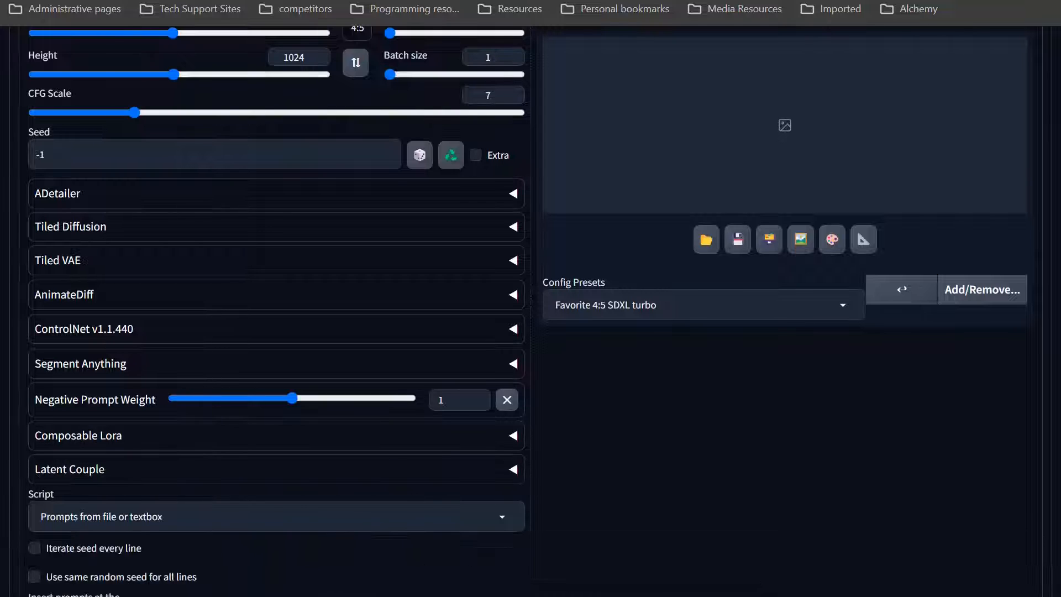
{"action": "scroll", "scroll_direction": "down", "scroll_amount": 3}
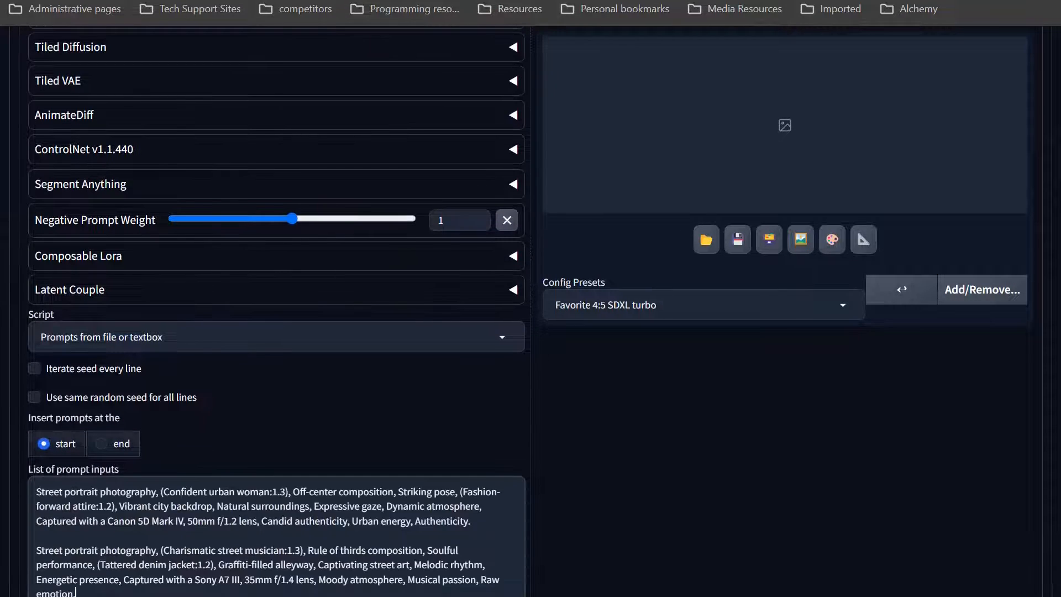
{"action": "scroll", "scroll_direction": "up", "scroll_amount": 3}
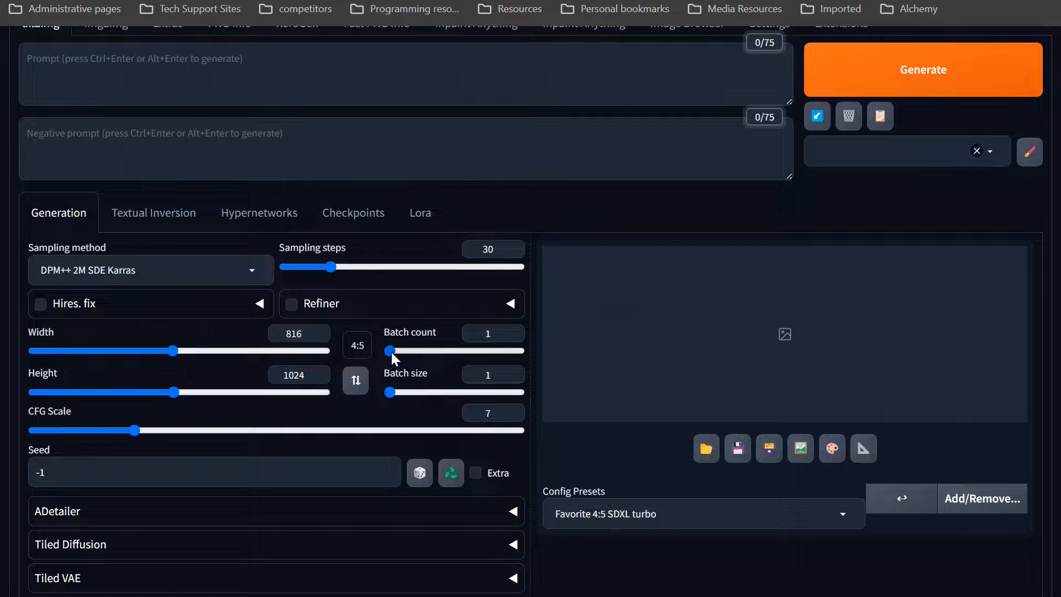
{"action": "mouse_move", "coordinate": [670, 347]}
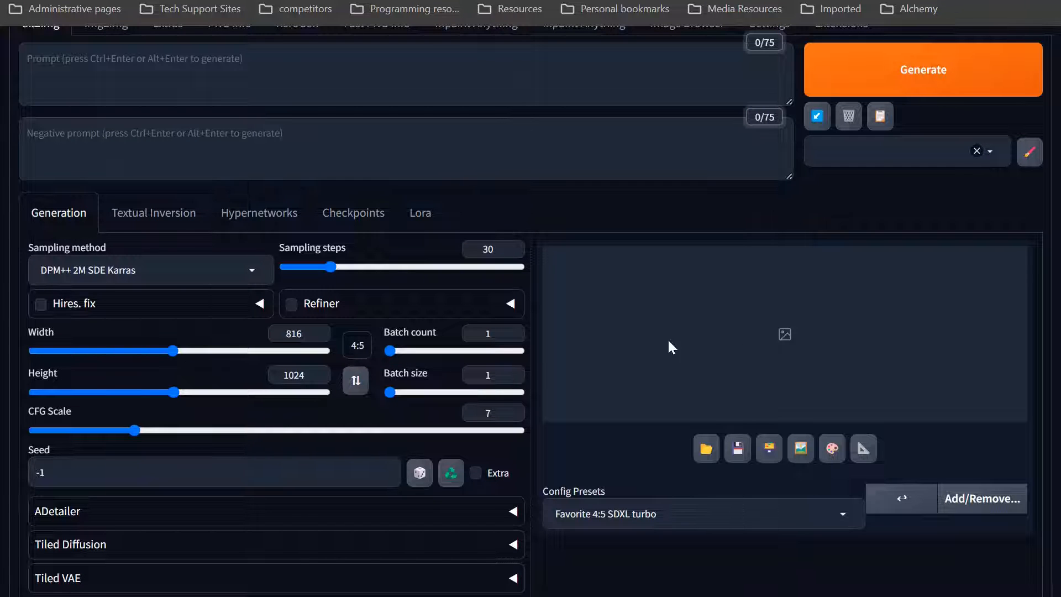
{"action": "mouse_move", "coordinate": [958, 207]}
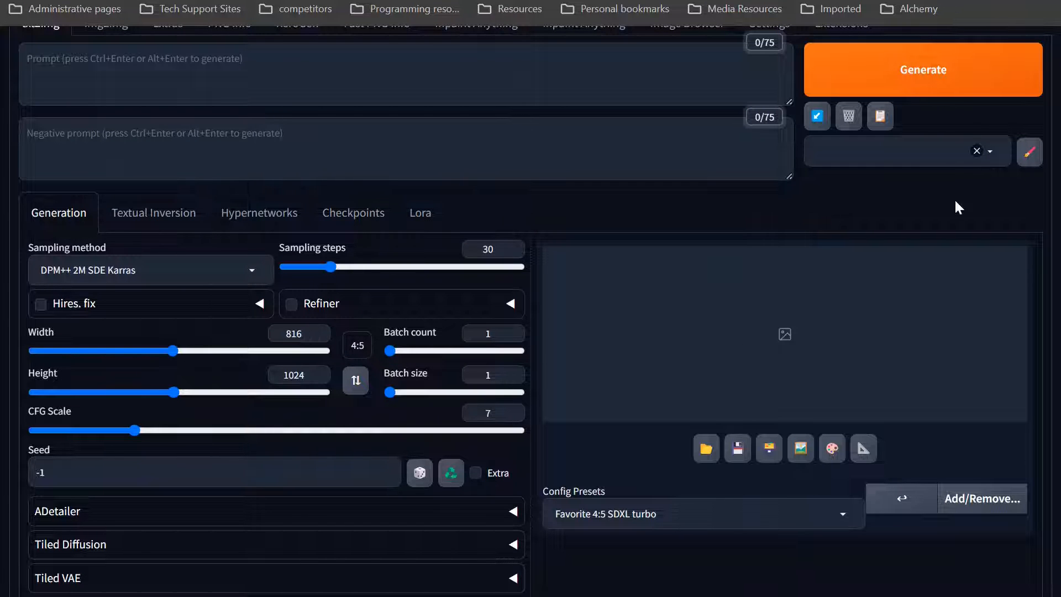
{"action": "left_click", "coordinate": [922, 68]}
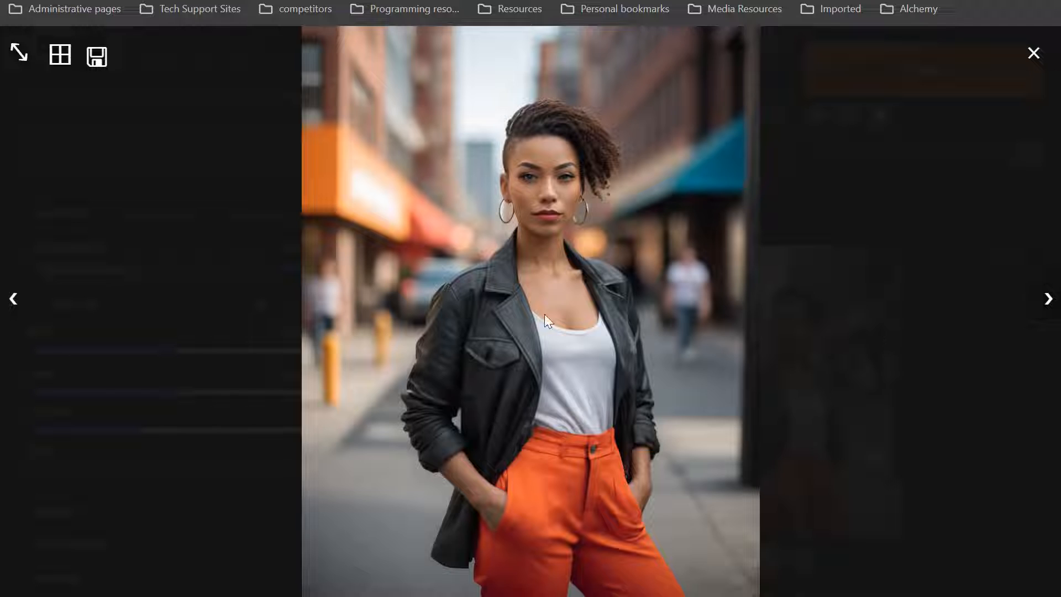
{"action": "mouse_move", "coordinate": [593, 384]}
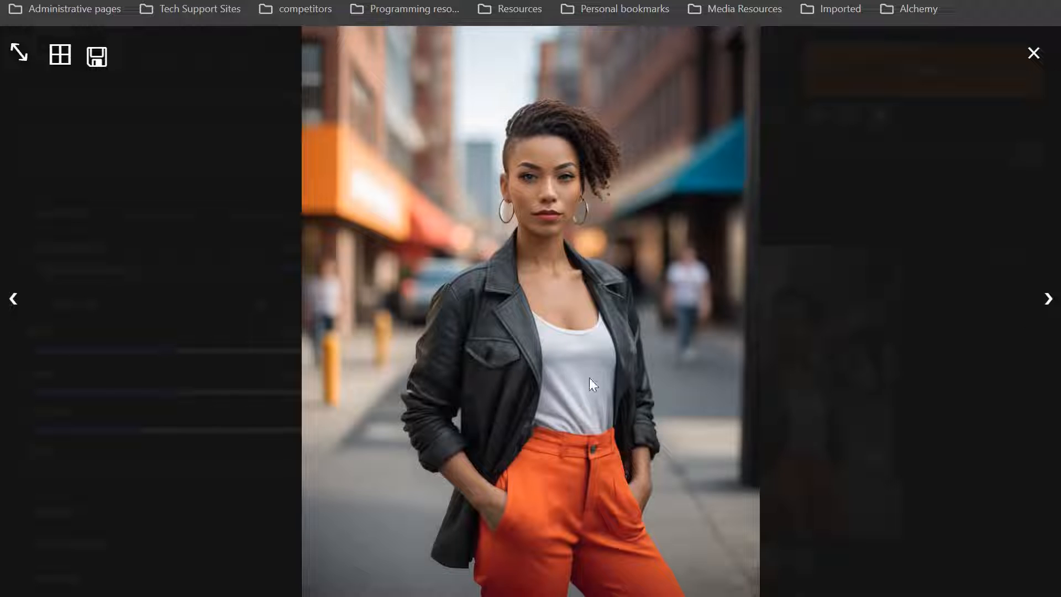
{"action": "mouse_move", "coordinate": [586, 511]}
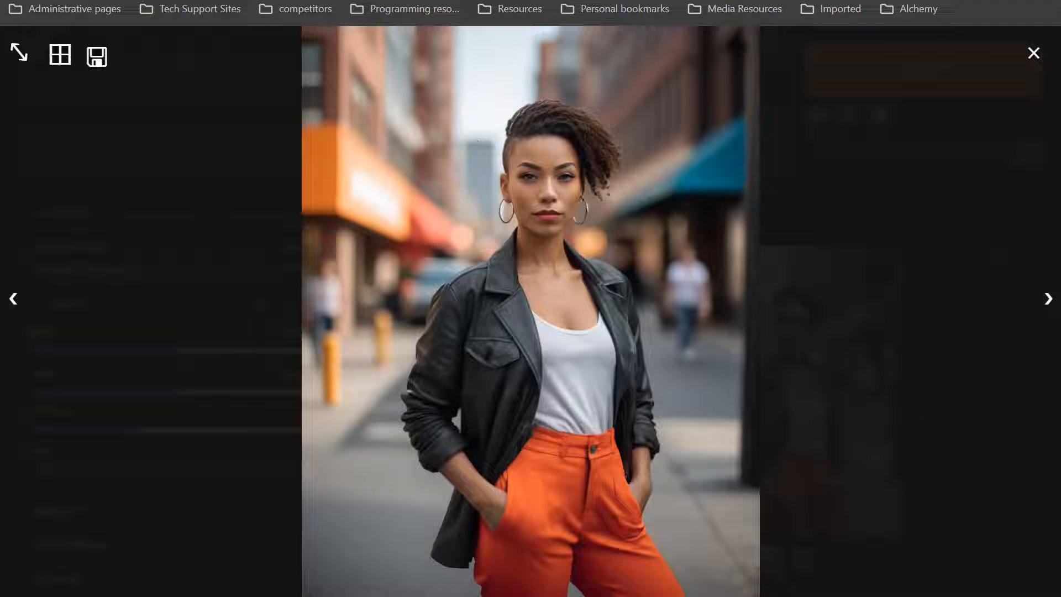
- In the full-size view, move from the urban woman to the street musician with guitar
{"action": "left_click", "coordinate": [1048, 299]}
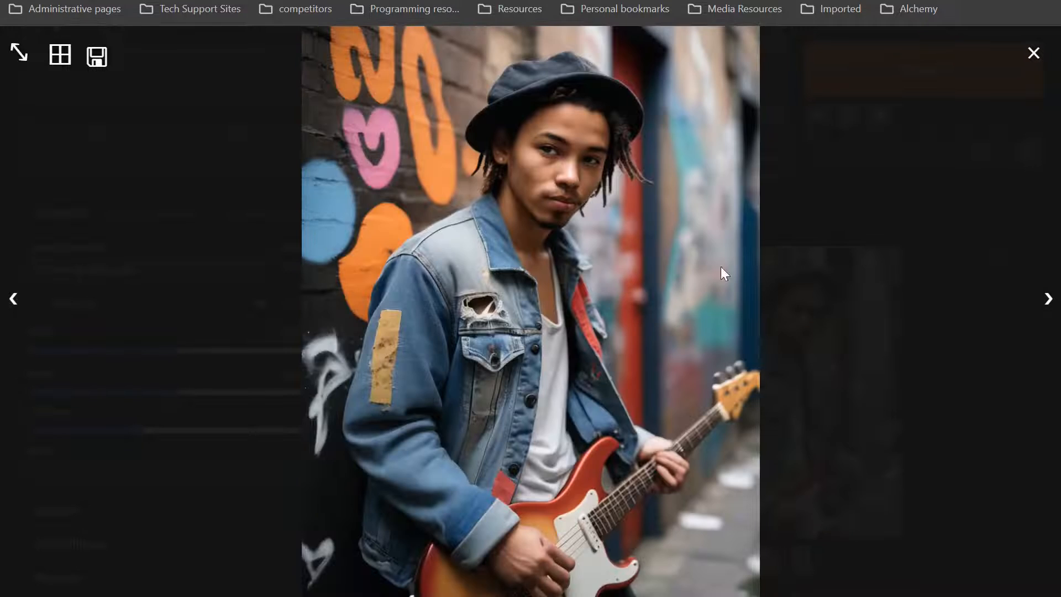
{"action": "mouse_move", "coordinate": [623, 545]}
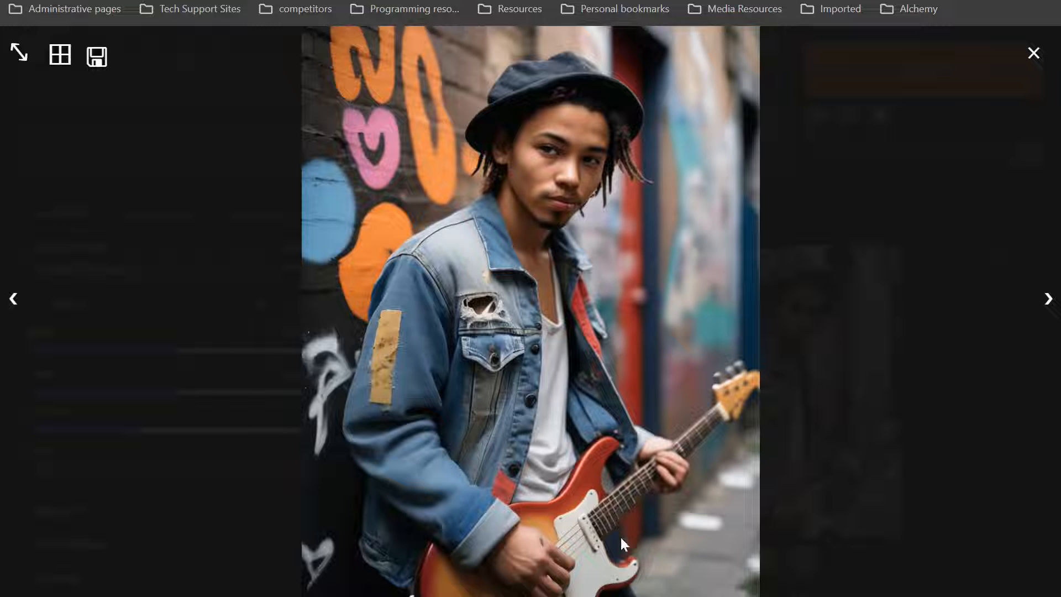
{"action": "mouse_move", "coordinate": [701, 481]}
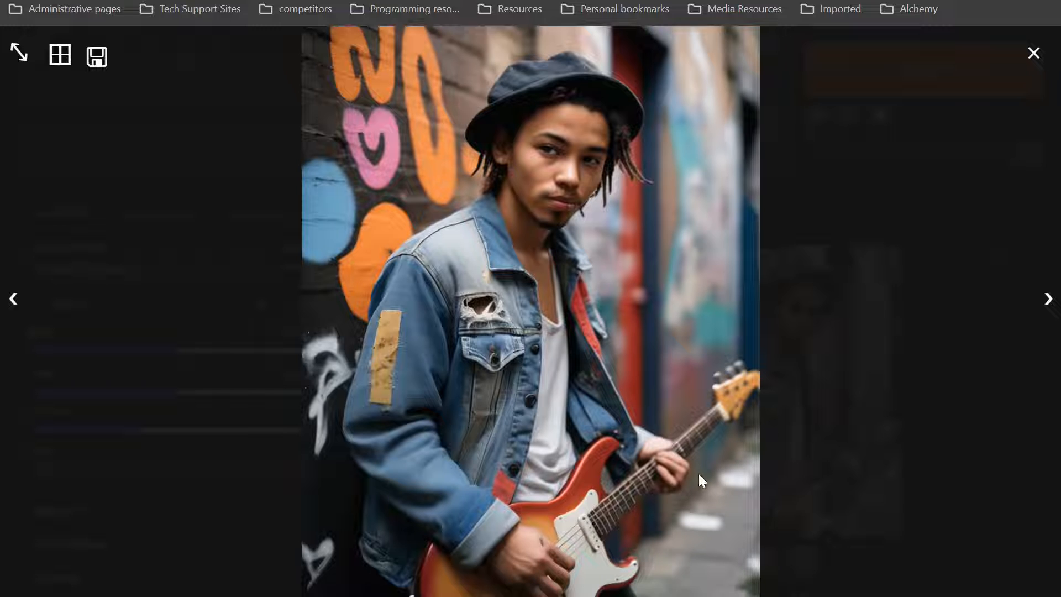
{"action": "mouse_move", "coordinate": [623, 511]}
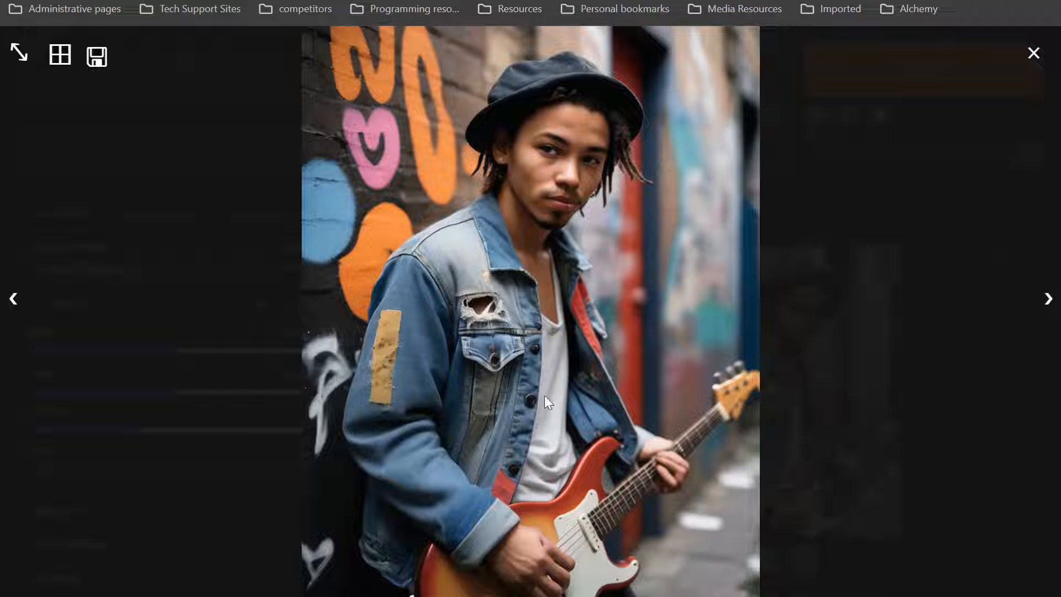
{"action": "mouse_move", "coordinate": [550, 181]}
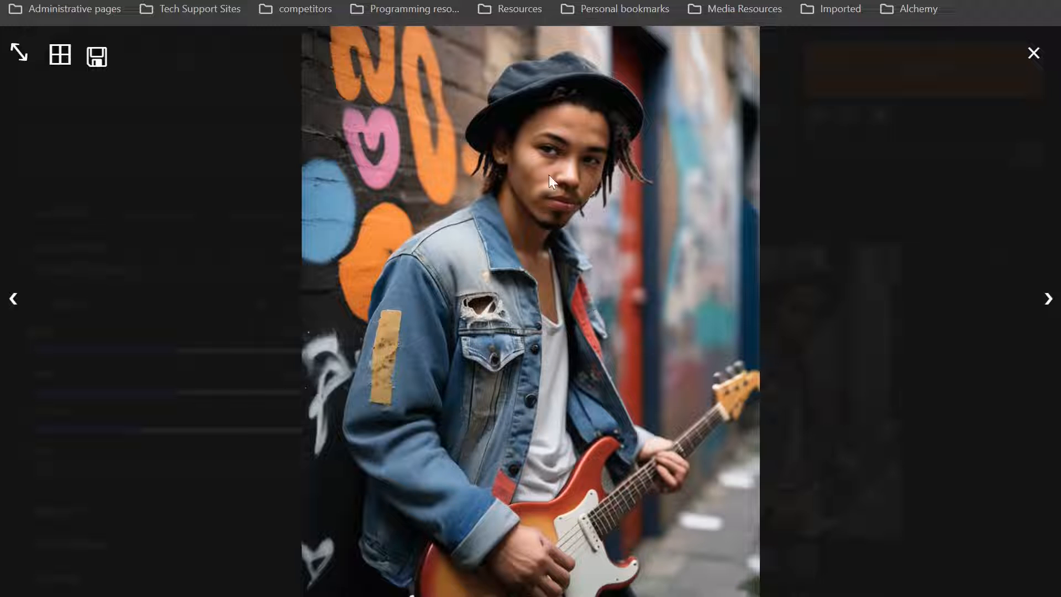
{"action": "mouse_move", "coordinate": [632, 197]}
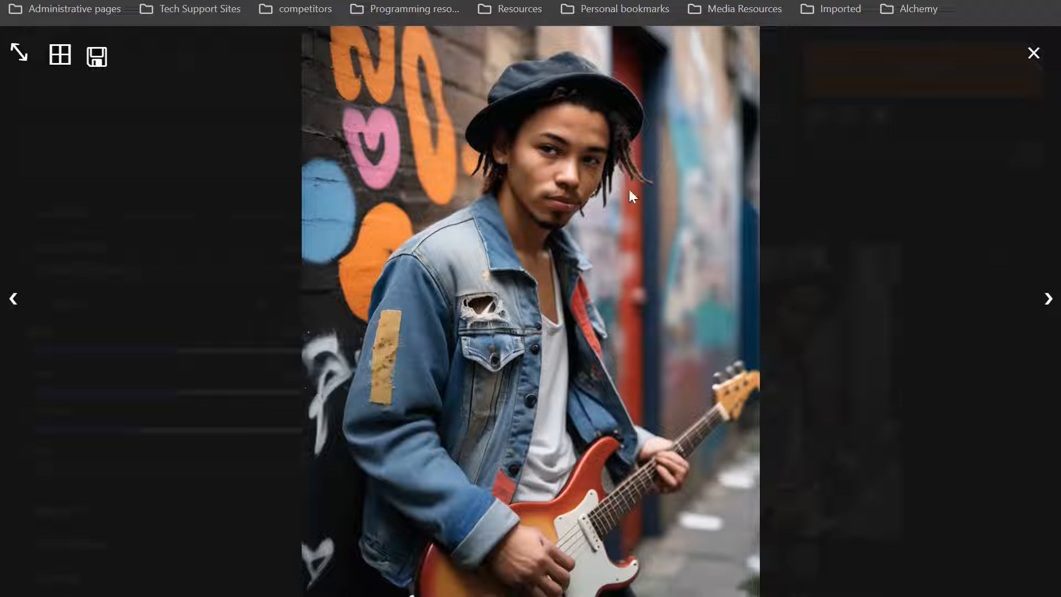
{"action": "mouse_move", "coordinate": [567, 208]}
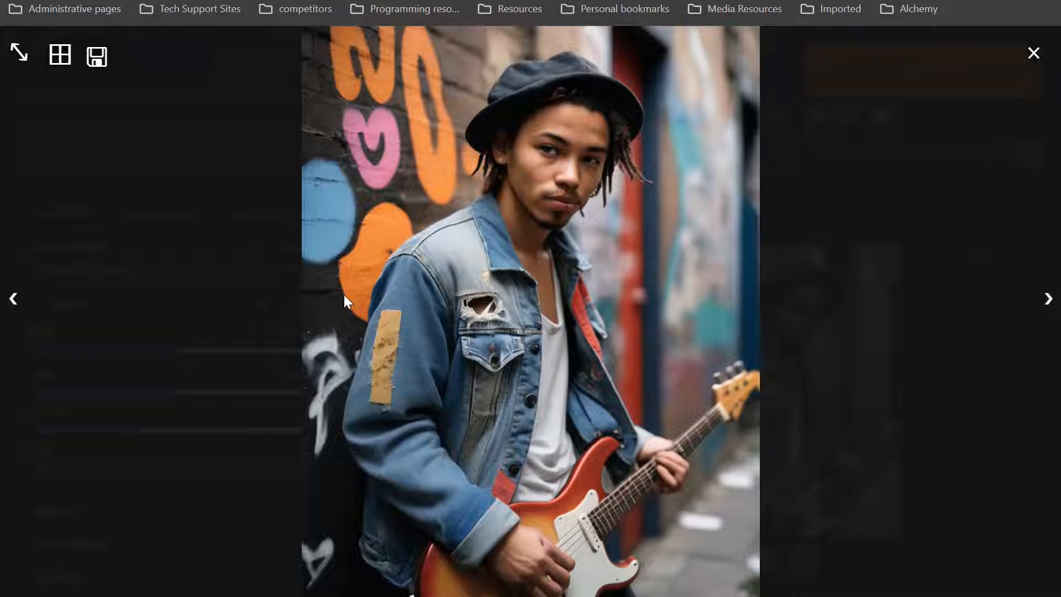
{"action": "mouse_move", "coordinate": [690, 440]}
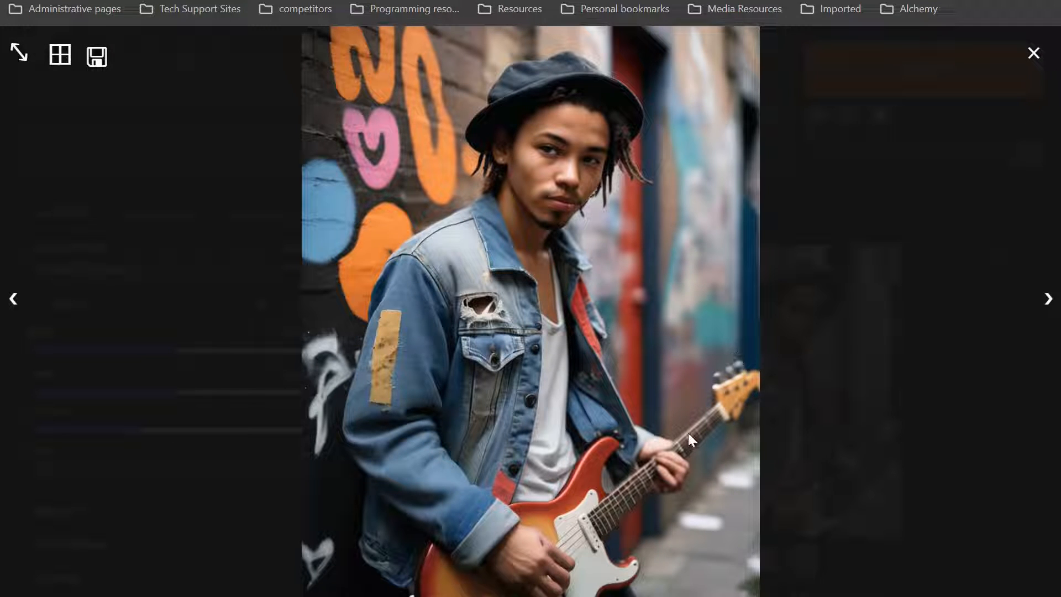
{"action": "mouse_move", "coordinate": [744, 399]}
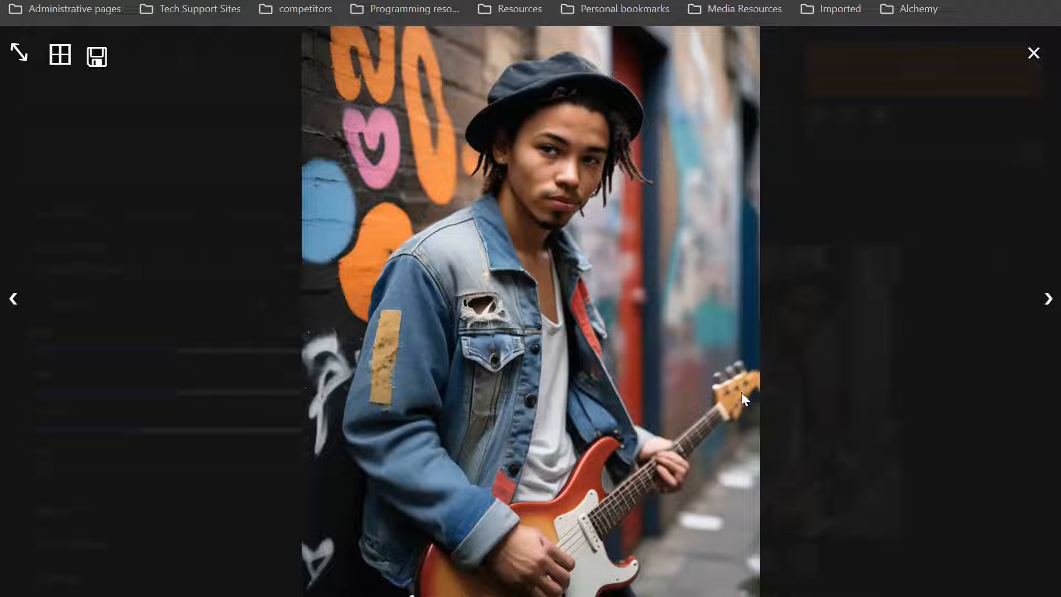
{"action": "left_click", "coordinate": [1033, 53]}
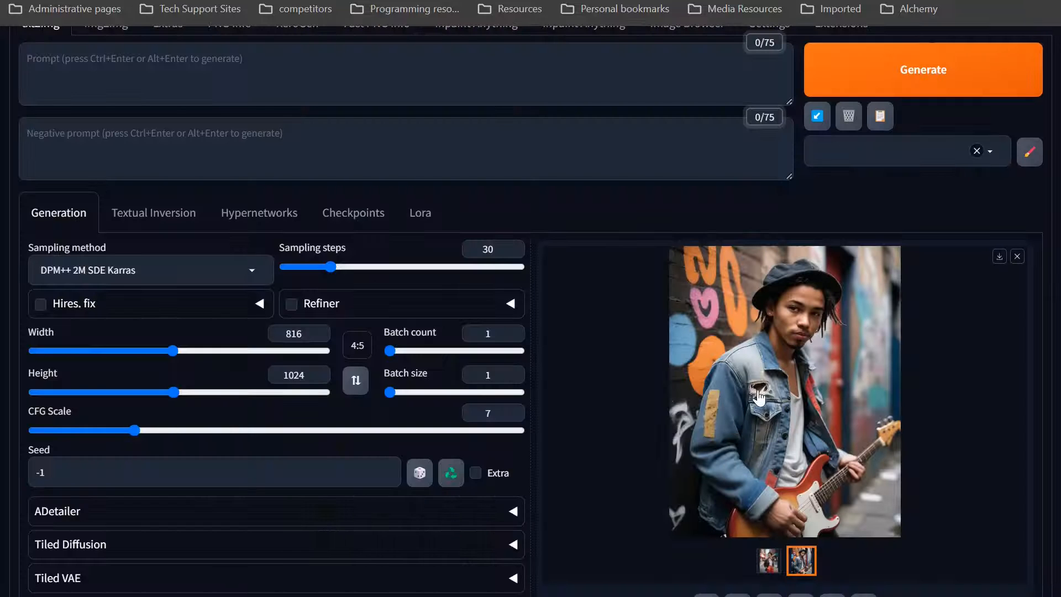
{"action": "scroll", "scroll_direction": "down", "scroll_amount": 3}
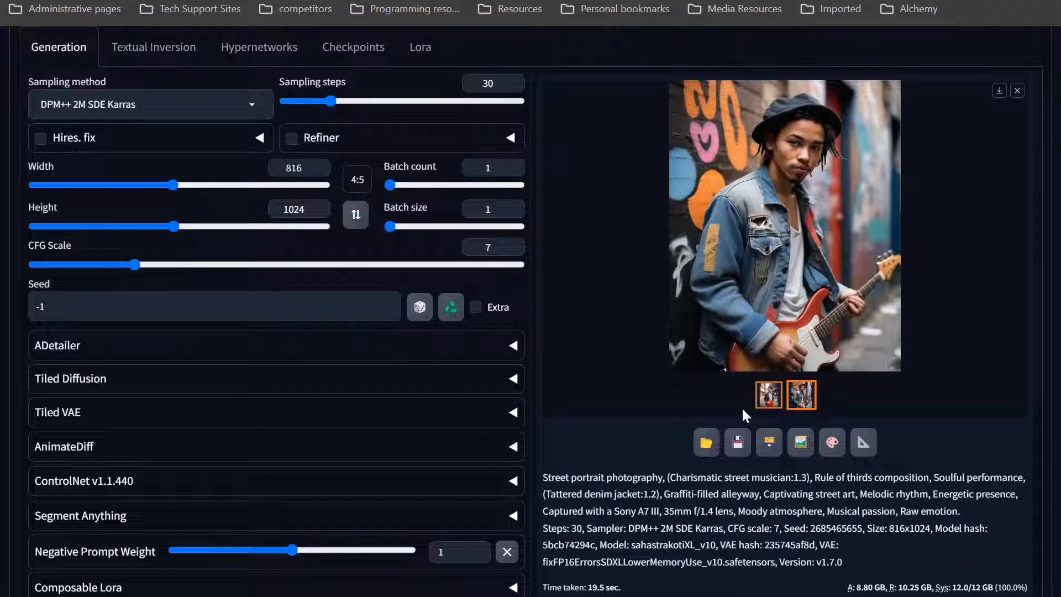
{"action": "left_click", "coordinate": [801, 394]}
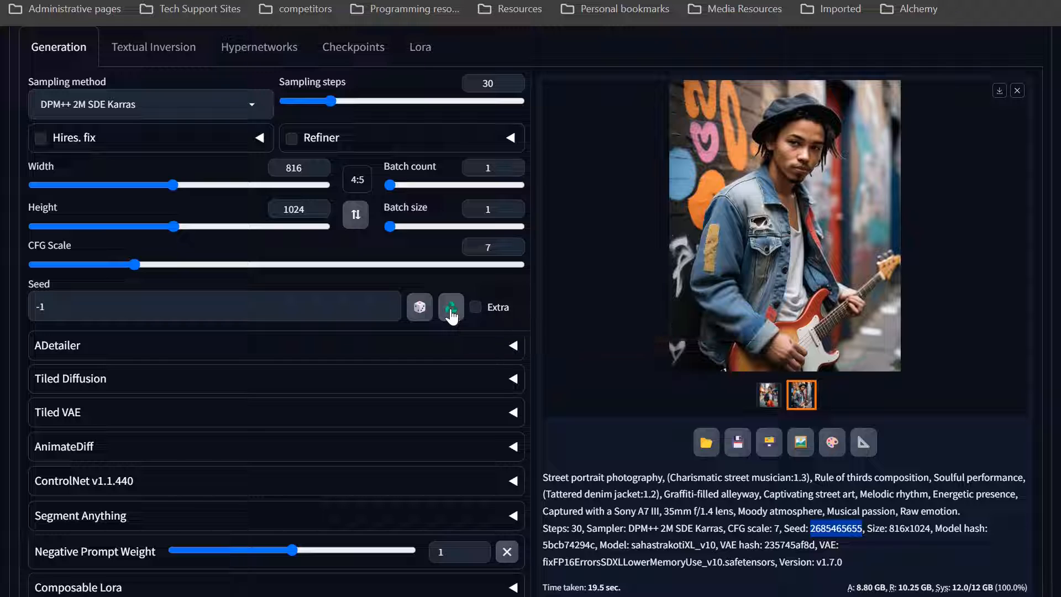
{"action": "mouse_move", "coordinate": [686, 462]}
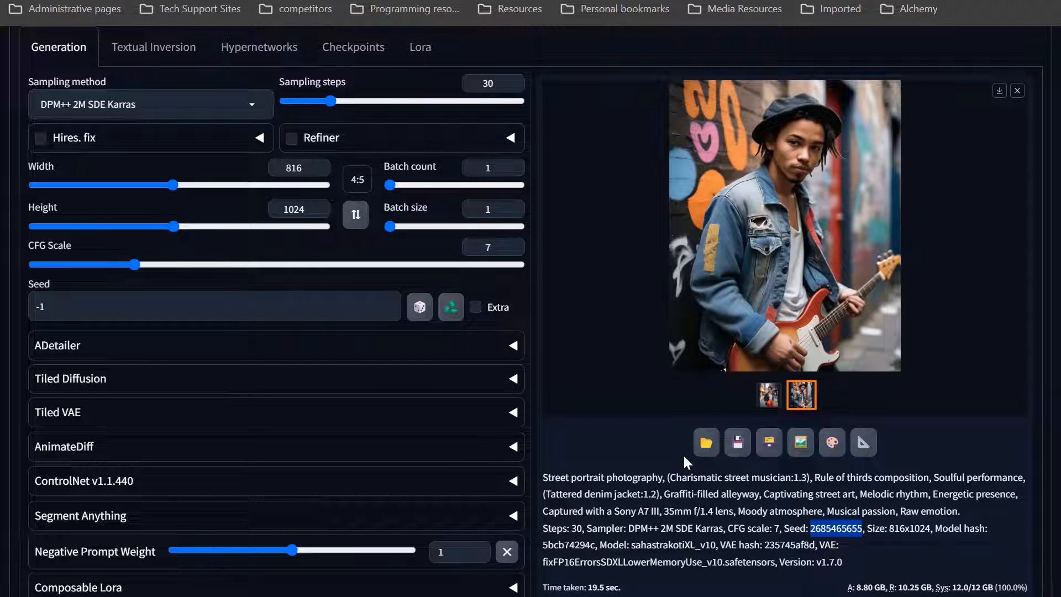
{"action": "scroll", "scroll_direction": "down", "scroll_amount": 3}
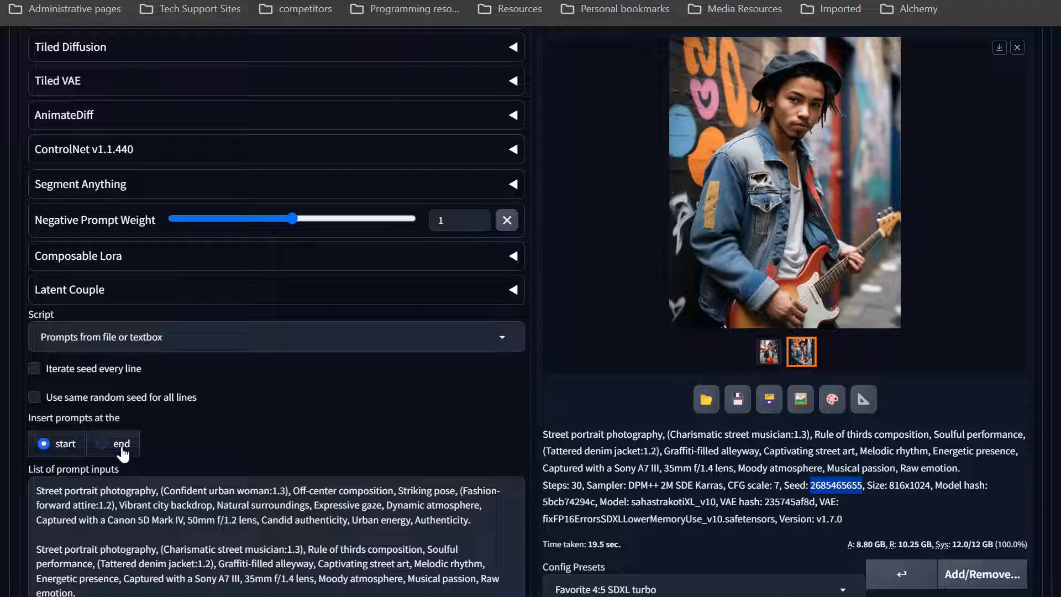
{"action": "scroll", "scroll_direction": "up", "scroll_amount": 3}
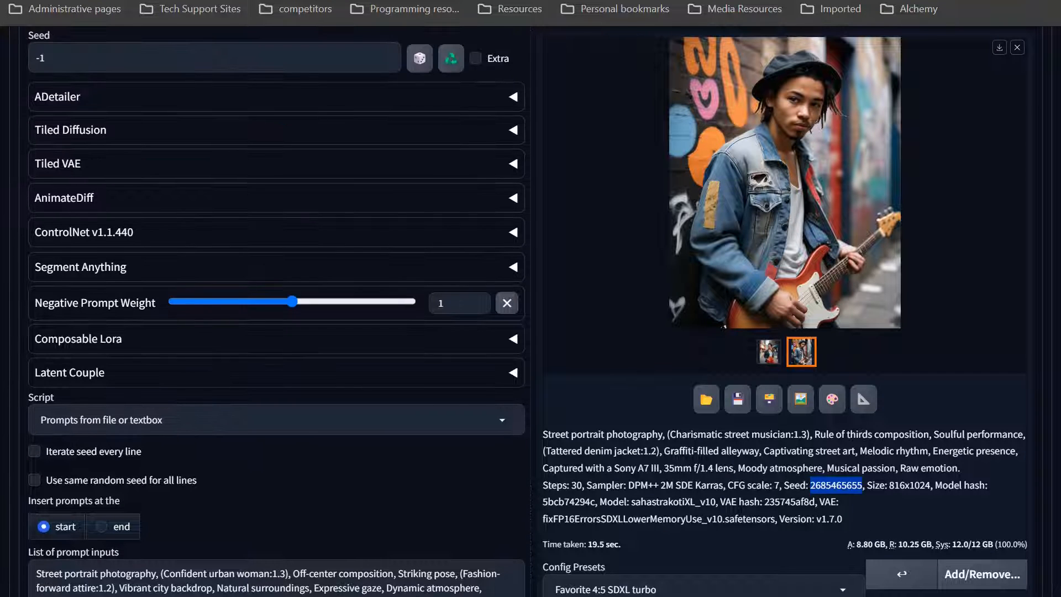
{"action": "scroll", "scroll_direction": "up", "scroll_amount": 3}
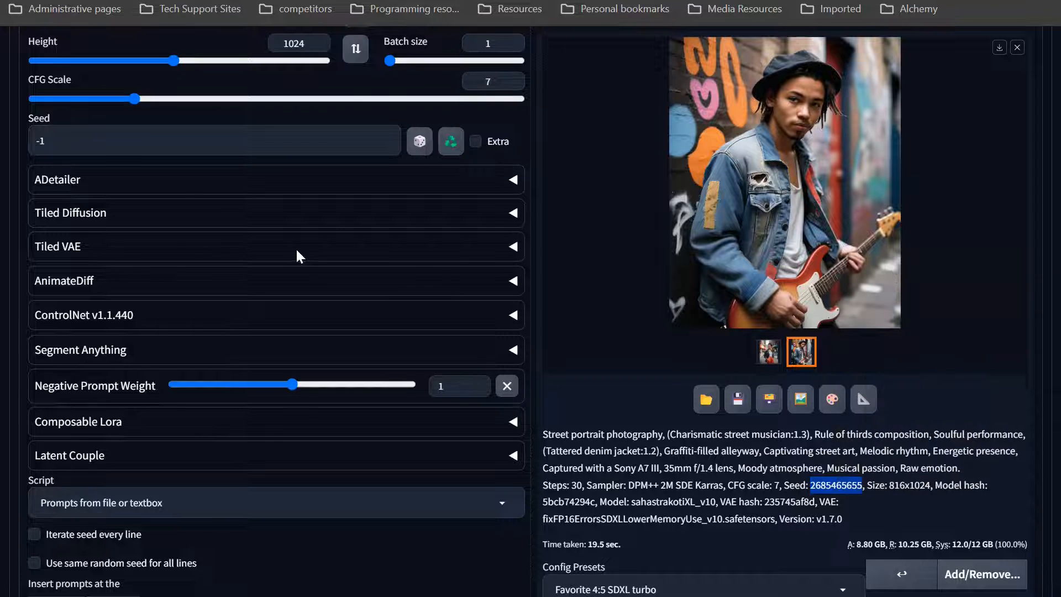
{"action": "scroll", "scroll_direction": "up", "scroll_amount": 3}
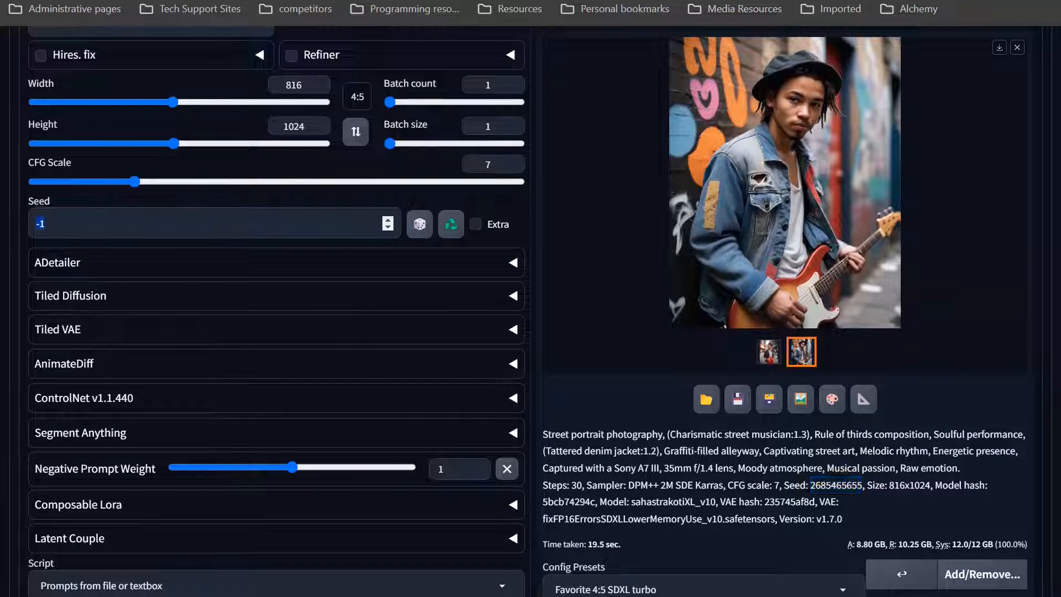
{"action": "left_click", "coordinate": [419, 224]}
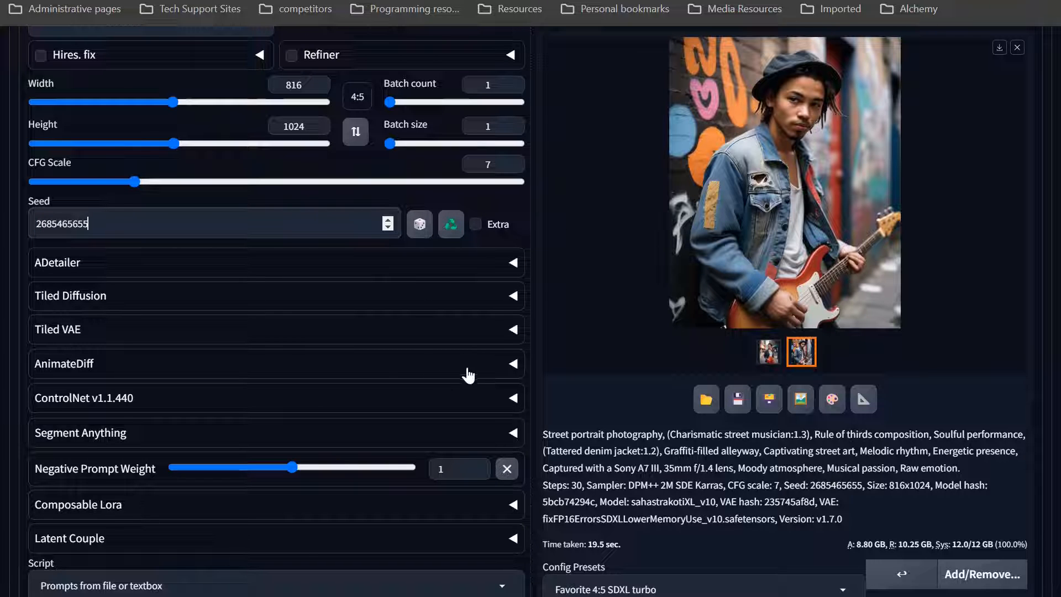
{"action": "mouse_move", "coordinate": [357, 357]}
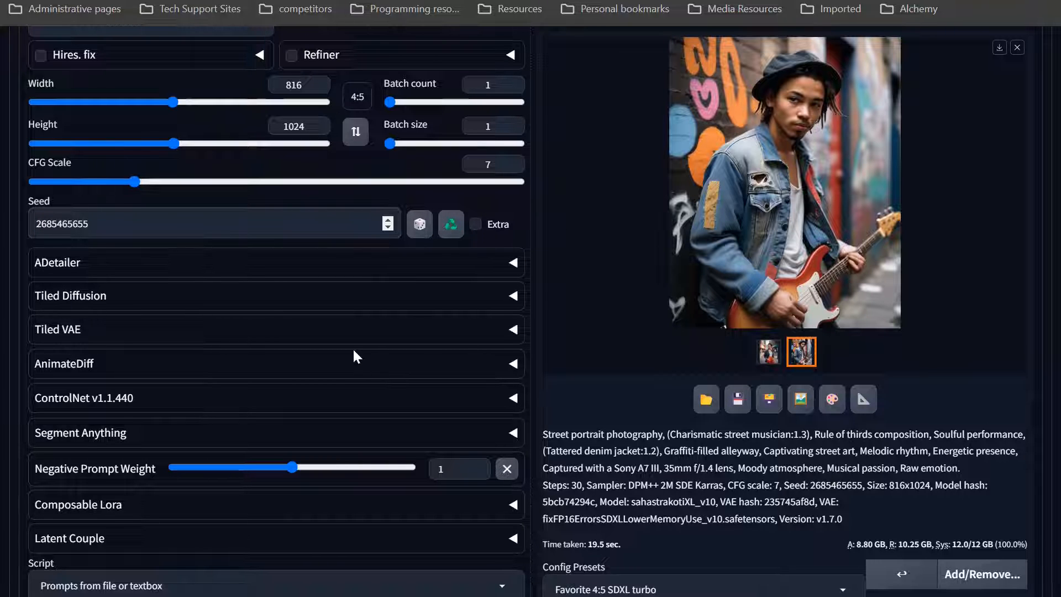
{"action": "scroll", "scroll_direction": "up", "scroll_amount": 3}
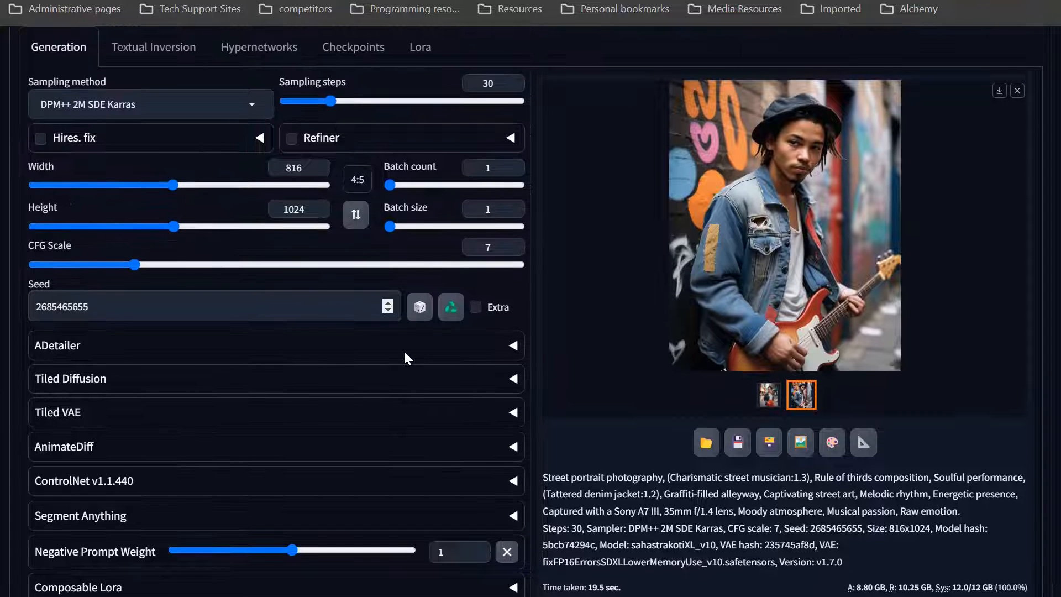
{"action": "mouse_move", "coordinate": [541, 484]}
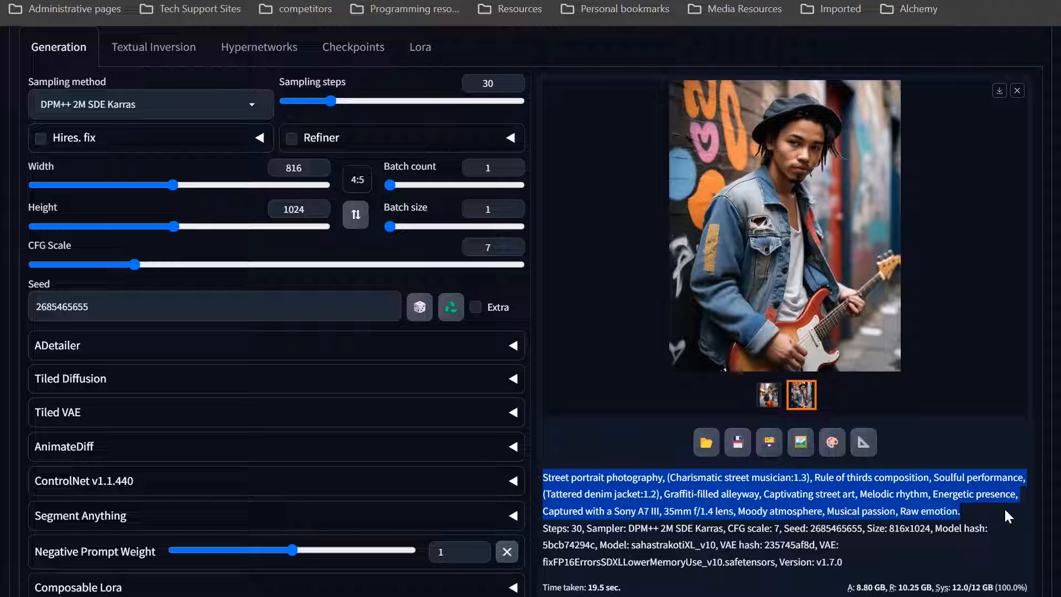
- Fill the main txt2img prompt with the charismatic street-musician description from the generation info
{"action": "scroll", "scroll_direction": "up", "scroll_amount": 3}
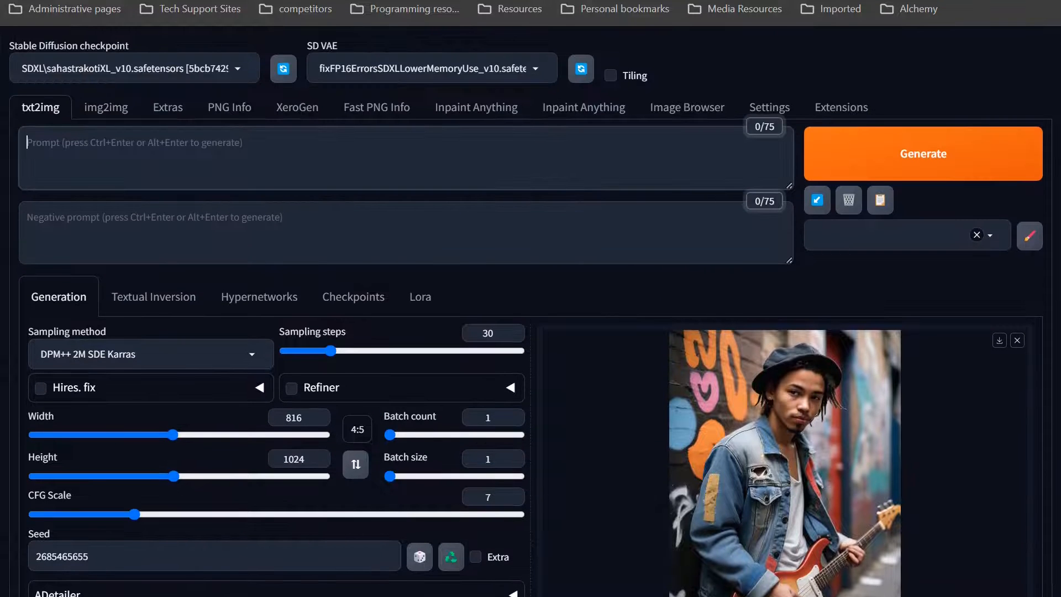
{"action": "scroll", "scroll_direction": "down", "scroll_amount": 3}
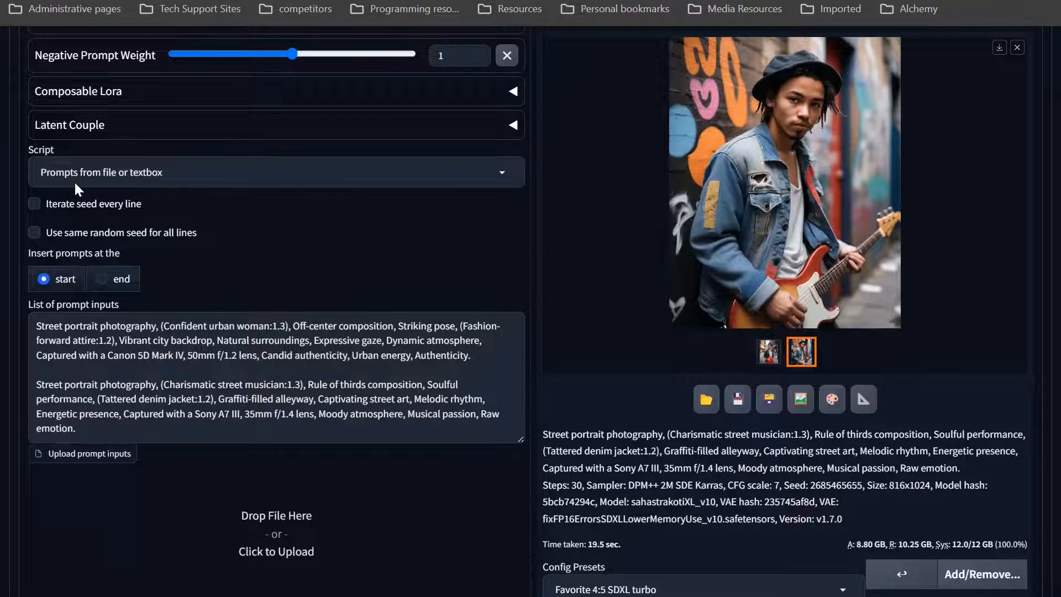
{"action": "left_click", "coordinate": [275, 172]}
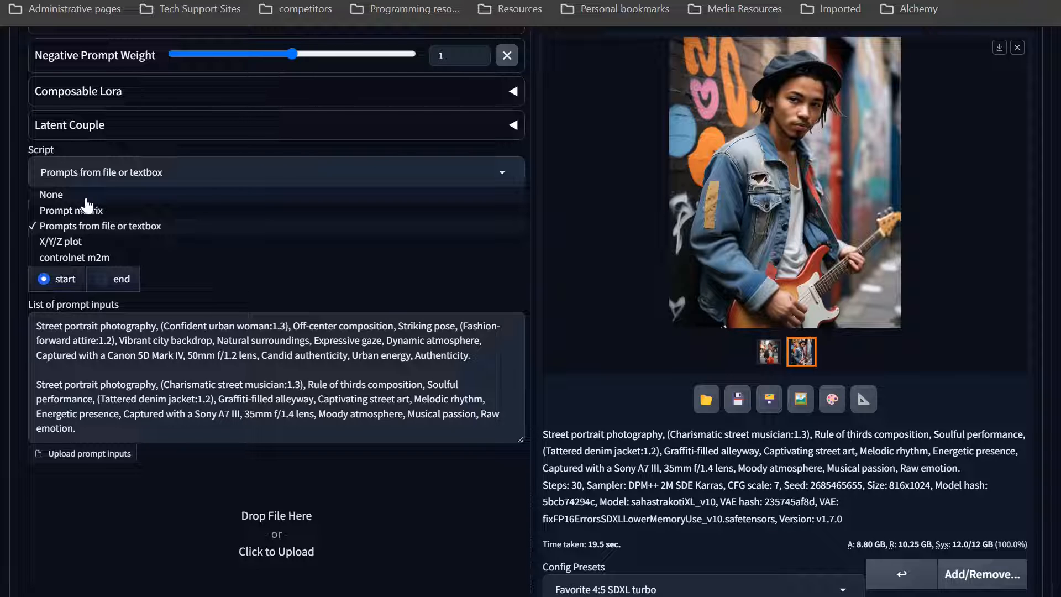
{"action": "scroll", "scroll_direction": "up", "scroll_amount": 3}
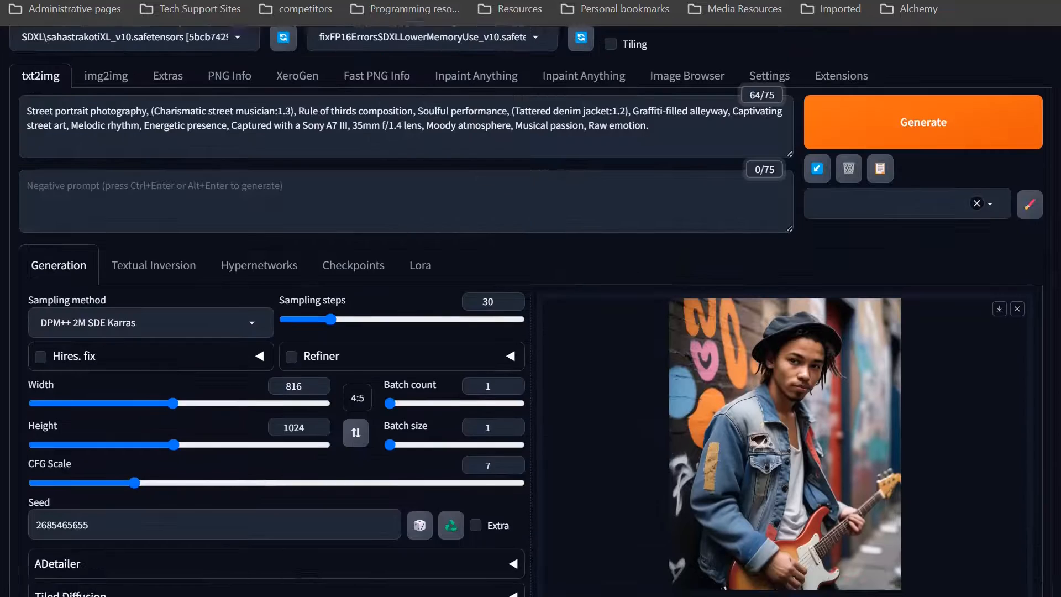
{"action": "scroll", "scroll_direction": "down", "scroll_amount": 3}
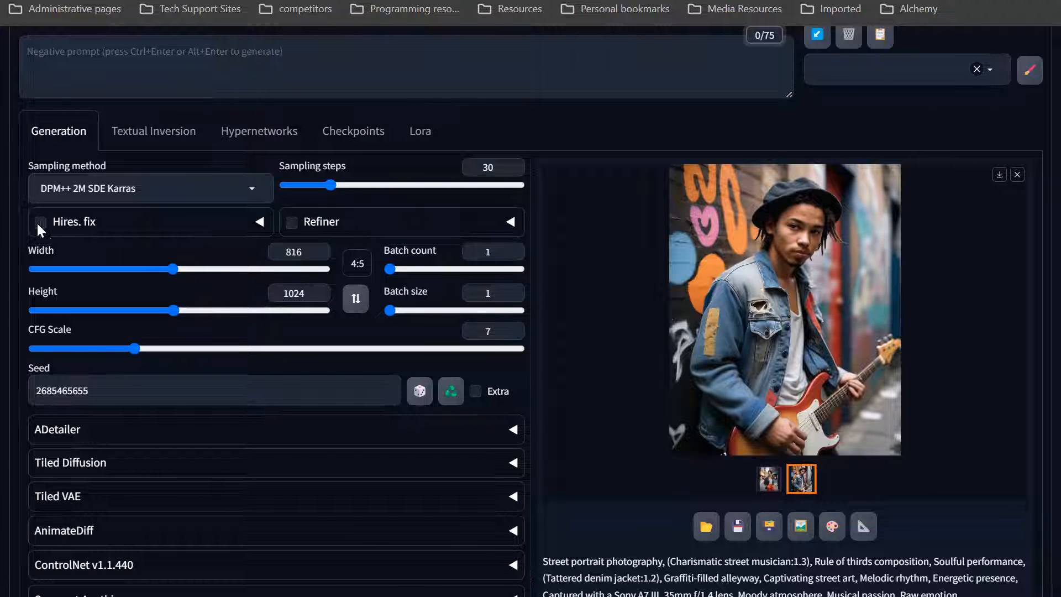
- Enable Hires. fix (Latent 2×, denoise 0.55) with refiner at 0.8, generate, and show the new portrait
{"action": "left_click", "coordinate": [40, 221]}
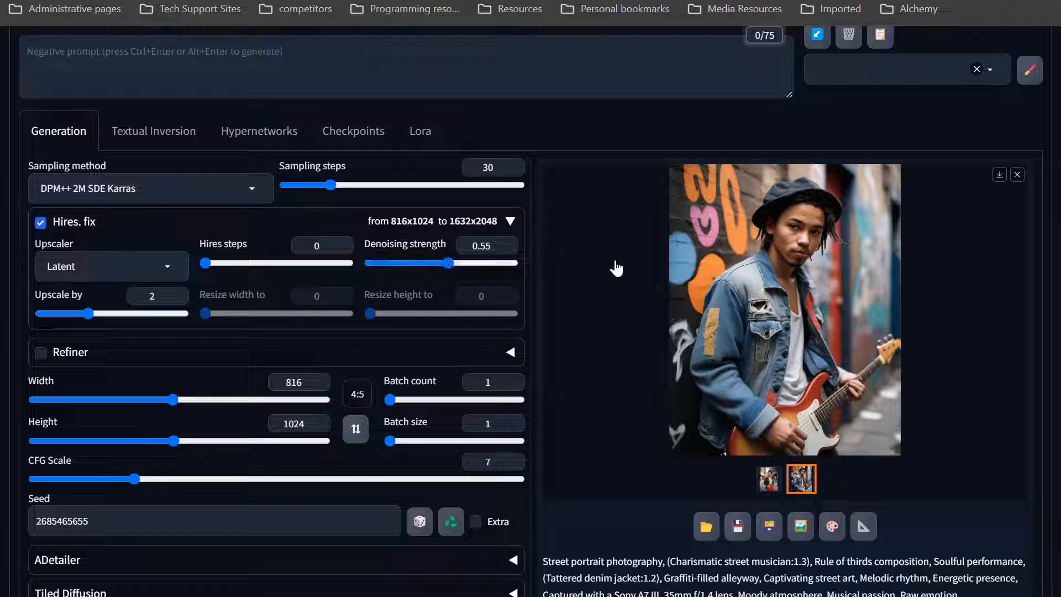
{"action": "mouse_move", "coordinate": [427, 312]}
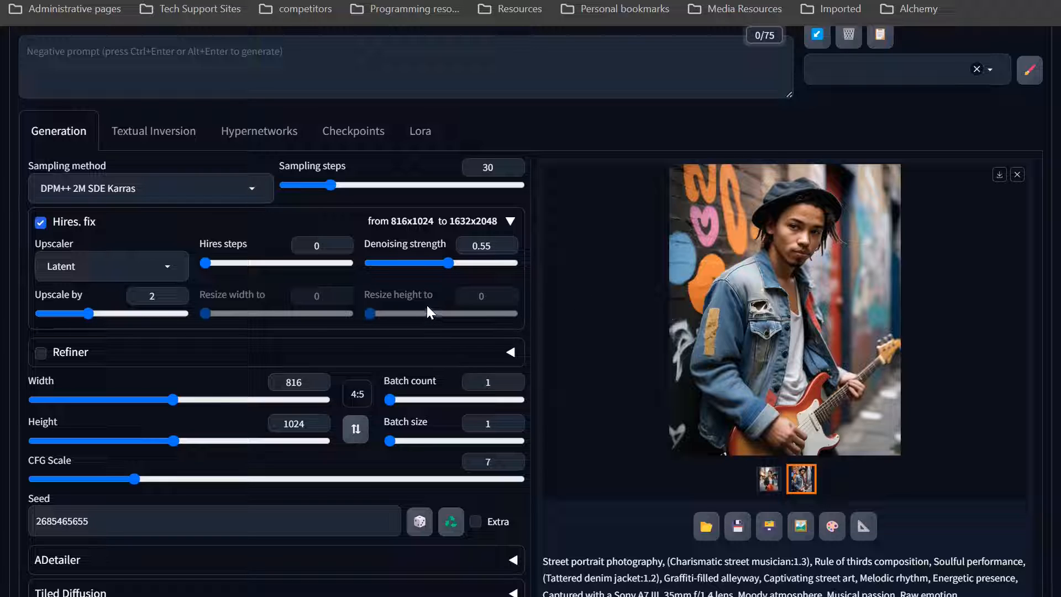
{"action": "mouse_move", "coordinate": [409, 302]}
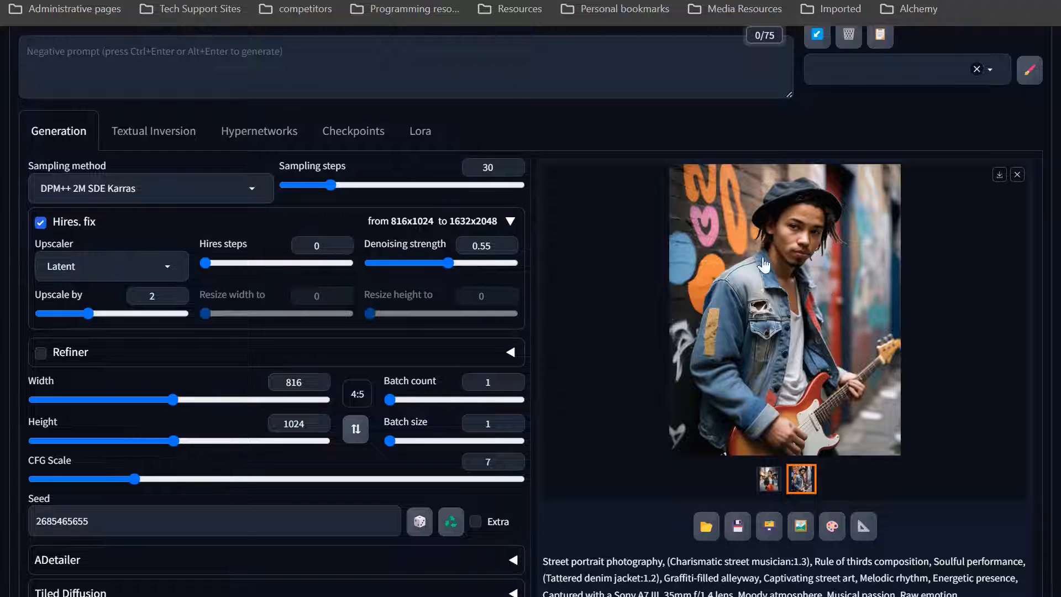
{"action": "mouse_move", "coordinate": [743, 286]}
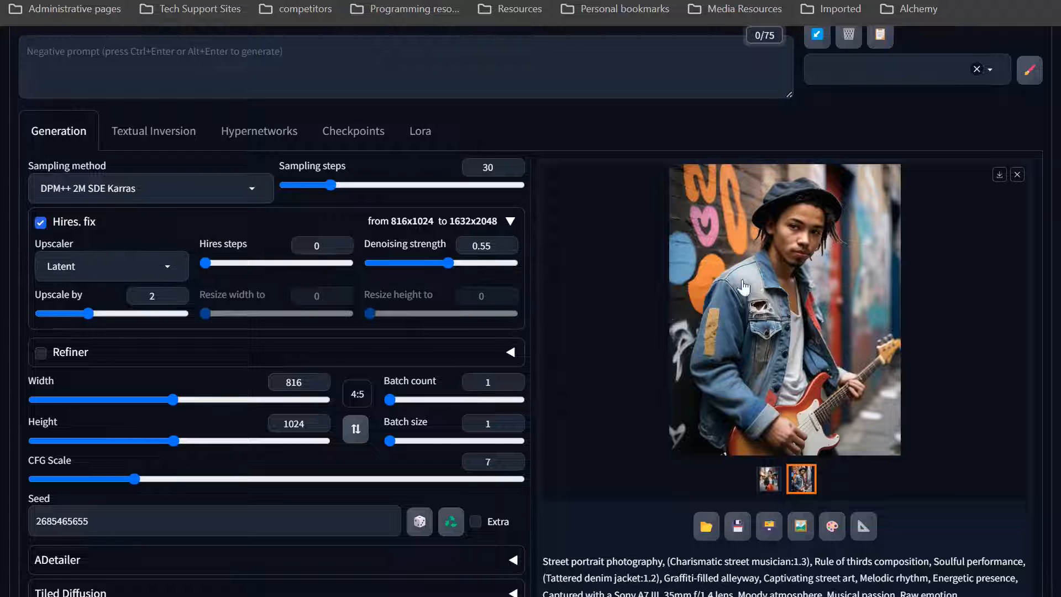
{"action": "mouse_move", "coordinate": [92, 247]}
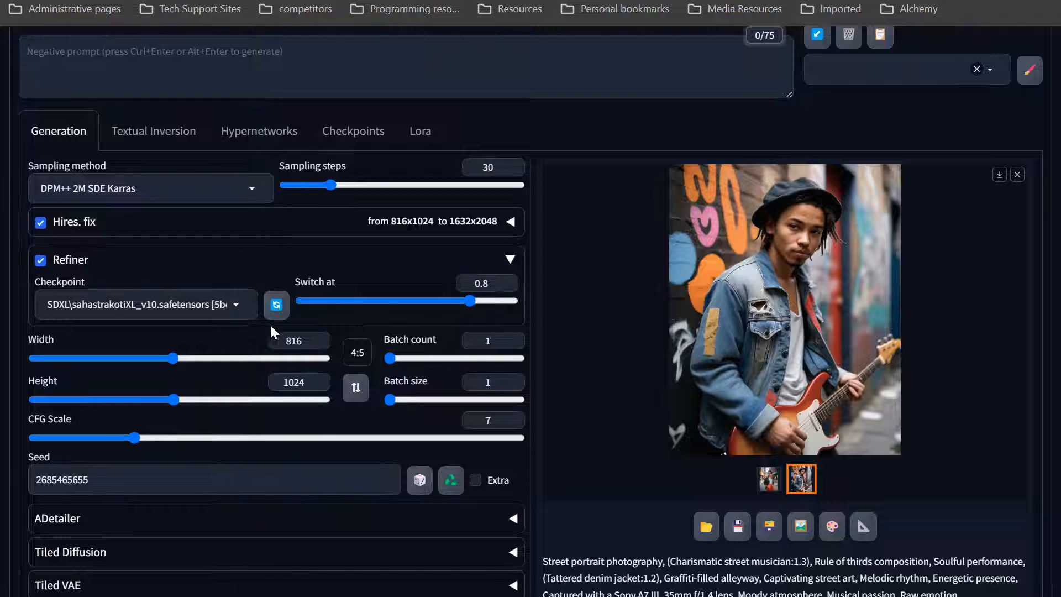
{"action": "mouse_move", "coordinate": [292, 378]}
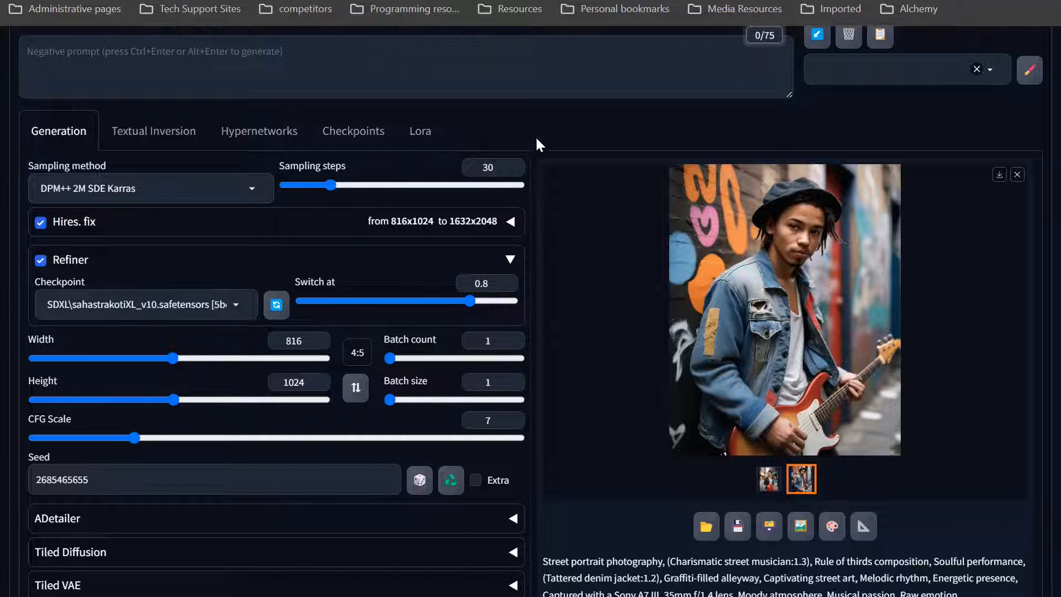
{"action": "mouse_move", "coordinate": [81, 270]}
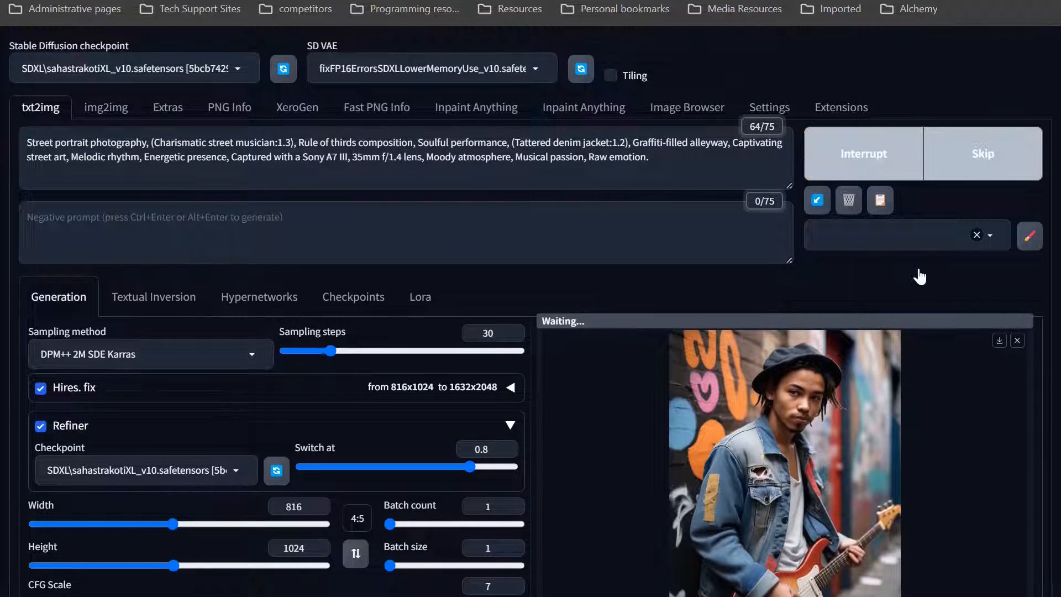
{"action": "scroll", "scroll_direction": "down", "scroll_amount": 3}
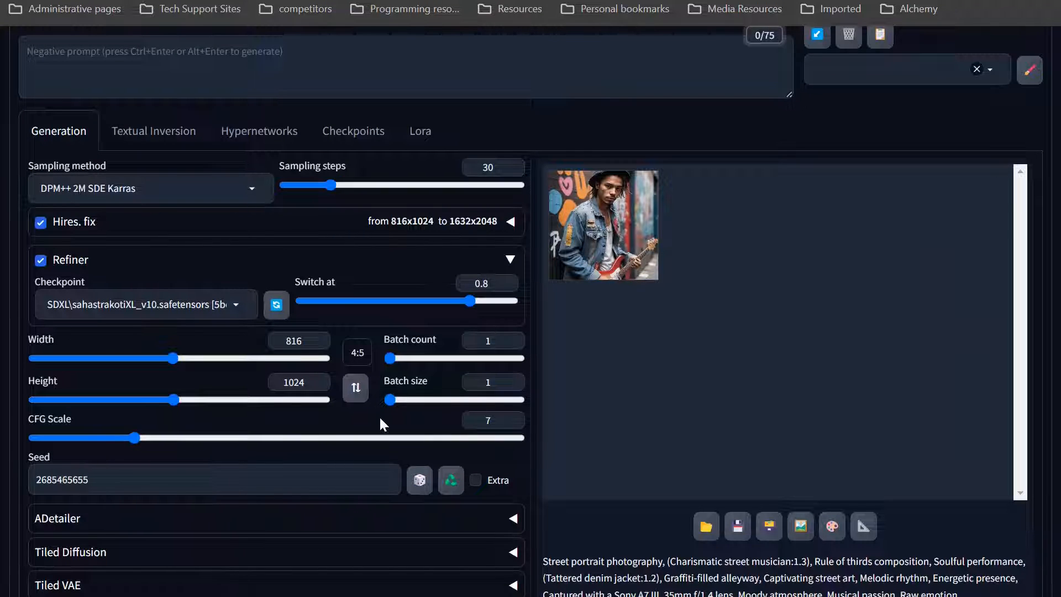
{"action": "left_click", "coordinate": [601, 226]}
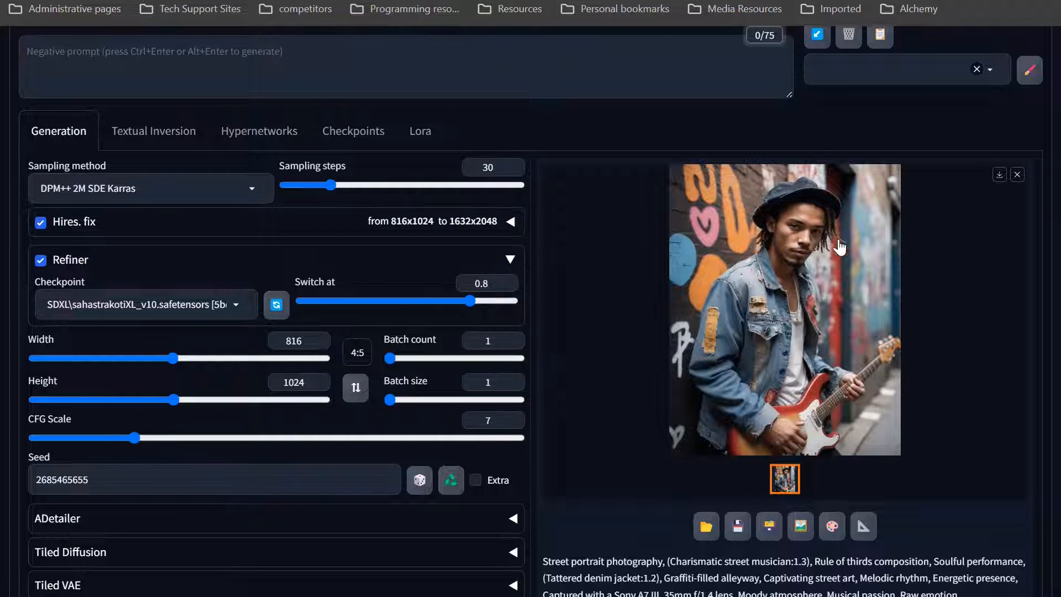
- View the hires-fixed street-musician portrait at full size in the lightbox
{"action": "left_click", "coordinate": [785, 308]}
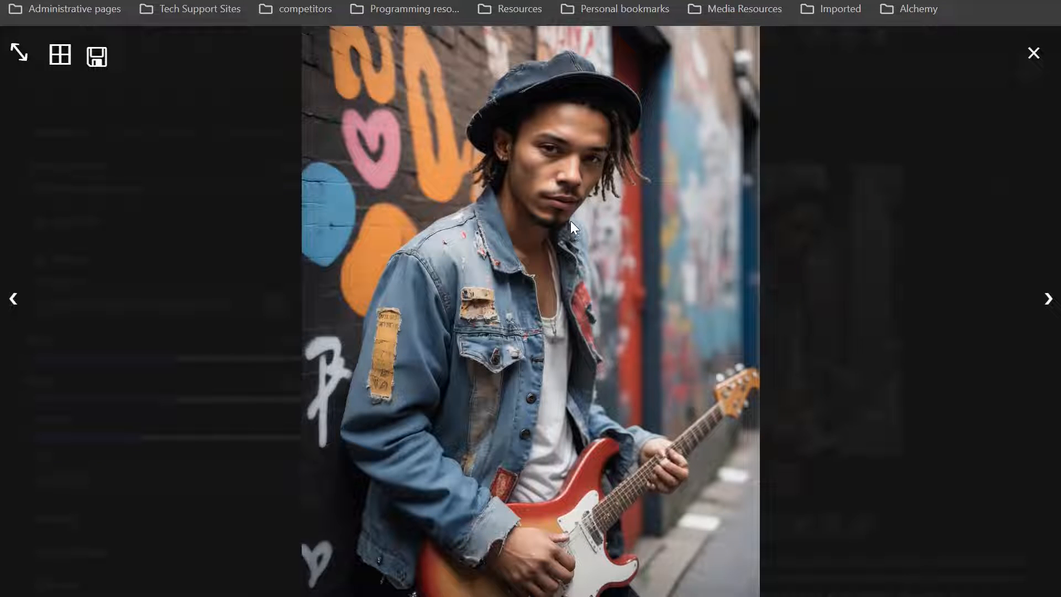
{"action": "mouse_move", "coordinate": [479, 408]}
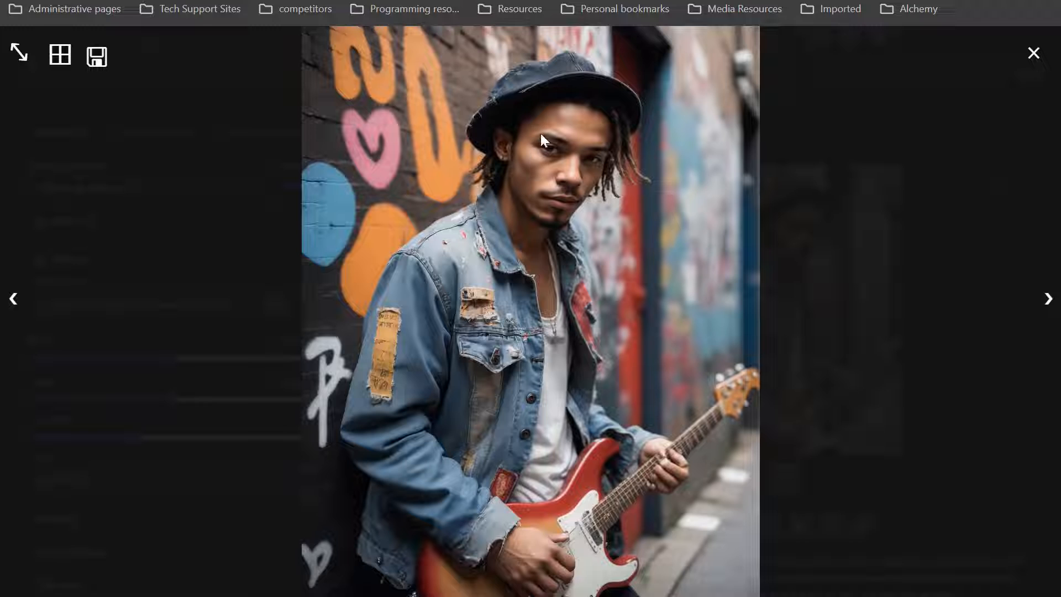
{"action": "mouse_move", "coordinate": [528, 173]}
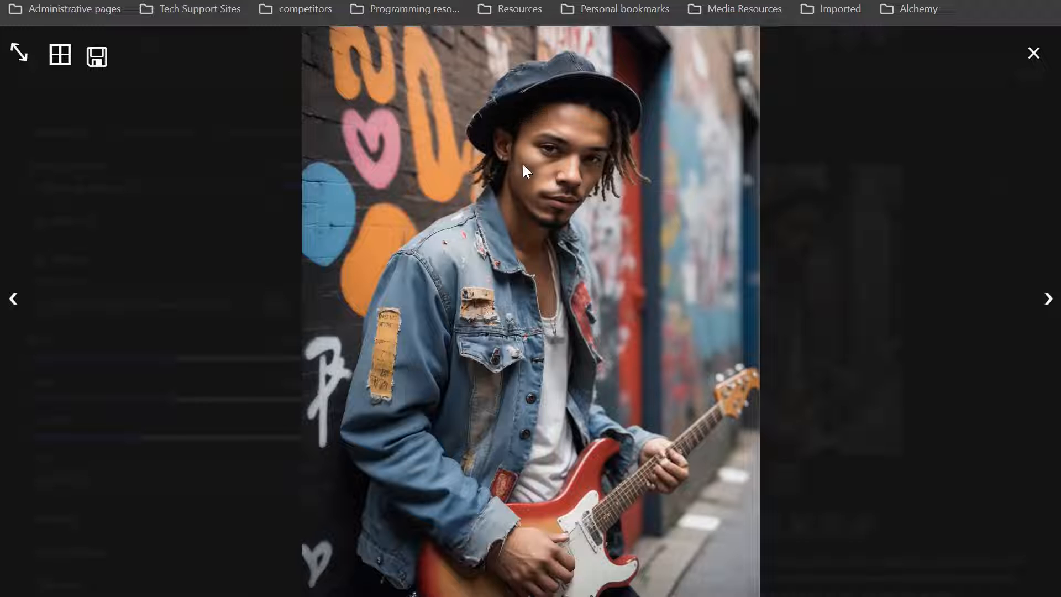
{"action": "mouse_move", "coordinate": [603, 168]}
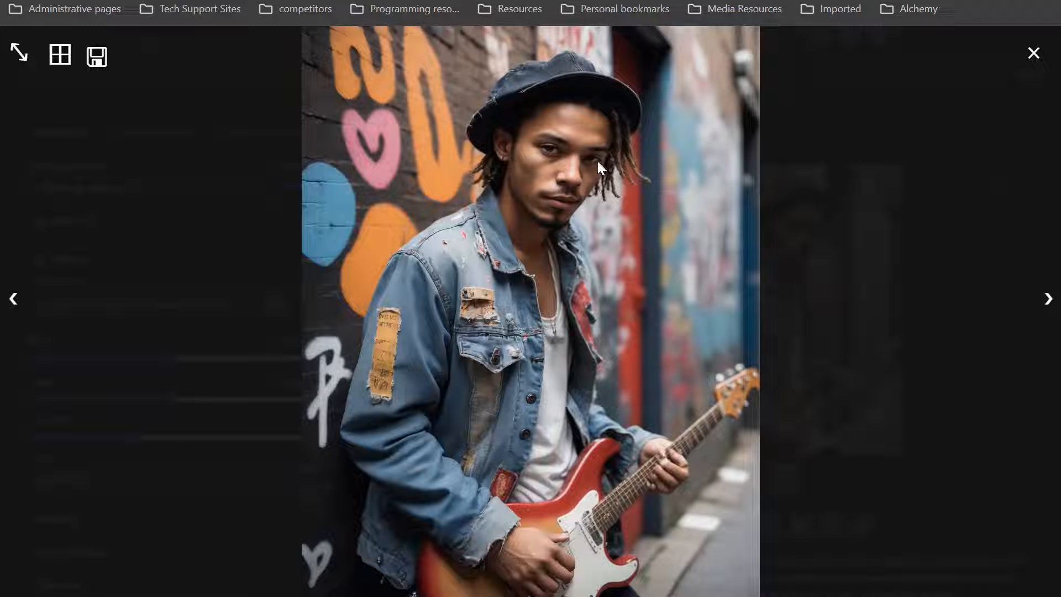
{"action": "mouse_move", "coordinate": [558, 158]}
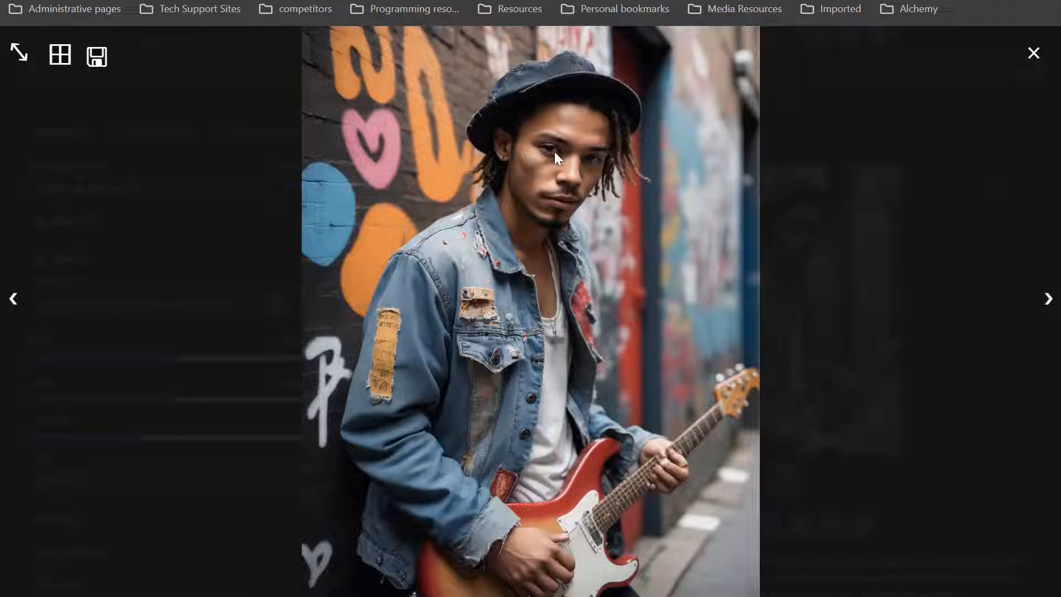
{"action": "mouse_move", "coordinate": [601, 229]}
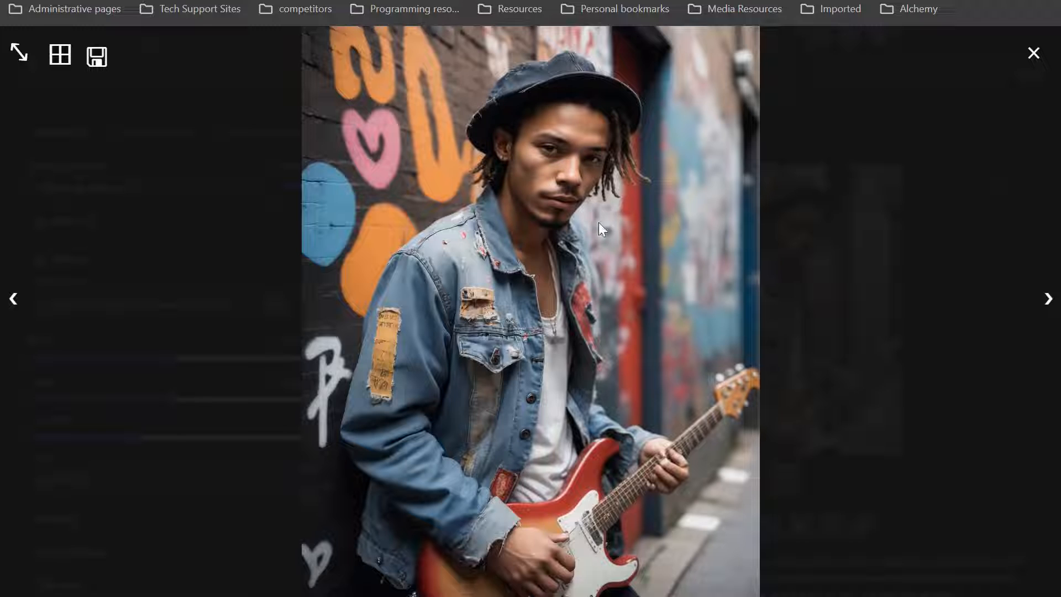
{"action": "mouse_move", "coordinate": [797, 342]}
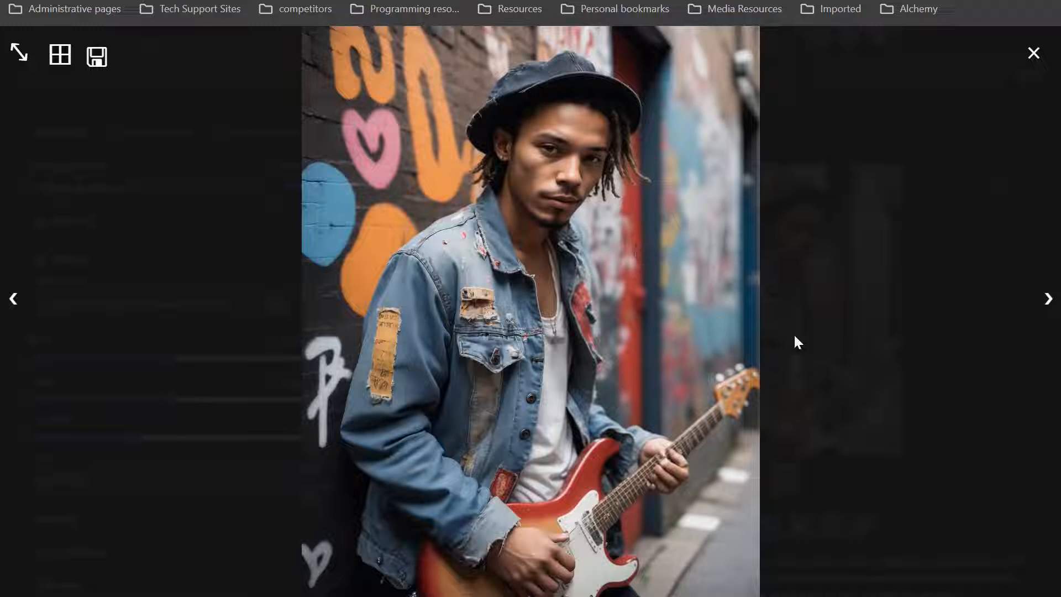
{"action": "mouse_move", "coordinate": [649, 542]}
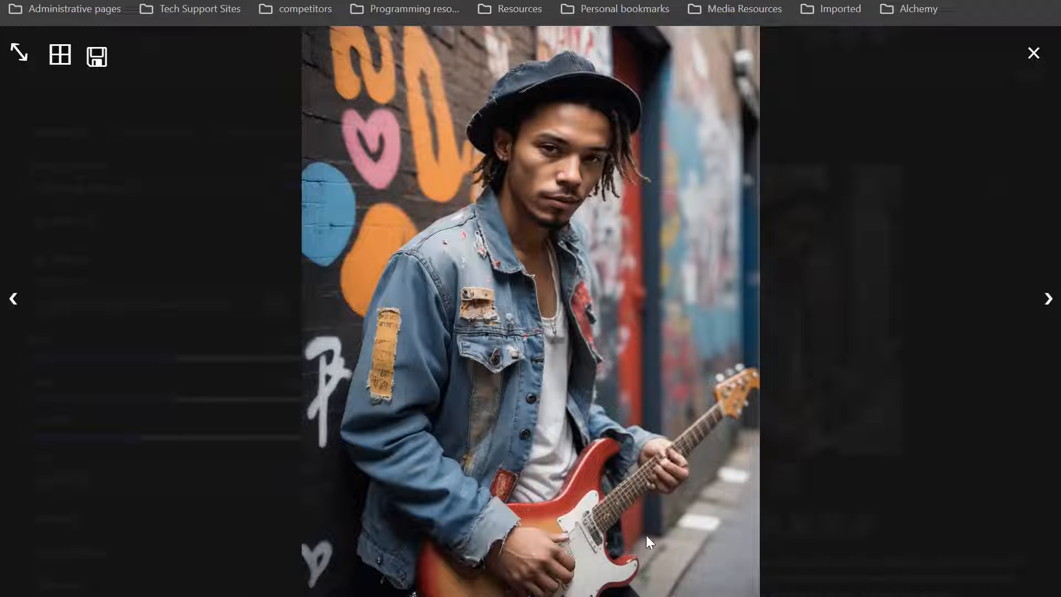
{"action": "mouse_move", "coordinate": [706, 482]}
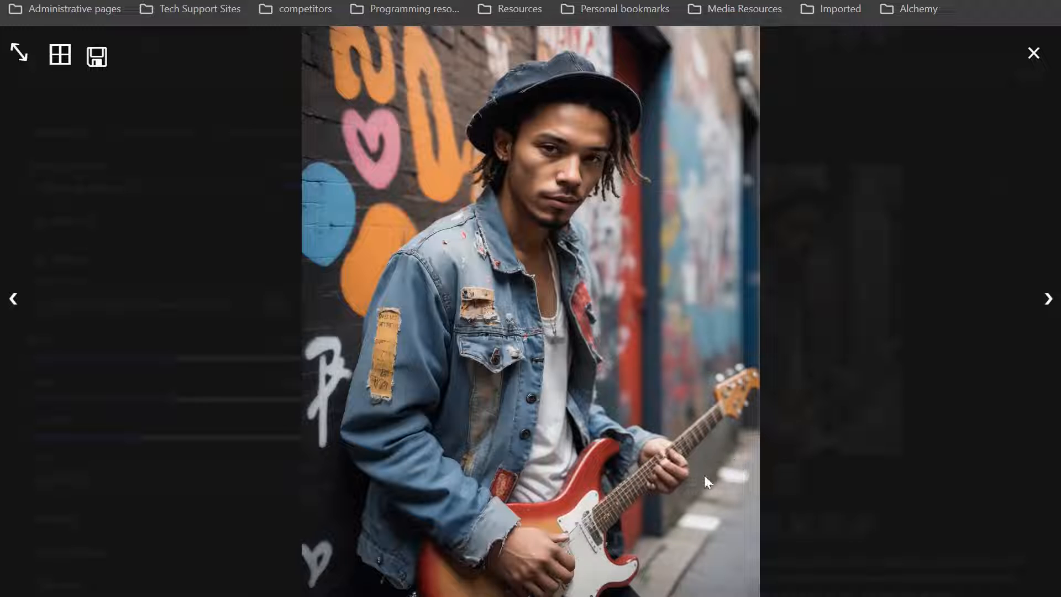
{"action": "mouse_move", "coordinate": [477, 581]}
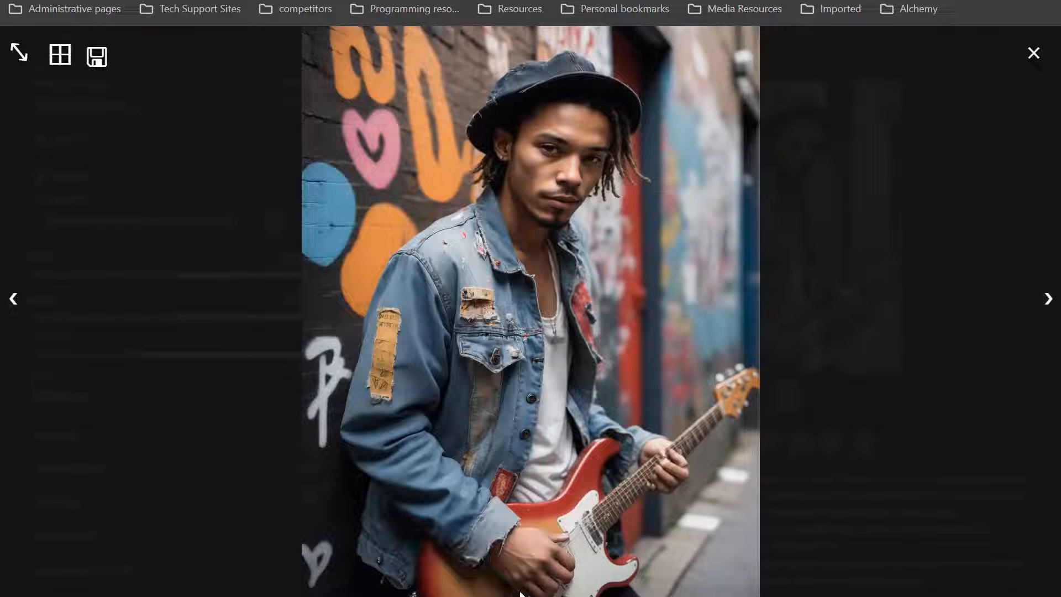
{"action": "mouse_move", "coordinate": [554, 424]}
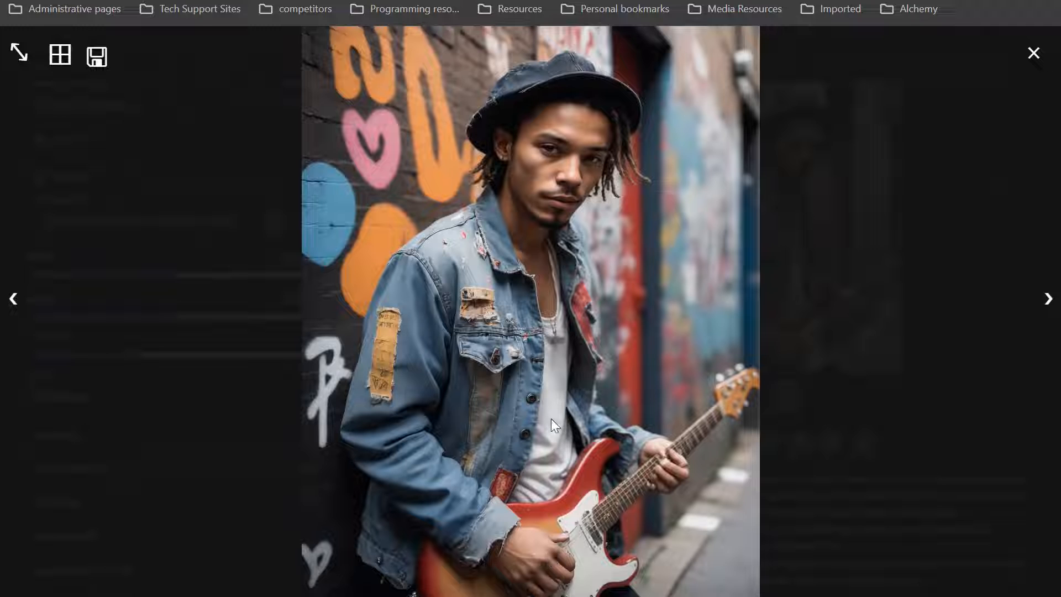
{"action": "mouse_move", "coordinate": [561, 569]}
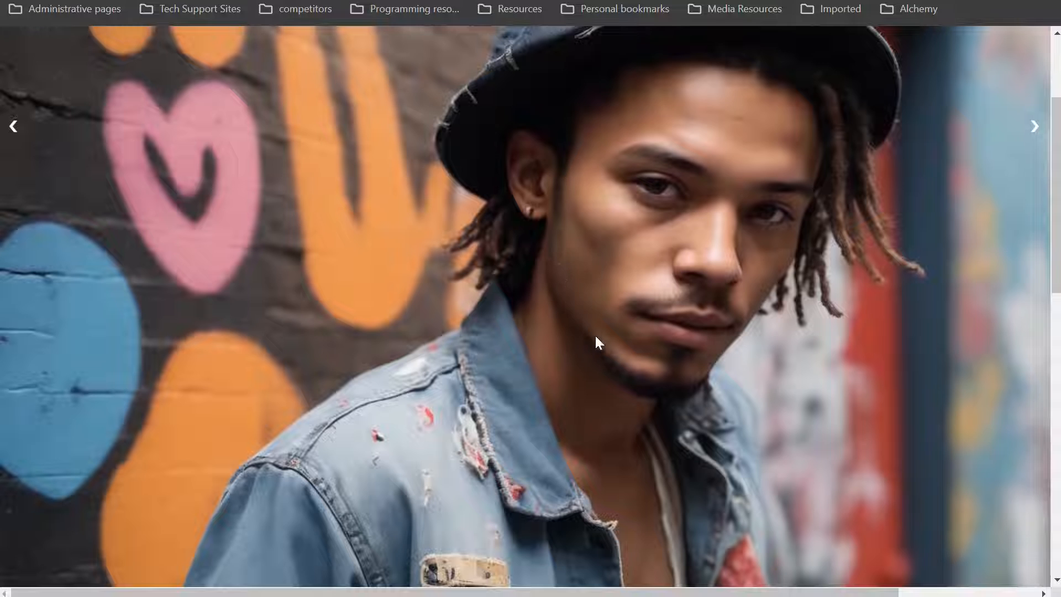
{"action": "mouse_move", "coordinate": [742, 128]}
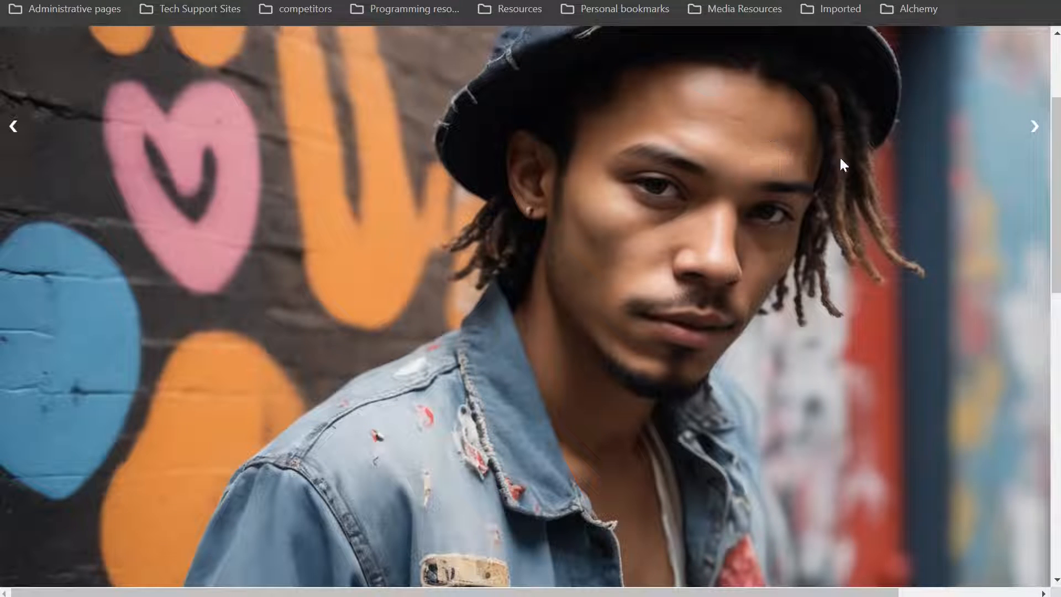
{"action": "mouse_move", "coordinate": [553, 432]}
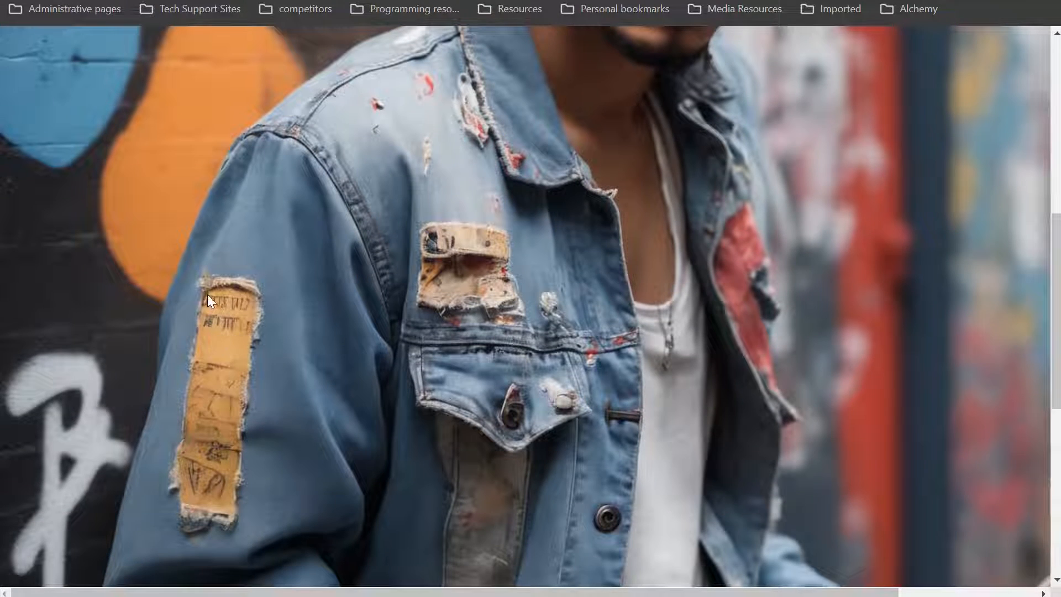
{"action": "mouse_move", "coordinate": [237, 311]}
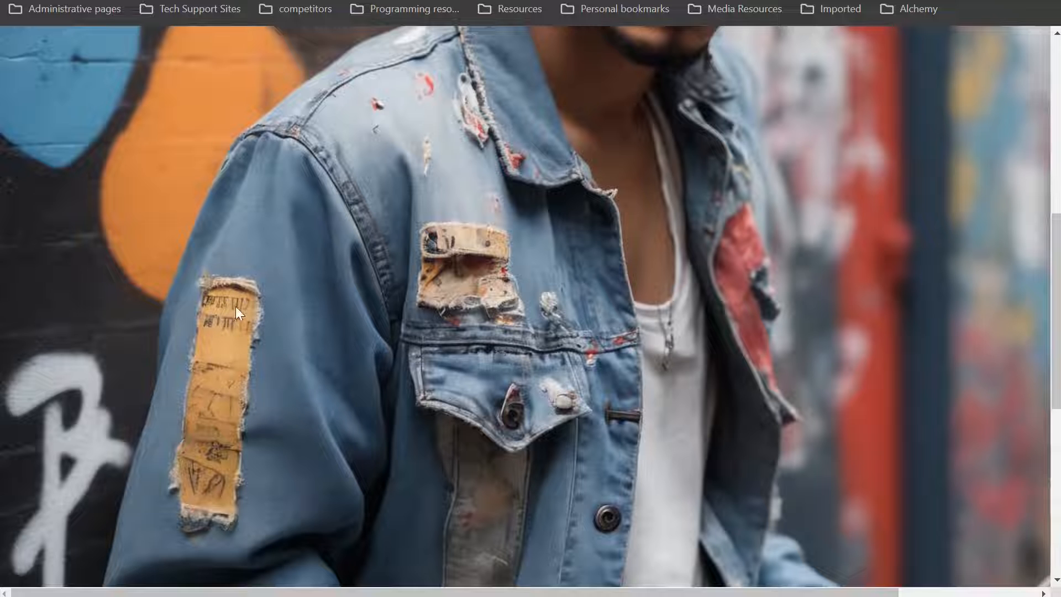
- Scroll over the portrait's face, denim jacket and guitar at native resolution
{"action": "scroll", "scroll_direction": "down", "scroll_amount": 3}
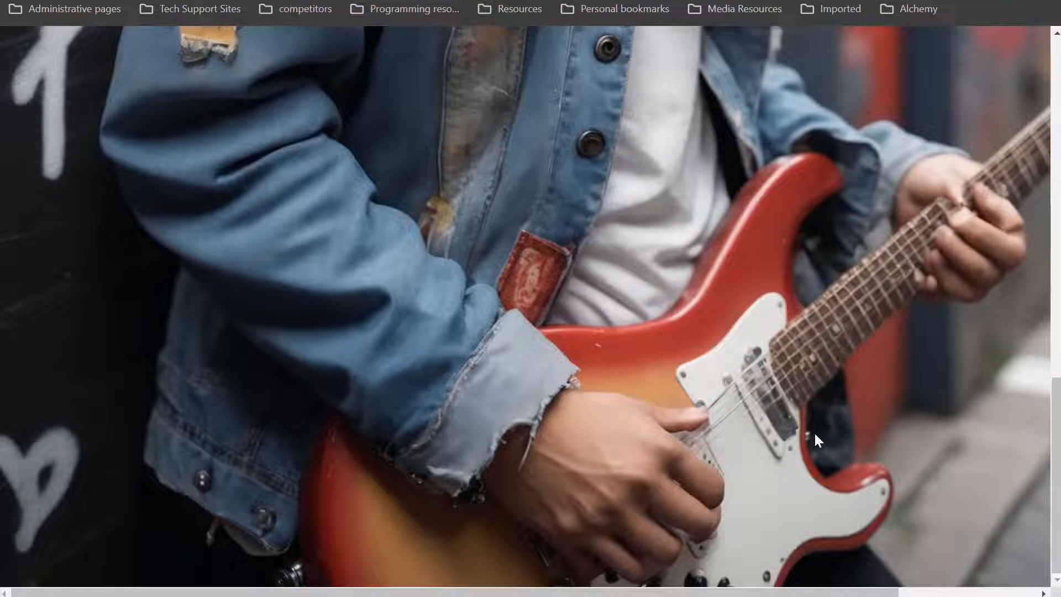
{"action": "mouse_move", "coordinate": [869, 327]}
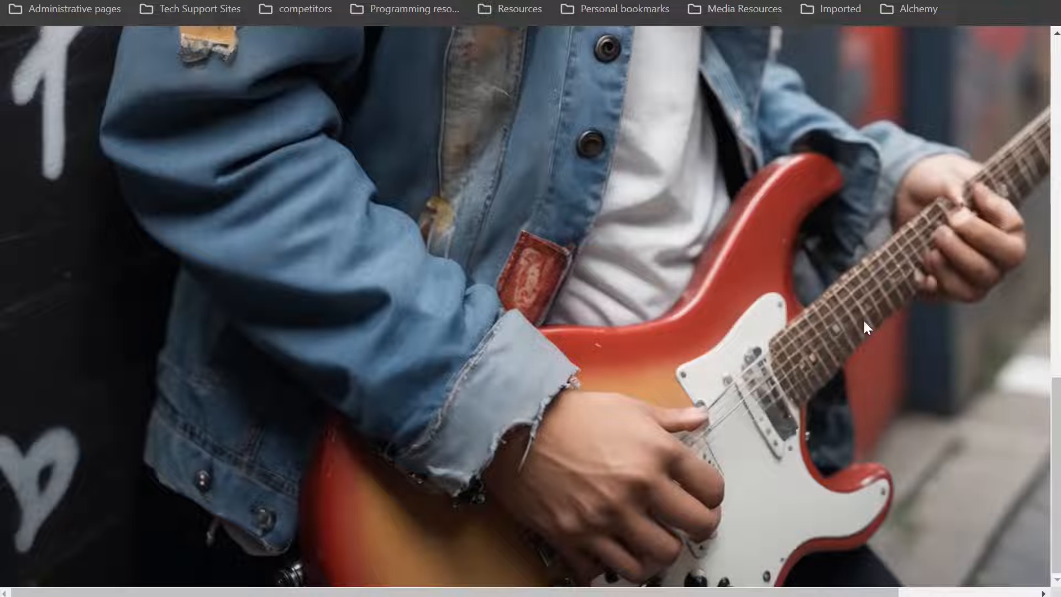
{"action": "mouse_move", "coordinate": [940, 290]}
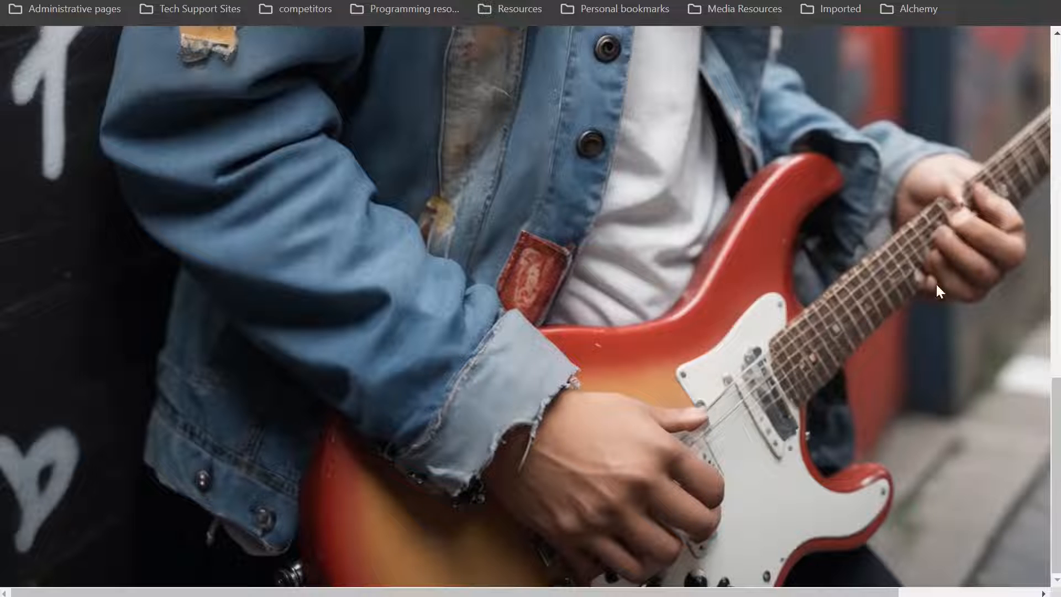
{"action": "mouse_move", "coordinate": [969, 209]}
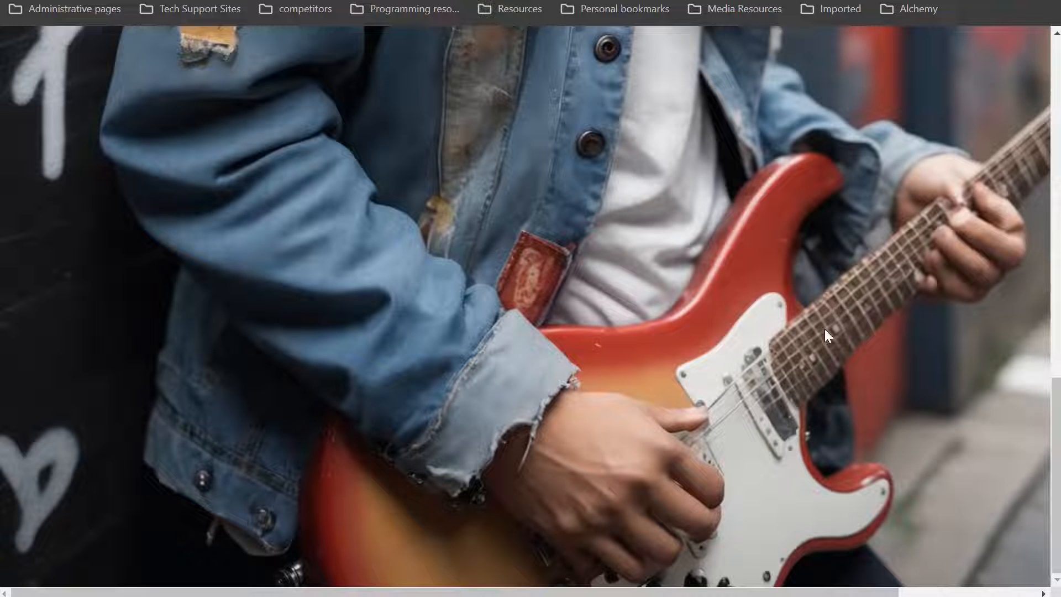
{"action": "mouse_move", "coordinate": [1029, 169]}
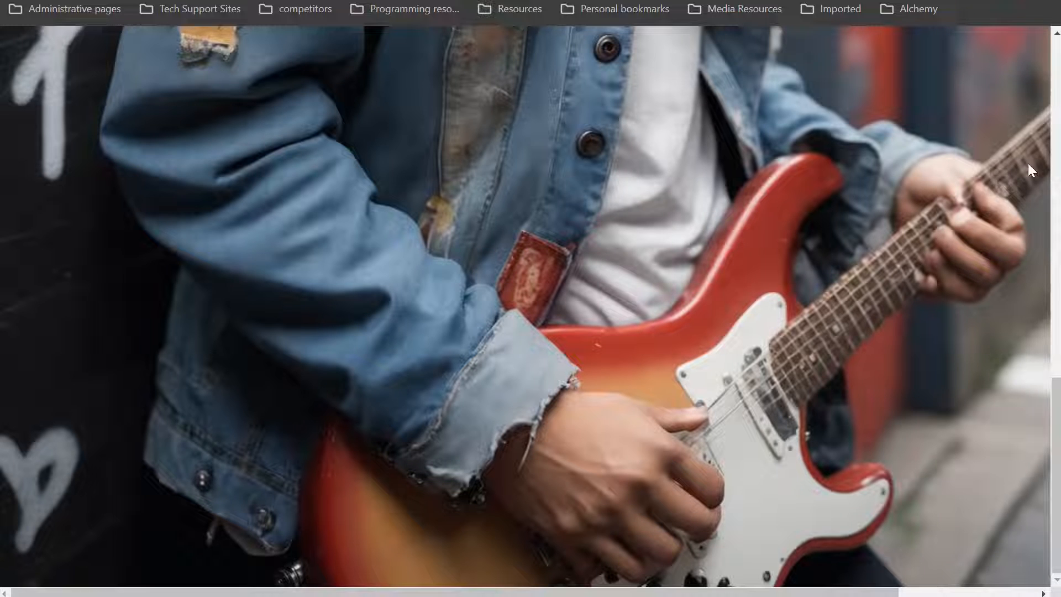
{"action": "mouse_move", "coordinate": [715, 333]}
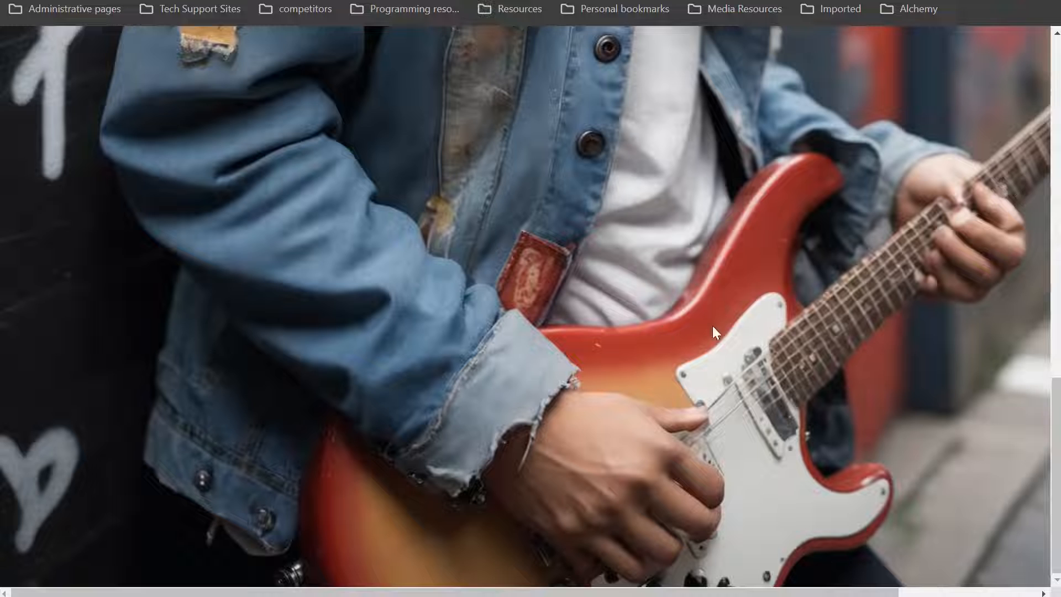
{"action": "mouse_move", "coordinate": [891, 346]}
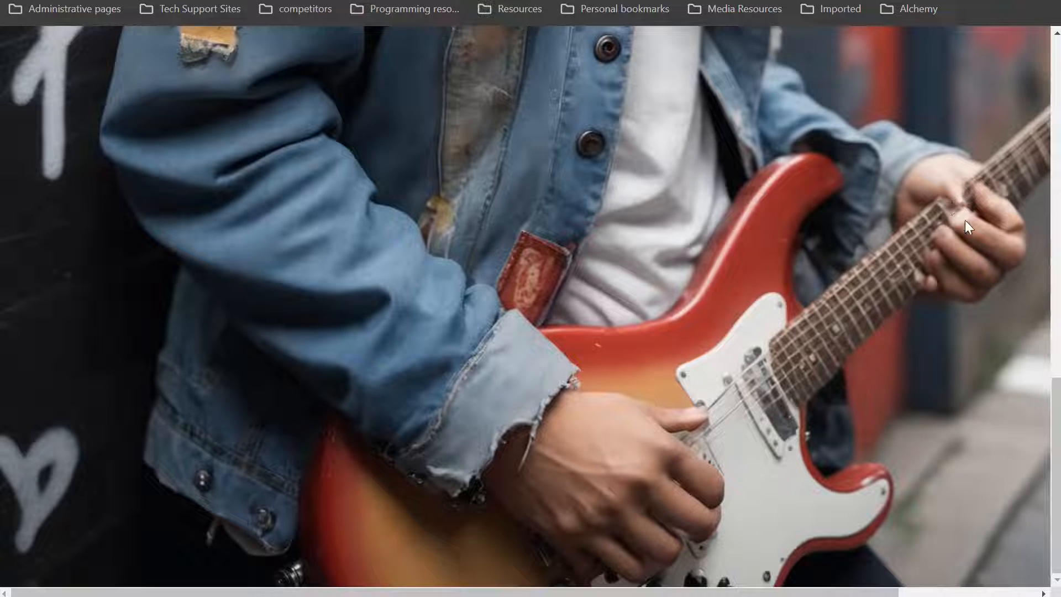
{"action": "mouse_move", "coordinate": [887, 233]}
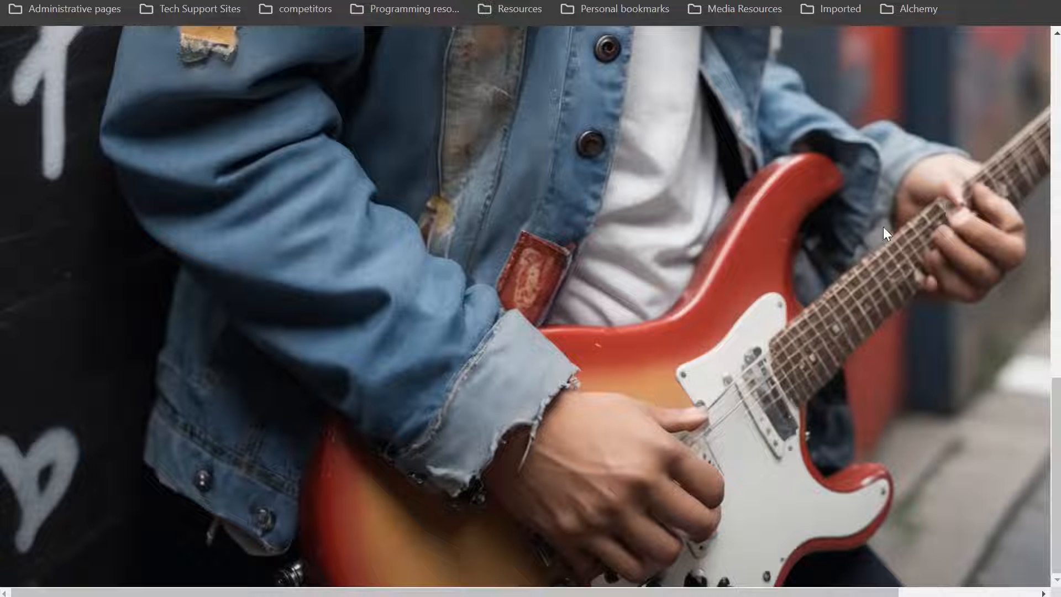
{"action": "mouse_move", "coordinate": [498, 246]}
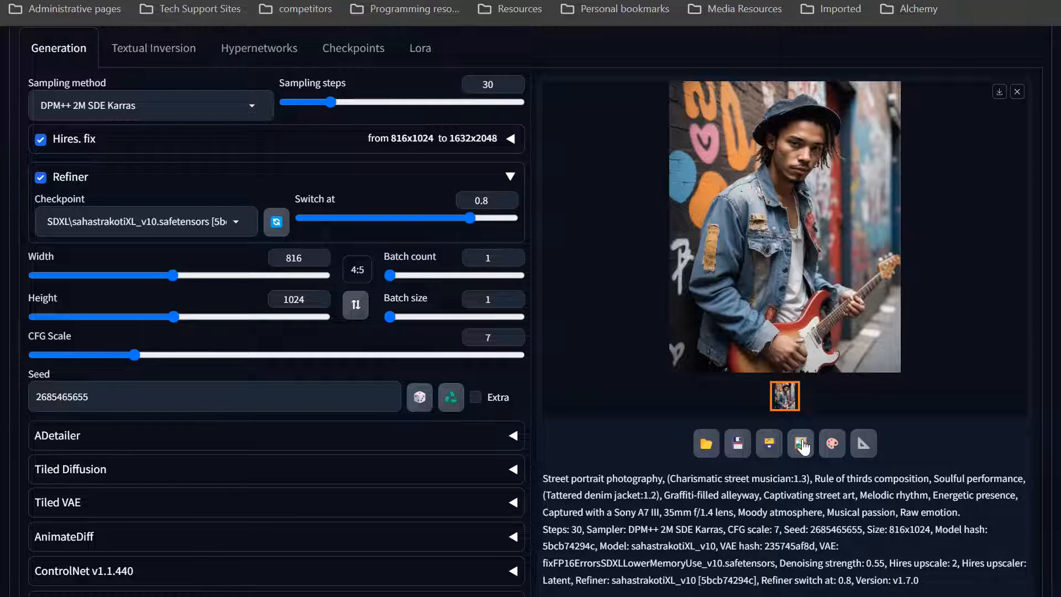
- Send the portrait to img2img as source, check it full size, then close the viewer
{"action": "left_click", "coordinate": [801, 444]}
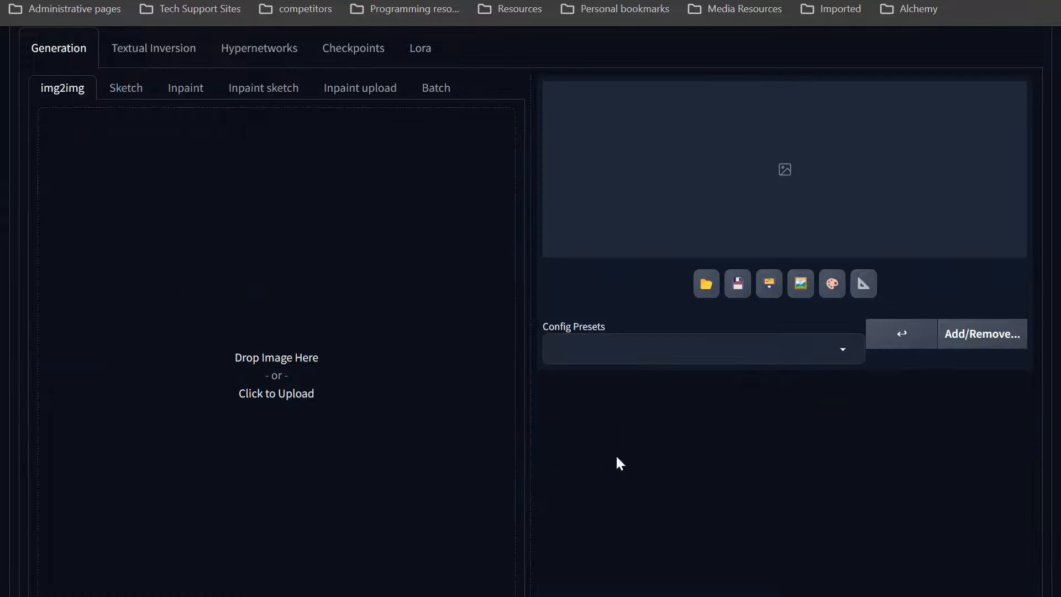
{"action": "mouse_move", "coordinate": [329, 272]}
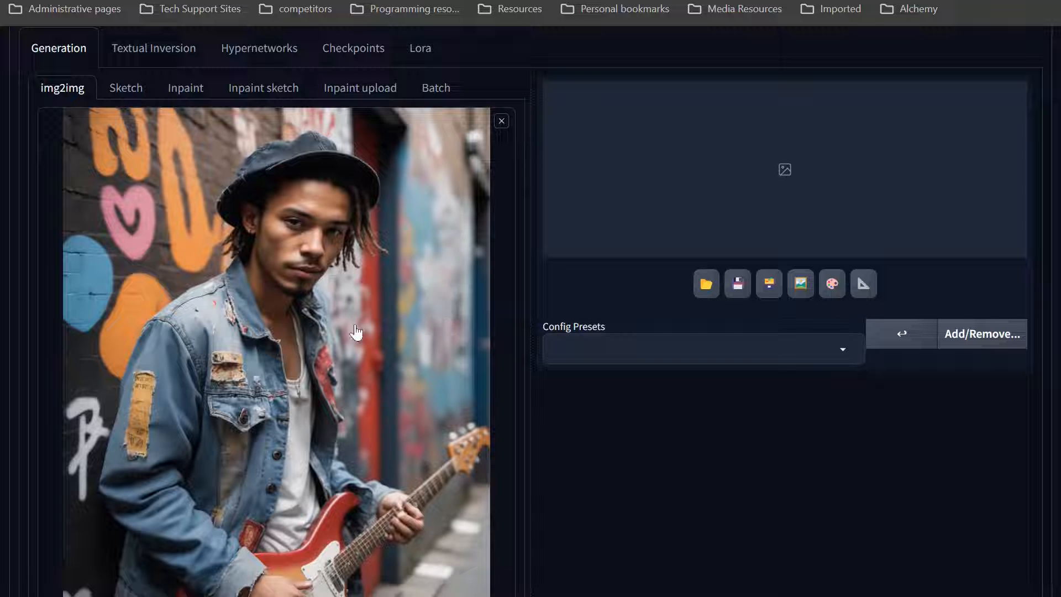
{"action": "scroll", "scroll_direction": "down", "scroll_amount": 3}
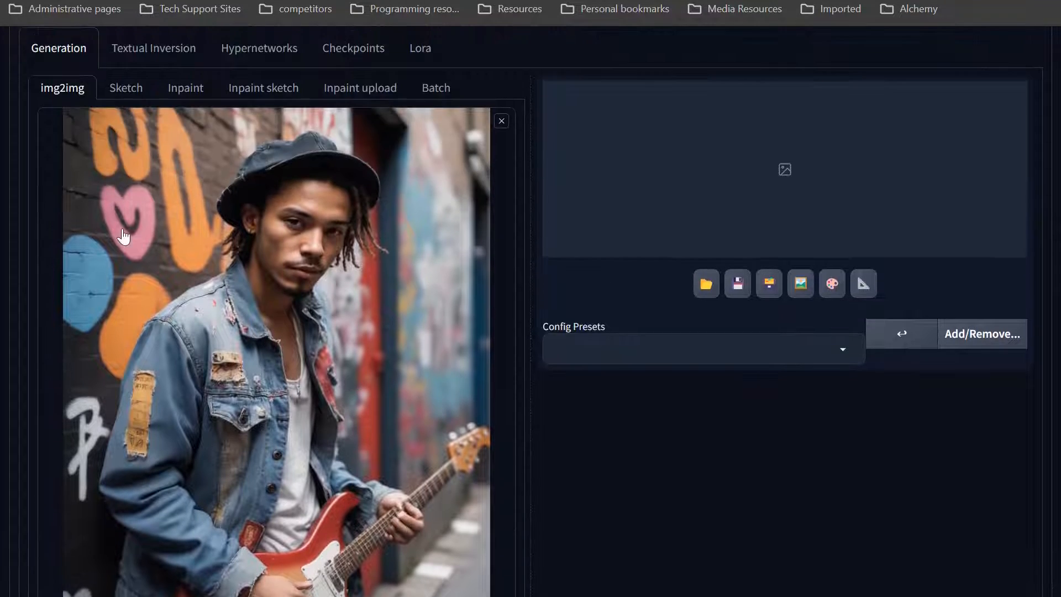
{"action": "scroll", "scroll_direction": "up", "scroll_amount": 3}
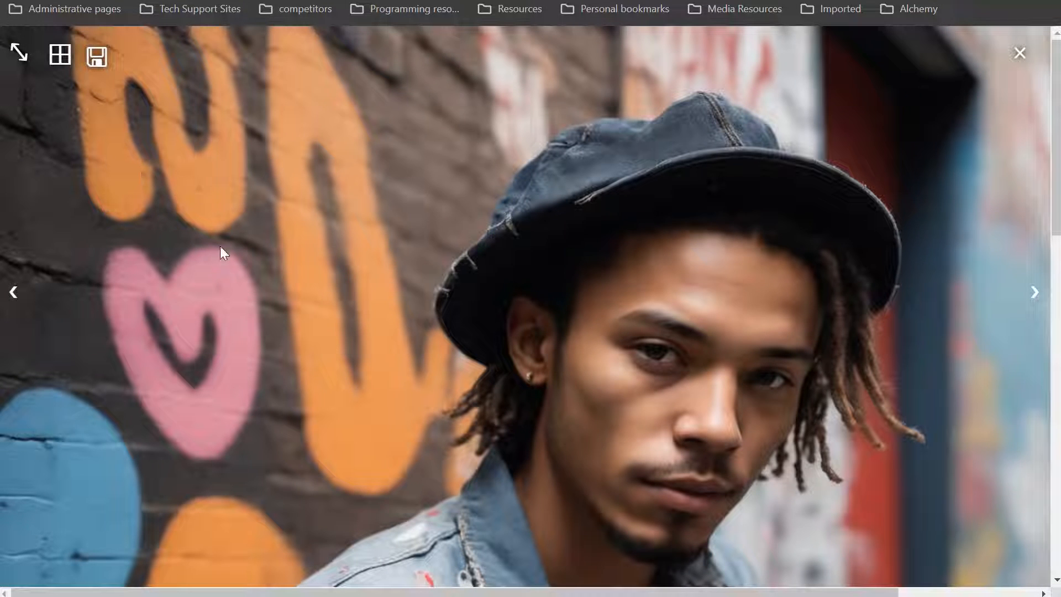
{"action": "mouse_move", "coordinate": [192, 510]}
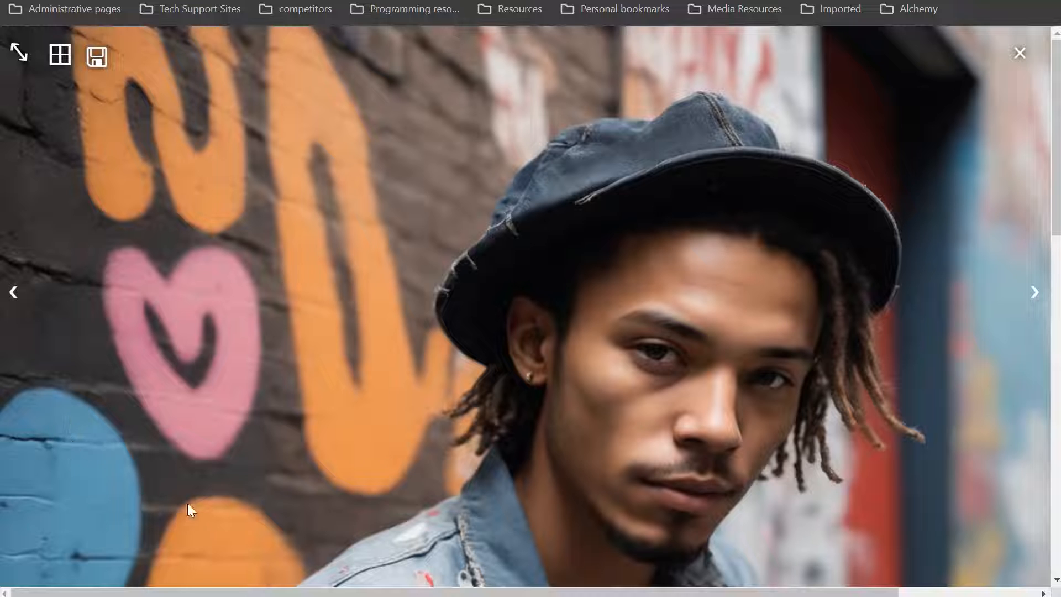
{"action": "mouse_move", "coordinate": [106, 188]}
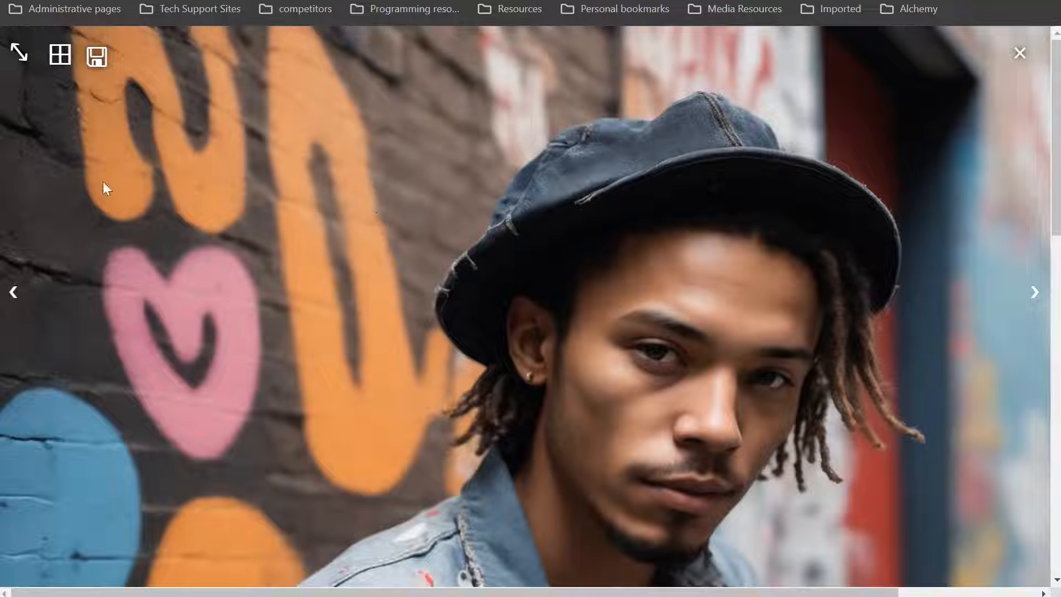
{"action": "left_click", "coordinate": [1018, 53]}
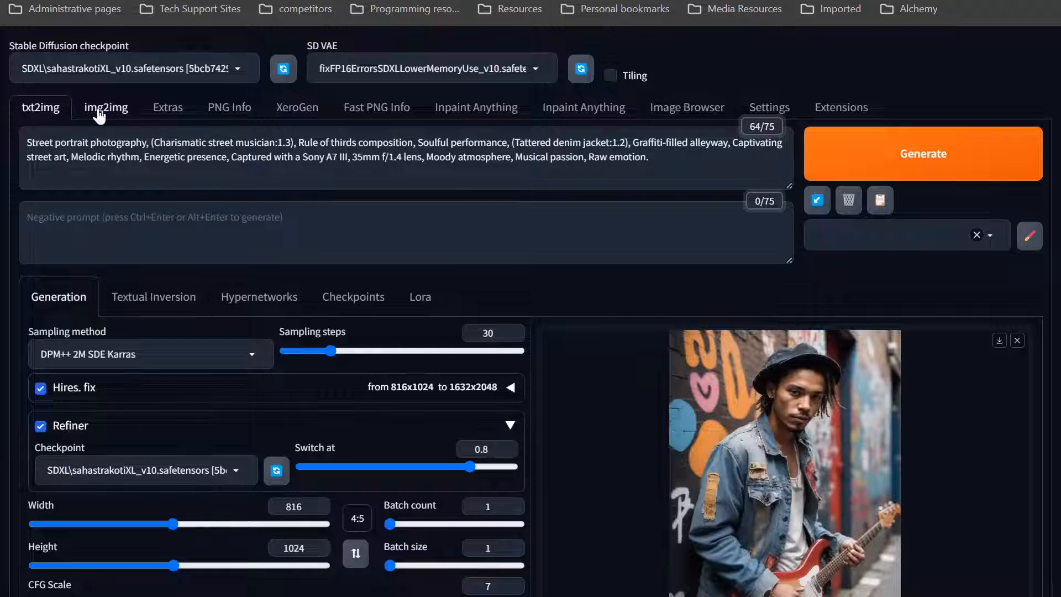
{"action": "left_click", "coordinate": [106, 107]}
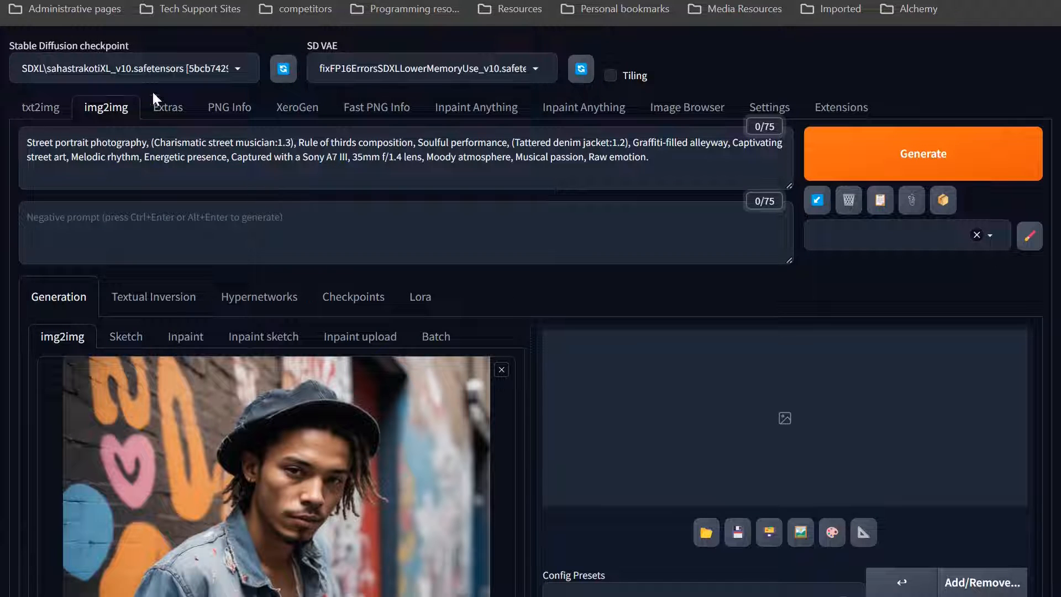
{"action": "mouse_move", "coordinate": [902, 272]}
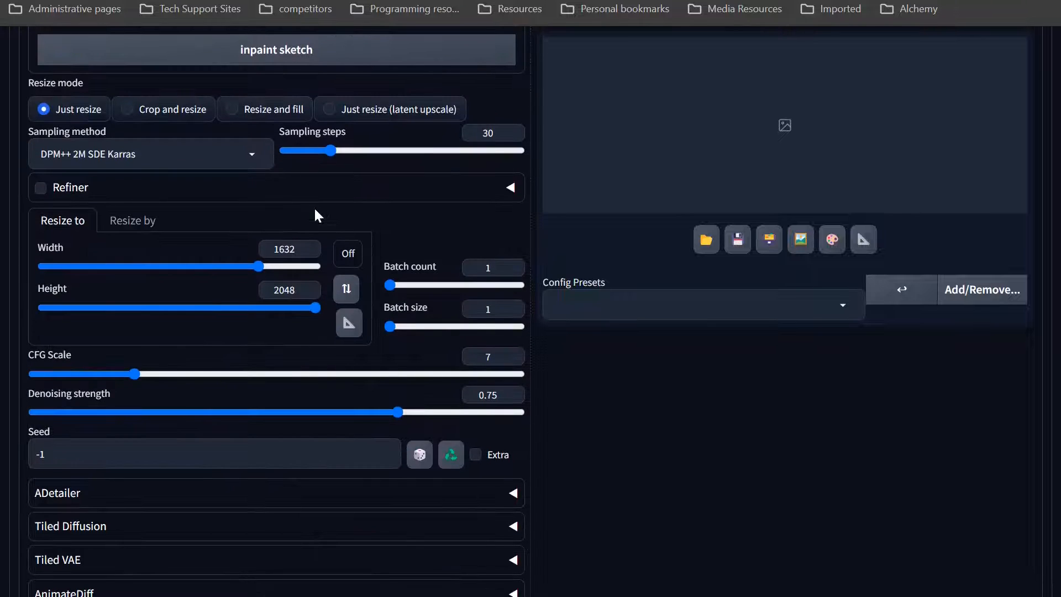
{"action": "mouse_move", "coordinate": [93, 171]}
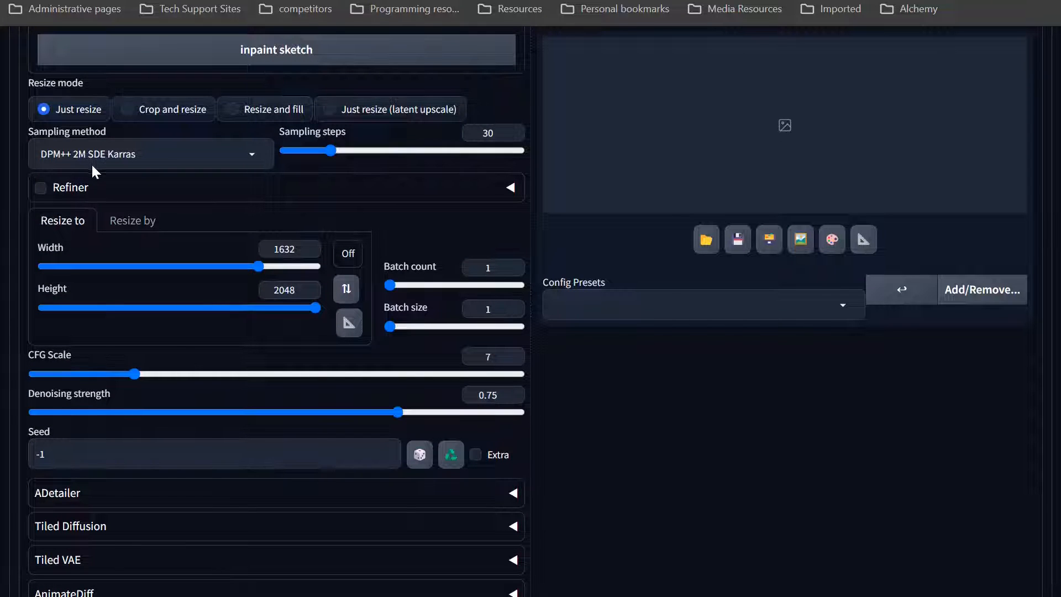
{"action": "mouse_move", "coordinate": [315, 218]}
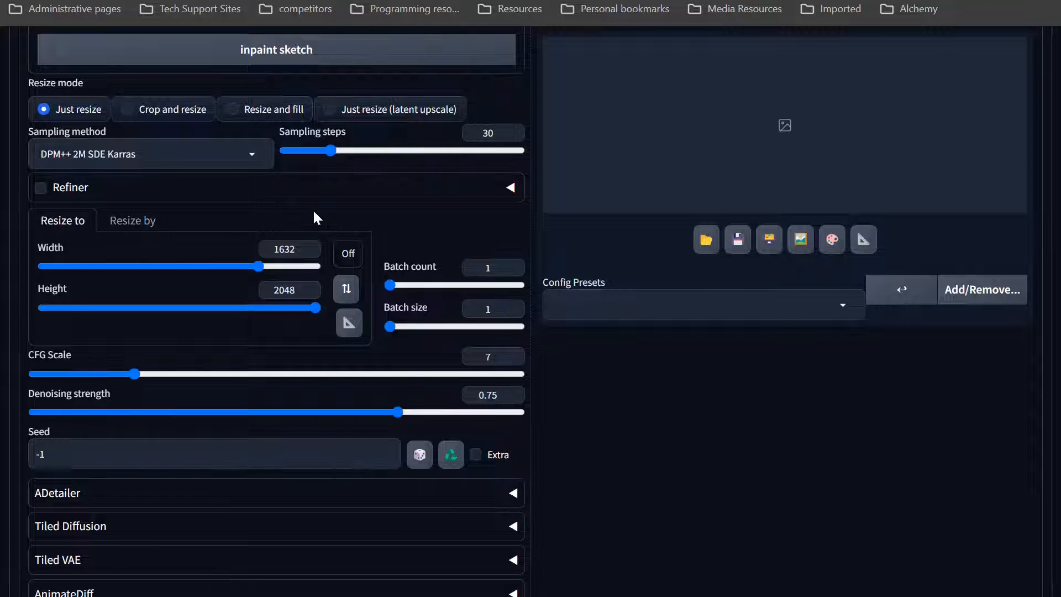
{"action": "scroll", "scroll_direction": "down", "scroll_amount": 3}
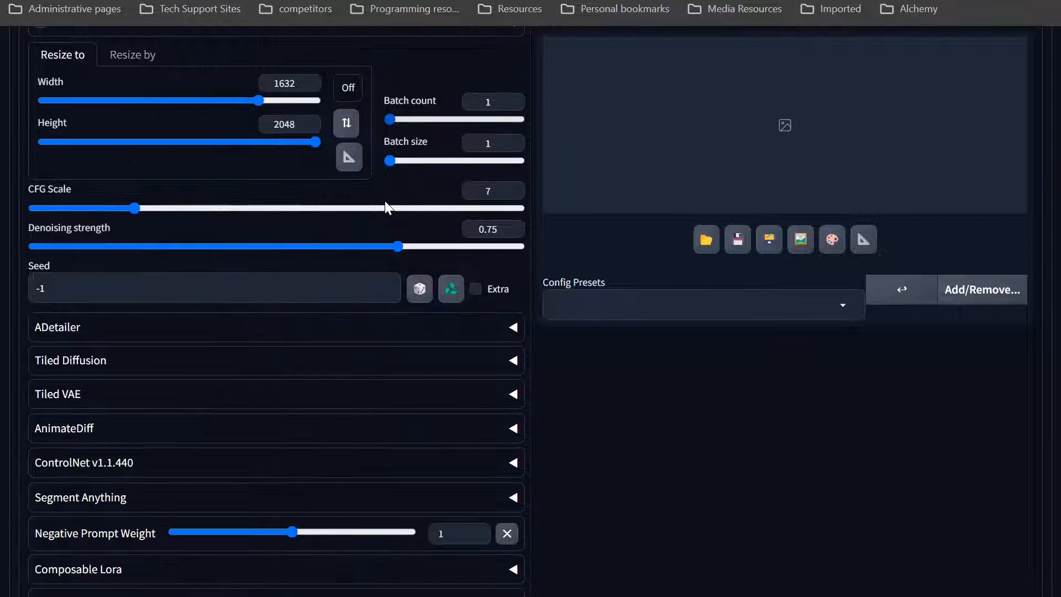
{"action": "mouse_move", "coordinate": [398, 254]}
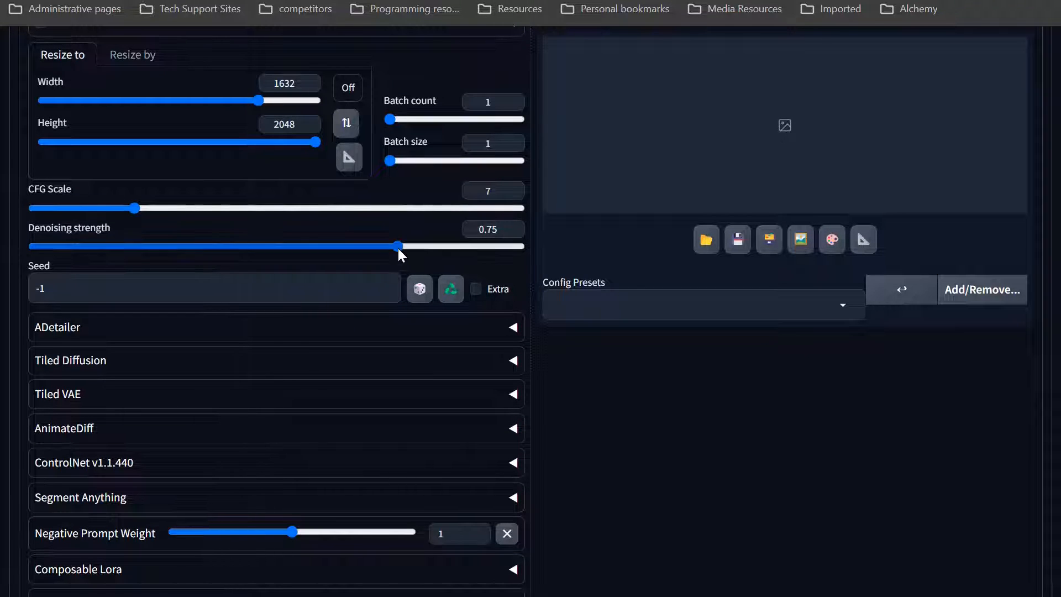
{"action": "left_click_drag", "start_coordinate": [398, 245], "coordinate": [134, 245]}
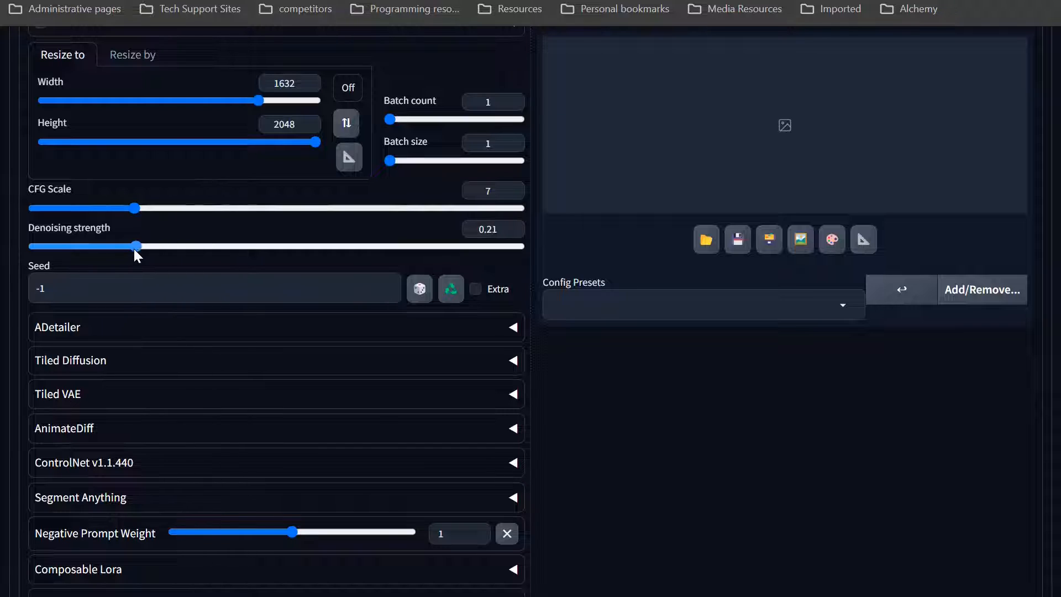
{"action": "left_click_drag", "start_coordinate": [124, 245], "coordinate": [156, 246]}
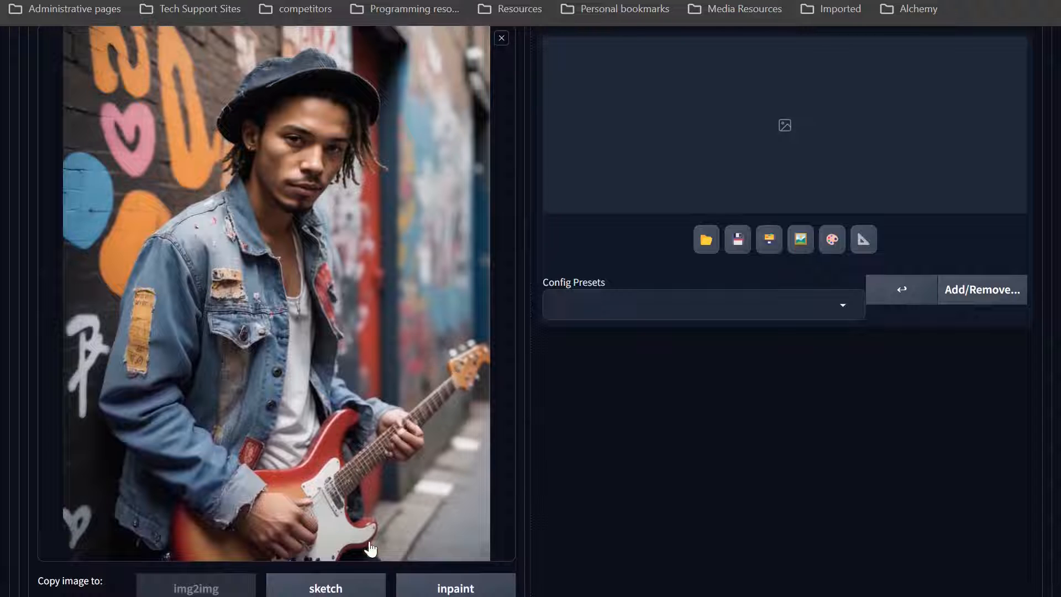
{"action": "mouse_move", "coordinate": [427, 369]}
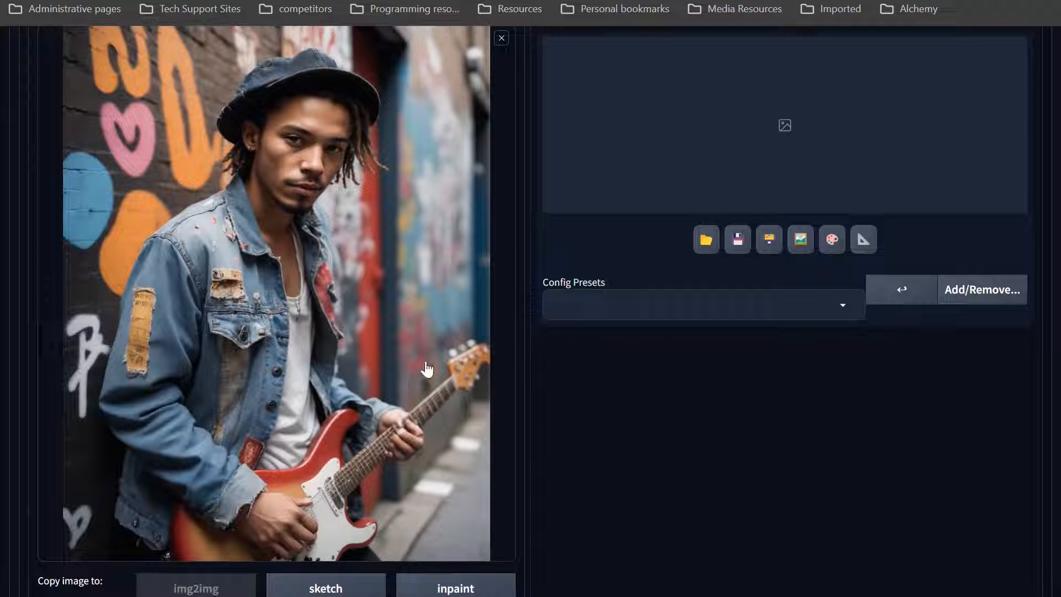
{"action": "mouse_move", "coordinate": [309, 172]}
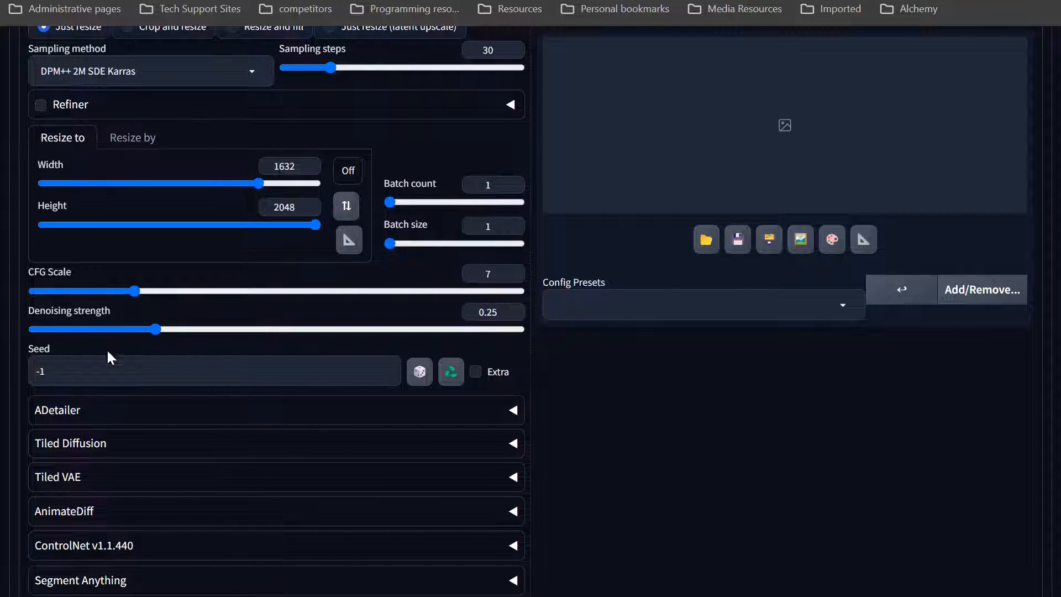
{"action": "mouse_move", "coordinate": [188, 313]}
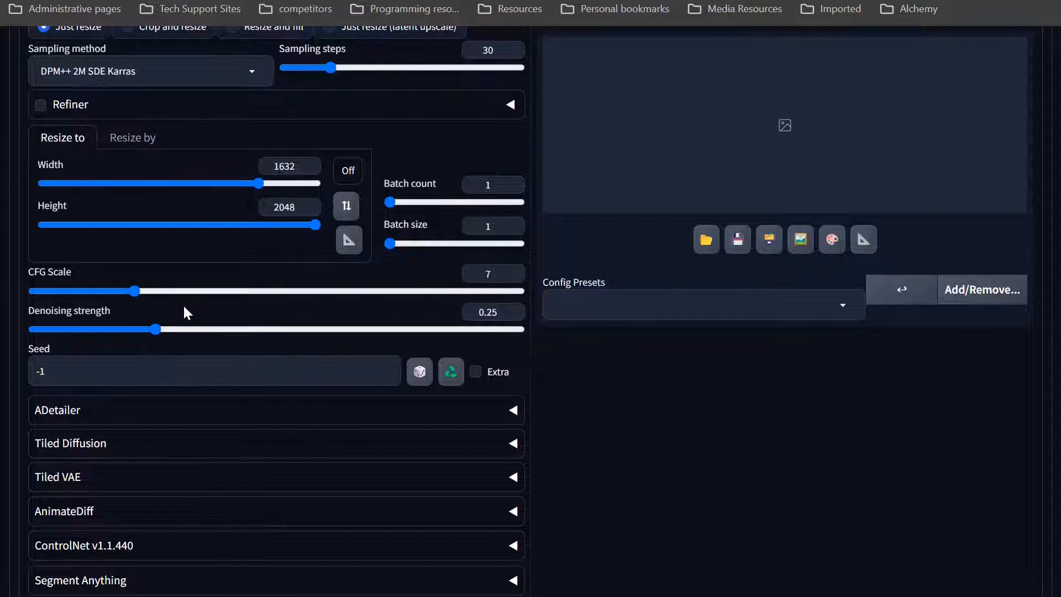
{"action": "mouse_move", "coordinate": [246, 352]}
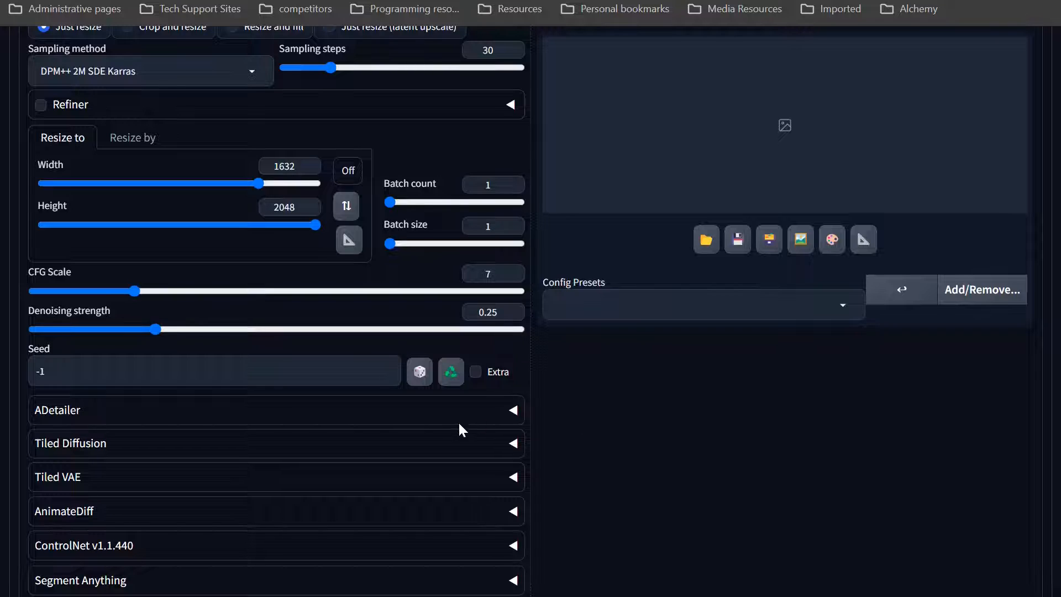
- Configure ControlNet Unit 0 as Tile/Blur (tile_resample) with Pixel Perfect and down sampling rate 2
{"action": "scroll", "scroll_direction": "down", "scroll_amount": 3}
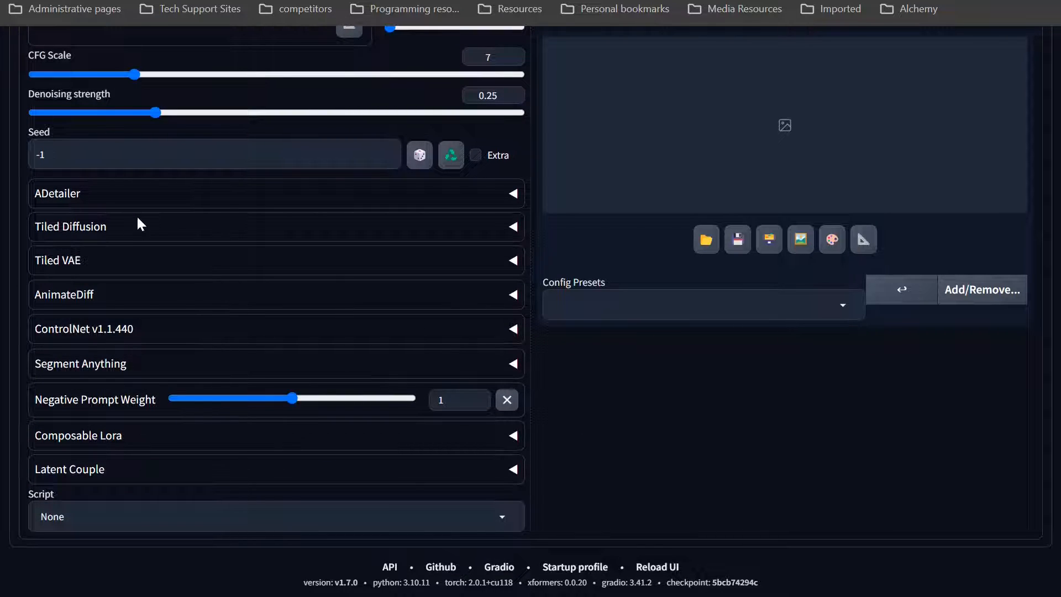
{"action": "mouse_move", "coordinate": [91, 338]}
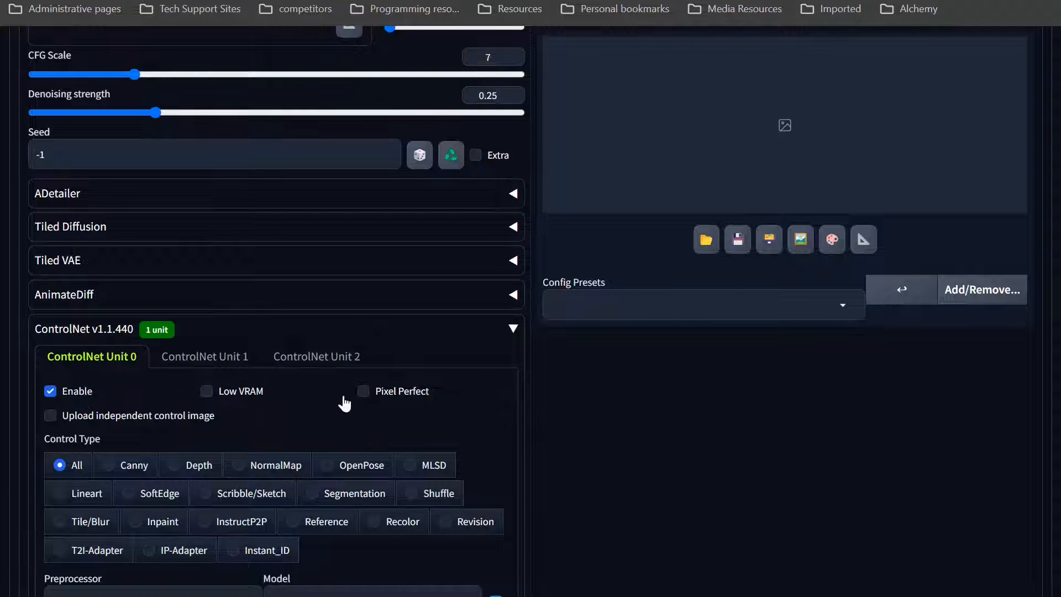
{"action": "left_click", "coordinate": [363, 391]}
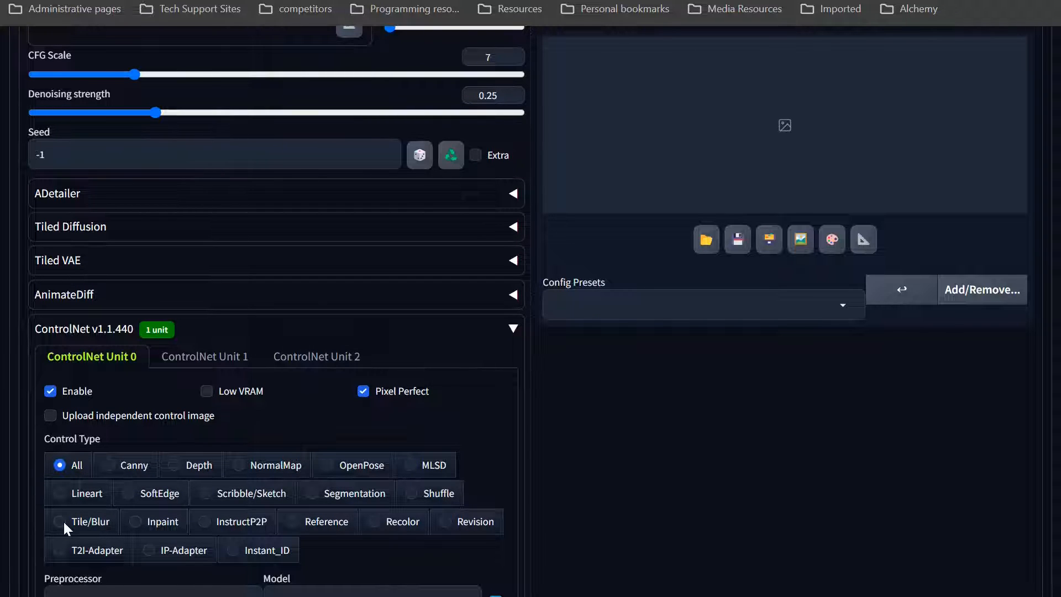
{"action": "left_click", "coordinate": [59, 521]}
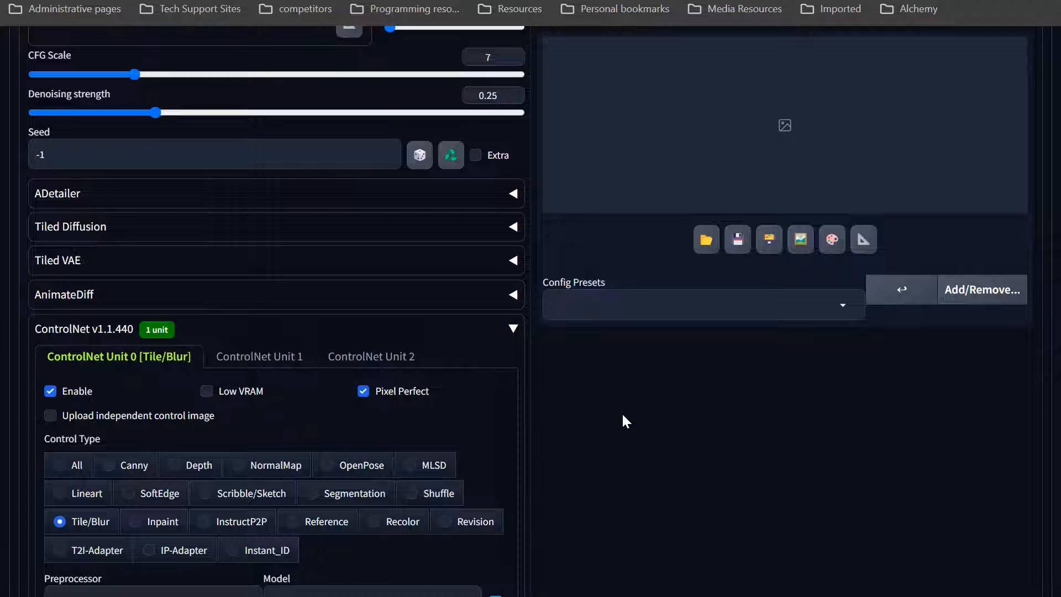
{"action": "scroll", "scroll_direction": "down", "scroll_amount": 3}
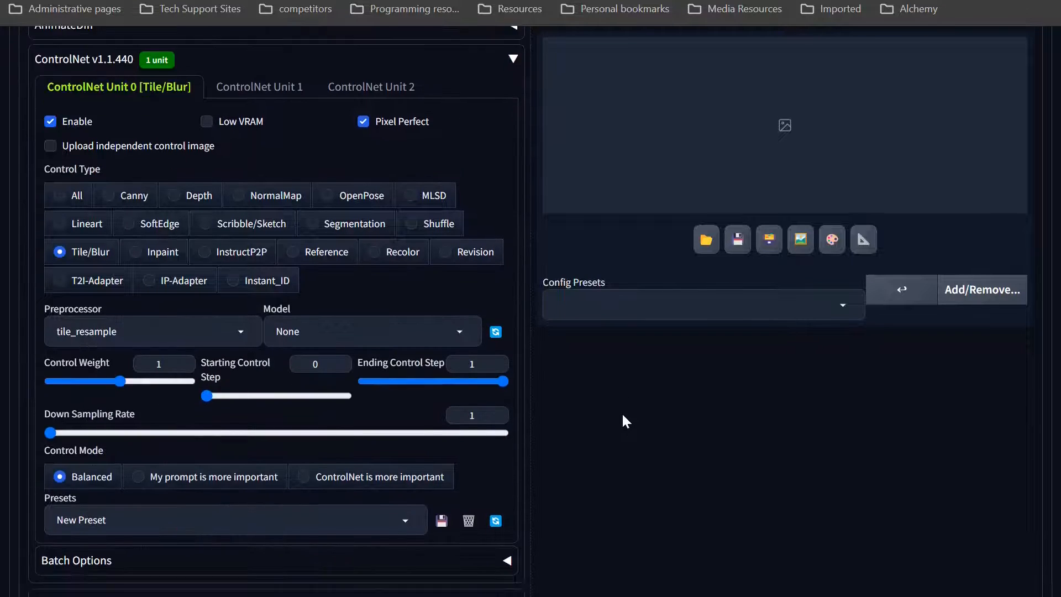
{"action": "scroll", "scroll_direction": "down", "scroll_amount": 3}
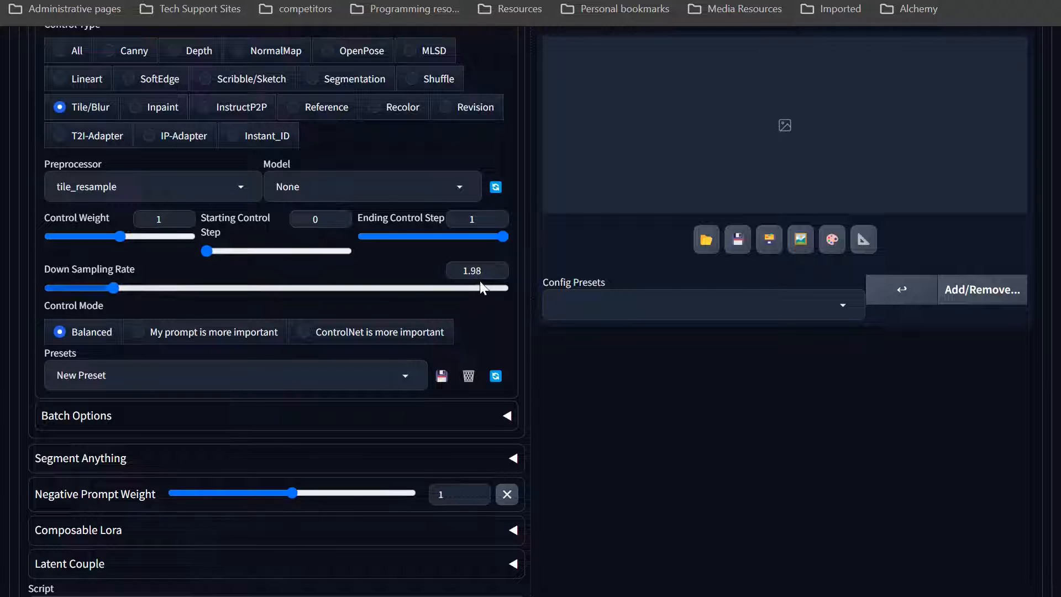
{"action": "triple_click", "coordinate": [472, 270]}
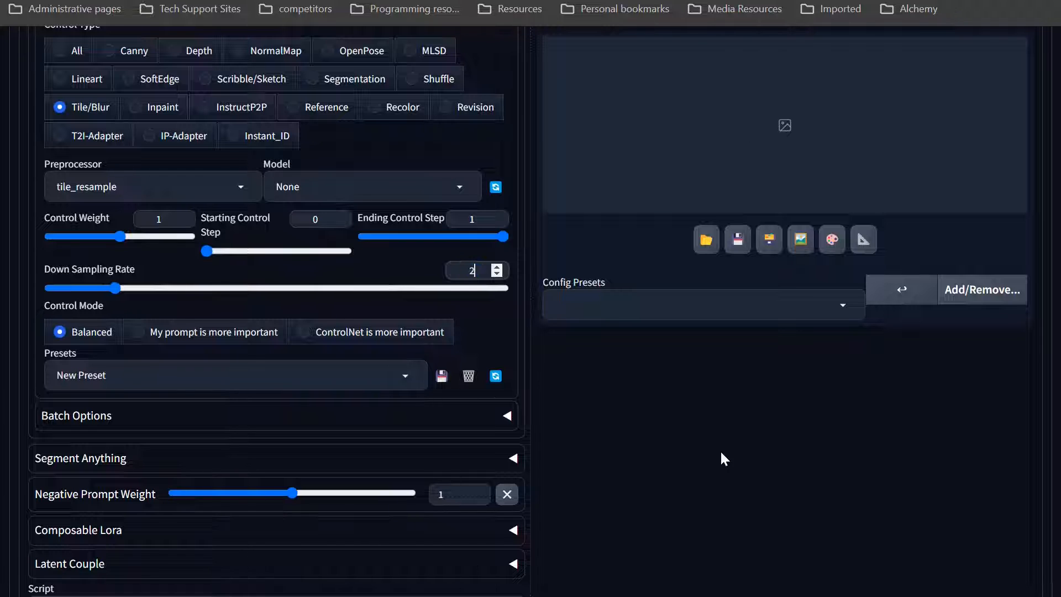
{"action": "scroll", "scroll_direction": "up", "scroll_amount": 3}
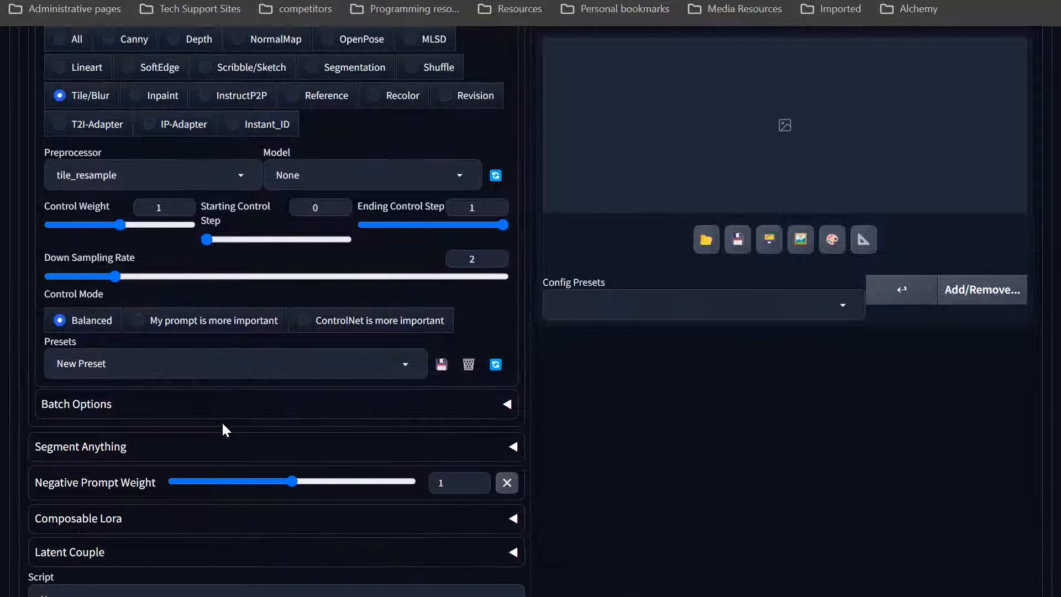
{"action": "mouse_move", "coordinate": [139, 106]}
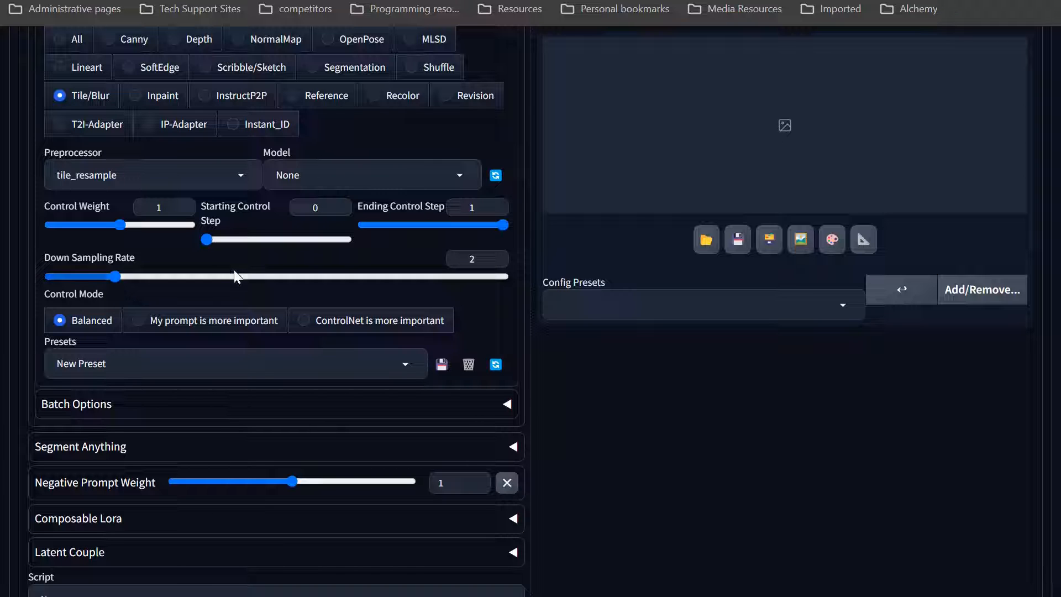
- Select Ultimate SD upscale as the img2img script
{"action": "left_click", "coordinate": [276, 516]}
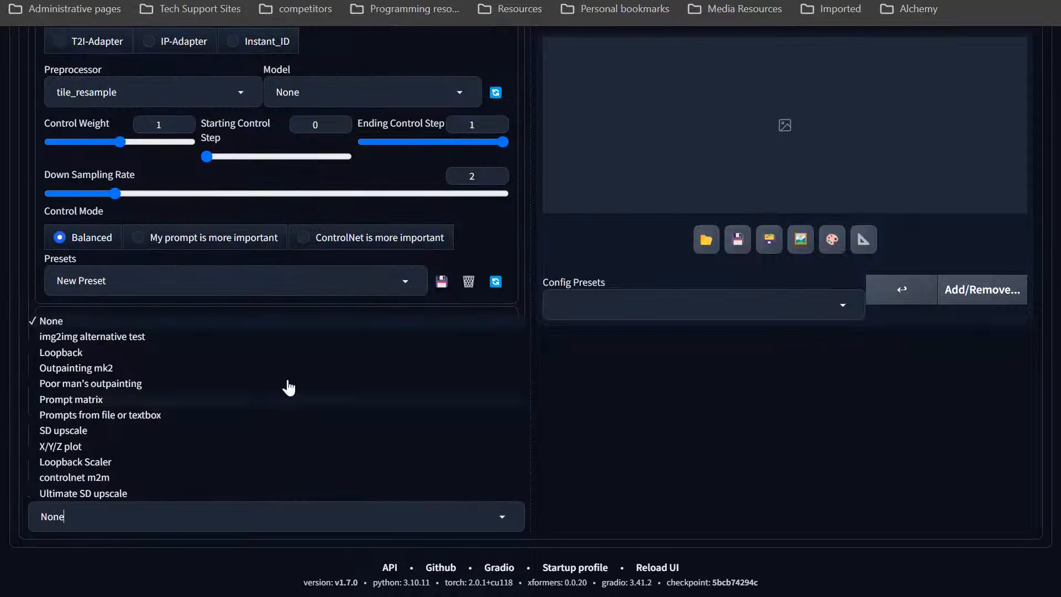
{"action": "mouse_move", "coordinate": [81, 494]}
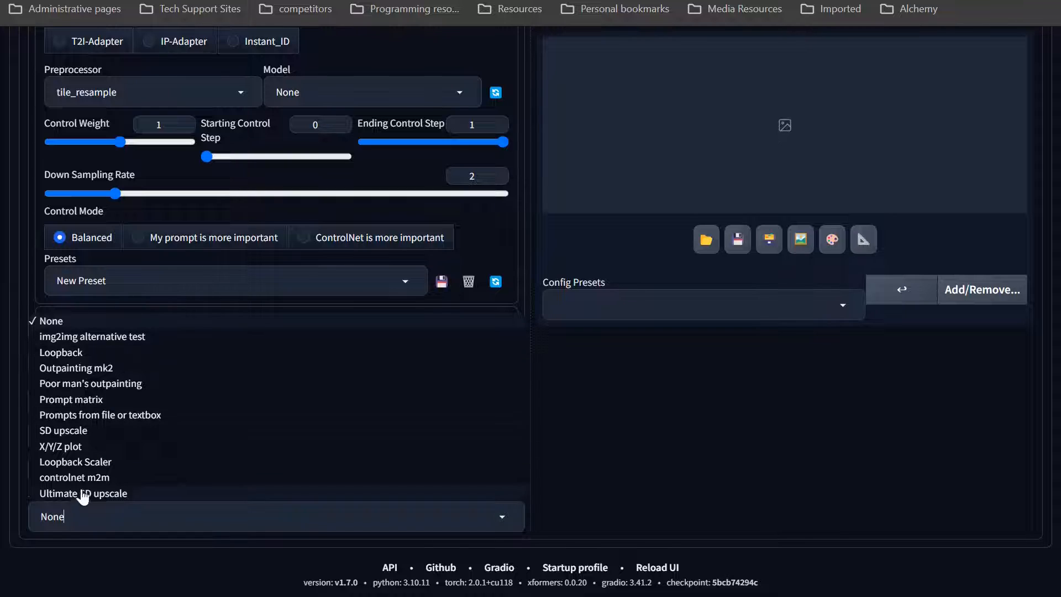
{"action": "left_click", "coordinate": [83, 493]}
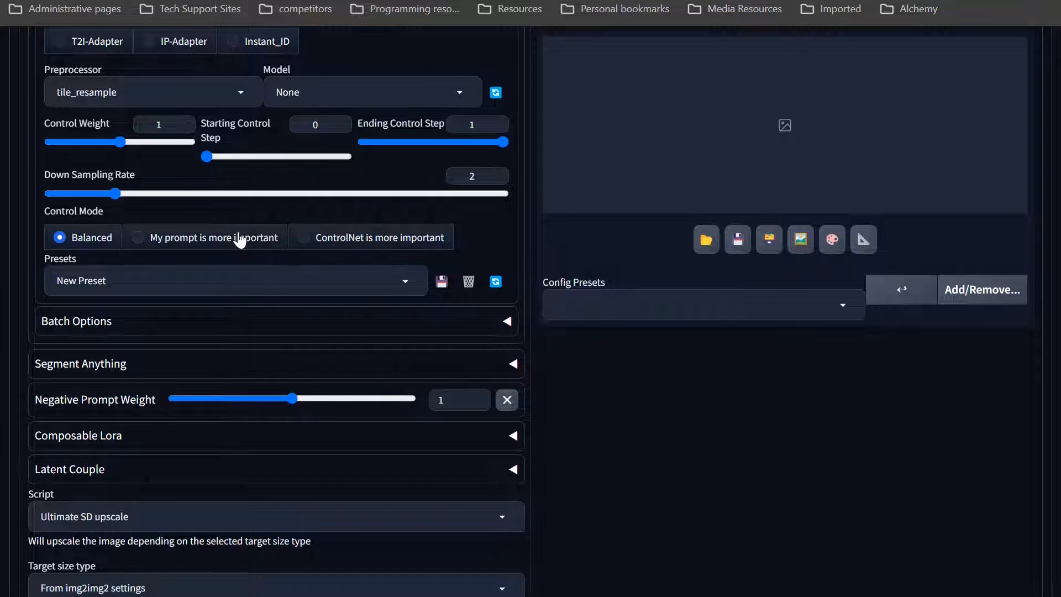
{"action": "mouse_move", "coordinate": [555, 337]}
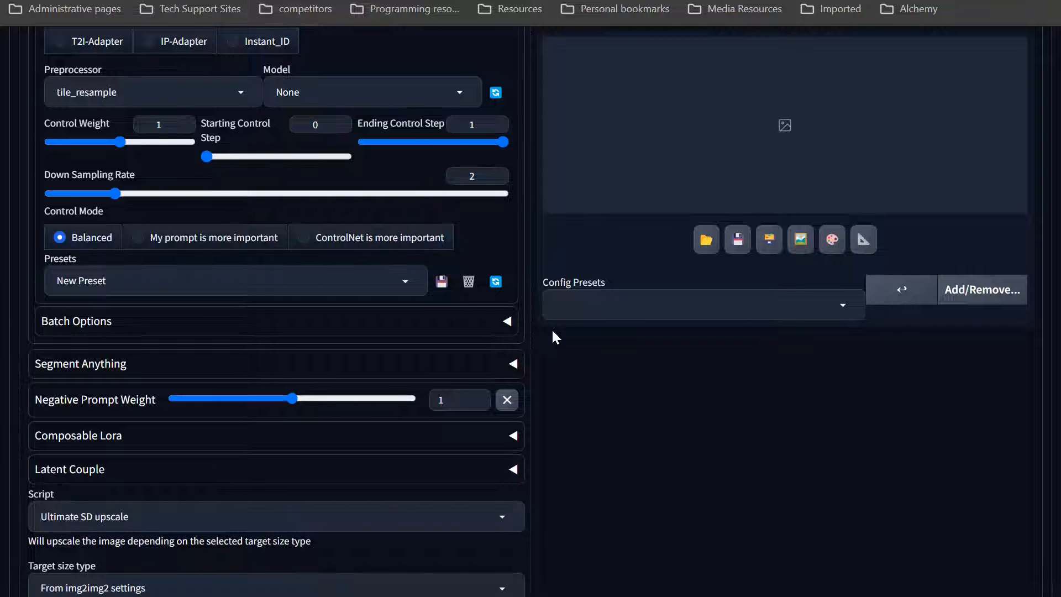
{"action": "mouse_move", "coordinate": [698, 407]}
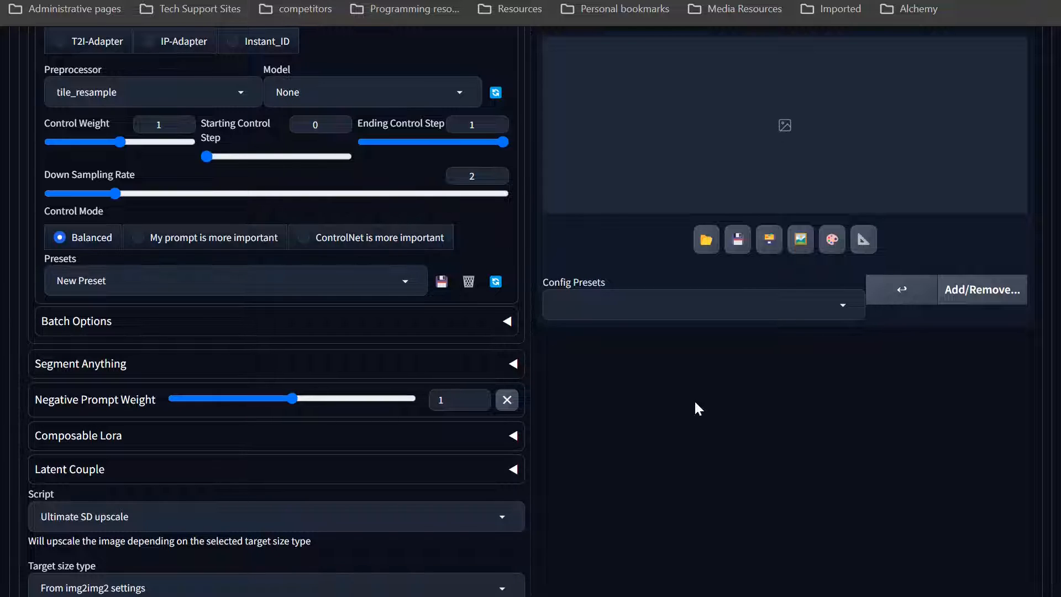
{"action": "mouse_move", "coordinate": [634, 389]}
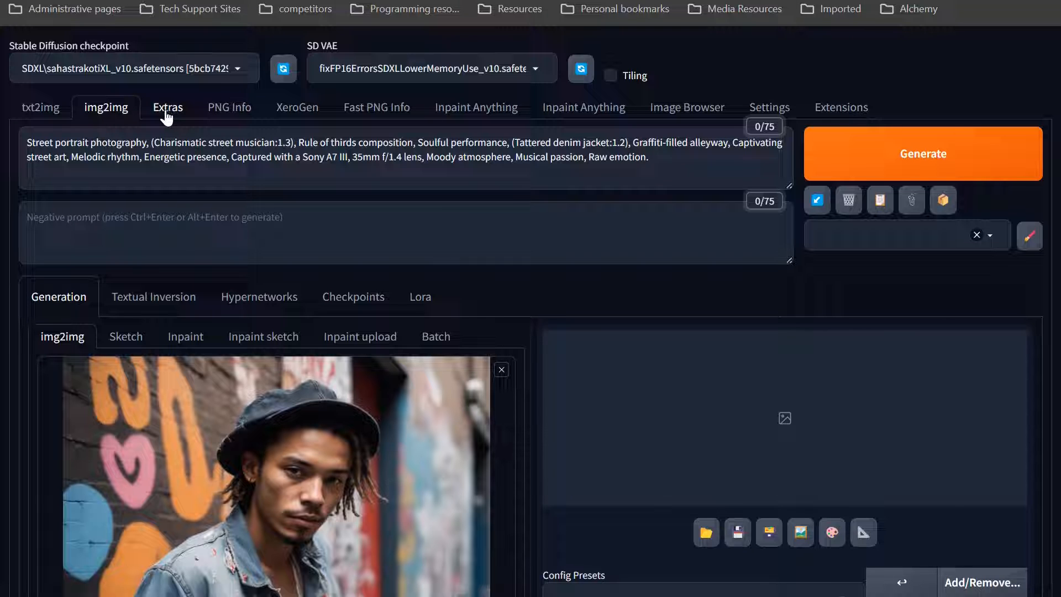
- On the Extras page, set Upscaler 1 to 4x-UltraSharp
{"action": "left_click", "coordinate": [168, 107]}
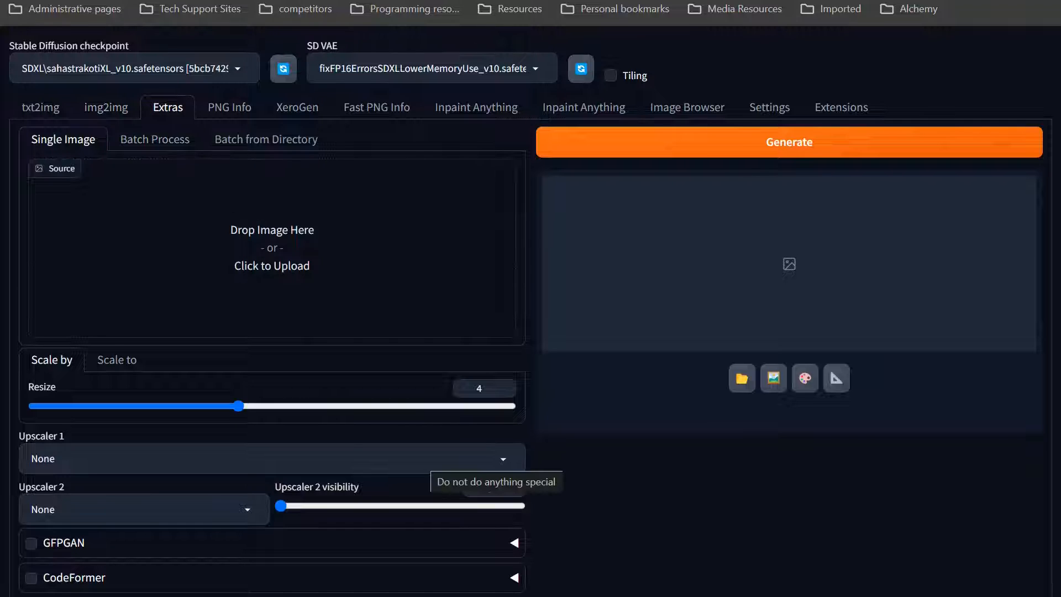
{"action": "mouse_move", "coordinate": [395, 330]}
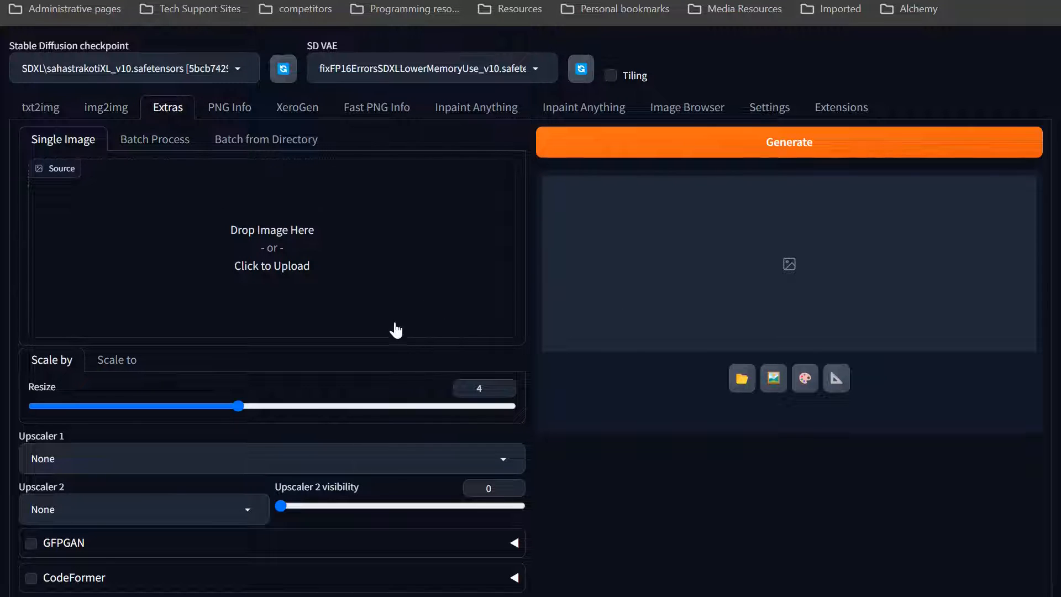
{"action": "left_click", "coordinate": [272, 458]}
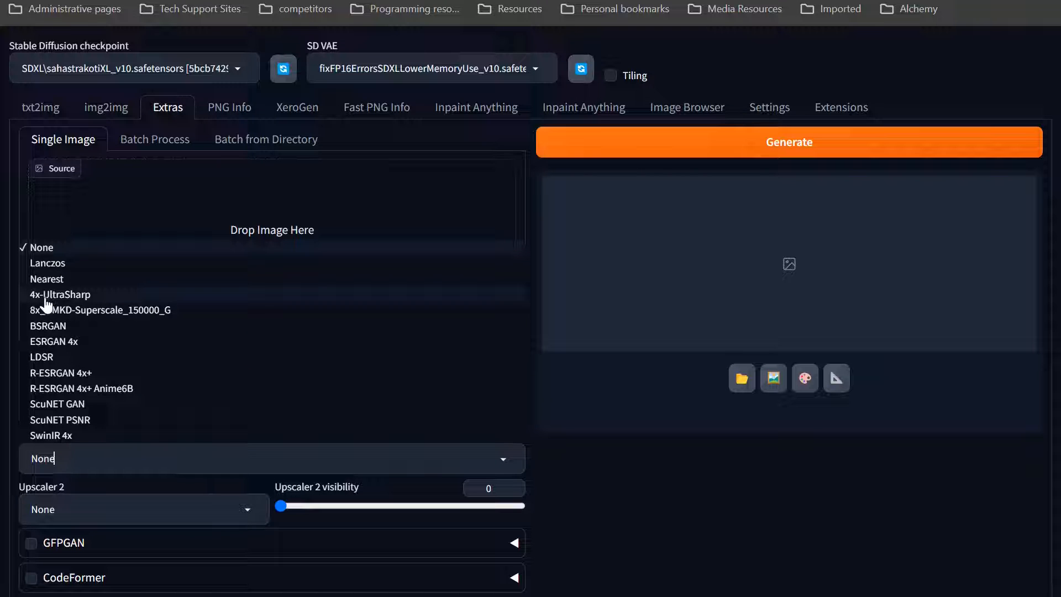
{"action": "left_click", "coordinate": [59, 294]}
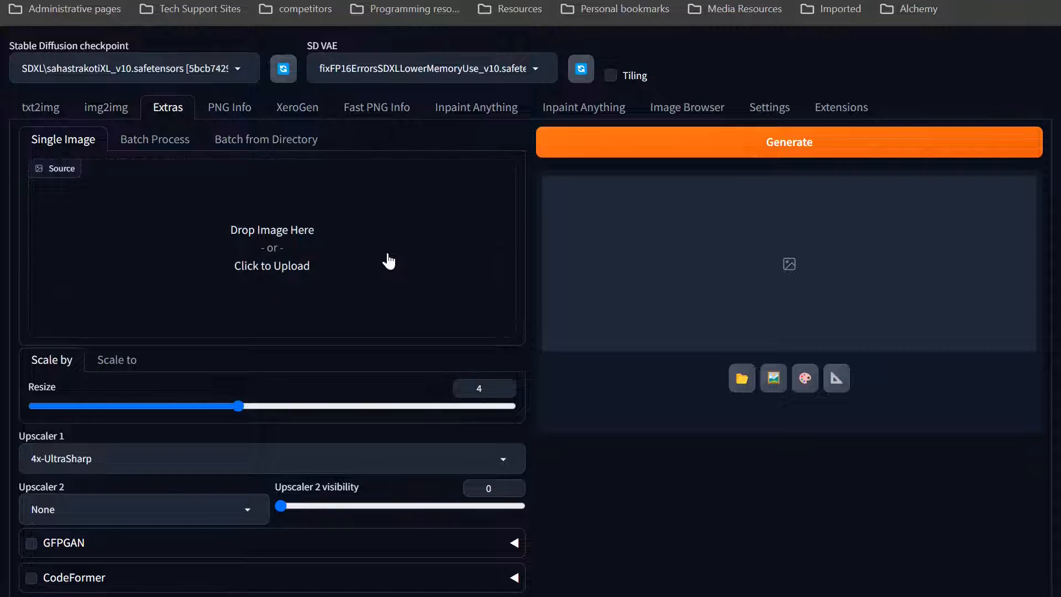
{"action": "mouse_move", "coordinate": [705, 270]}
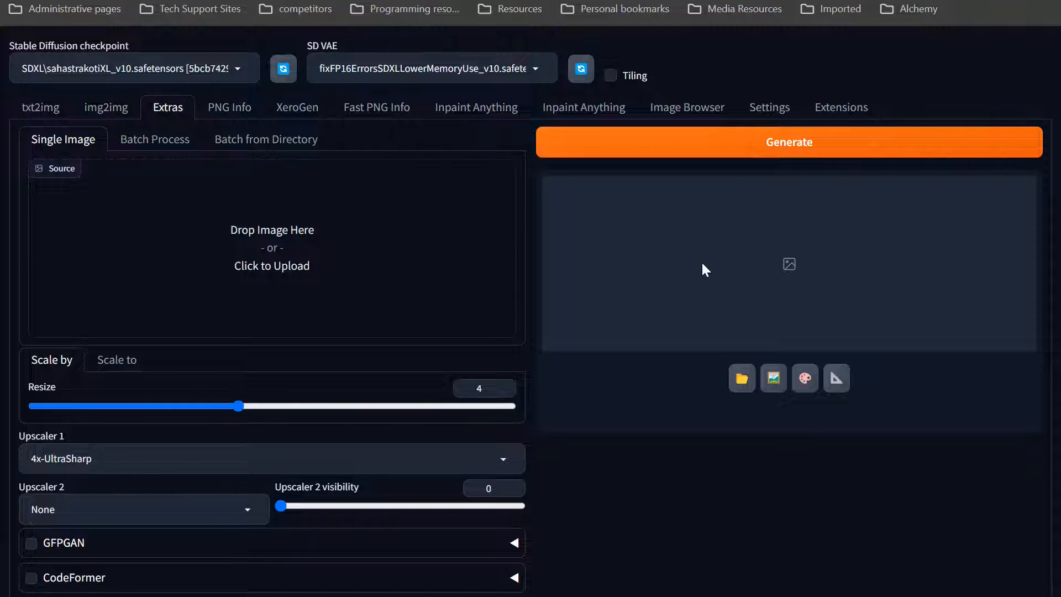
{"action": "mouse_move", "coordinate": [649, 263]}
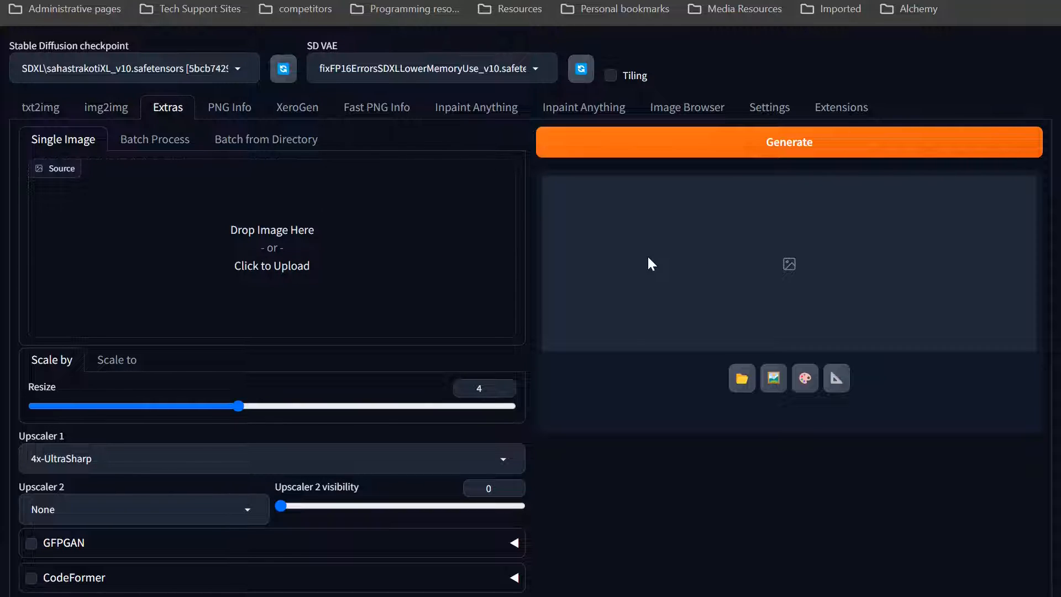
{"action": "mouse_move", "coordinate": [664, 280]}
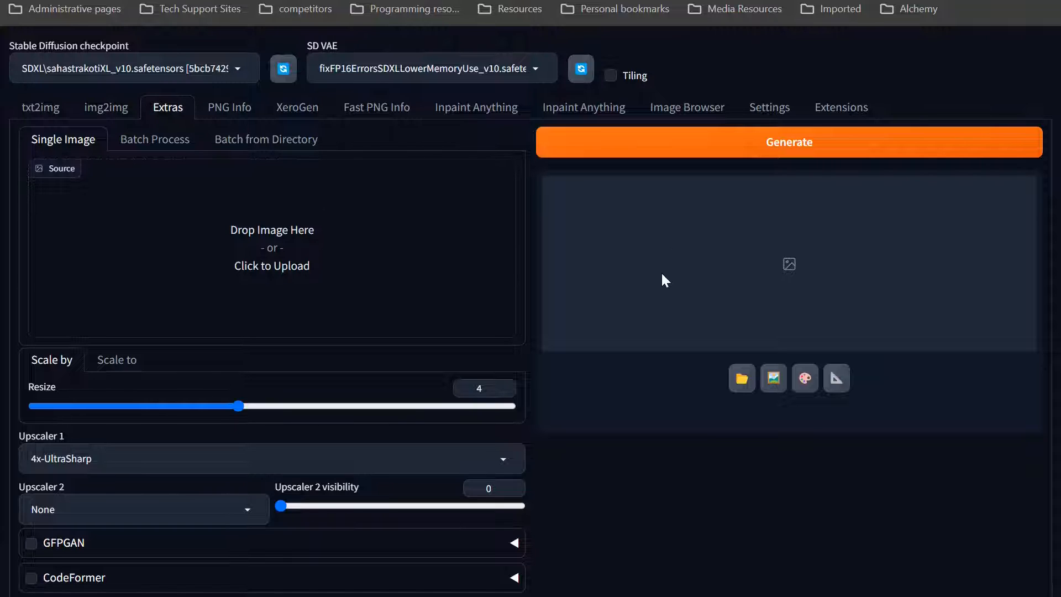
{"action": "mouse_move", "coordinate": [679, 249]}
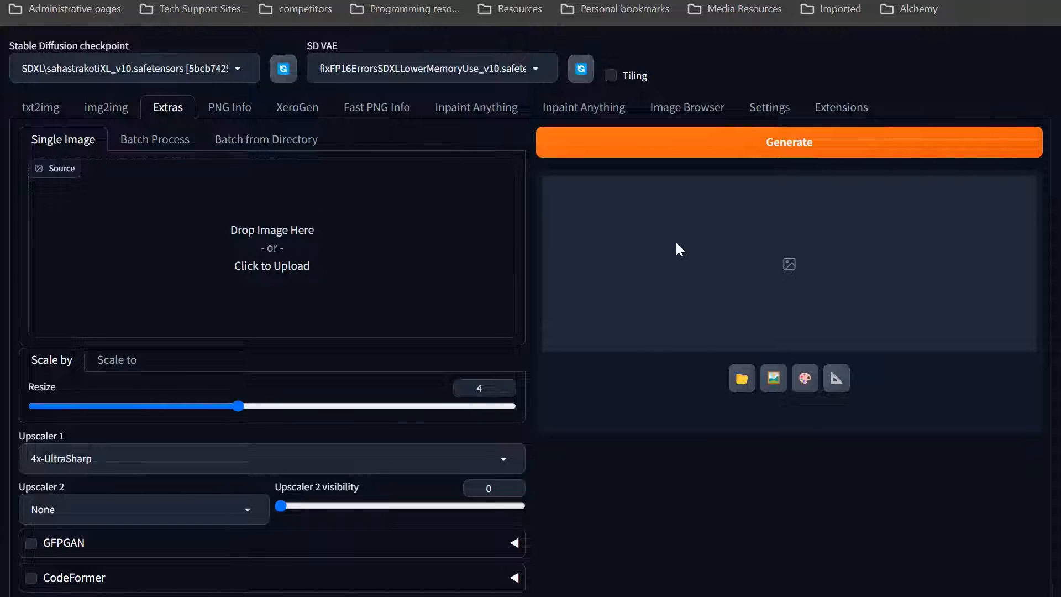
{"action": "mouse_move", "coordinate": [477, 272]}
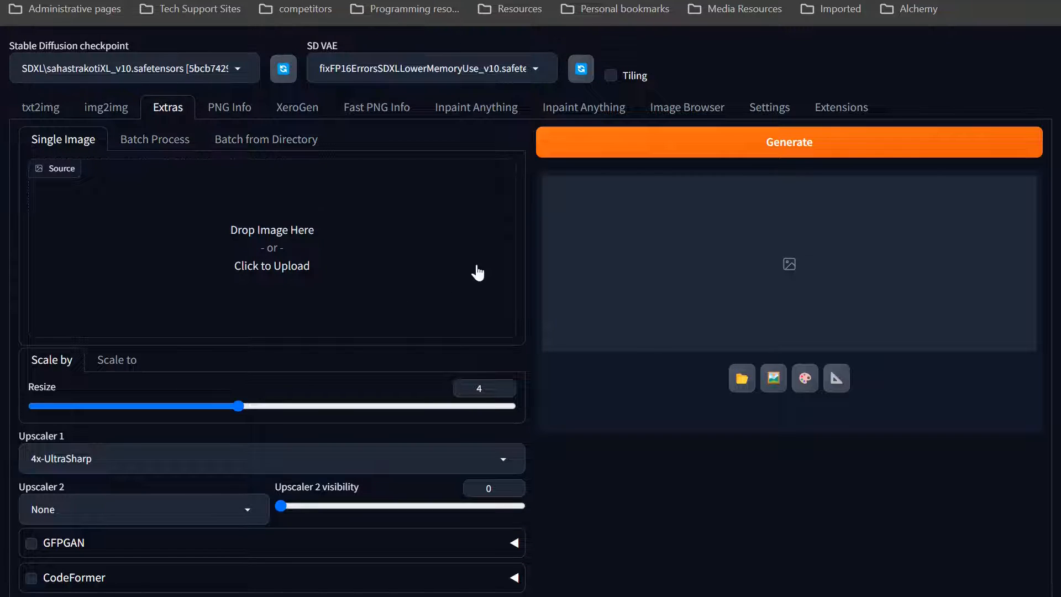
{"action": "mouse_move", "coordinate": [36, 124]}
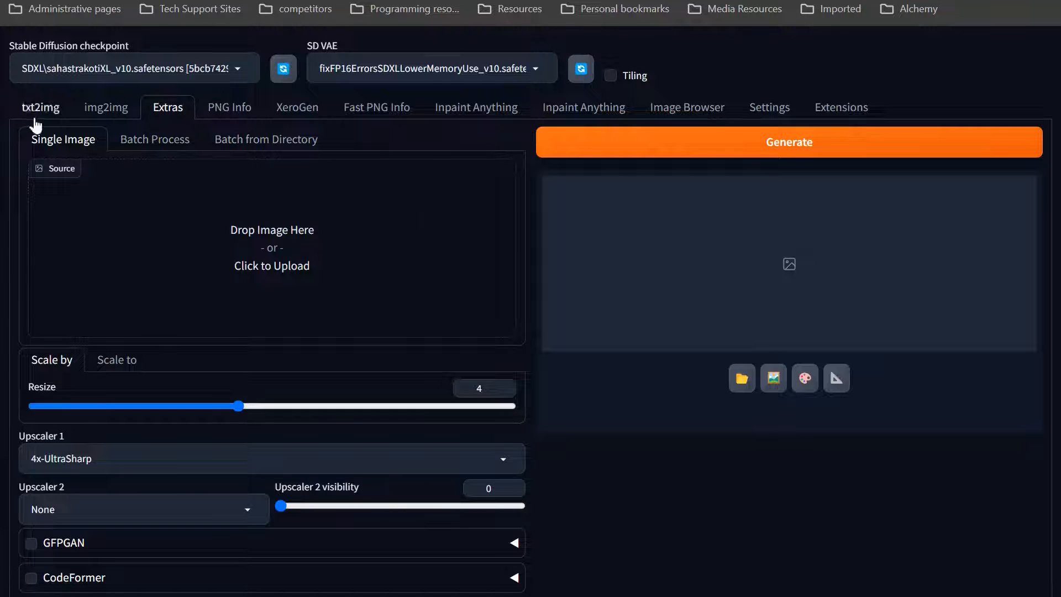
- In img2img, set Ultimate SD upscale to 'Scale from image size' at 2 with 4x-UltraSharp upscaler
{"action": "left_click", "coordinate": [106, 107]}
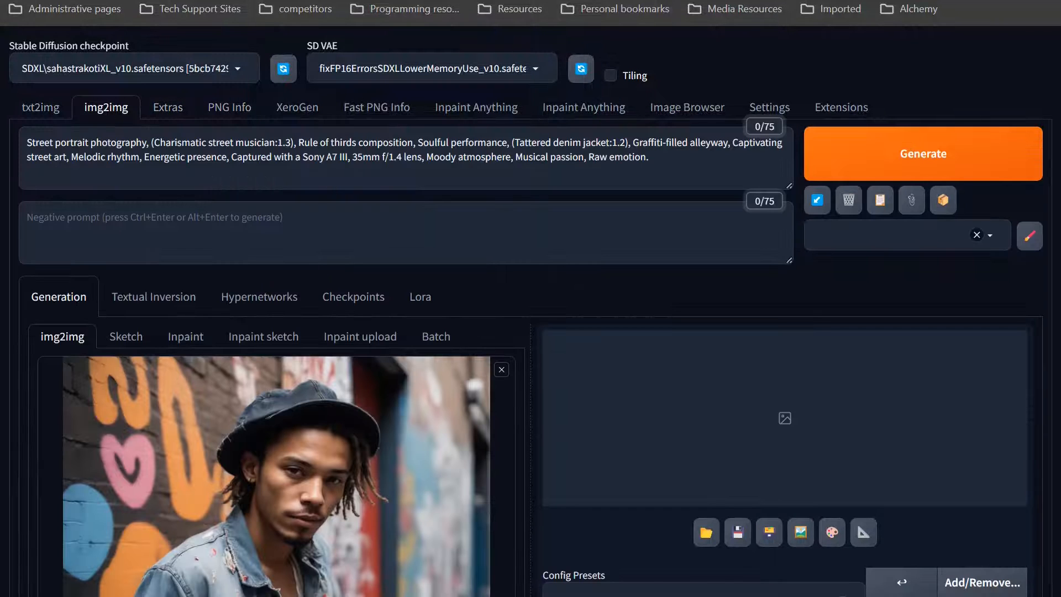
{"action": "mouse_move", "coordinate": [606, 350]}
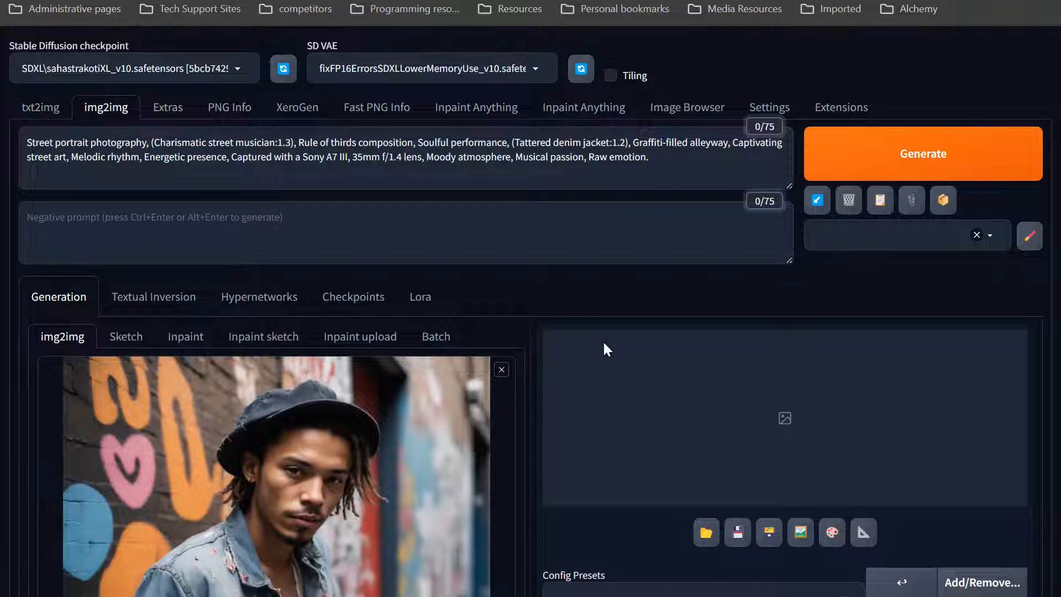
{"action": "scroll", "scroll_direction": "down", "scroll_amount": 3}
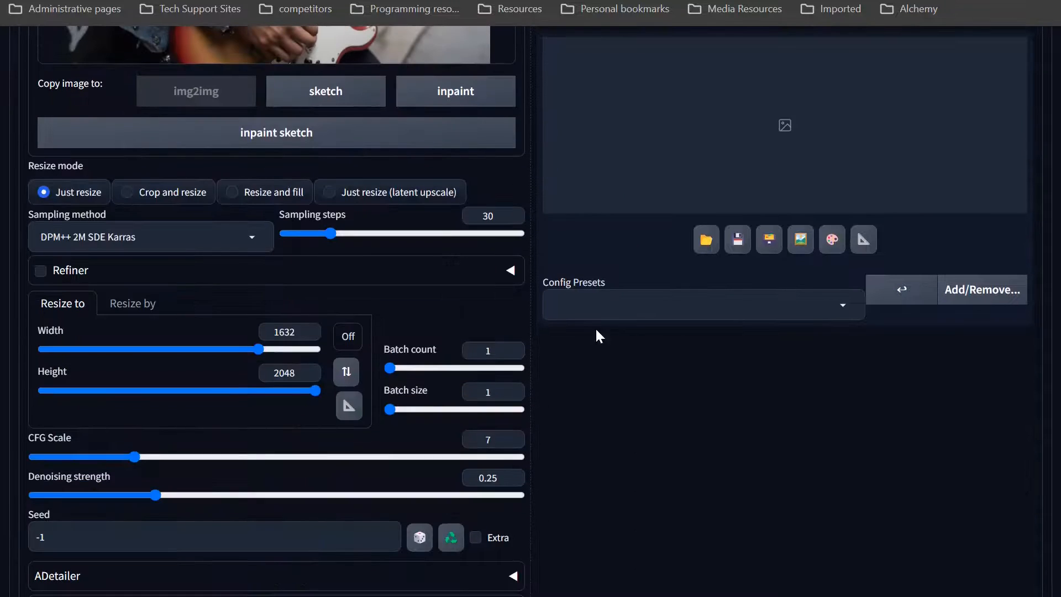
{"action": "mouse_move", "coordinate": [439, 491]}
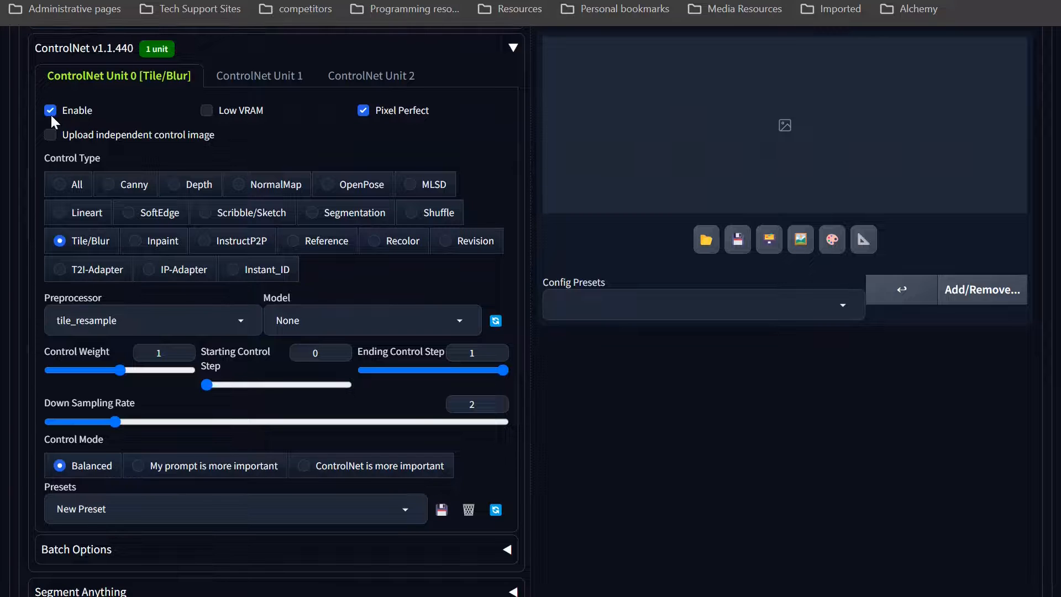
{"action": "mouse_move", "coordinate": [80, 254]}
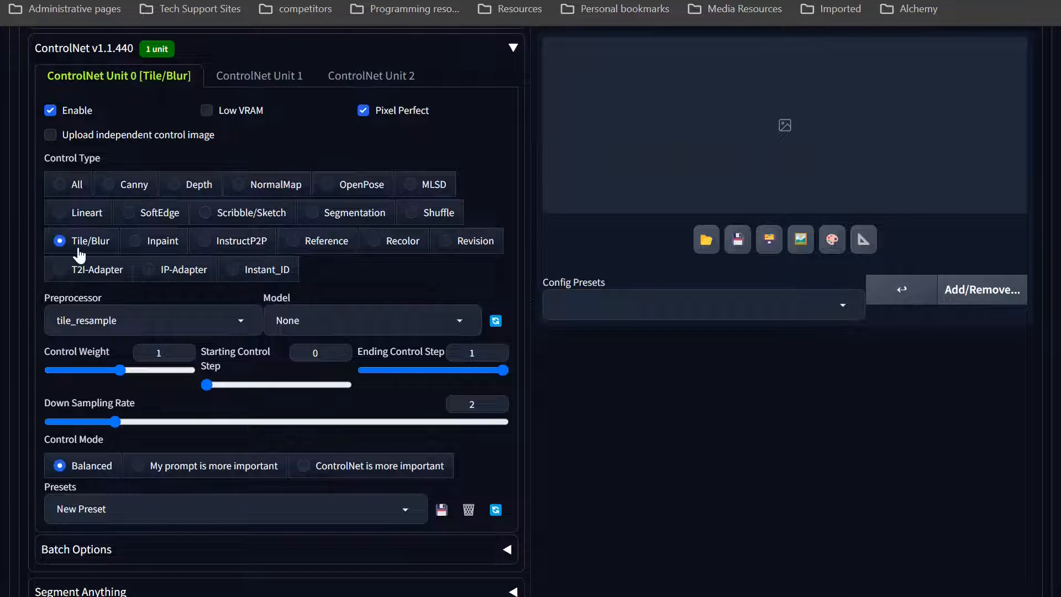
{"action": "mouse_move", "coordinate": [115, 421]}
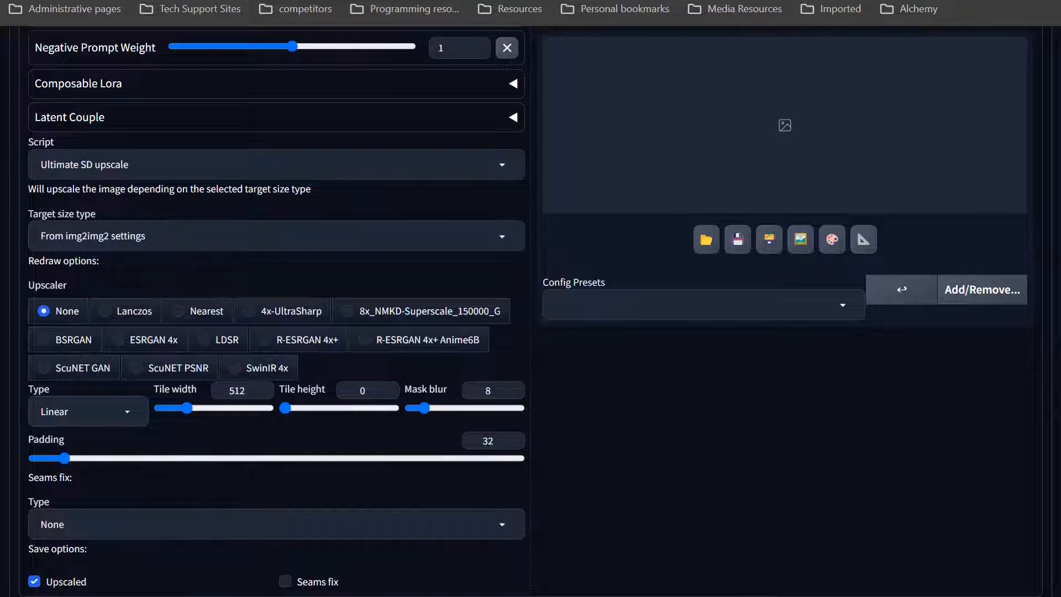
{"action": "mouse_move", "coordinate": [168, 190]}
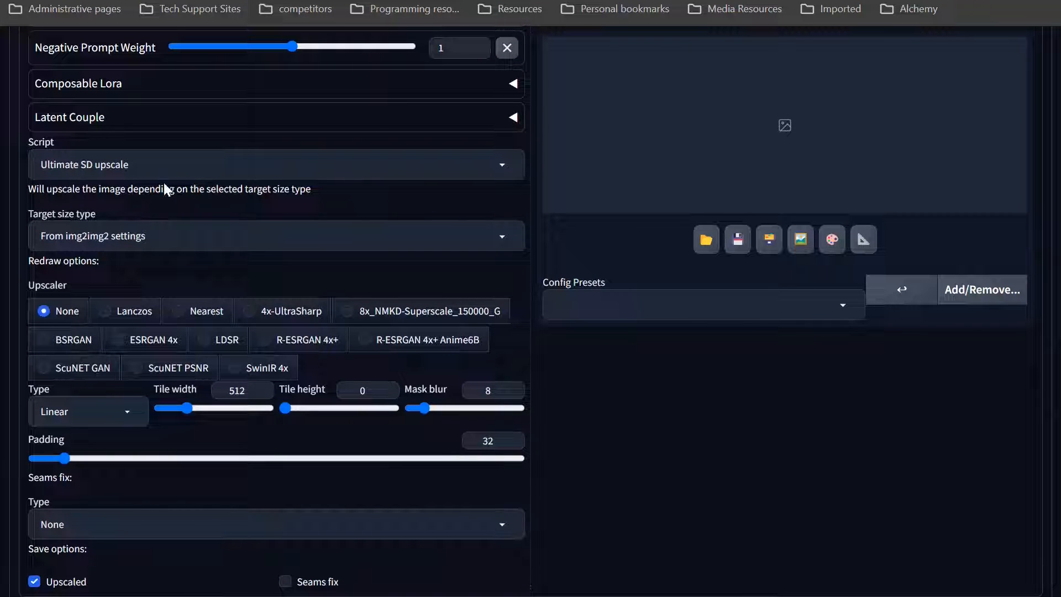
{"action": "left_click", "coordinate": [275, 236]}
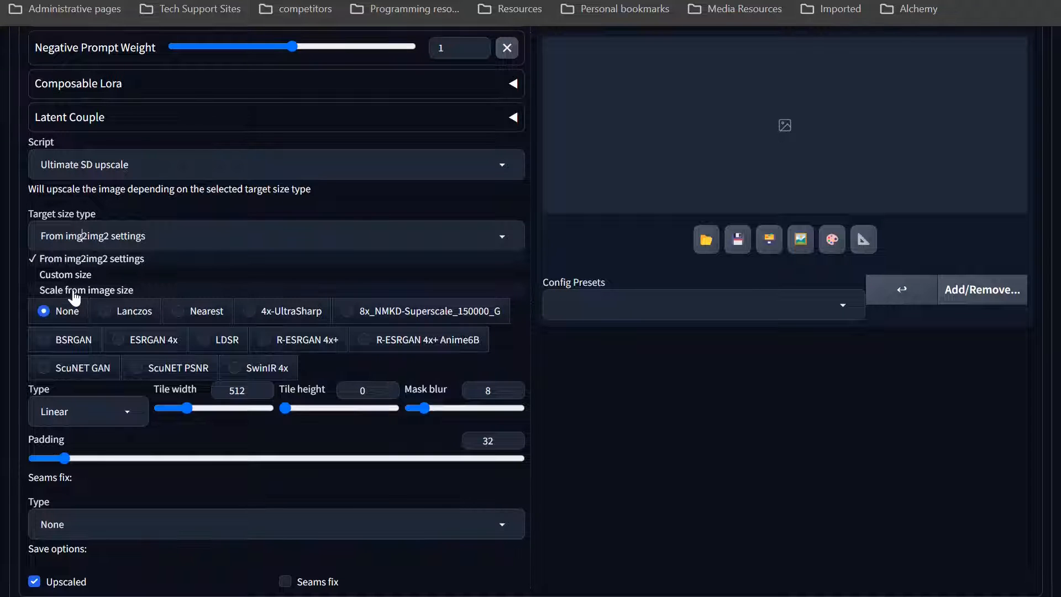
{"action": "left_click", "coordinate": [86, 290]}
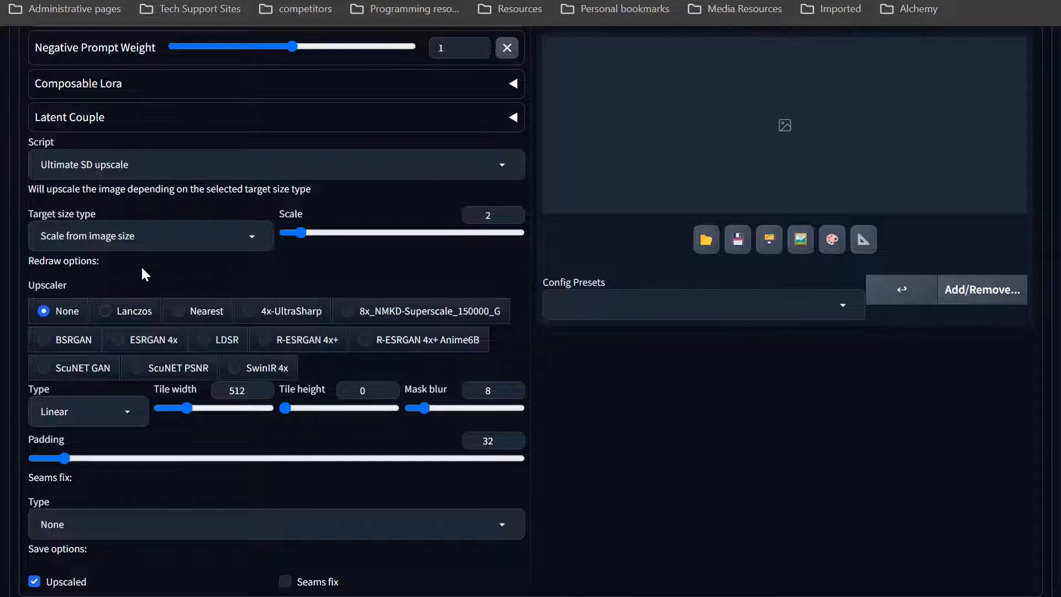
{"action": "mouse_move", "coordinate": [139, 259]}
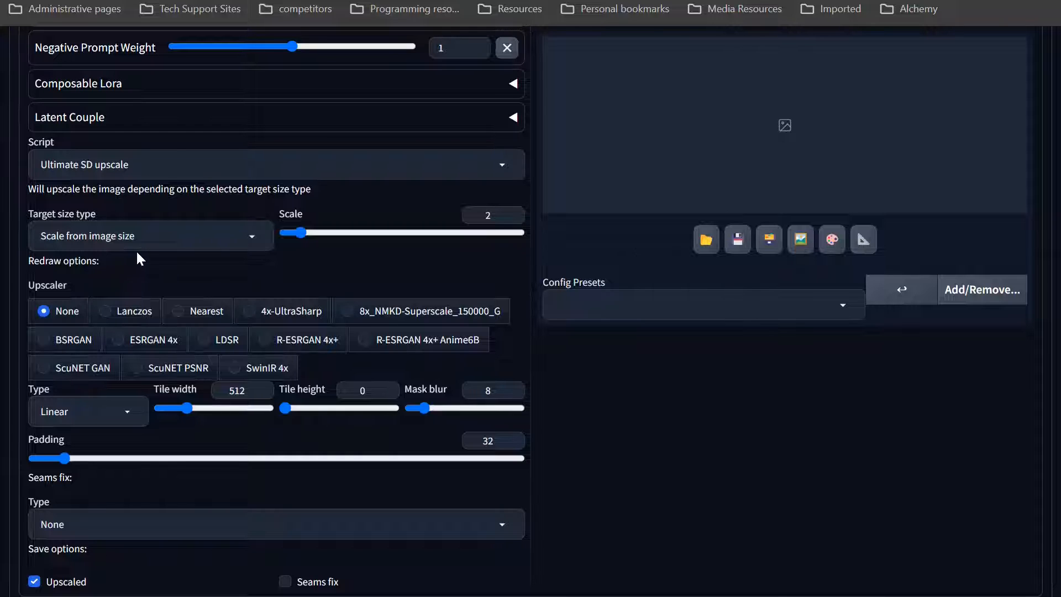
{"action": "mouse_move", "coordinate": [100, 339]}
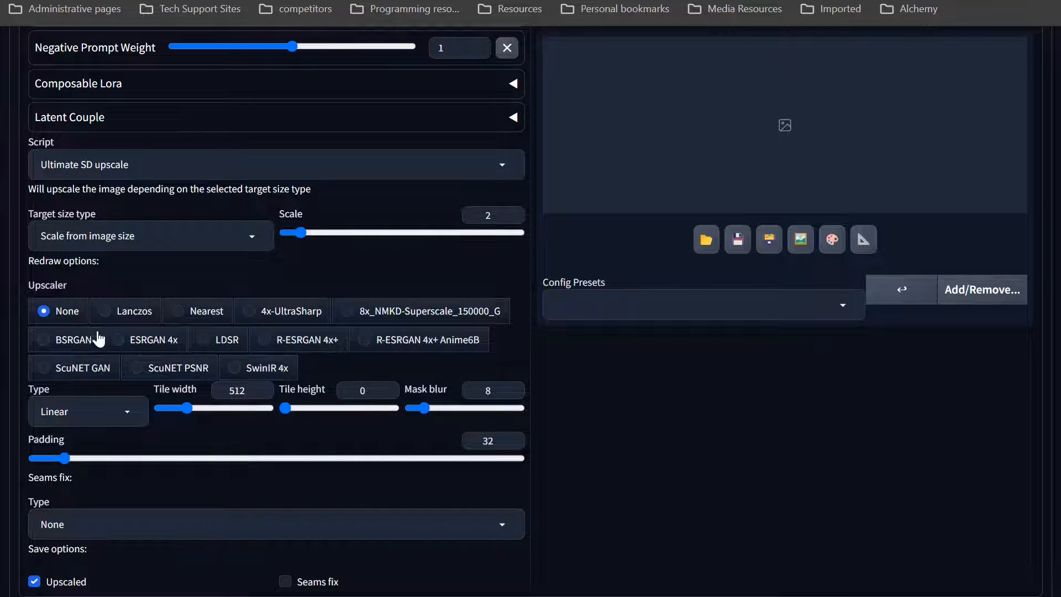
{"action": "mouse_move", "coordinate": [261, 318]}
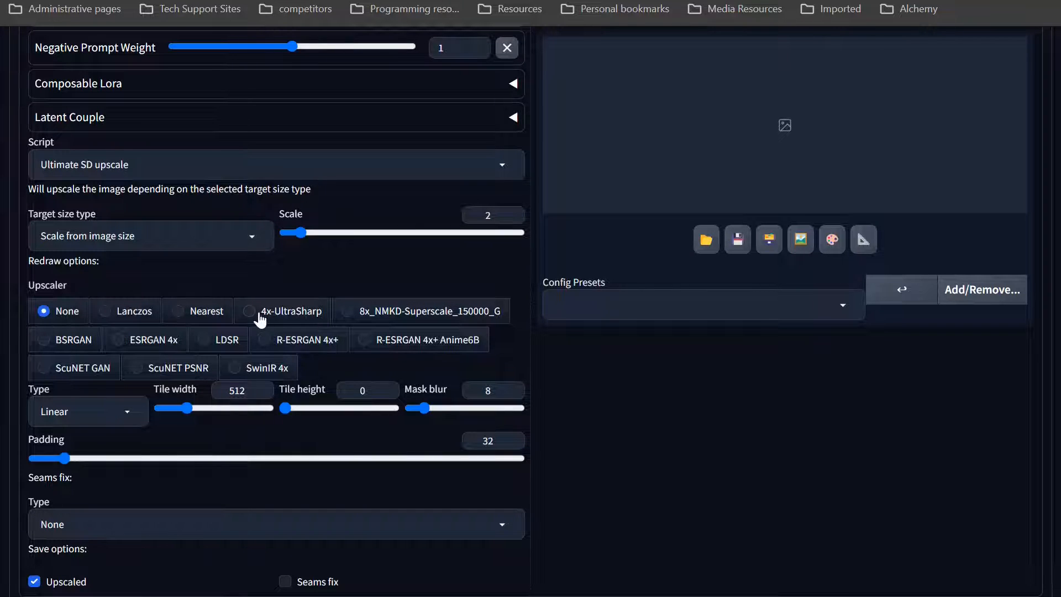
{"action": "left_click", "coordinate": [248, 311]}
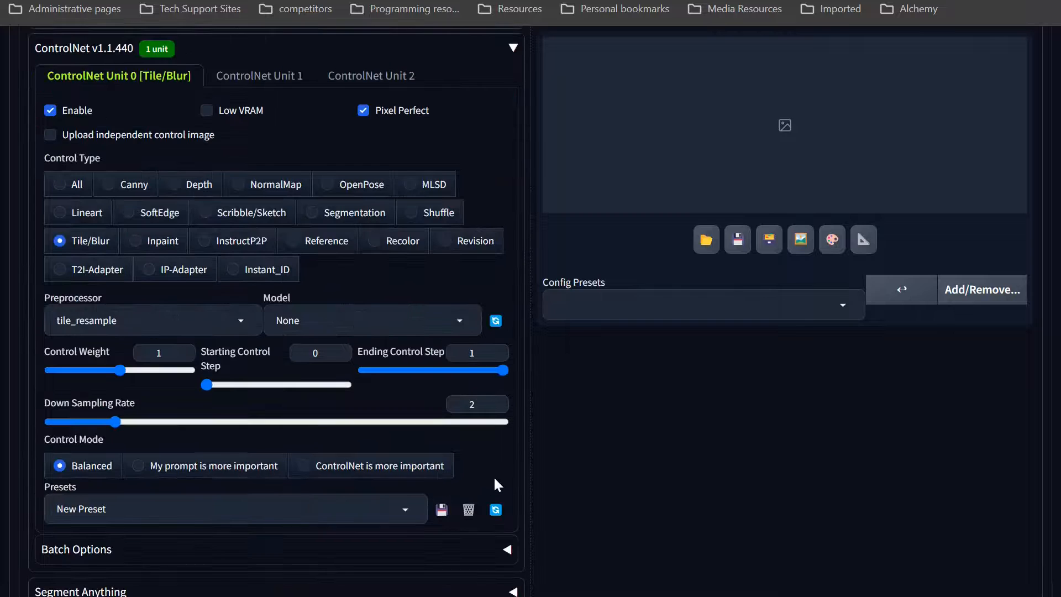
- Run the Ultimate SD upscale generation and wait for the upscaled portrait to finish
{"action": "scroll", "scroll_direction": "up", "scroll_amount": 3}
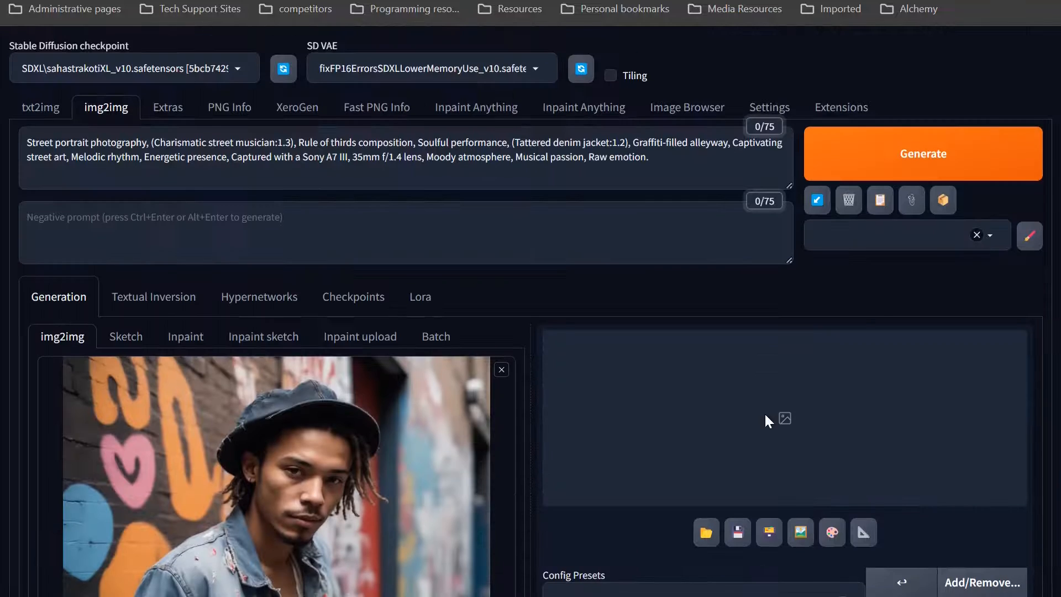
{"action": "left_click", "coordinate": [922, 152]}
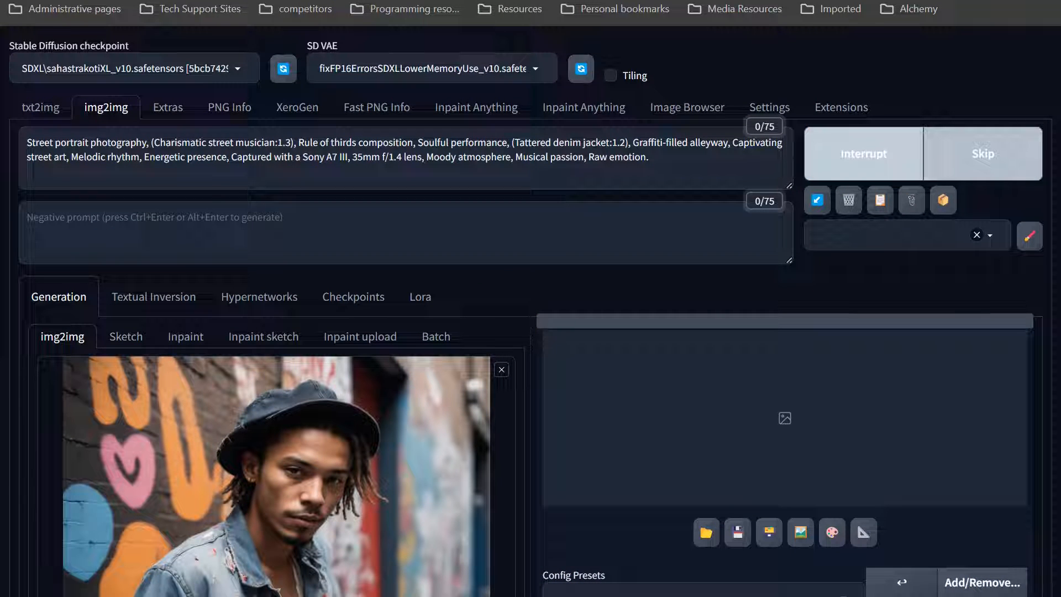
{"action": "mouse_move", "coordinate": [760, 400]}
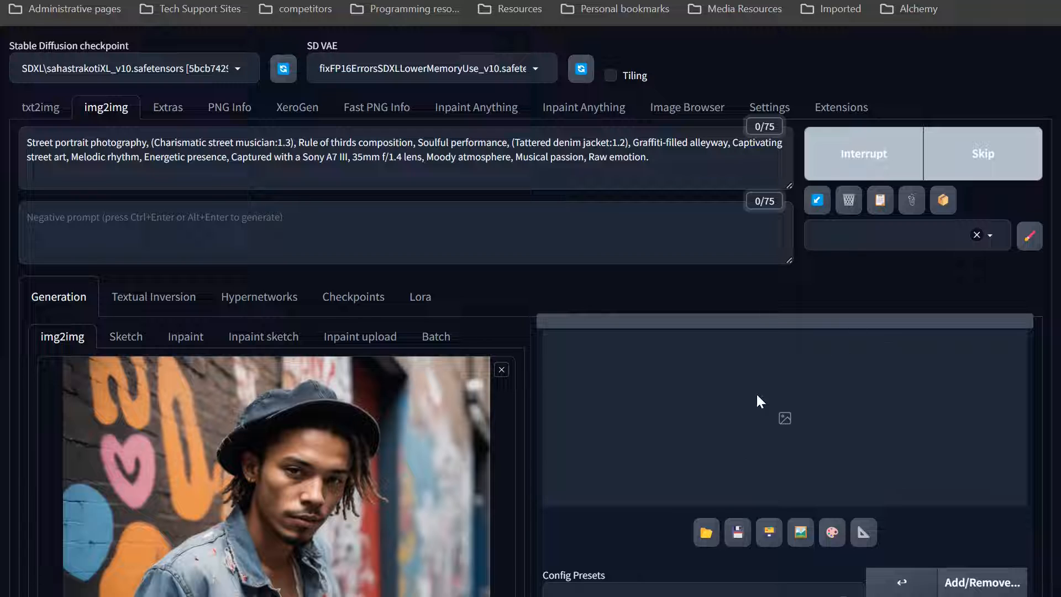
{"action": "mouse_move", "coordinate": [903, 425]}
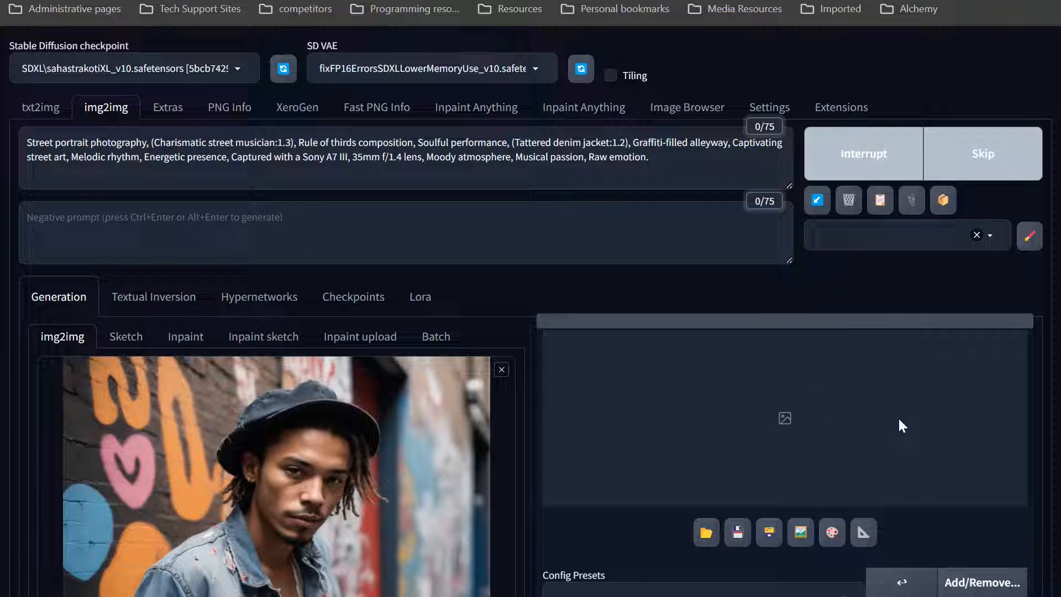
{"action": "mouse_move", "coordinate": [271, 426]}
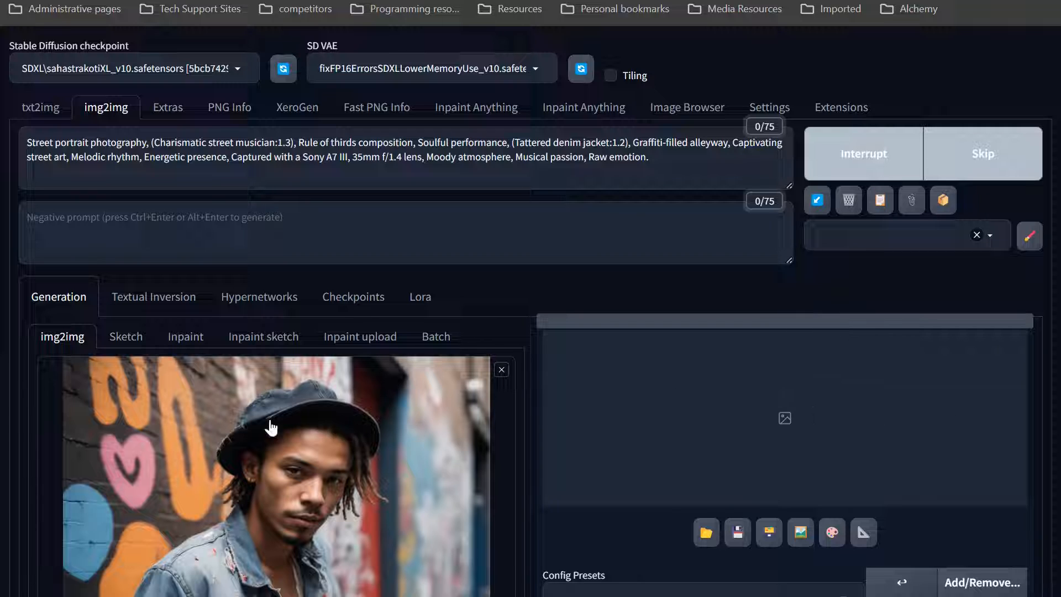
{"action": "scroll", "scroll_direction": "down", "scroll_amount": 3}
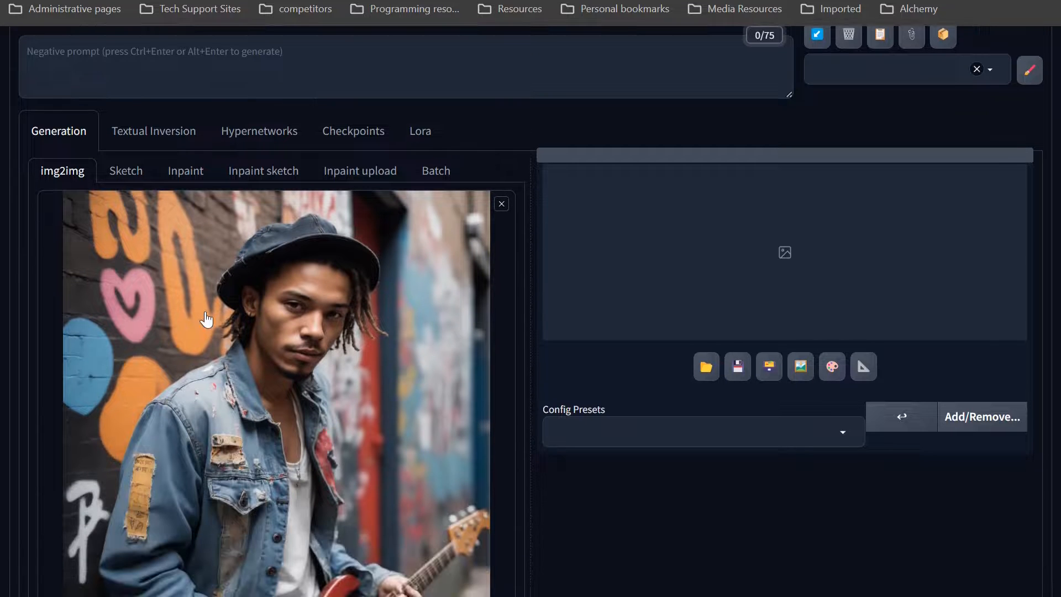
{"action": "mouse_move", "coordinate": [457, 351]}
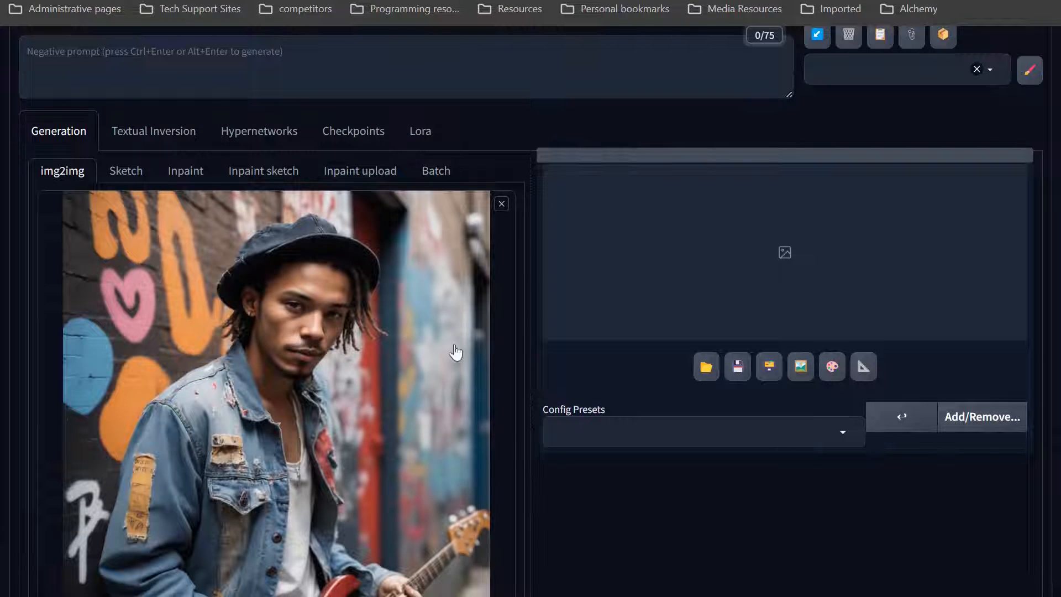
{"action": "mouse_move", "coordinate": [726, 197]}
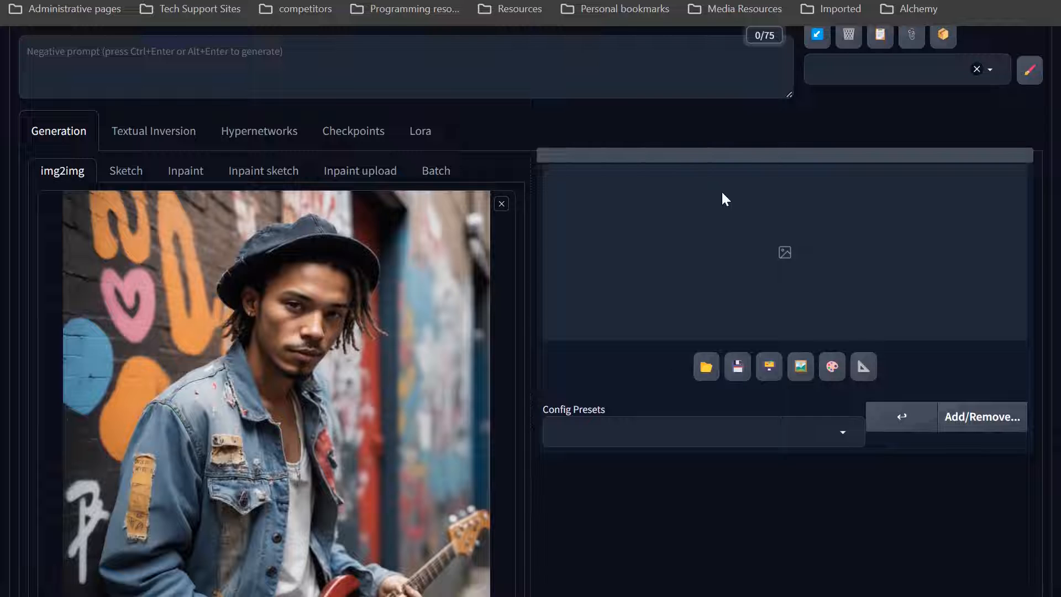
{"action": "mouse_move", "coordinate": [798, 310]}
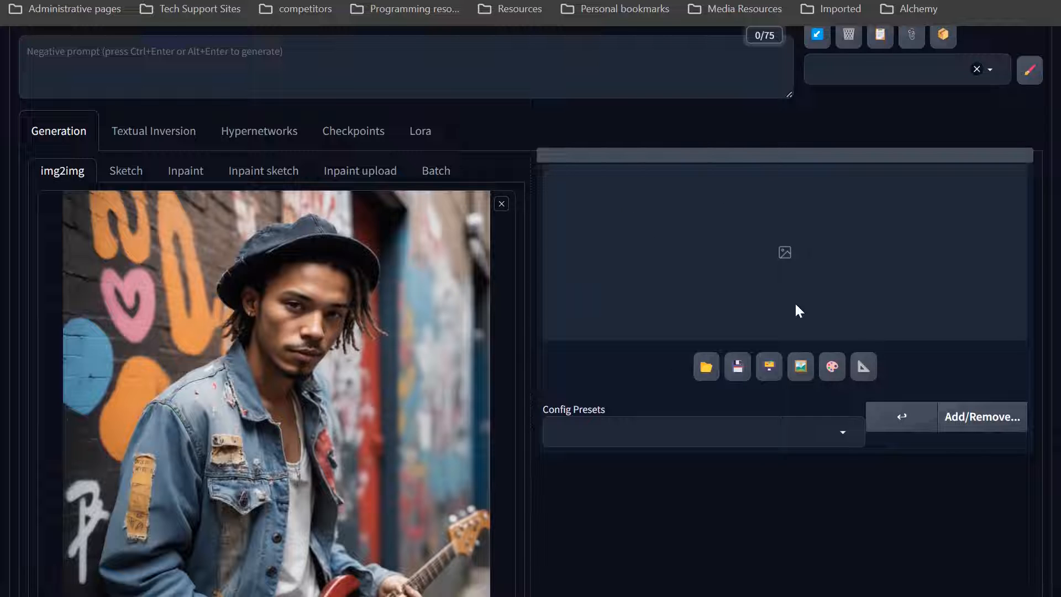
{"action": "mouse_move", "coordinate": [750, 274]}
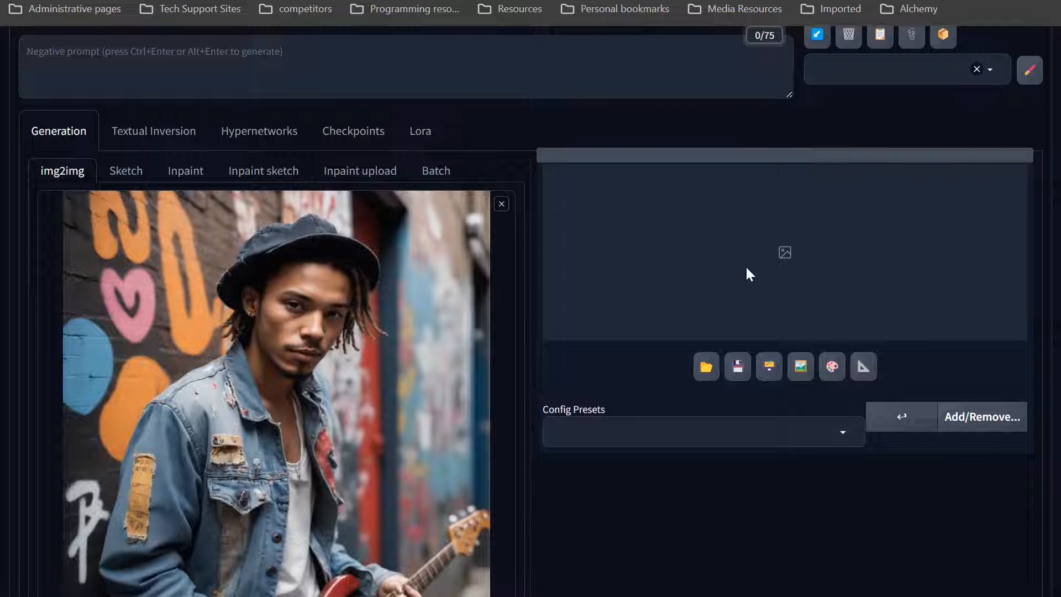
{"action": "mouse_move", "coordinate": [777, 272]}
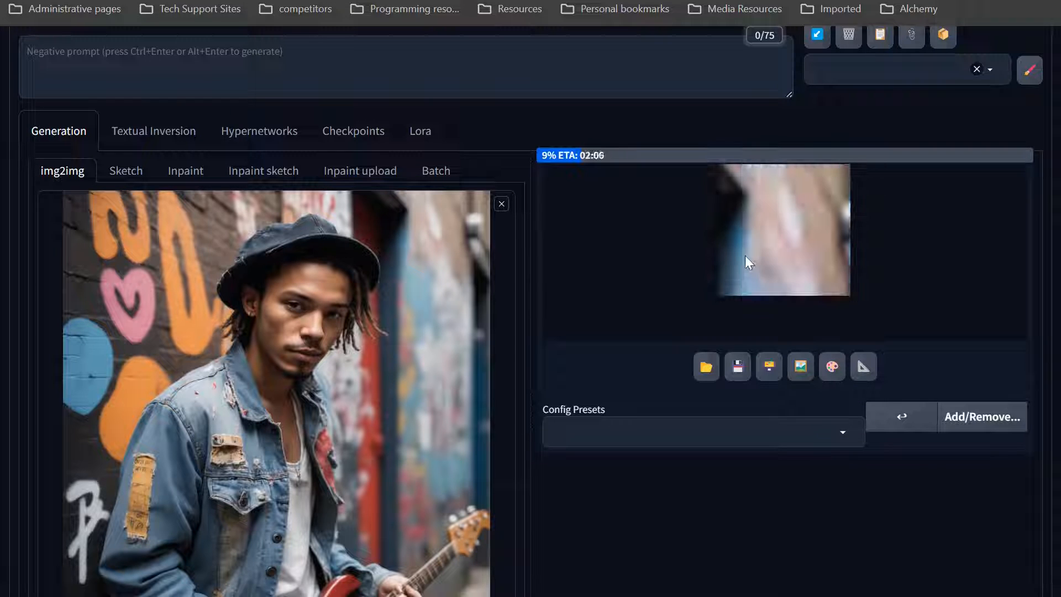
{"action": "mouse_move", "coordinate": [821, 225]}
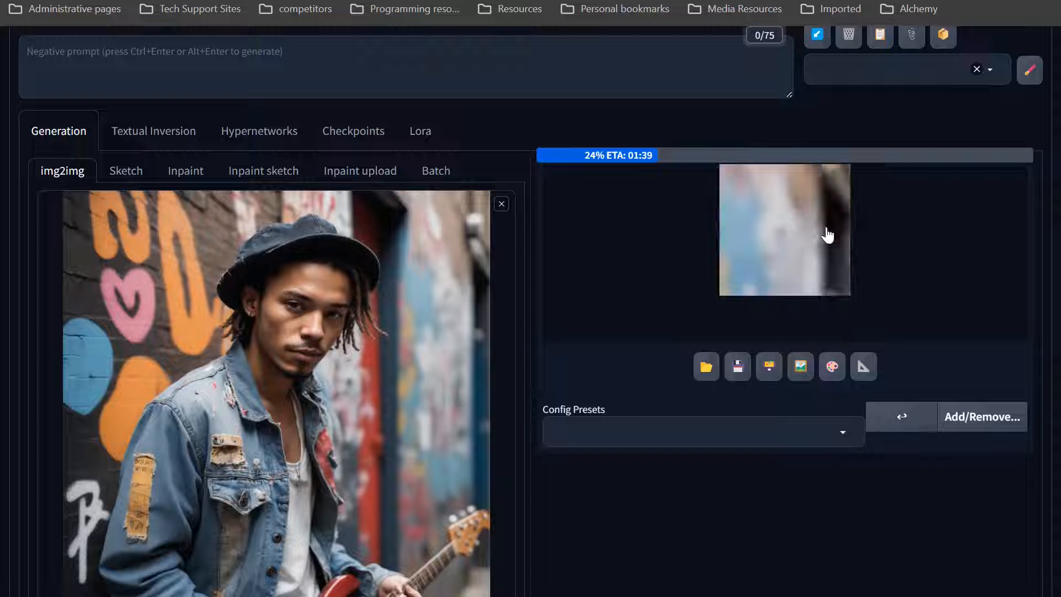
{"action": "scroll", "scroll_direction": "up", "scroll_amount": 3}
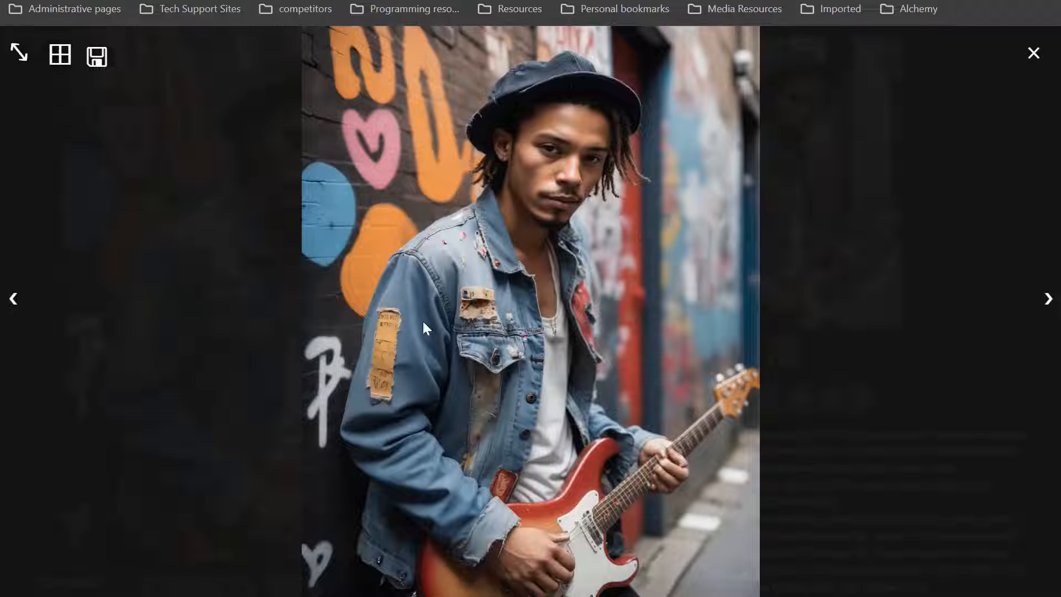
{"action": "mouse_move", "coordinate": [607, 305]}
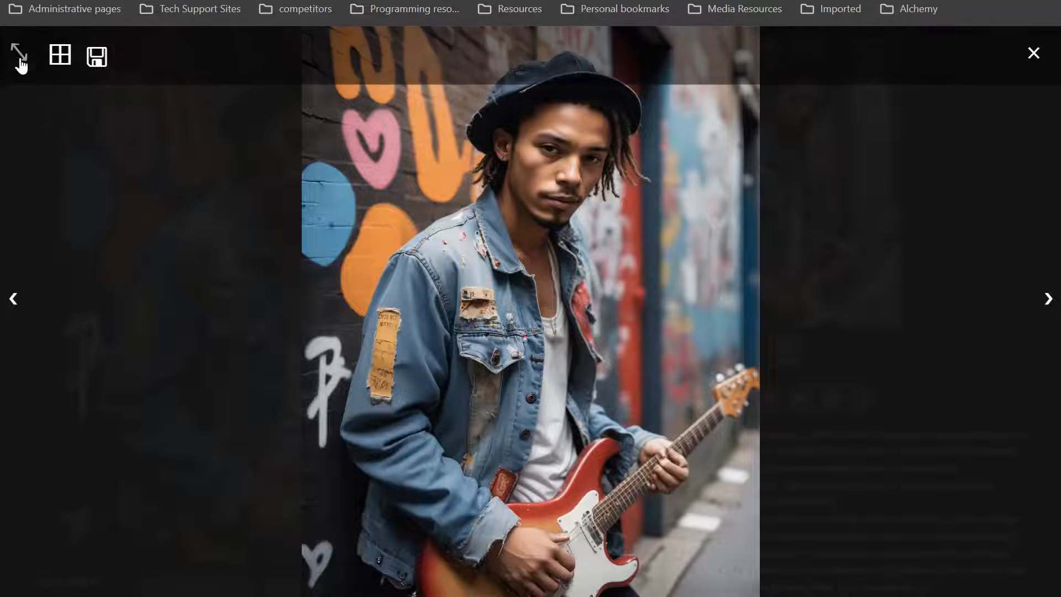
{"action": "left_click", "coordinate": [19, 56]}
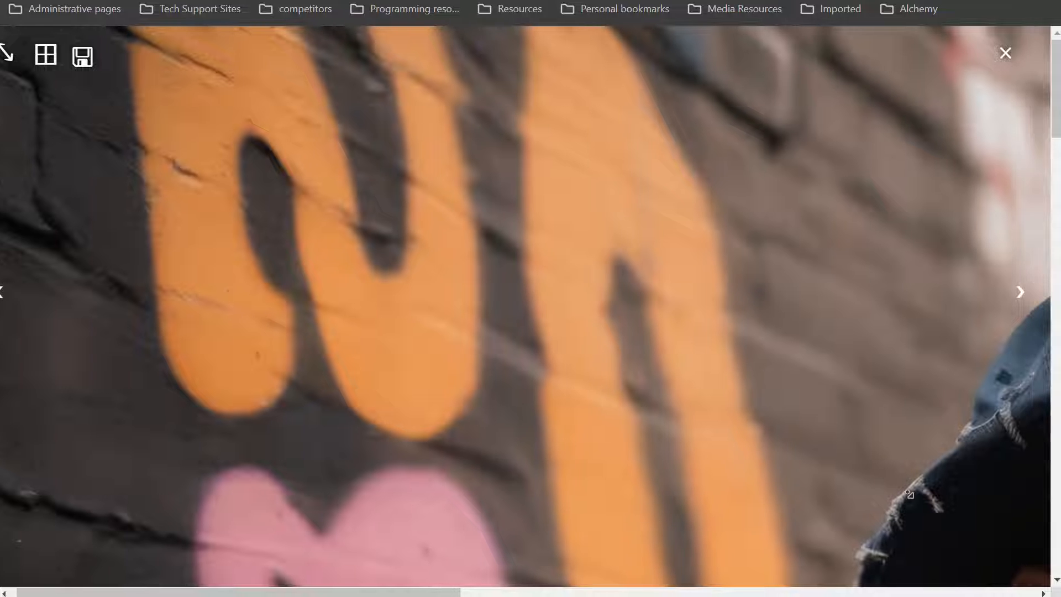
{"action": "left_click", "coordinate": [1020, 292]}
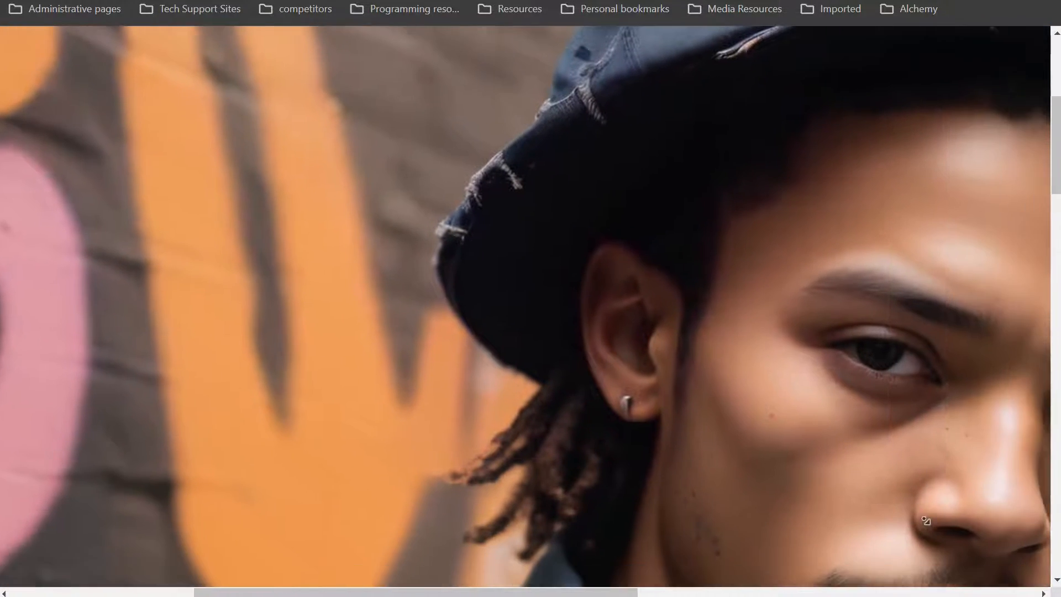
{"action": "scroll", "scroll_direction": "down", "scroll_amount": 3}
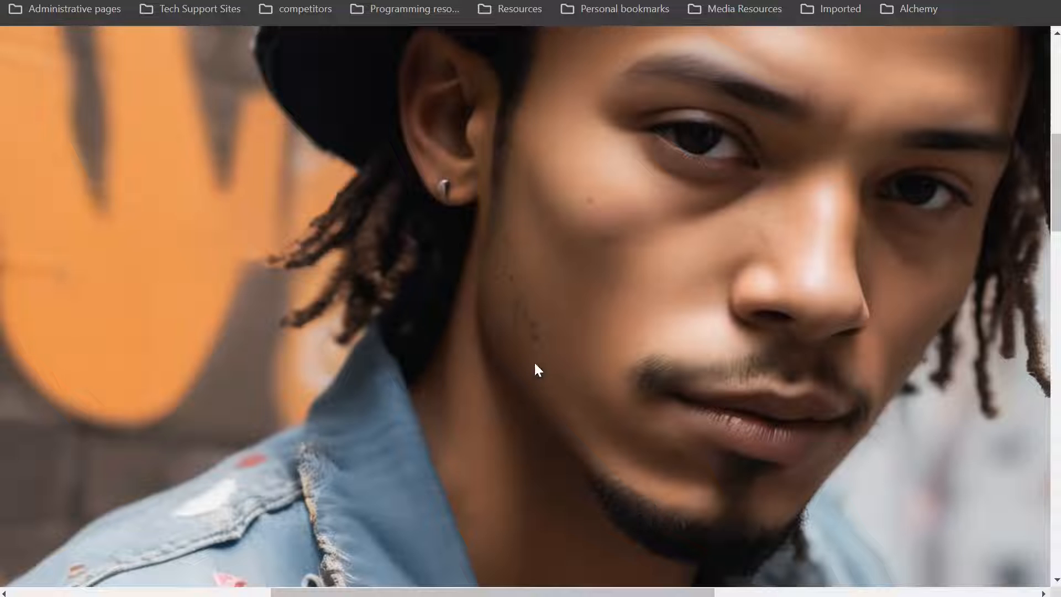
{"action": "mouse_move", "coordinate": [521, 305]}
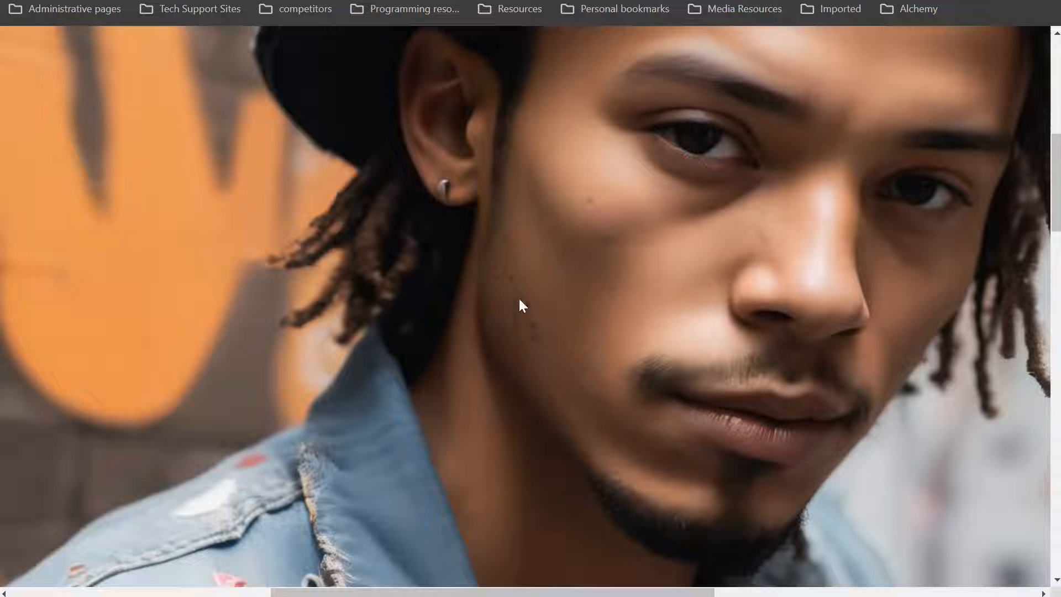
{"action": "mouse_move", "coordinate": [605, 215]}
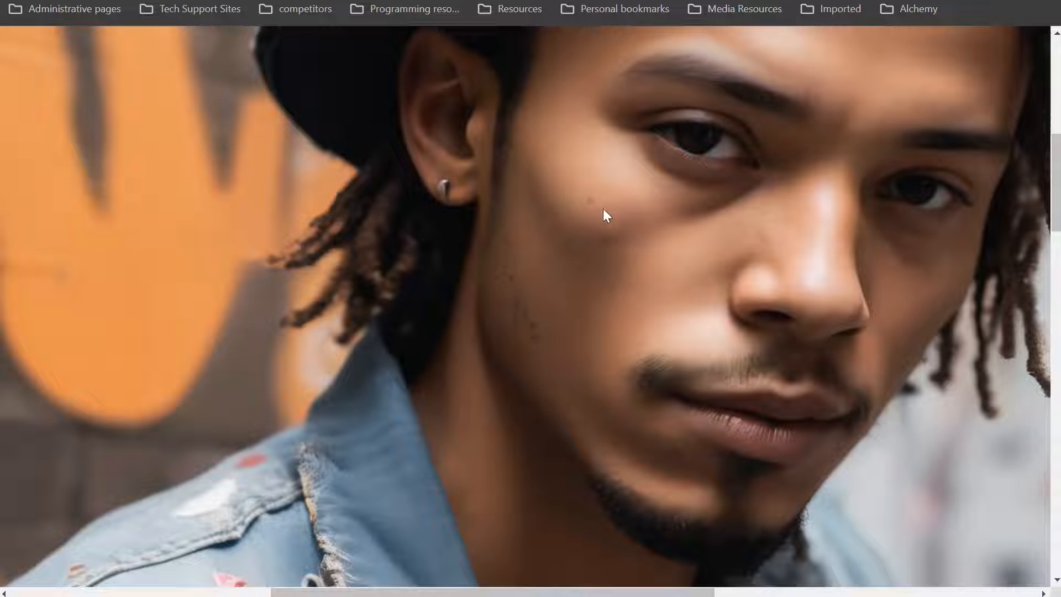
{"action": "mouse_move", "coordinate": [848, 79]}
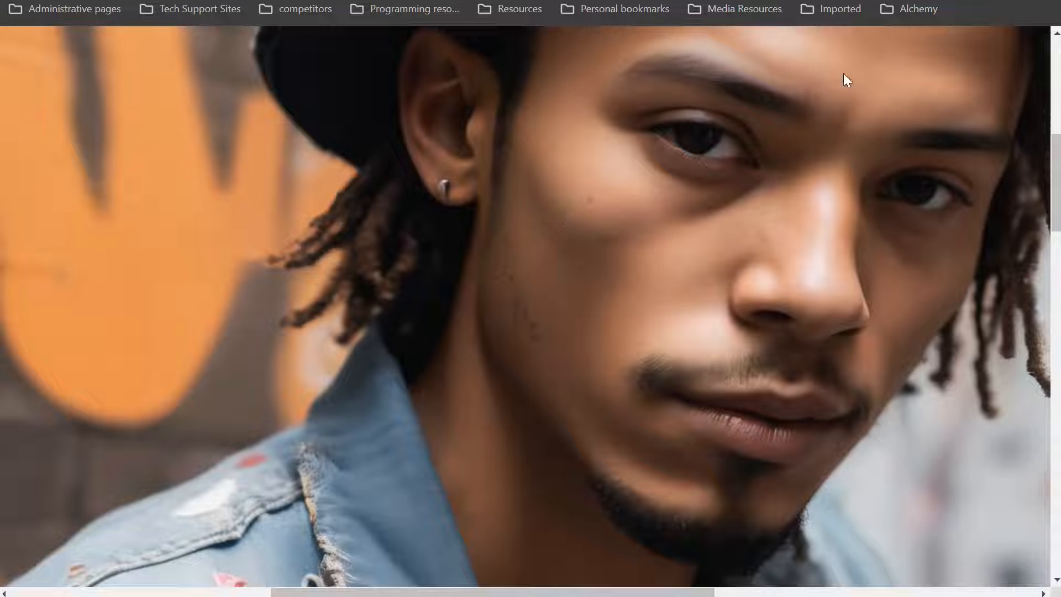
{"action": "mouse_move", "coordinate": [932, 110]}
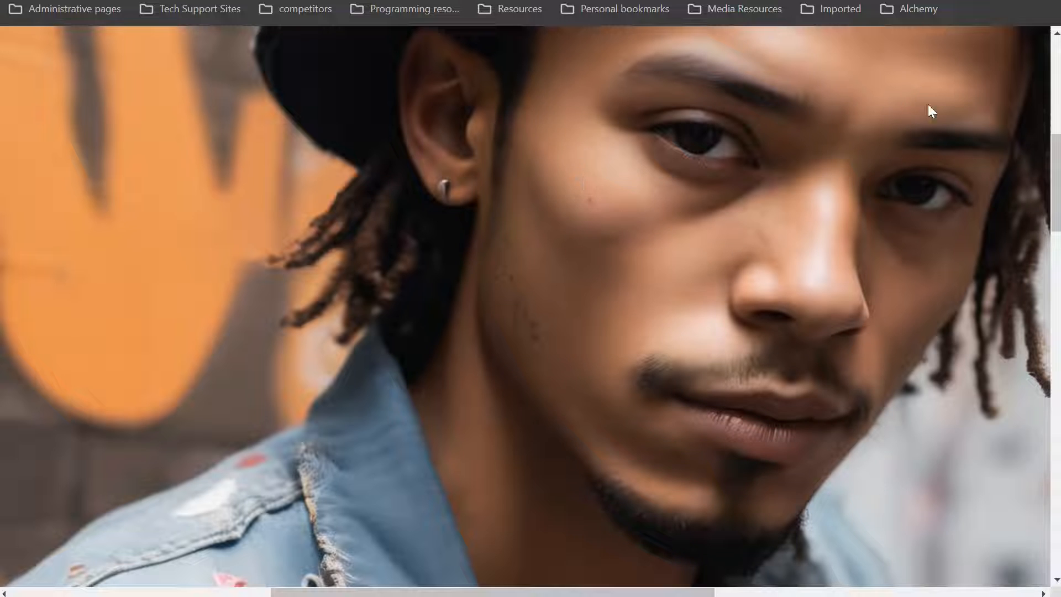
{"action": "mouse_move", "coordinate": [1004, 127]}
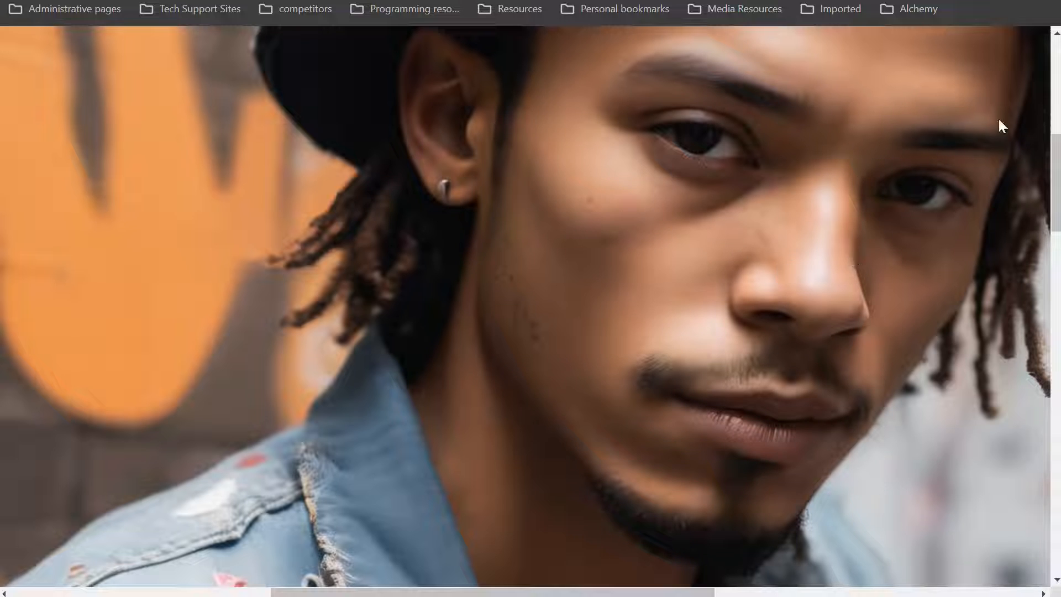
{"action": "mouse_move", "coordinate": [848, 285]}
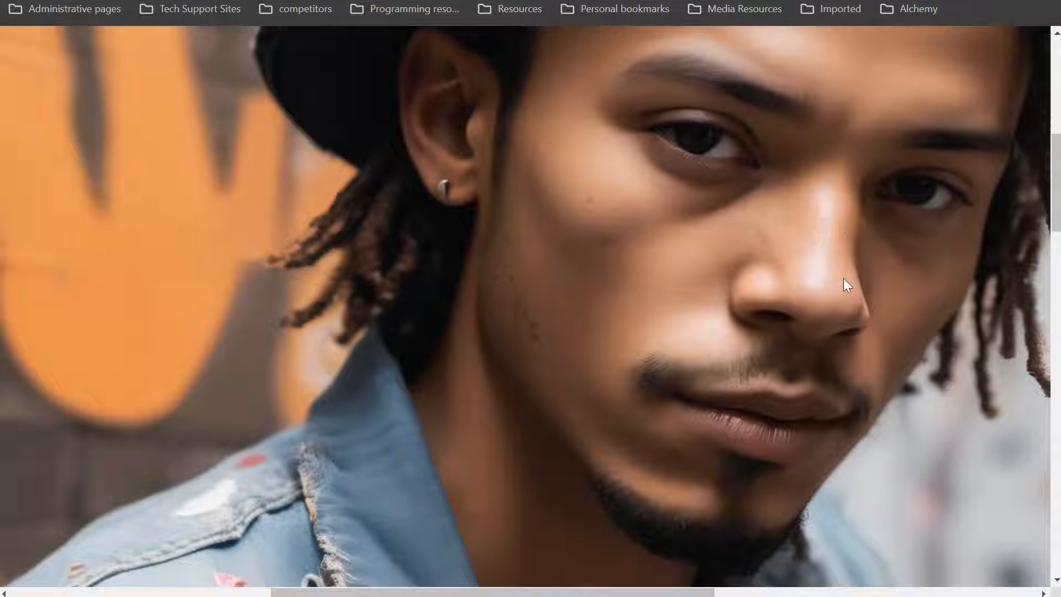
{"action": "scroll", "scroll_direction": "up", "scroll_amount": 3}
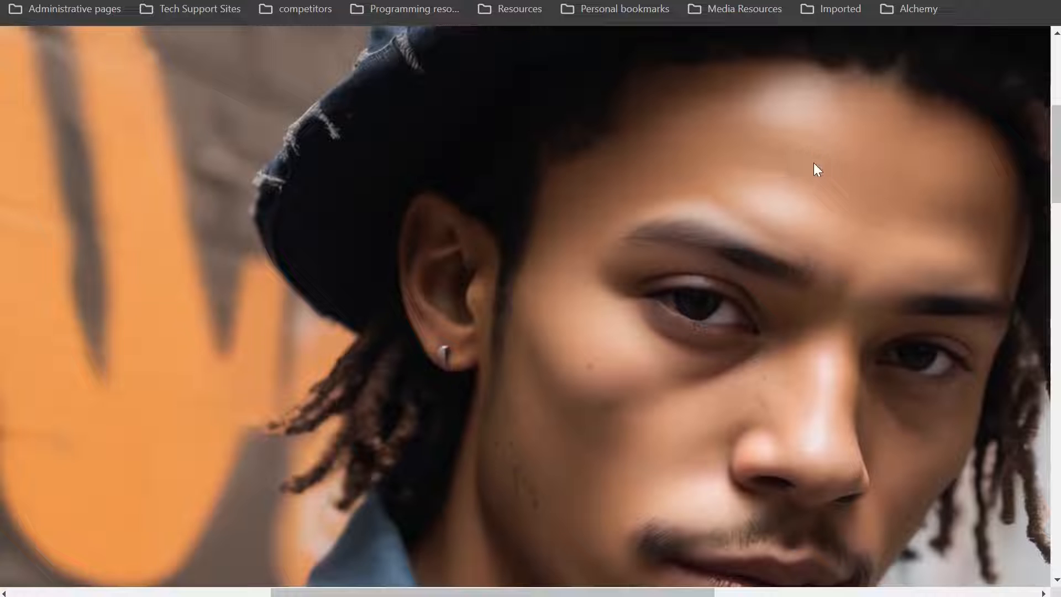
{"action": "mouse_move", "coordinate": [685, 351]}
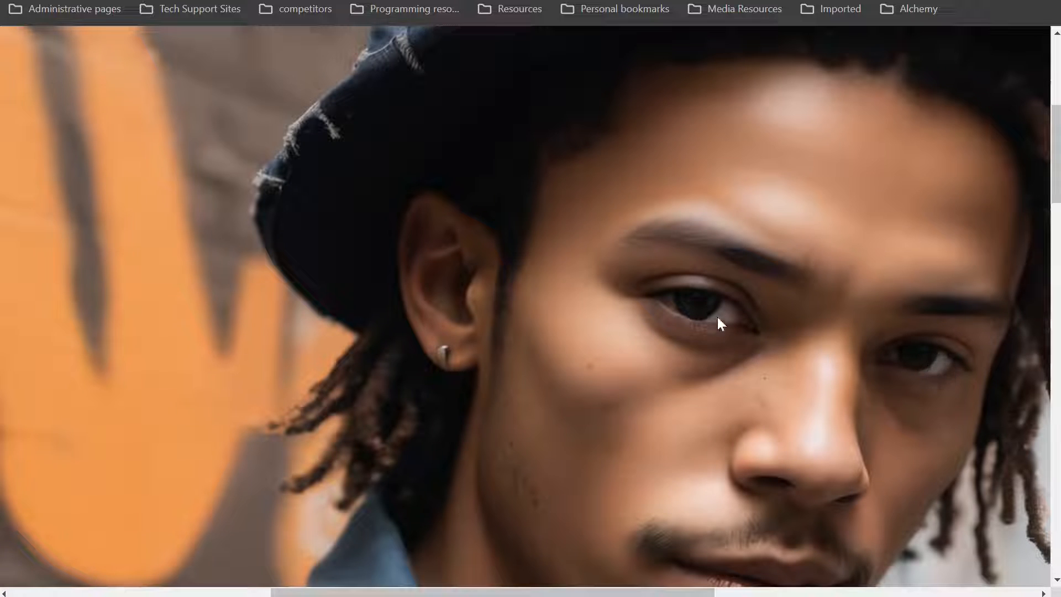
{"action": "mouse_move", "coordinate": [954, 381]}
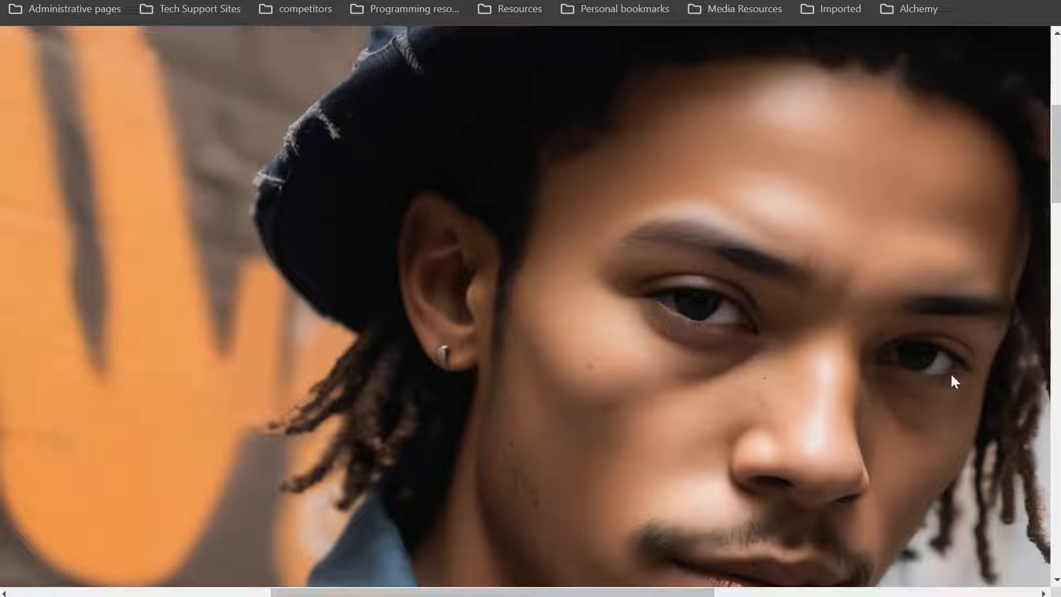
{"action": "mouse_move", "coordinate": [475, 369]}
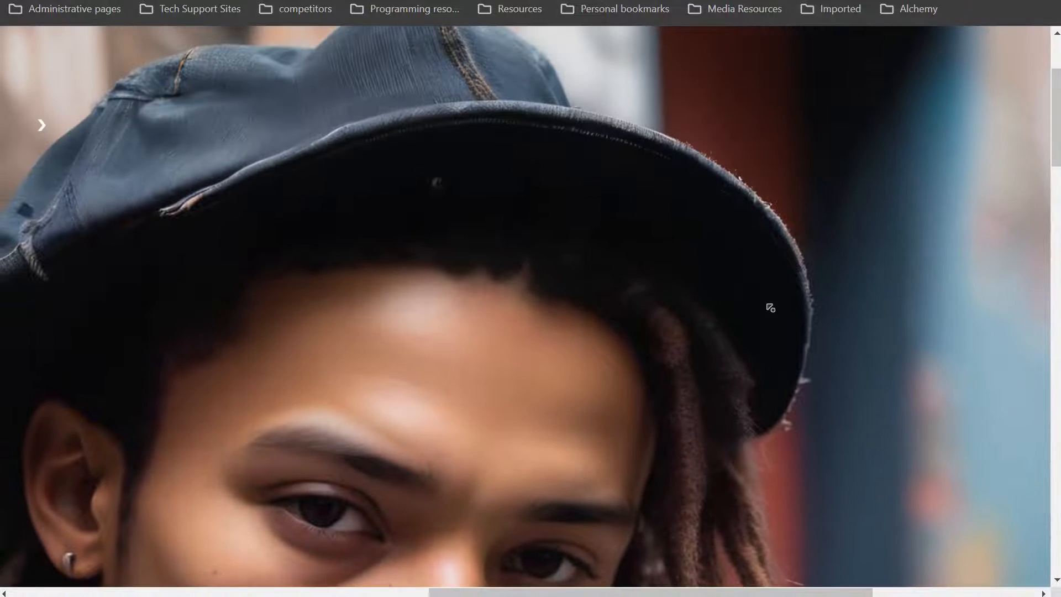
{"action": "scroll", "scroll_direction": "down", "scroll_amount": 3}
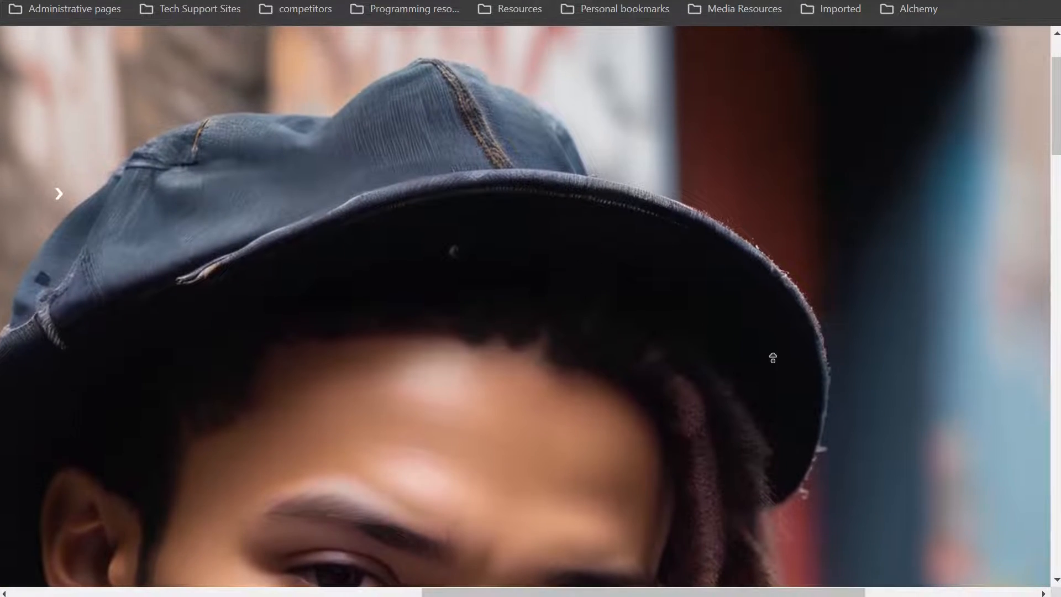
{"action": "scroll", "scroll_direction": "up", "scroll_amount": 3}
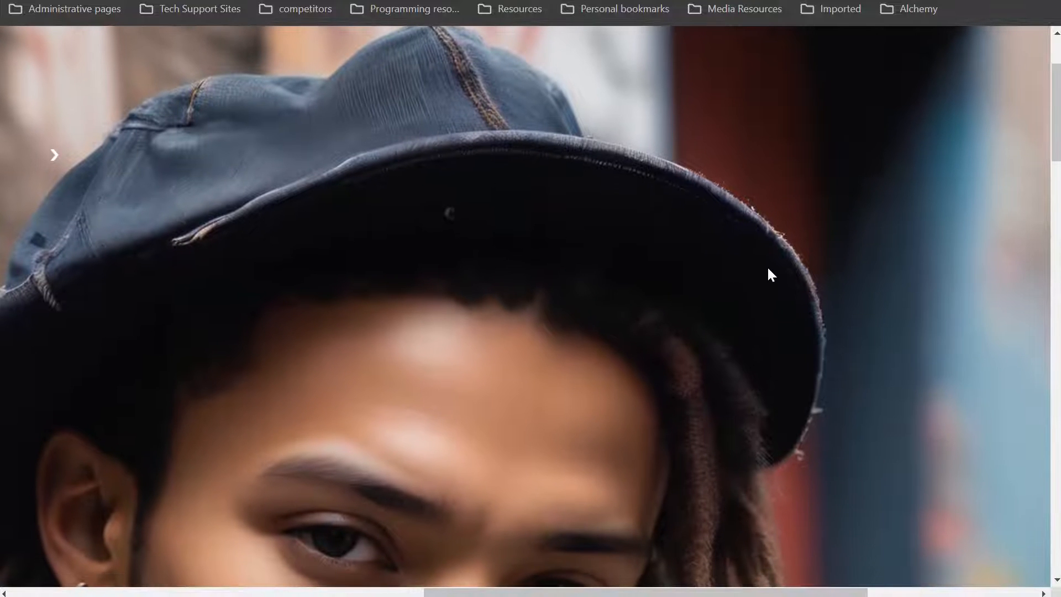
{"action": "mouse_move", "coordinate": [539, 441]}
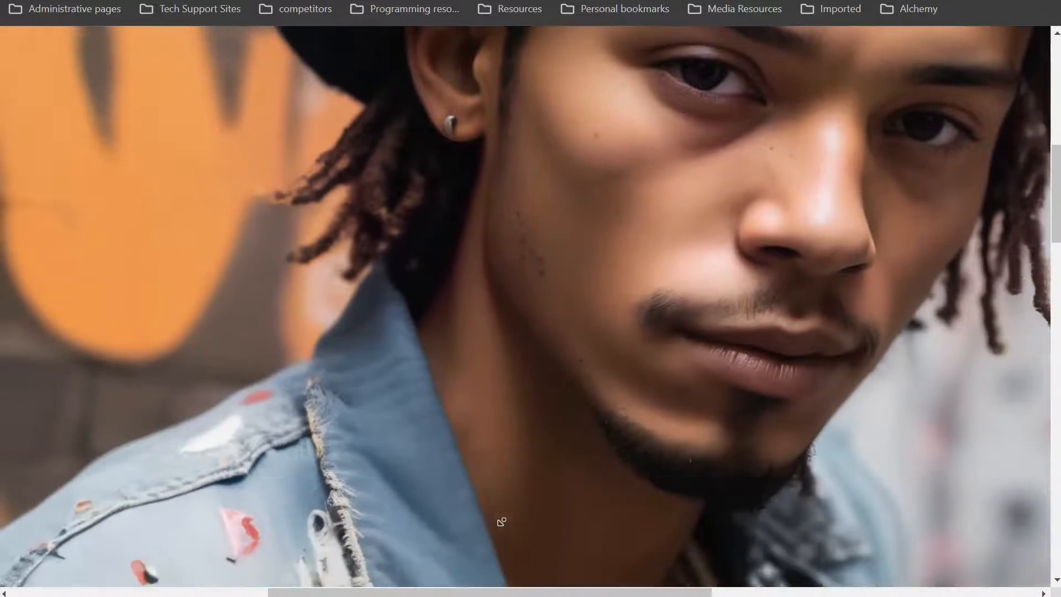
{"action": "scroll", "scroll_direction": "down", "scroll_amount": 3}
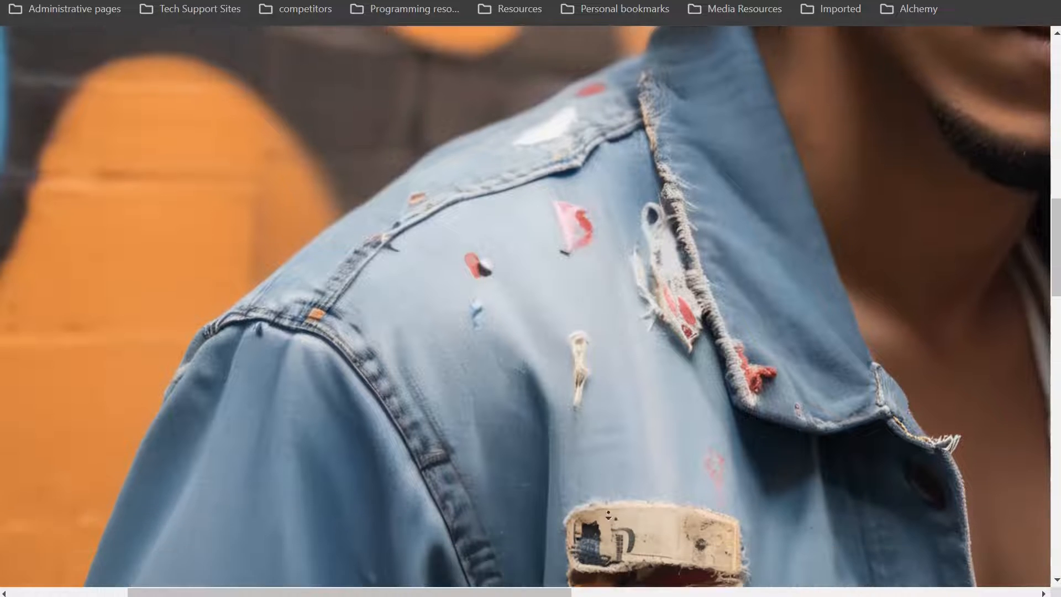
{"action": "scroll", "scroll_direction": "down", "scroll_amount": 3}
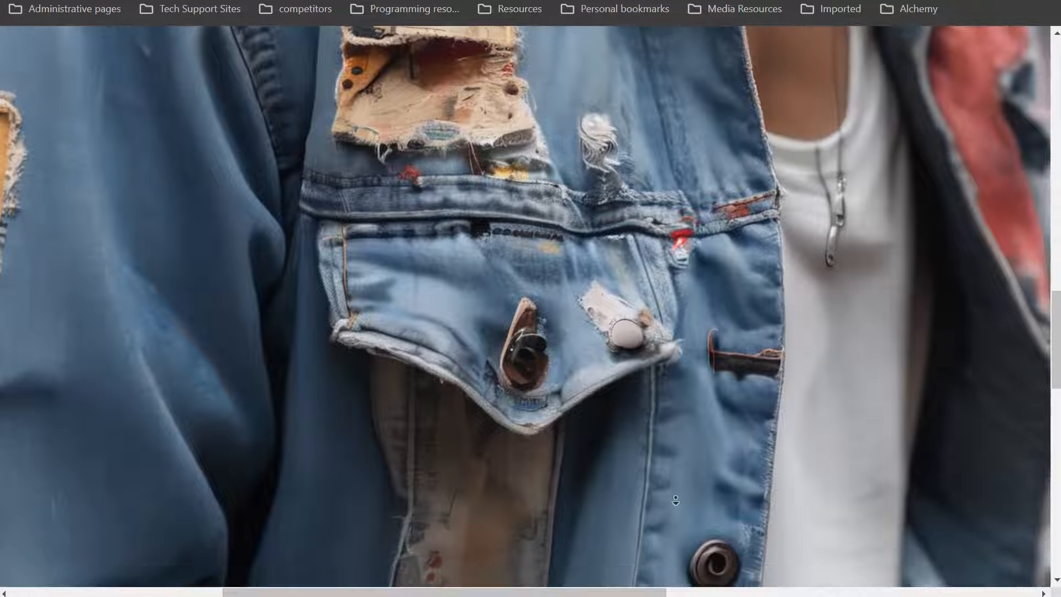
{"action": "scroll", "scroll_direction": "down", "scroll_amount": 3}
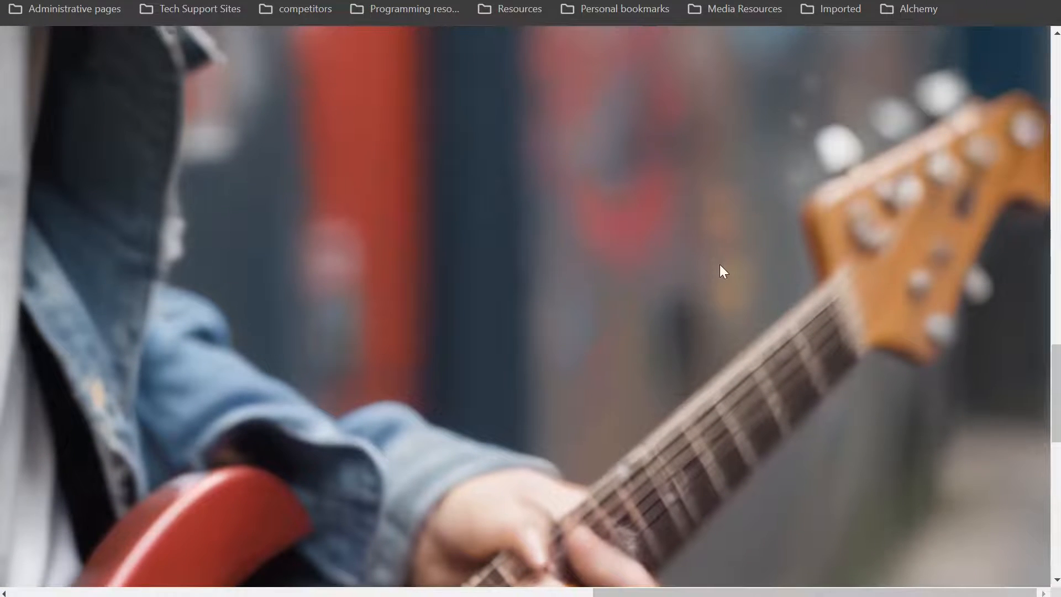
{"action": "scroll", "scroll_direction": "down", "scroll_amount": 3}
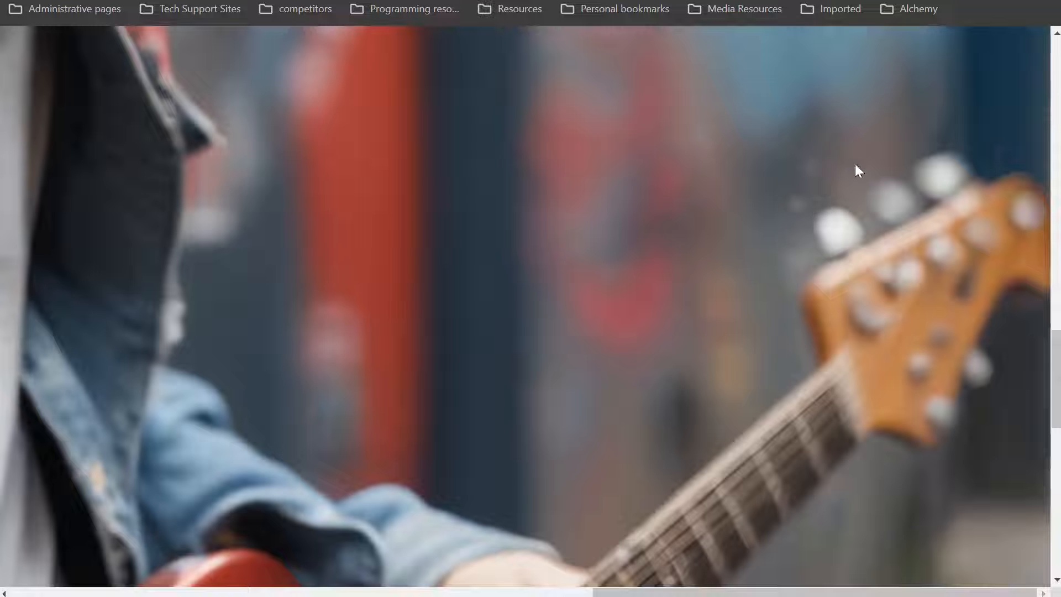
{"action": "mouse_move", "coordinate": [969, 245]}
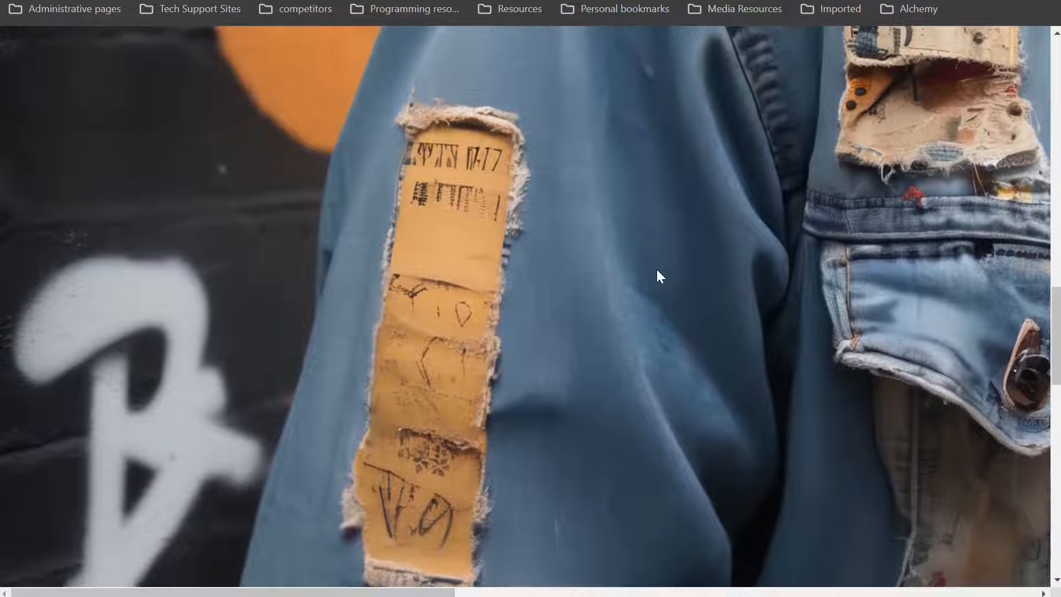
{"action": "scroll", "scroll_direction": "down", "scroll_amount": 3}
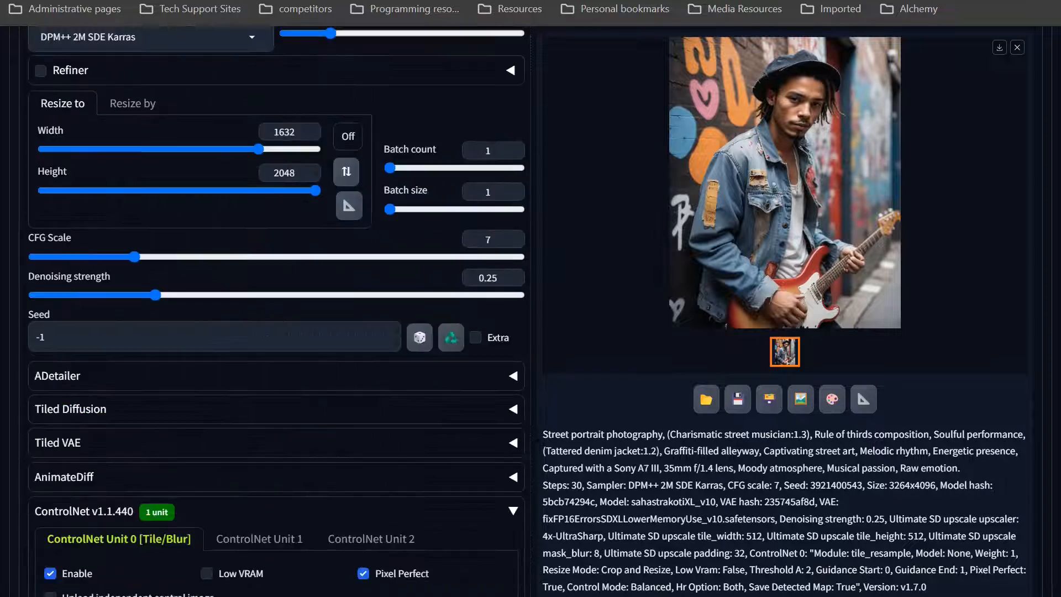
- With resize 3264×4096 and denoising 0.3, start a new upscale generation of the portrait
{"action": "scroll", "scroll_direction": "down", "scroll_amount": 3}
{"action": "type", "text": "4096"}
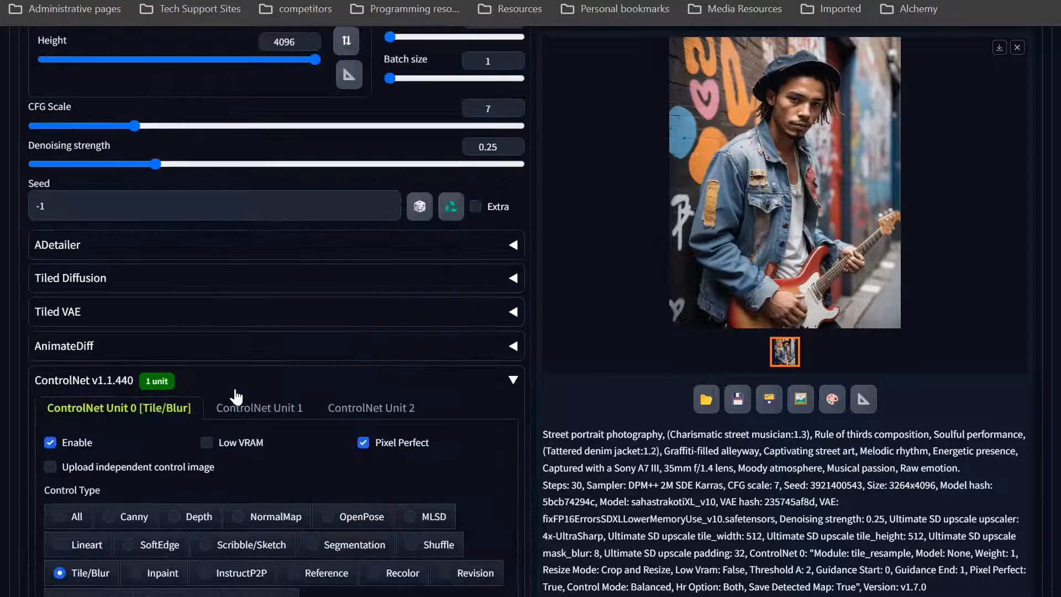
{"action": "scroll", "scroll_direction": "up", "scroll_amount": 3}
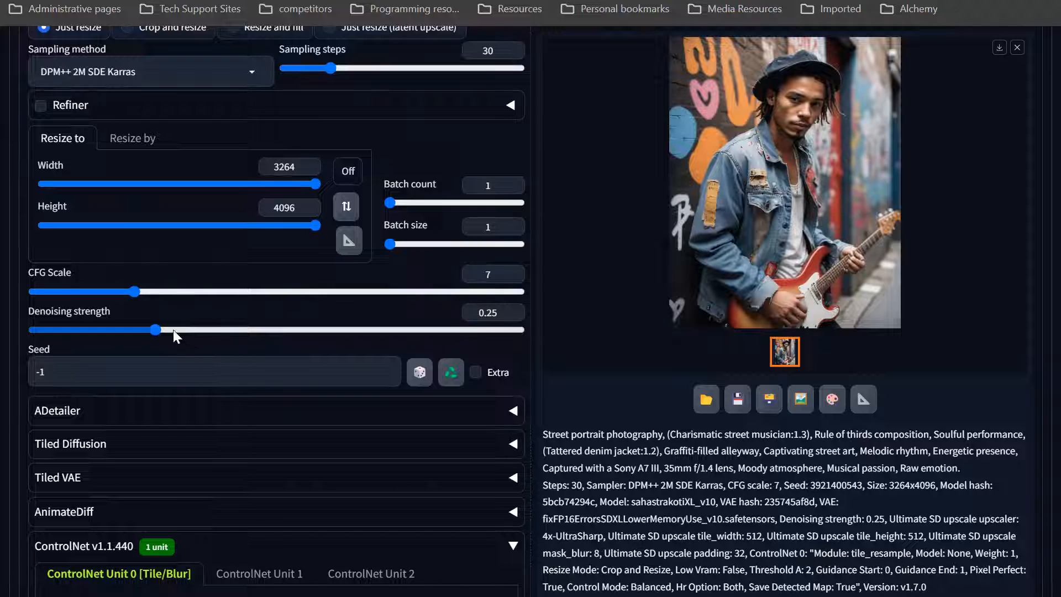
{"action": "mouse_move", "coordinate": [158, 332]}
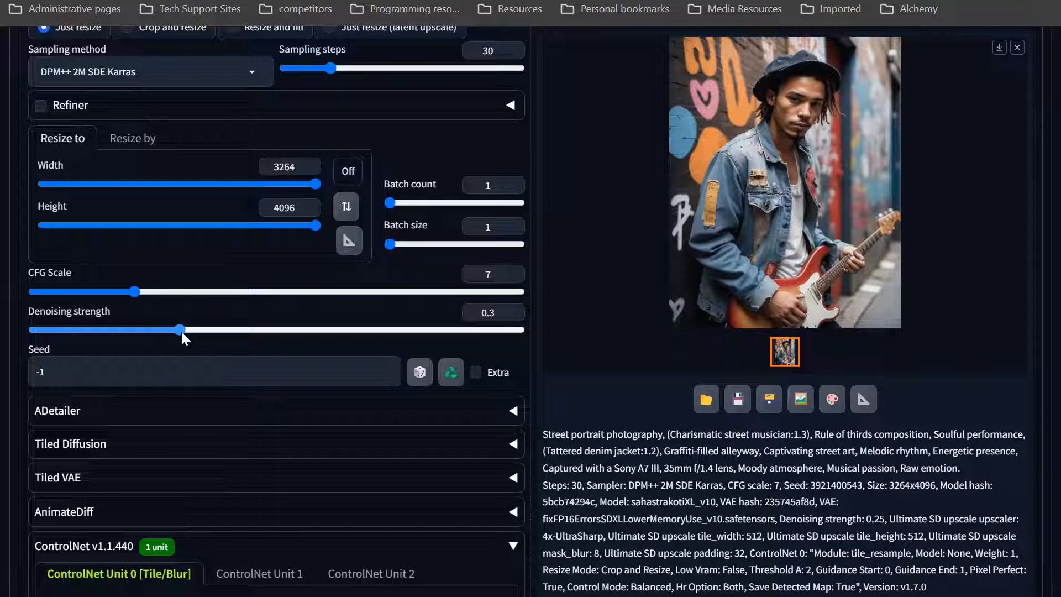
{"action": "mouse_move", "coordinate": [777, 381]}
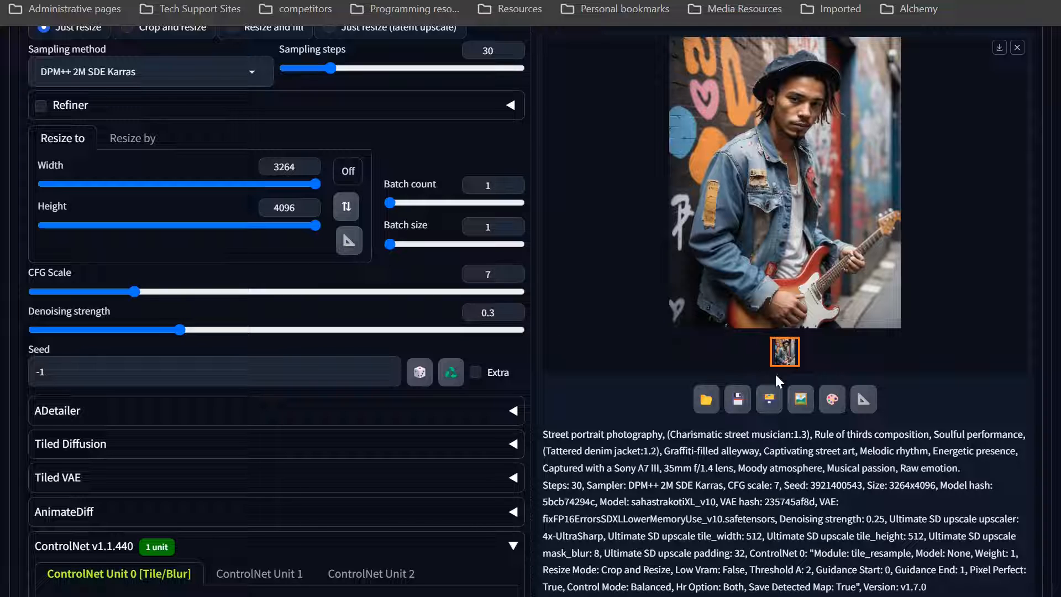
{"action": "scroll", "scroll_direction": "up", "scroll_amount": 3}
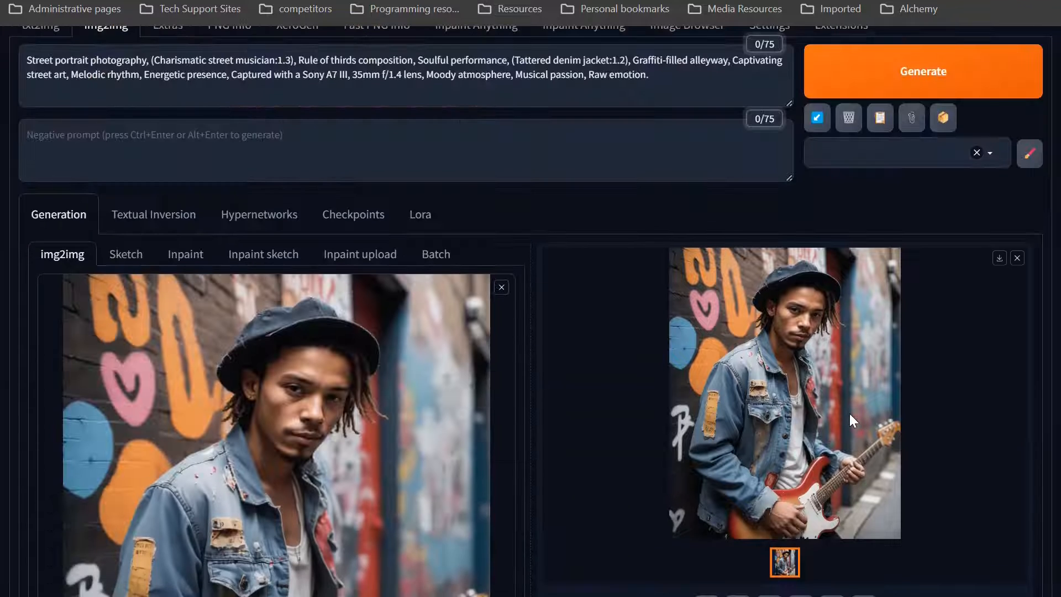
{"action": "left_click", "coordinate": [922, 71]}
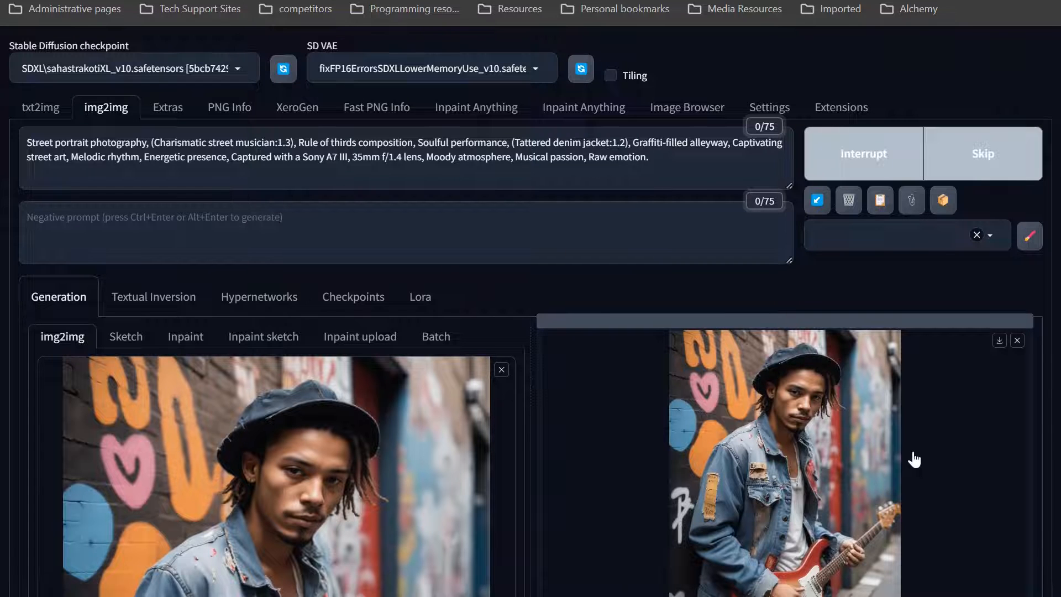
- Show the finished 0.3-denoise Ultimate SD upscale result at full size
{"action": "scroll", "scroll_direction": "down", "scroll_amount": 3}
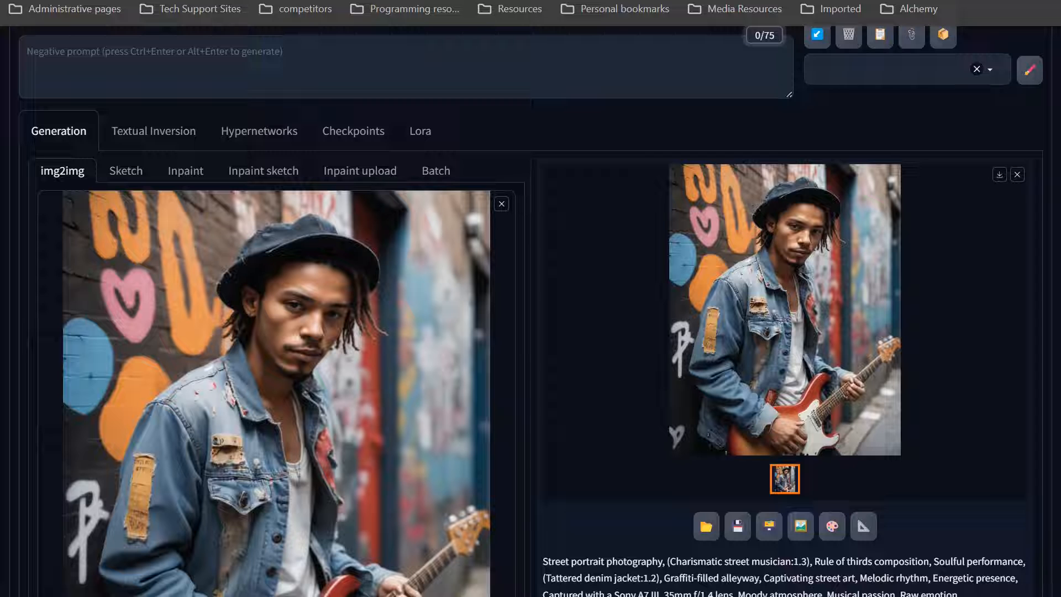
{"action": "left_click", "coordinate": [785, 308]}
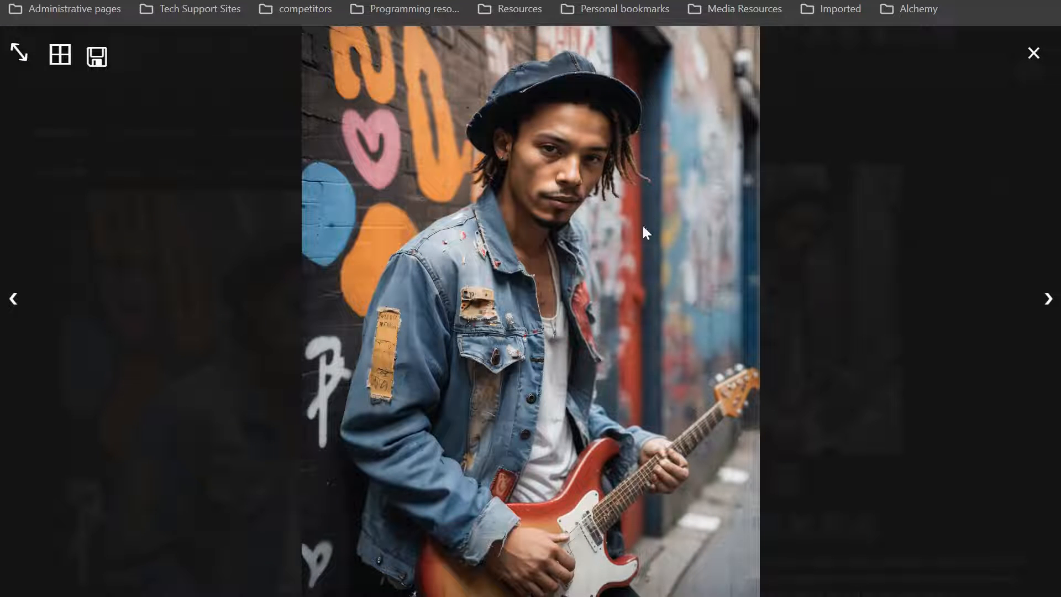
{"action": "mouse_move", "coordinate": [702, 297]}
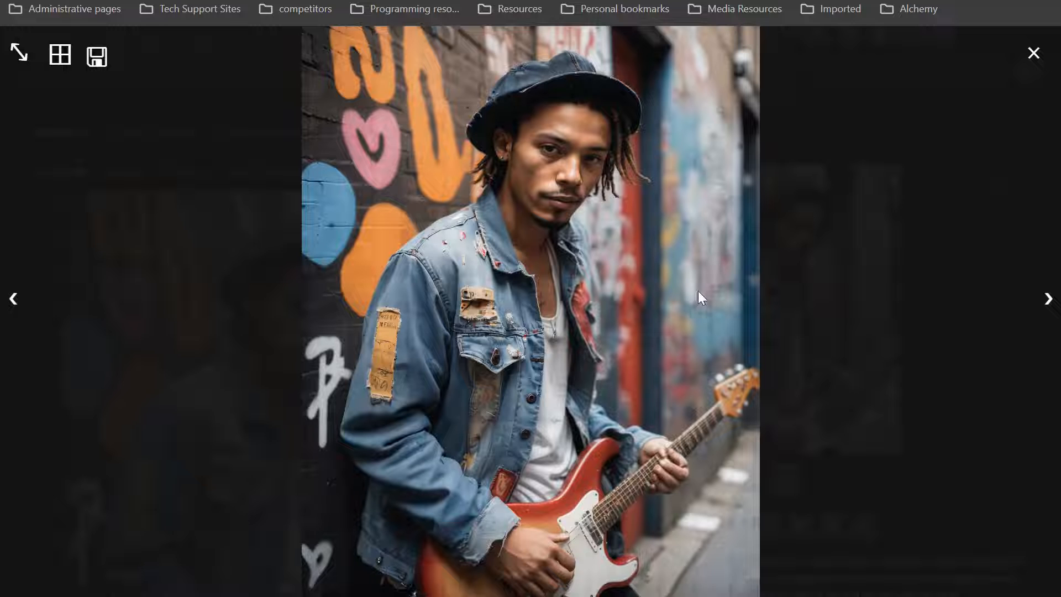
{"action": "mouse_move", "coordinate": [250, 260]}
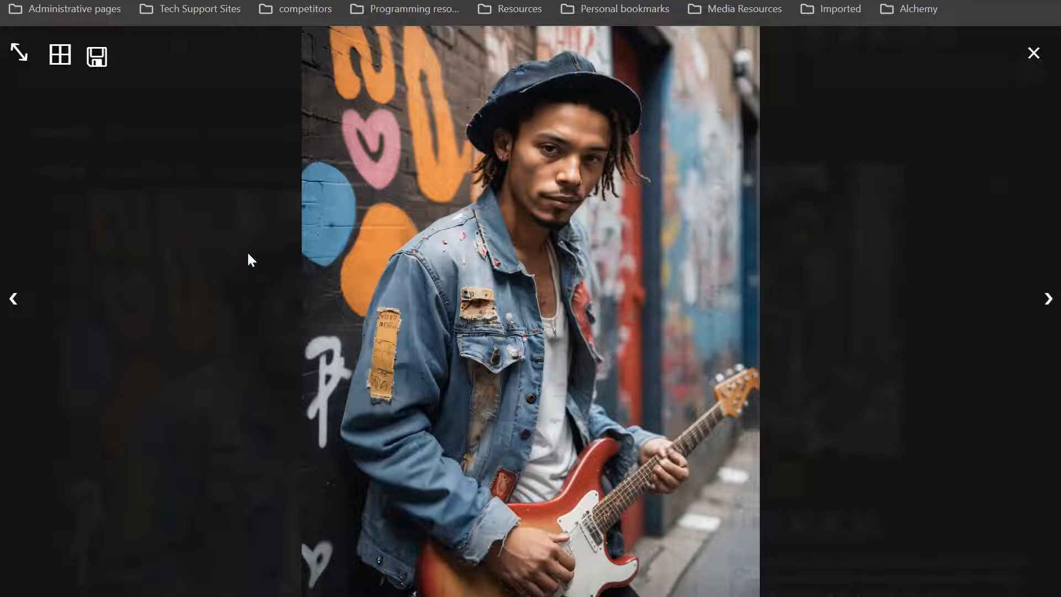
{"action": "mouse_move", "coordinate": [759, 245]}
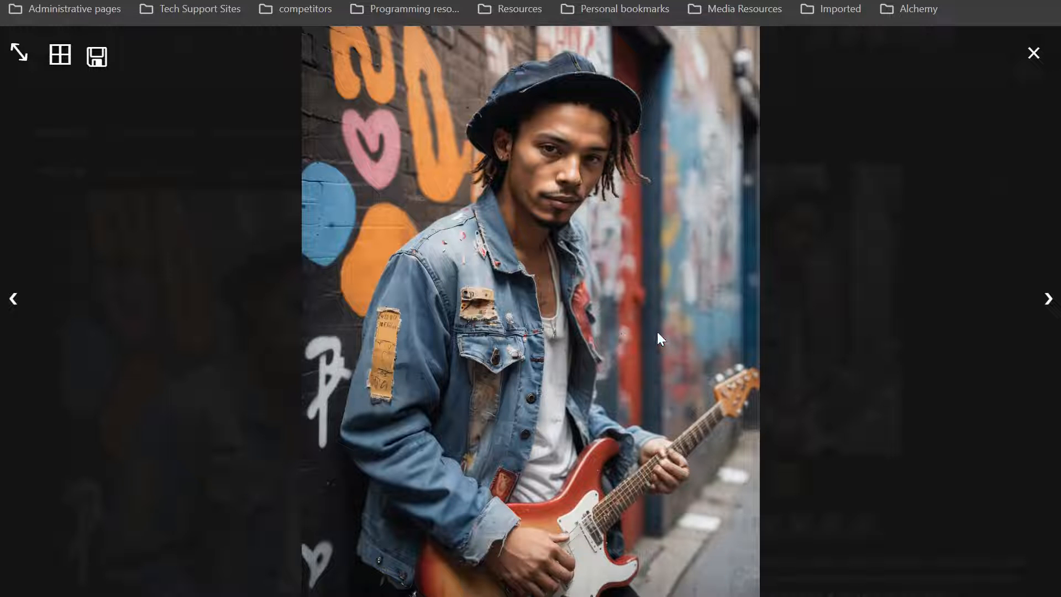
{"action": "mouse_move", "coordinate": [512, 309]}
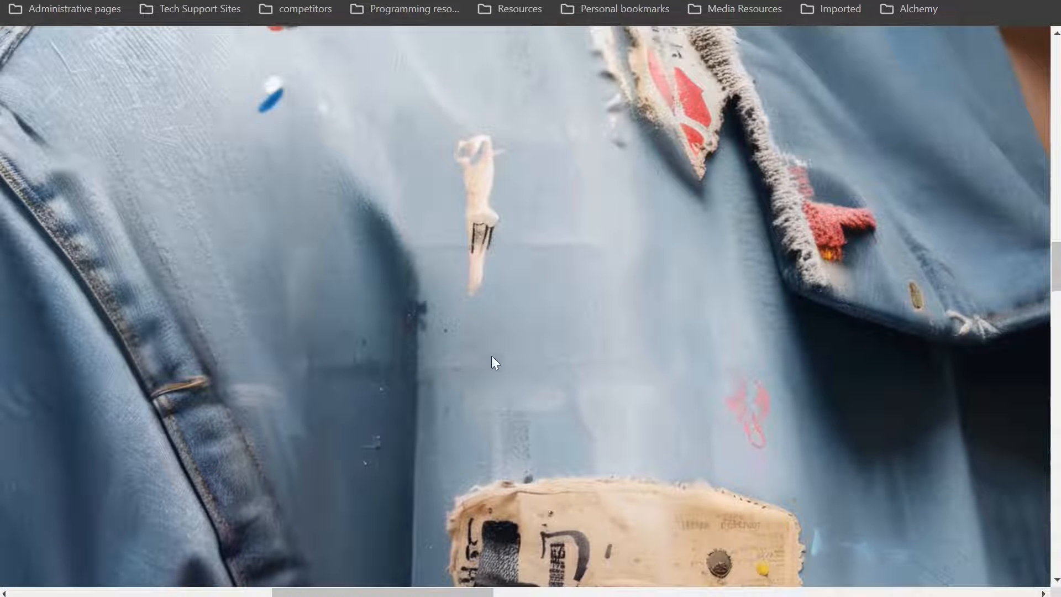
{"action": "mouse_move", "coordinate": [780, 233]}
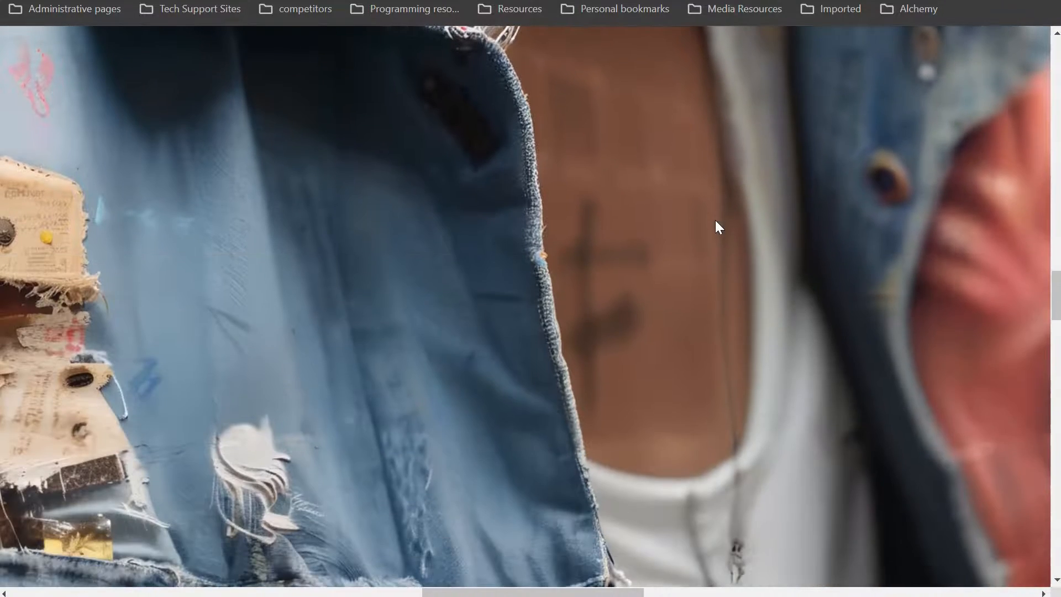
- Inspect the 6528×8192 upscale over jacket and graffiti at native resolution, then close the full-size view
{"action": "scroll", "scroll_direction": "down", "scroll_amount": 3}
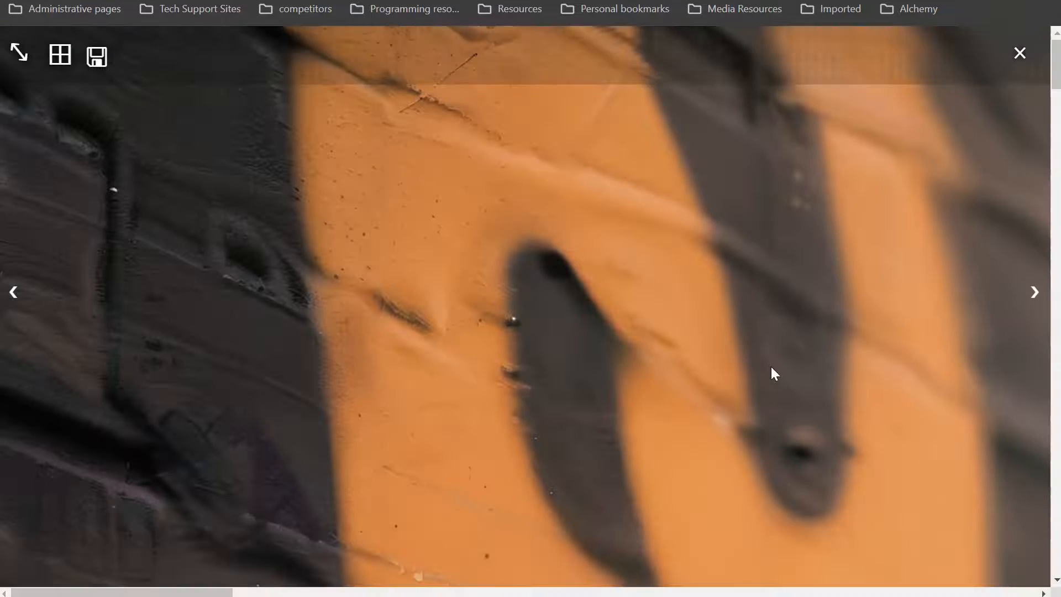
{"action": "left_click", "coordinate": [1019, 53]}
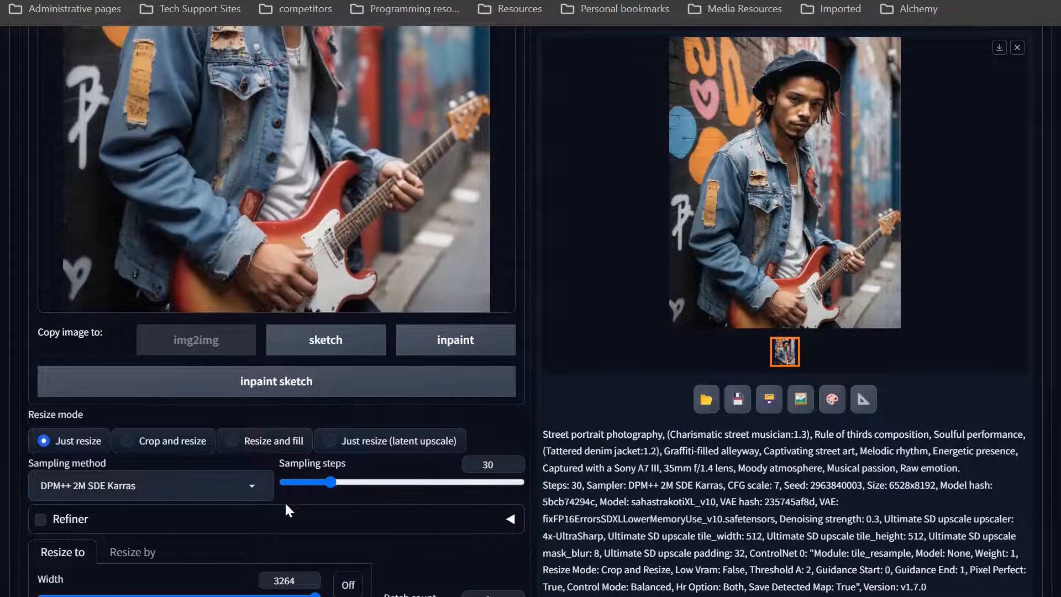
- Review the Resize/Denoising settings and generation info, ending back at the prompt with denoising 0.17
{"action": "scroll", "scroll_direction": "down", "scroll_amount": 3}
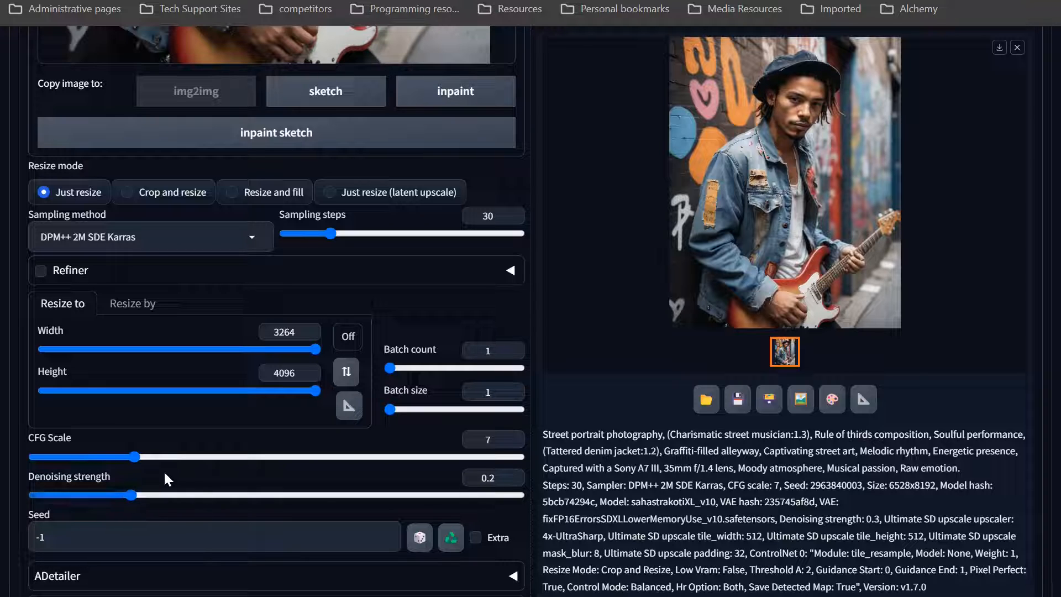
{"action": "mouse_move", "coordinate": [744, 350]}
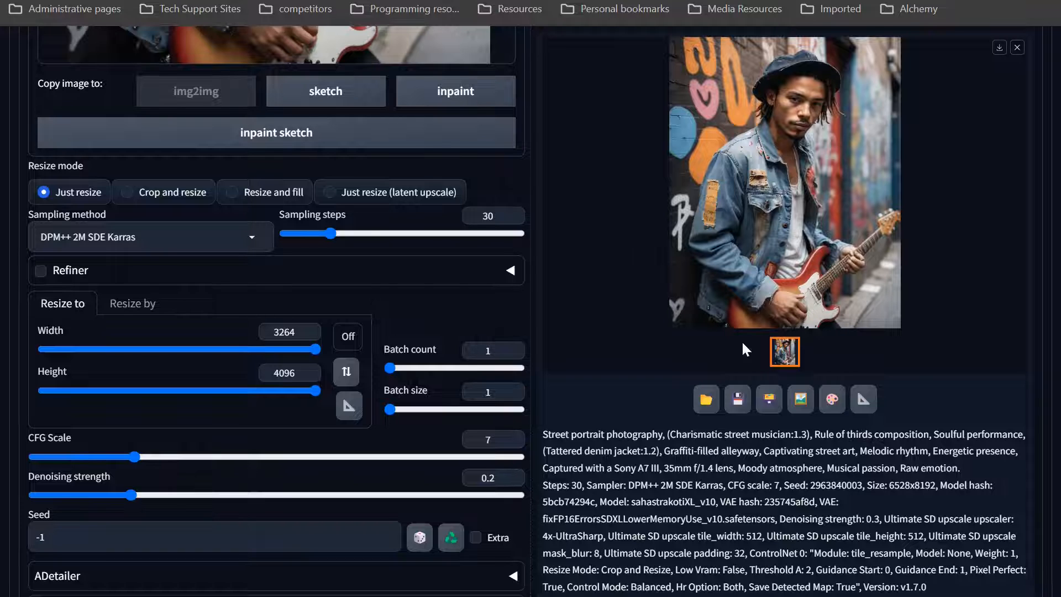
{"action": "mouse_move", "coordinate": [834, 163]}
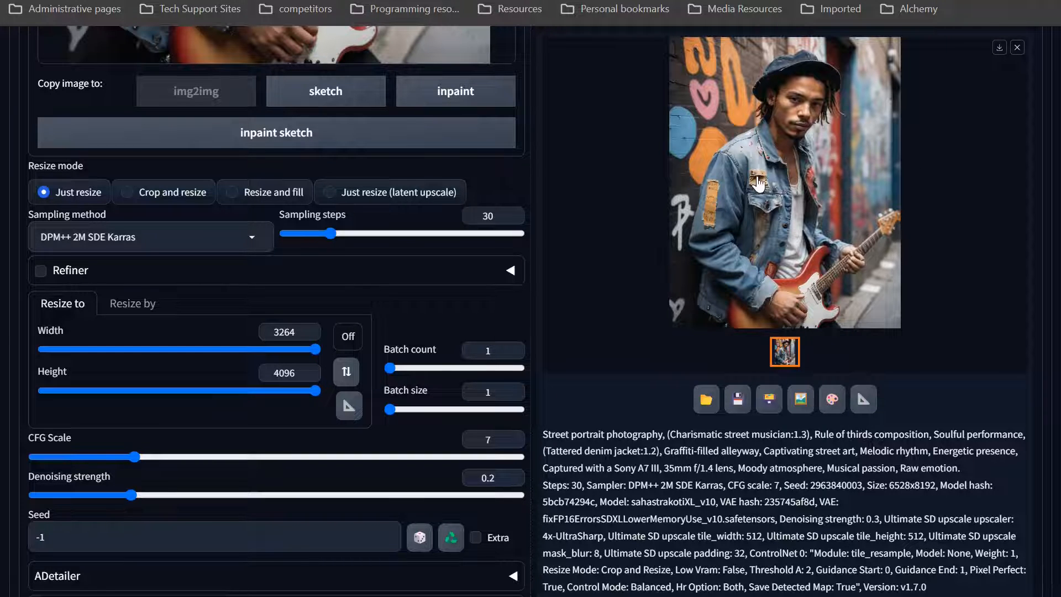
{"action": "mouse_move", "coordinate": [833, 191]}
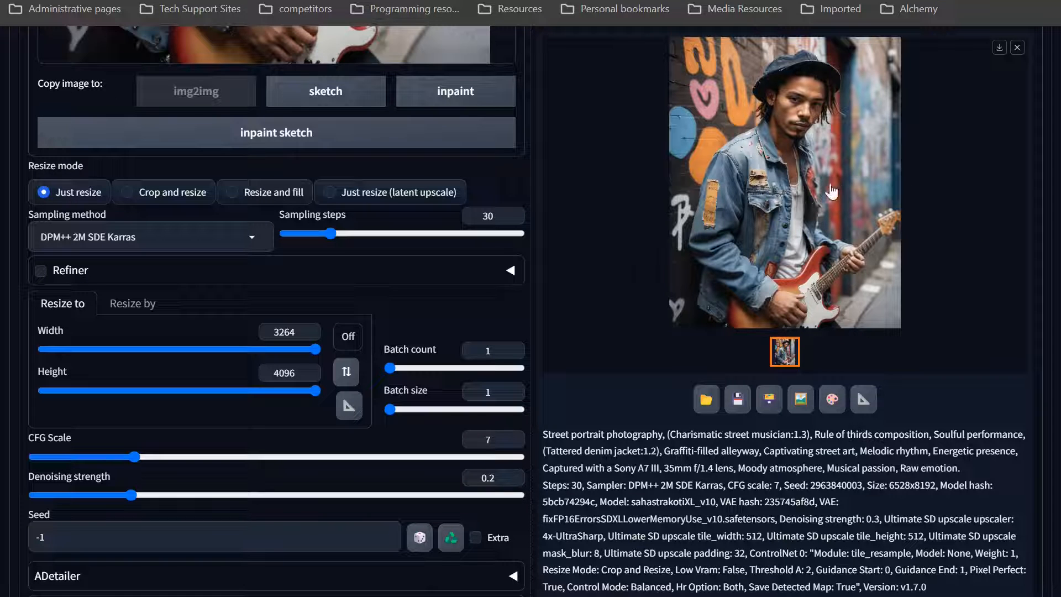
{"action": "mouse_move", "coordinate": [418, 459]}
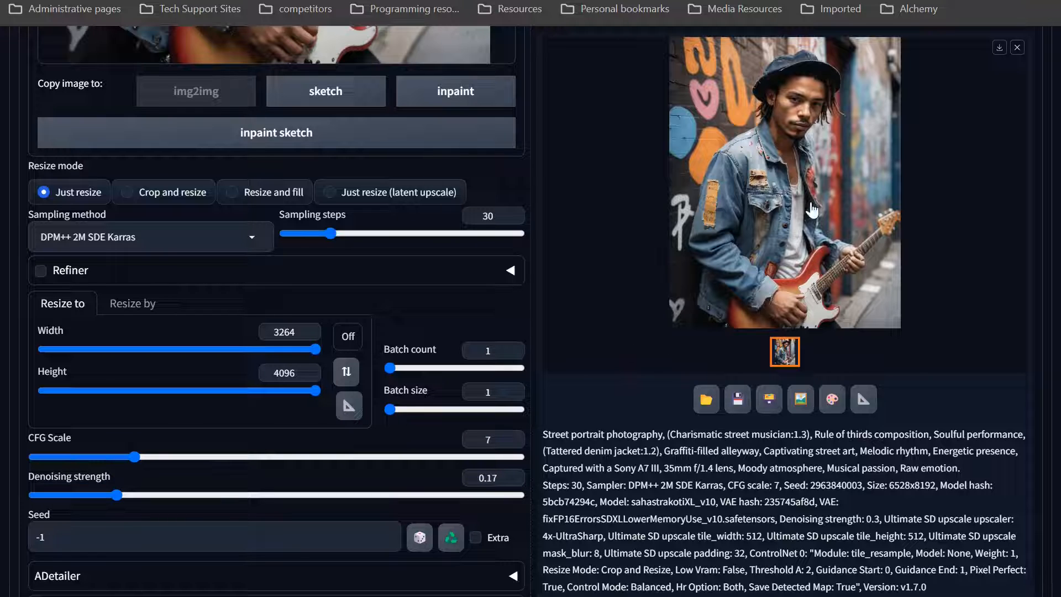
{"action": "mouse_move", "coordinate": [644, 565]}
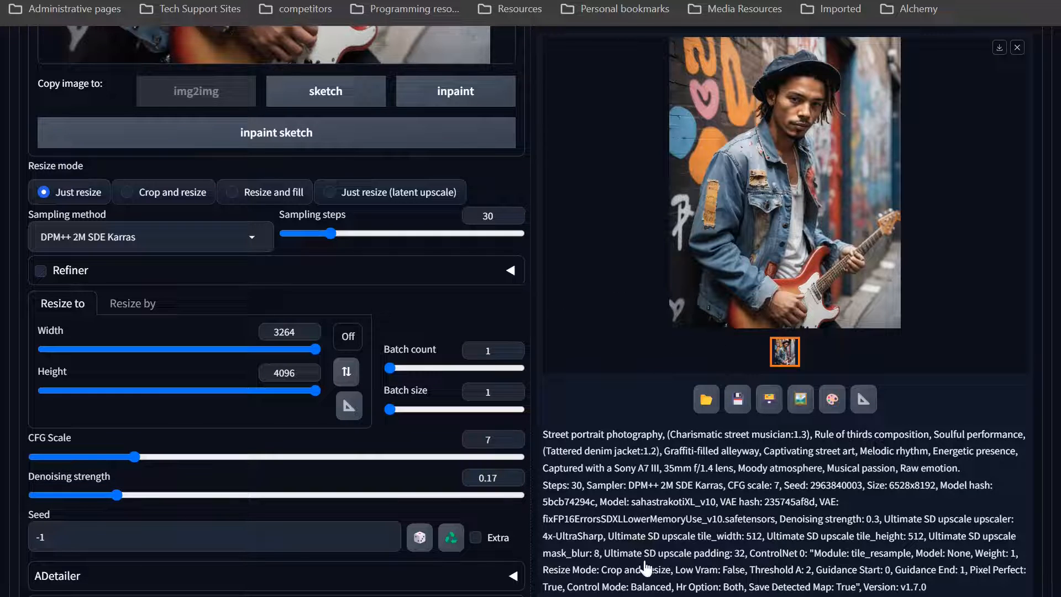
{"action": "scroll", "scroll_direction": "up", "scroll_amount": 3}
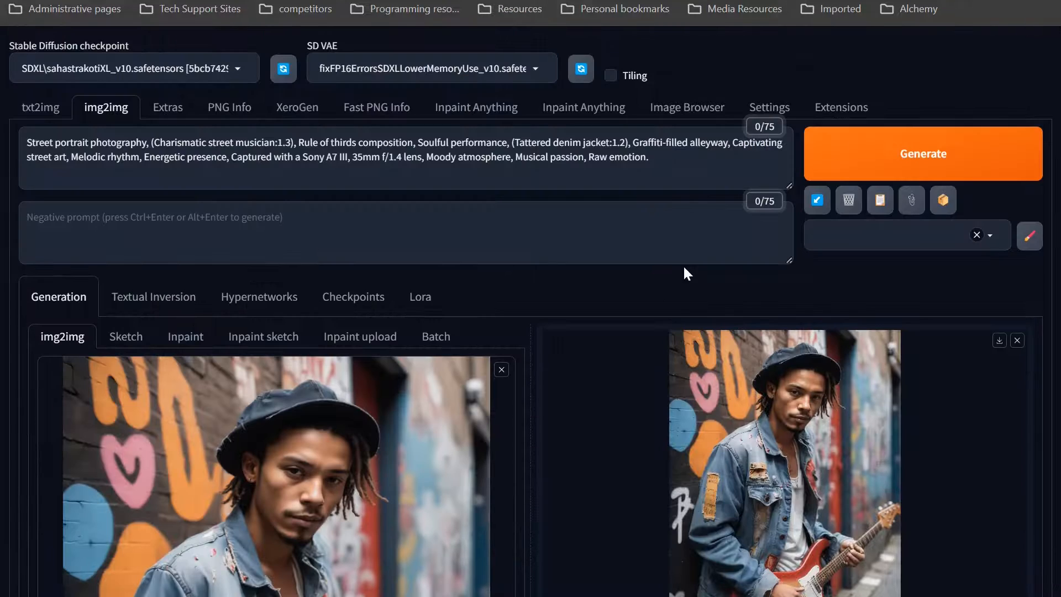
- Show the first page of saved img2img outputs in the Image Browser and pick the street-musician thumbnail
{"action": "left_click", "coordinate": [687, 107]}
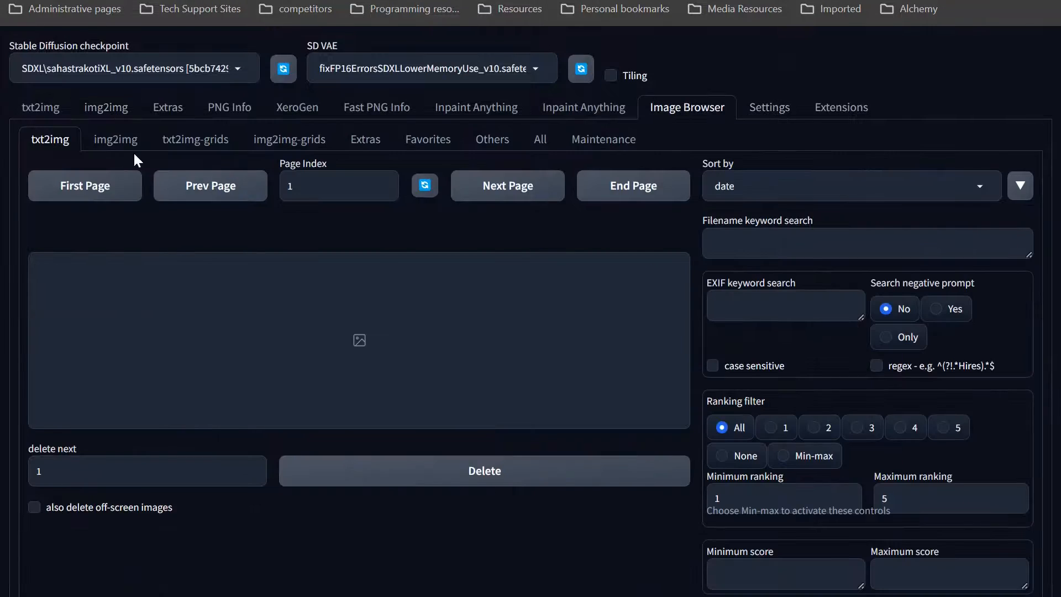
{"action": "left_click", "coordinate": [115, 139]}
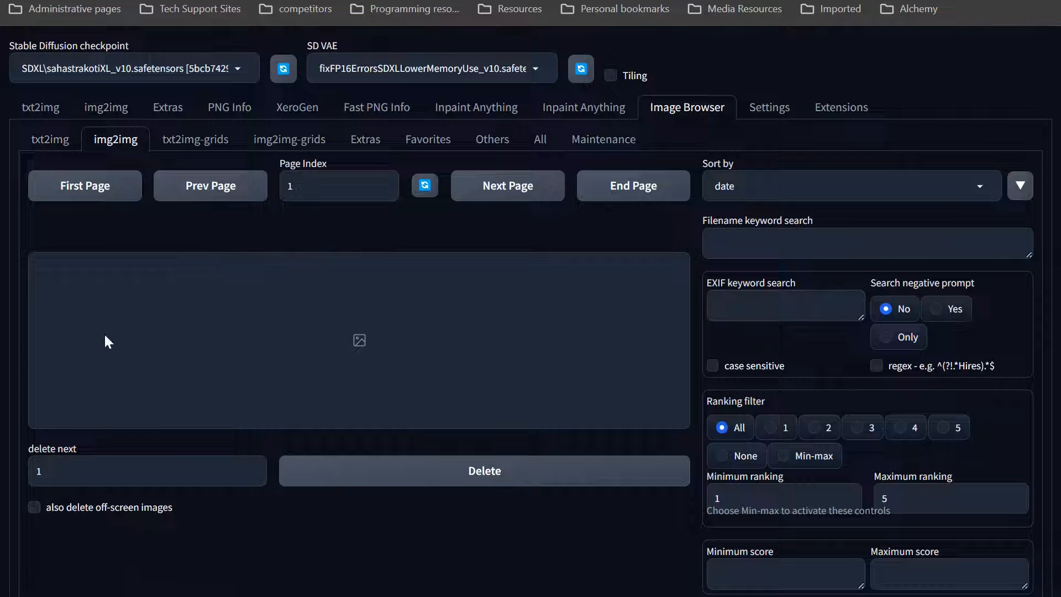
{"action": "left_click", "coordinate": [485, 471]}
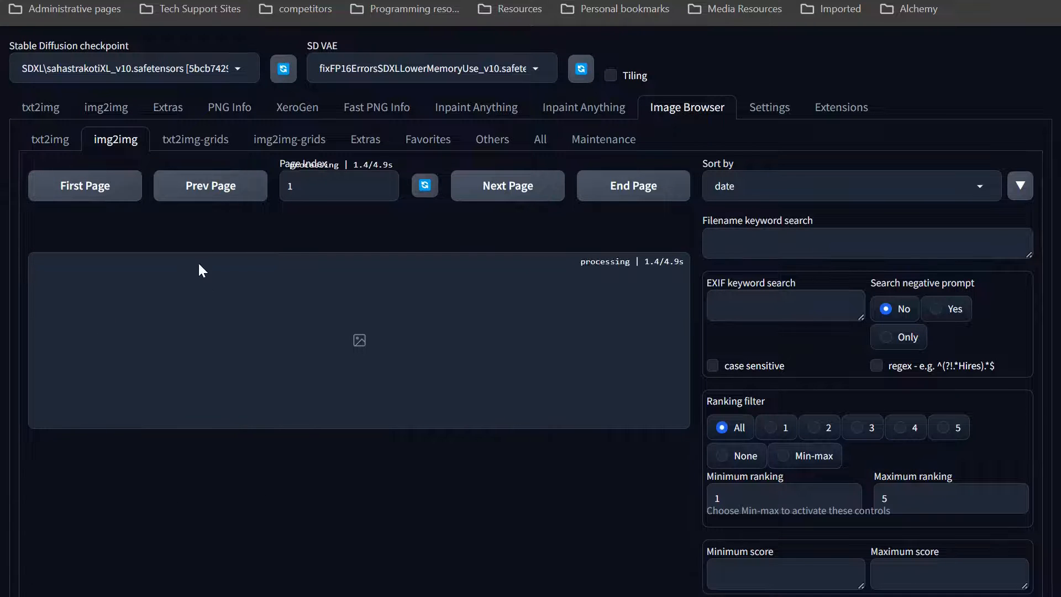
{"action": "mouse_move", "coordinate": [240, 268]}
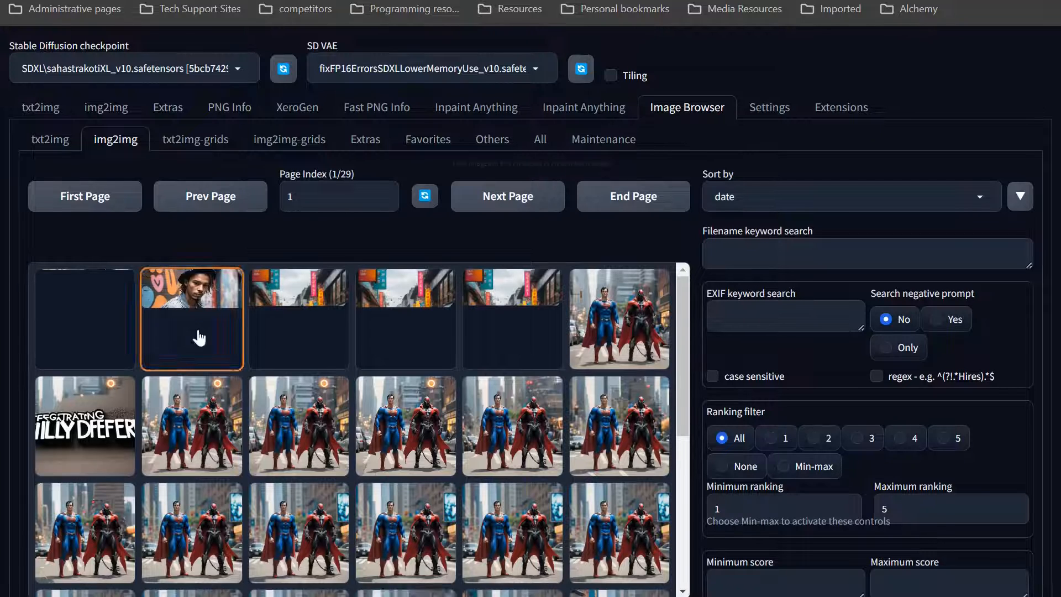
{"action": "left_click", "coordinate": [406, 425]}
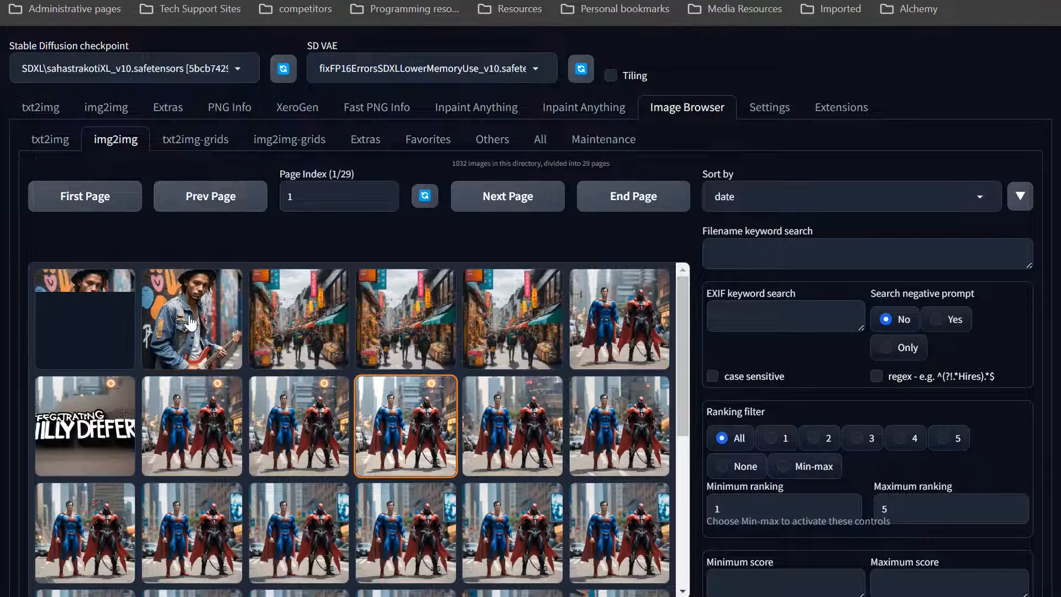
- Bring the upscaled street-musician portrait into the large preview with its details and ranking loaded
{"action": "left_click", "coordinate": [191, 318]}
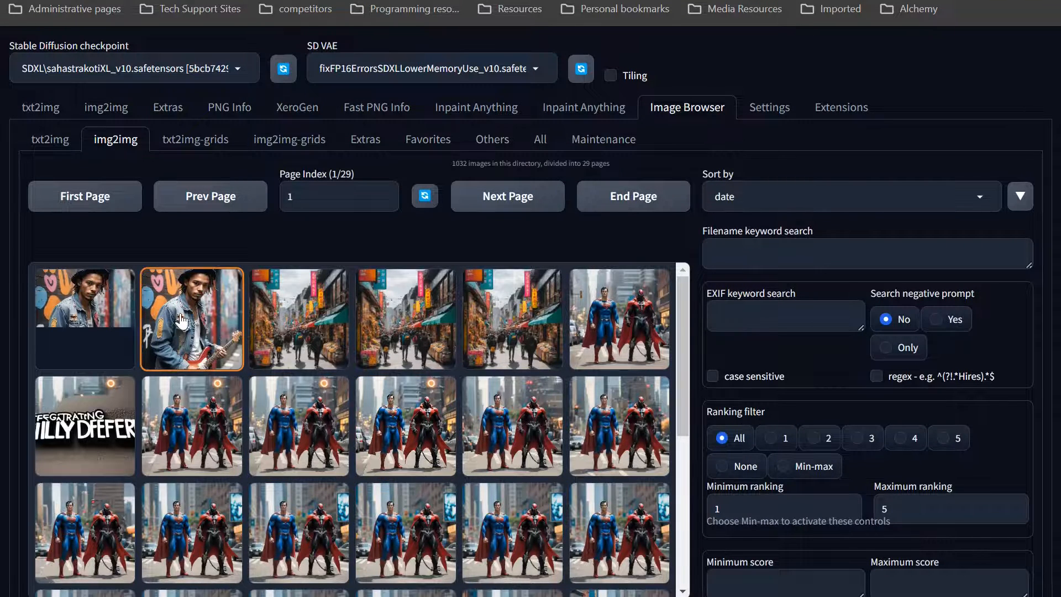
{"action": "left_click", "coordinate": [191, 318]}
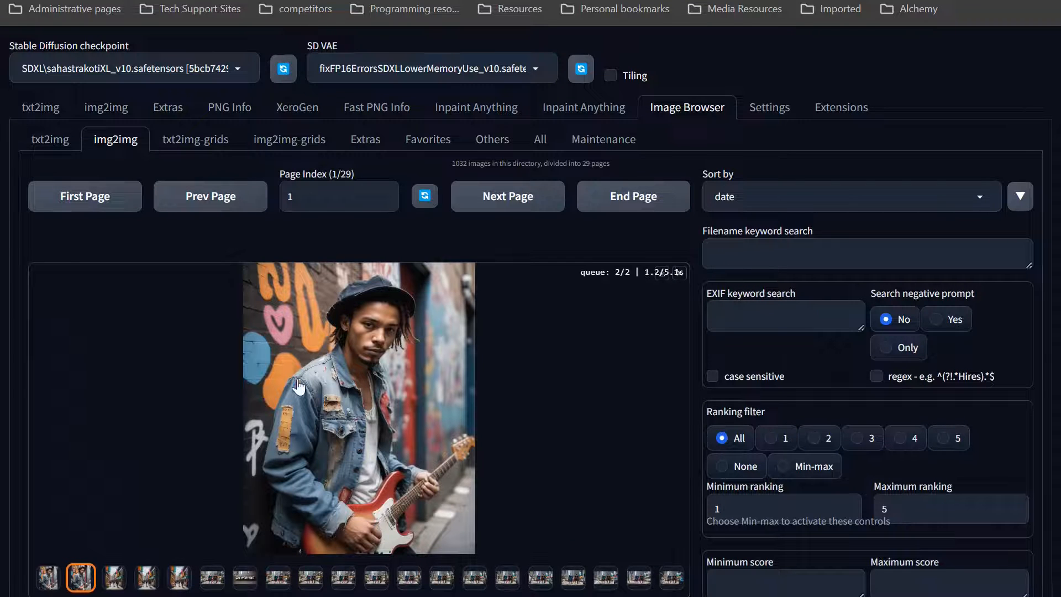
{"action": "left_click", "coordinate": [358, 406]}
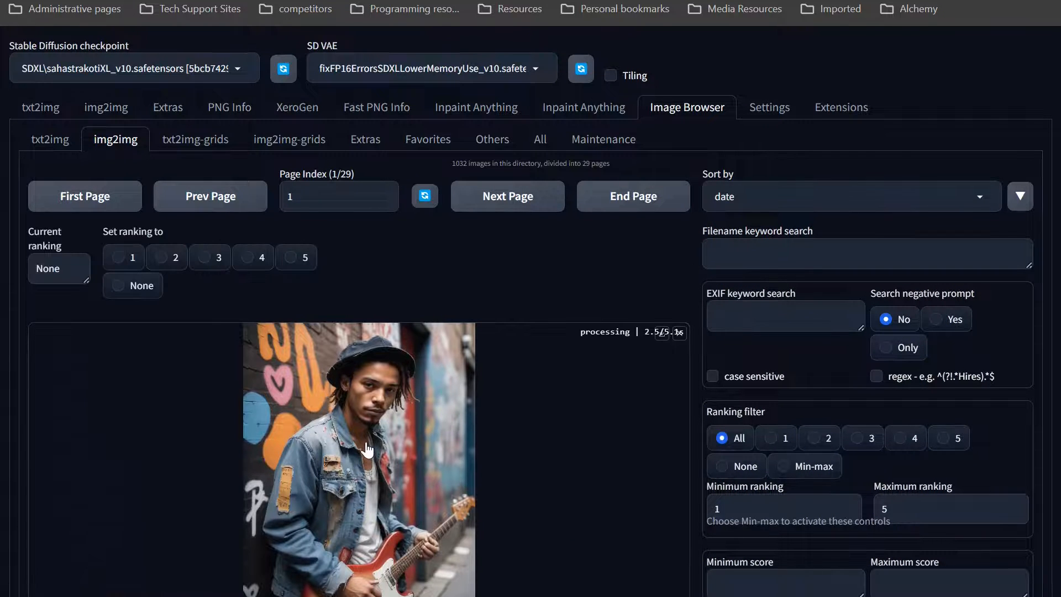
{"action": "scroll", "scroll_direction": "down", "scroll_amount": 3}
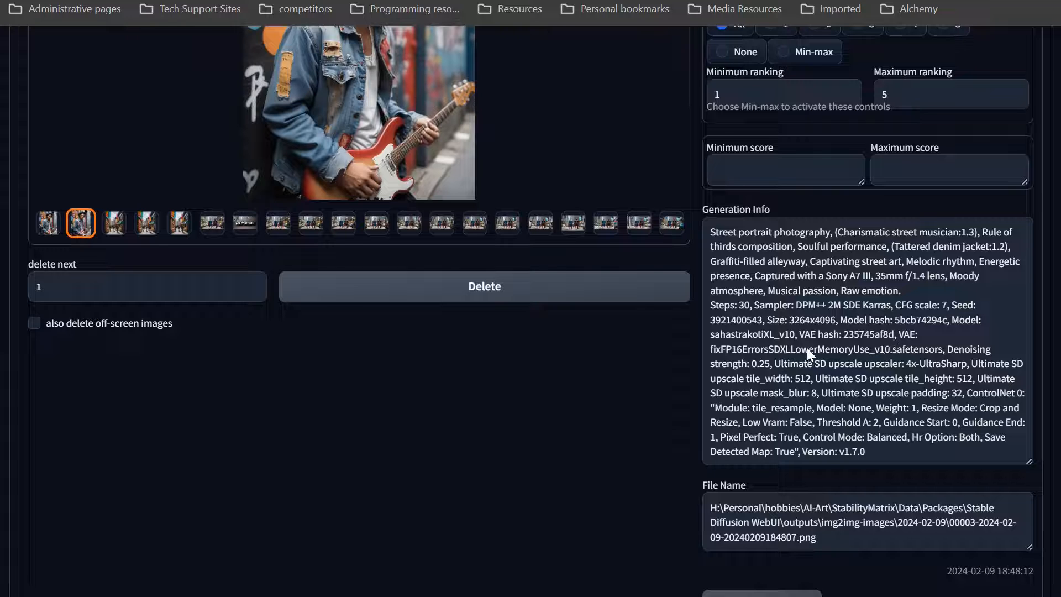
{"action": "mouse_move", "coordinate": [271, 112]}
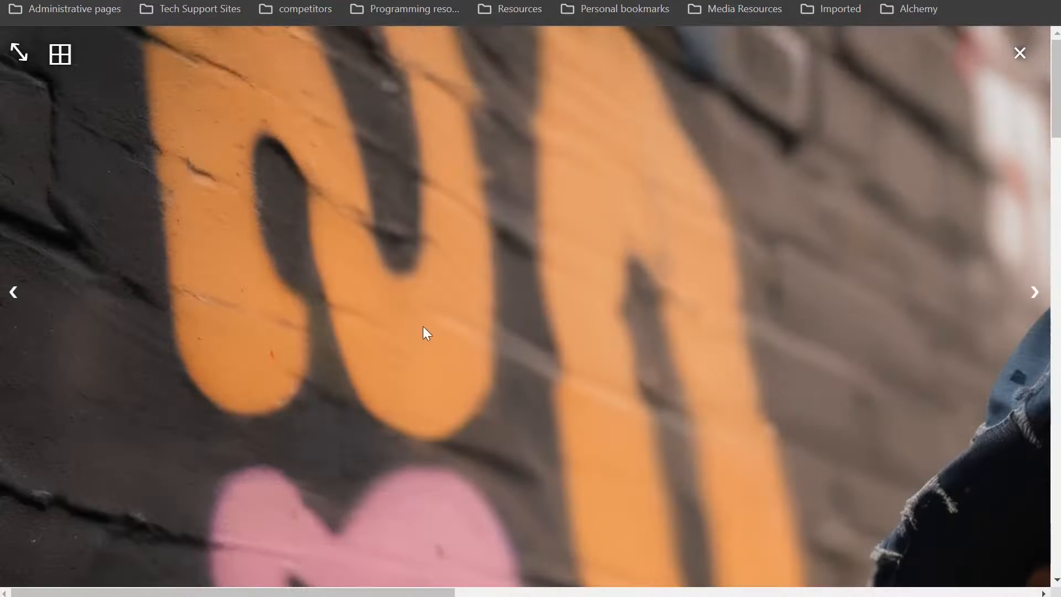
{"action": "mouse_move", "coordinate": [724, 289]}
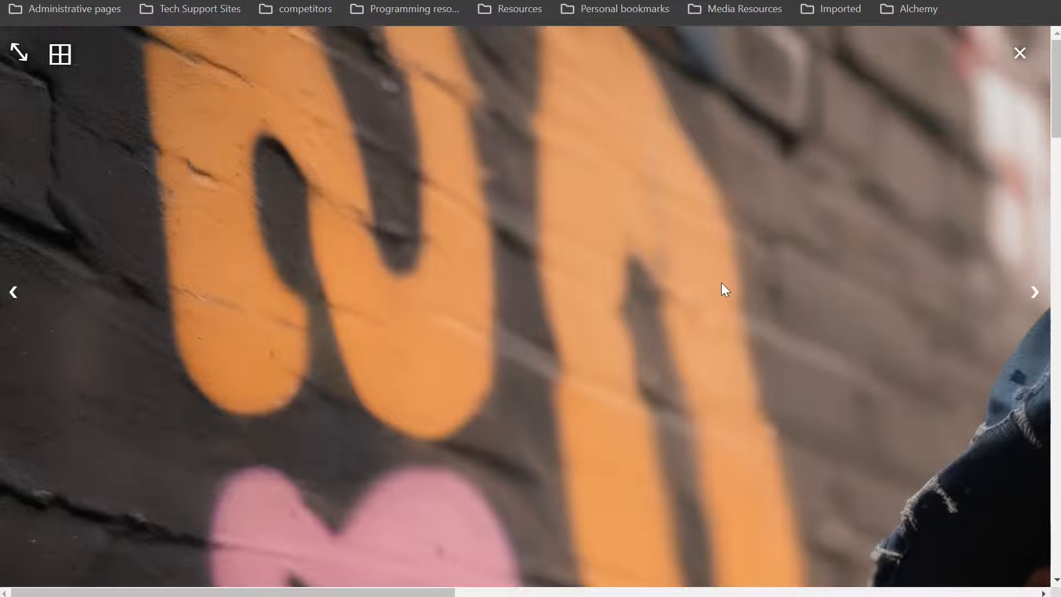
- Inspect the 3264×4096 portrait at full size down to the musician's face, then return to the preview
{"action": "left_click", "coordinate": [1035, 291]}
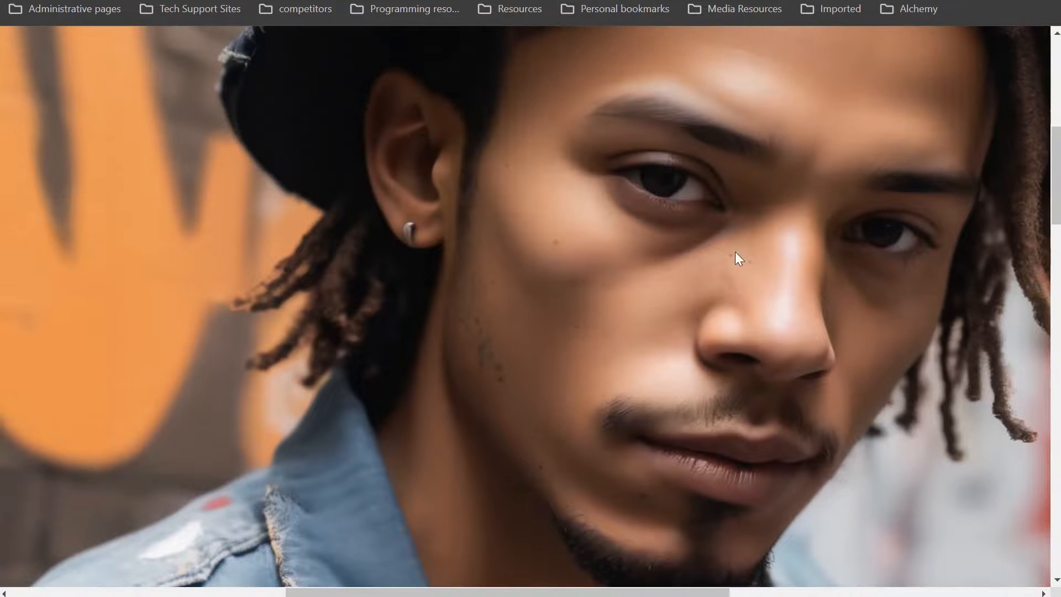
{"action": "mouse_move", "coordinate": [782, 240]}
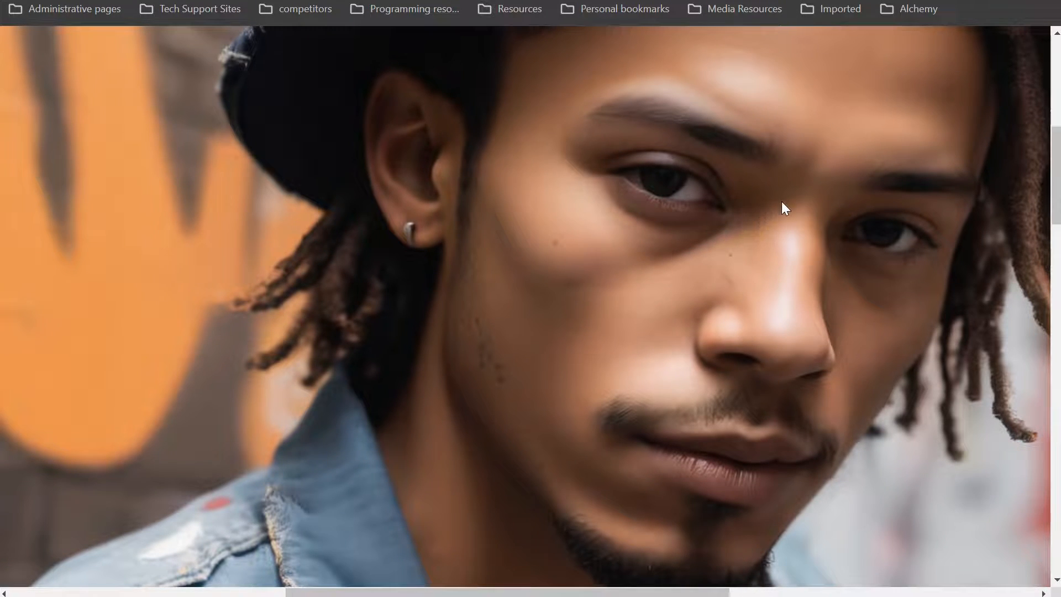
{"action": "mouse_move", "coordinate": [692, 360]}
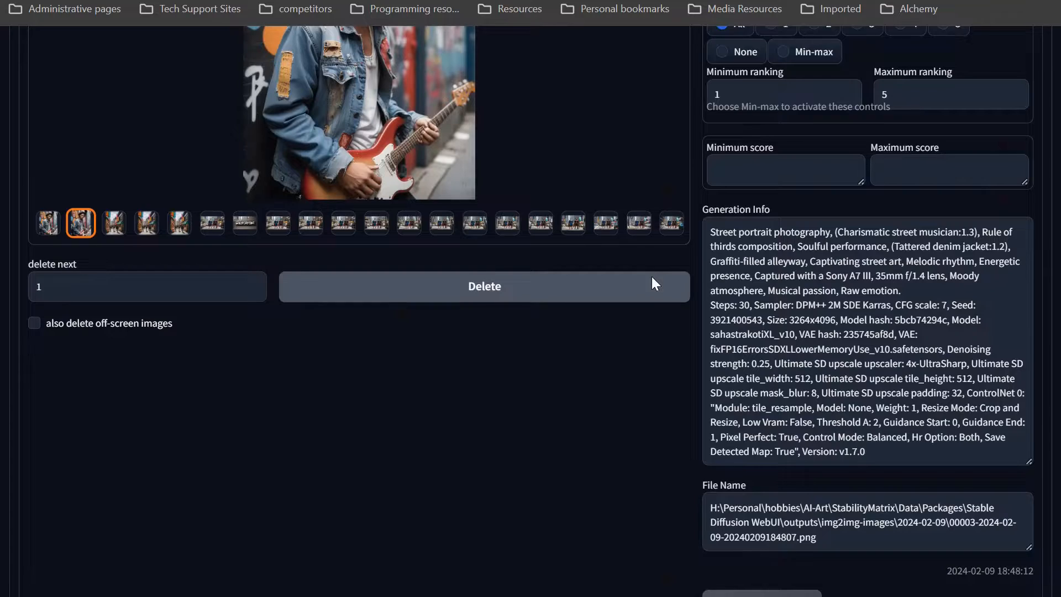
{"action": "scroll", "scroll_direction": "up", "scroll_amount": 3}
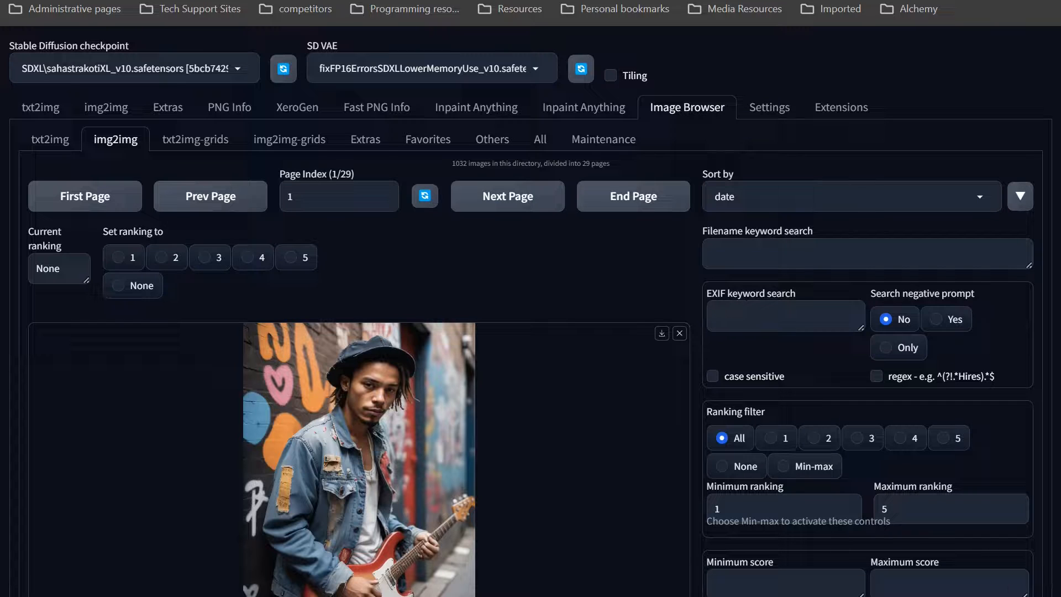
{"action": "mouse_move", "coordinate": [535, 313]}
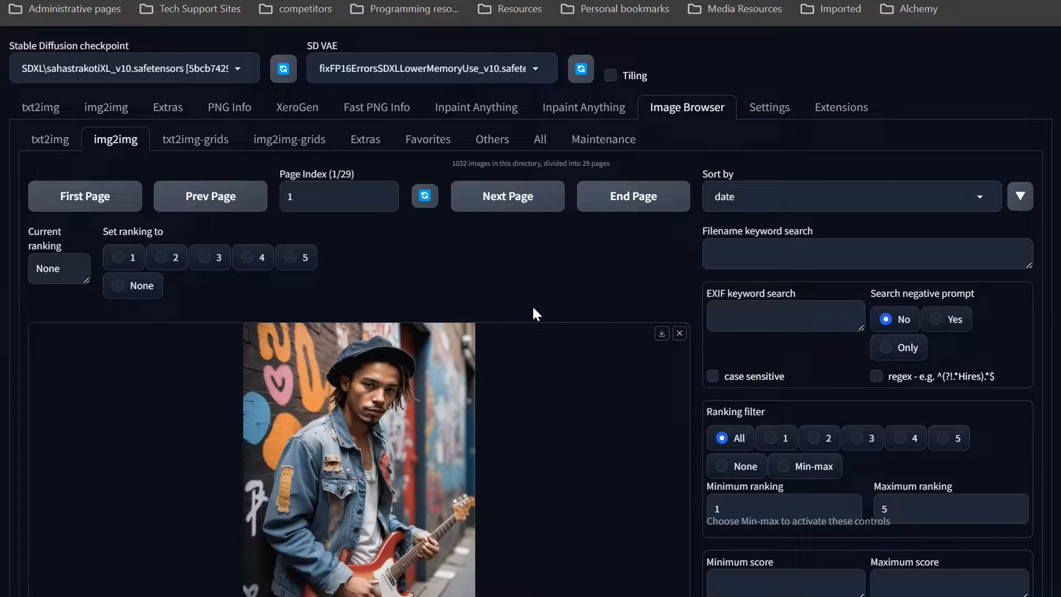
{"action": "mouse_move", "coordinate": [510, 306]}
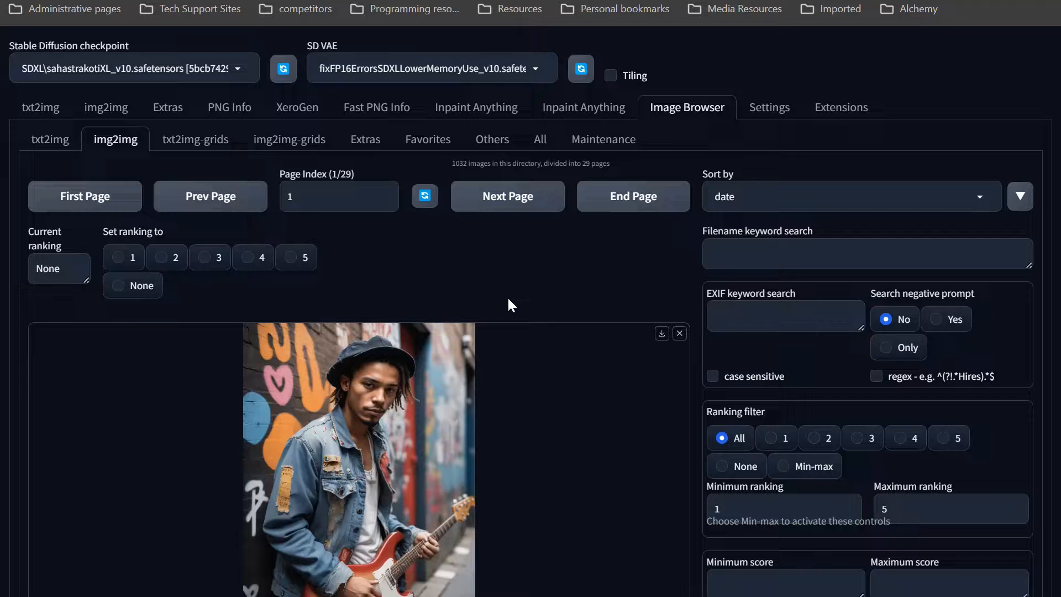
{"action": "mouse_move", "coordinate": [493, 309]}
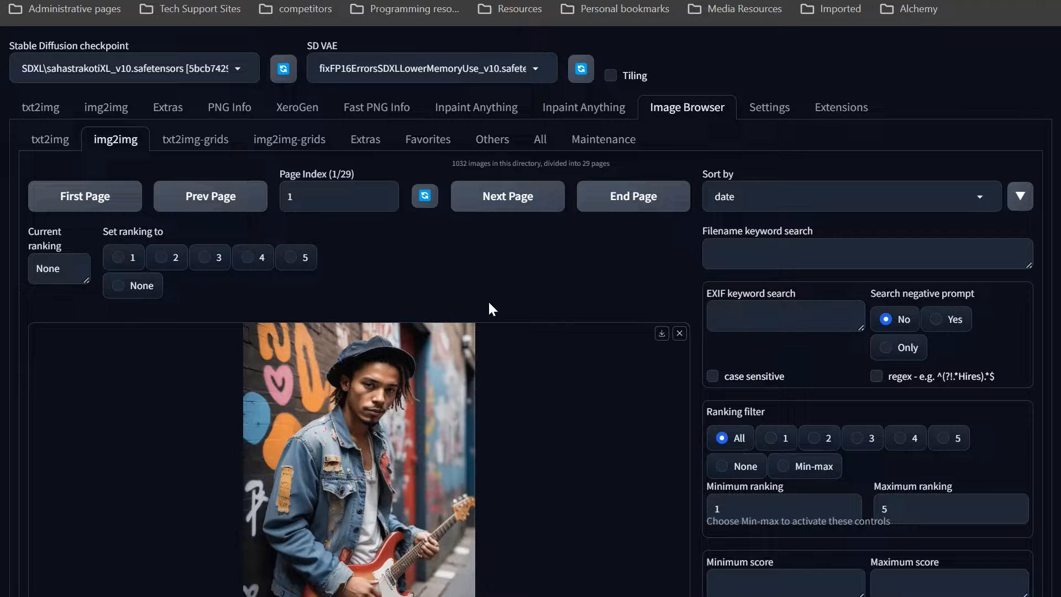
{"action": "mouse_move", "coordinate": [526, 276]}
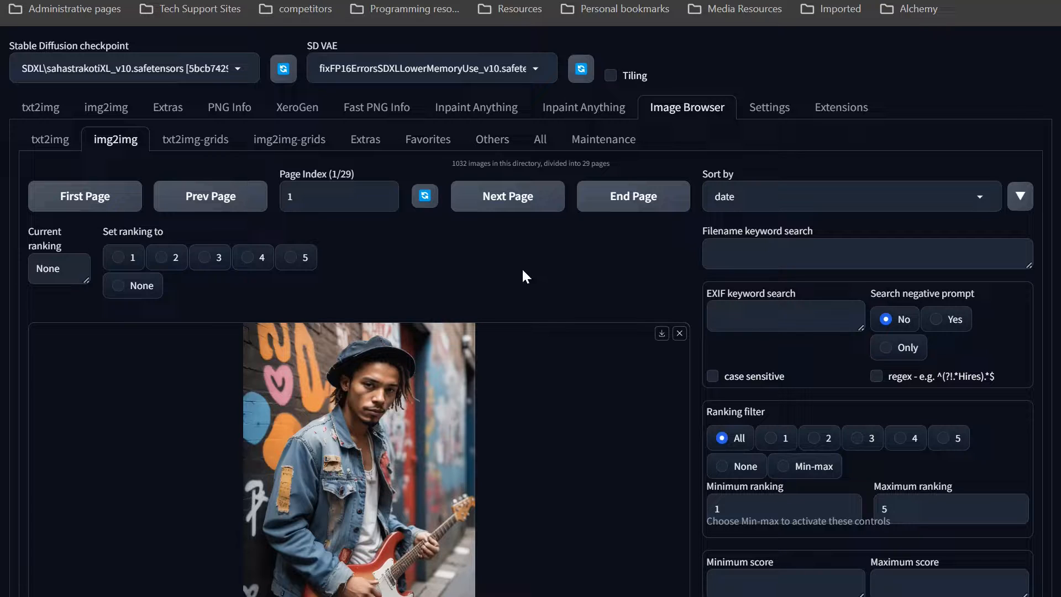
{"action": "mouse_move", "coordinate": [668, 272]}
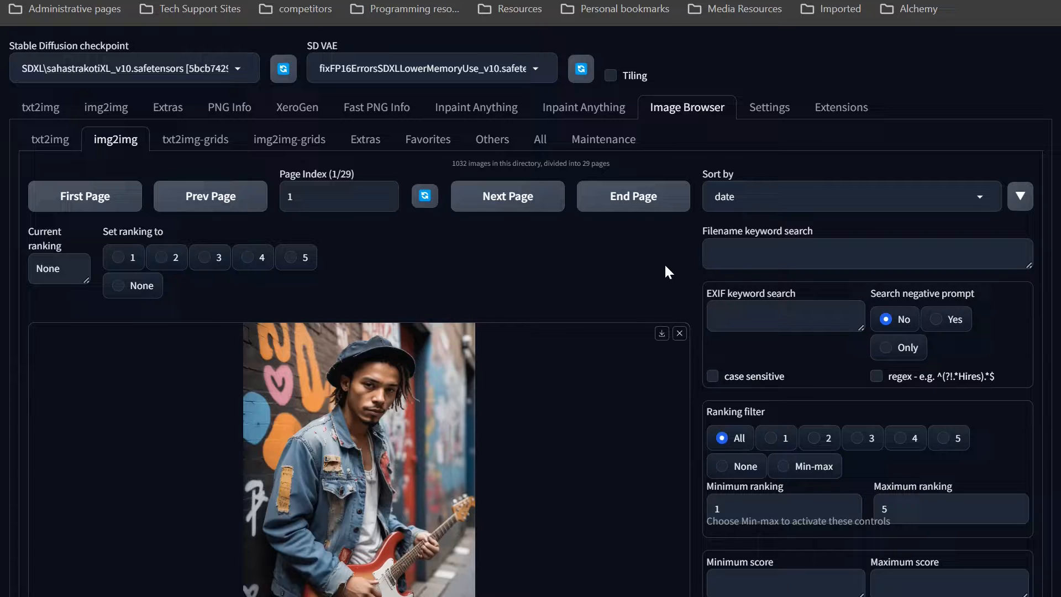
{"action": "mouse_move", "coordinate": [686, 273]}
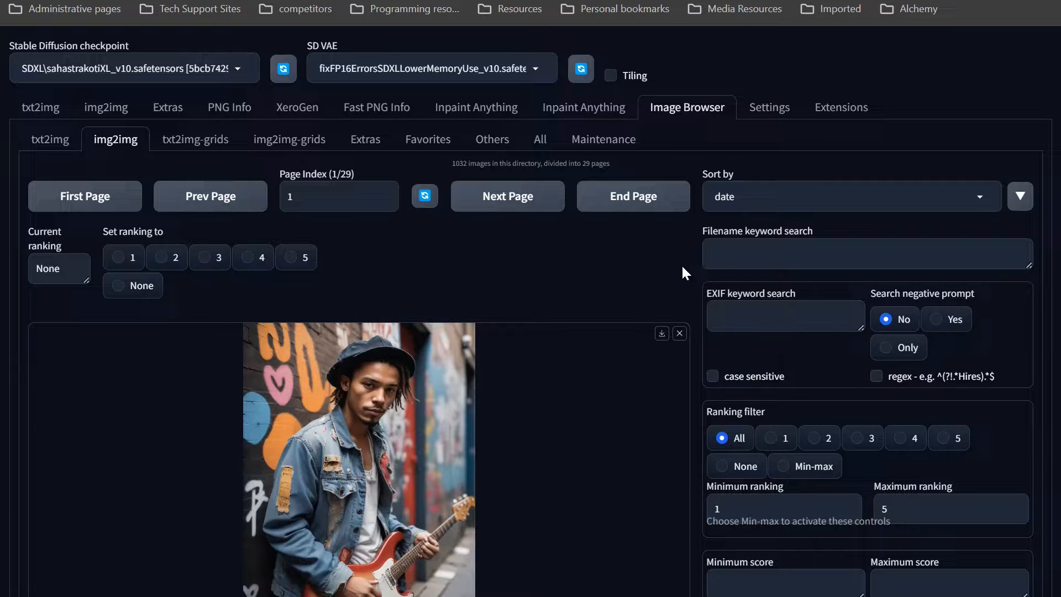
{"action": "mouse_move", "coordinate": [506, 324]}
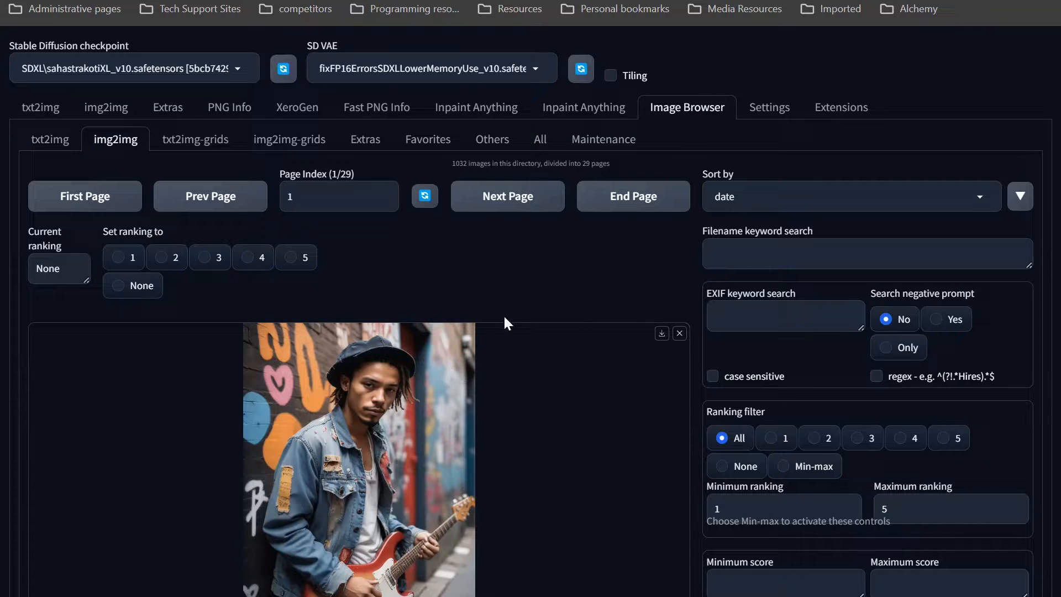
{"action": "mouse_move", "coordinate": [588, 276]}
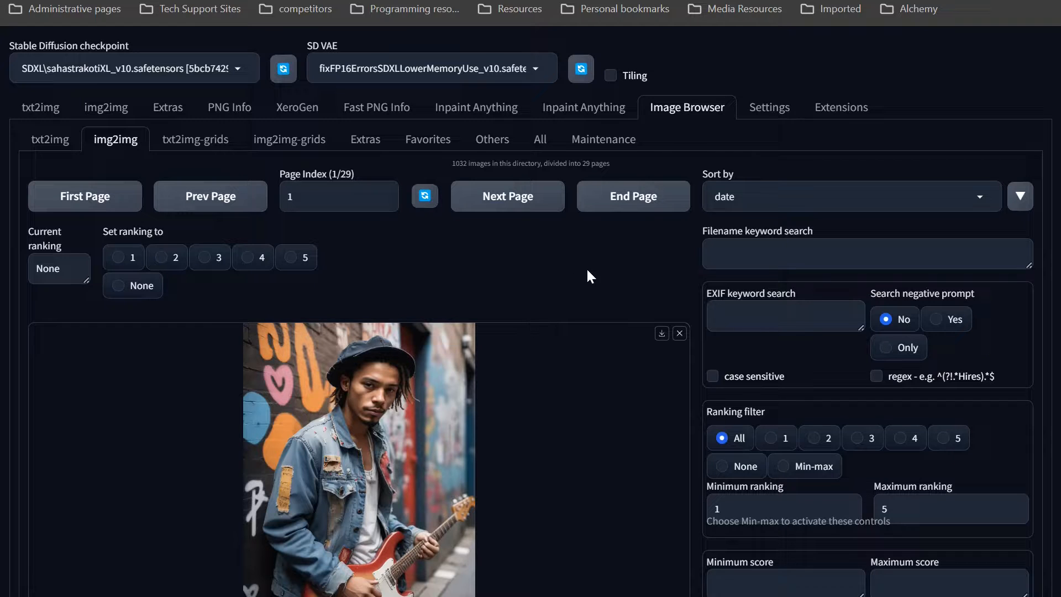
{"action": "mouse_move", "coordinate": [653, 279]}
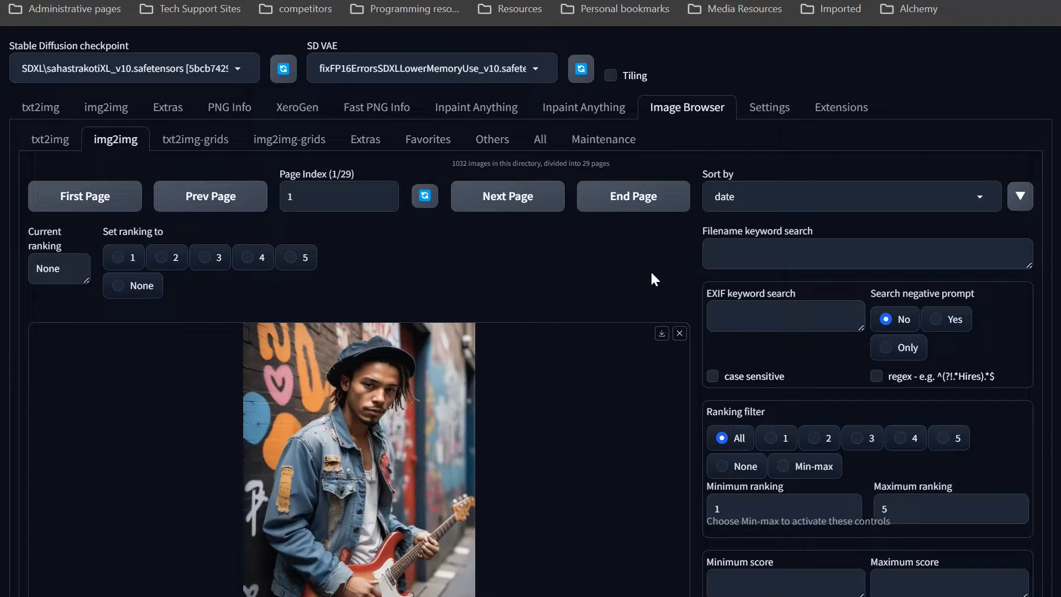
{"action": "mouse_move", "coordinate": [609, 254]}
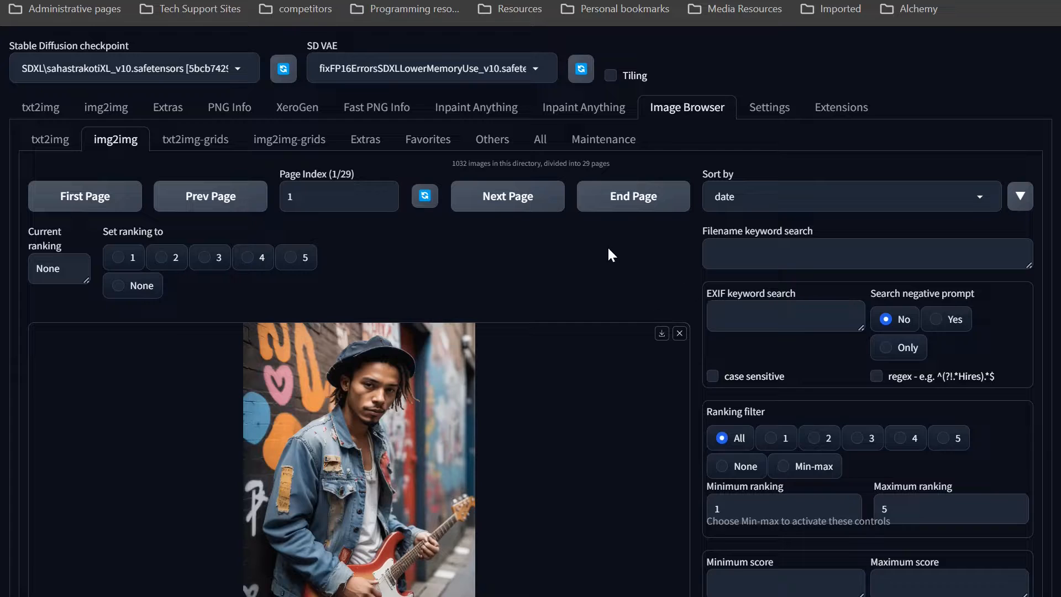
{"action": "mouse_move", "coordinate": [661, 264]}
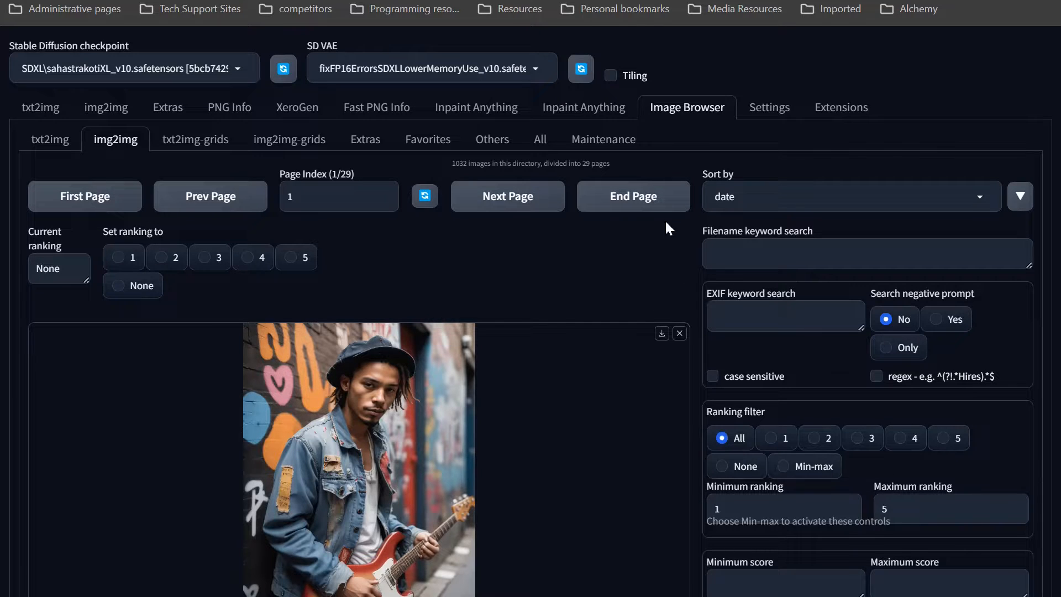
{"action": "mouse_move", "coordinate": [609, 233]}
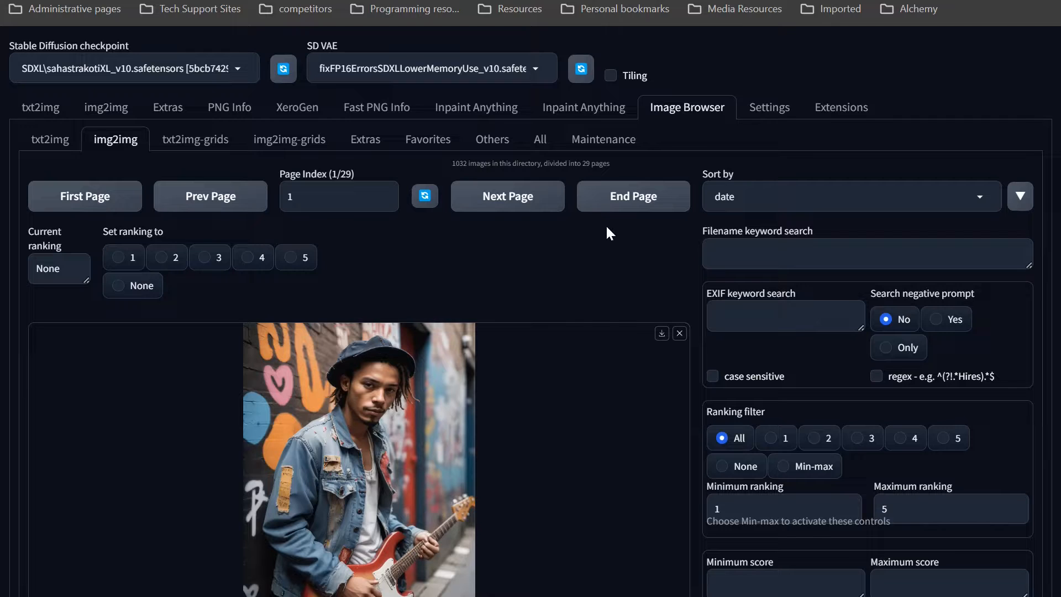
{"action": "mouse_move", "coordinate": [484, 258]}
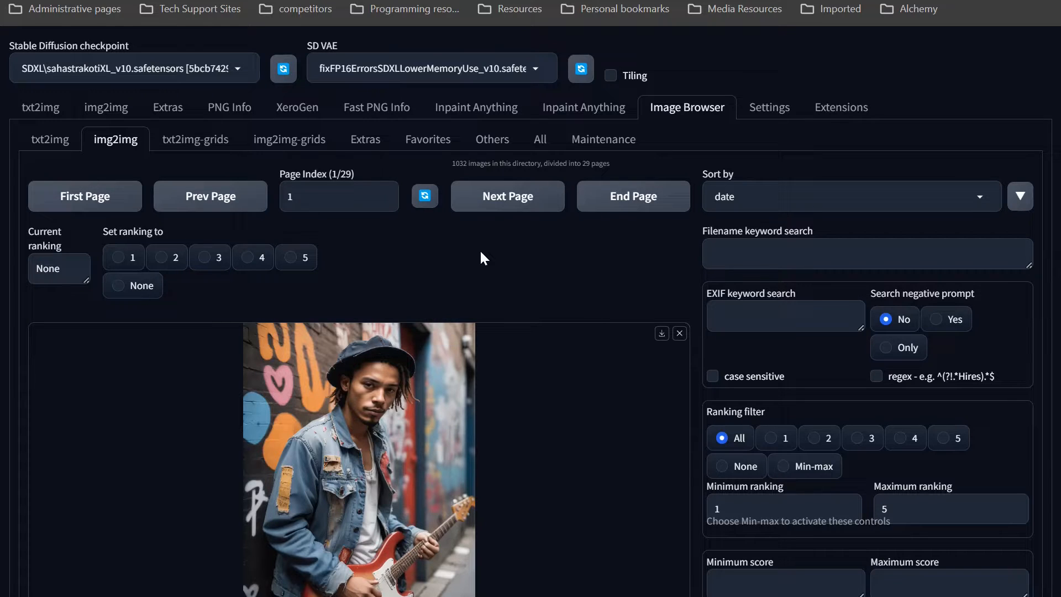
{"action": "mouse_move", "coordinate": [584, 242]}
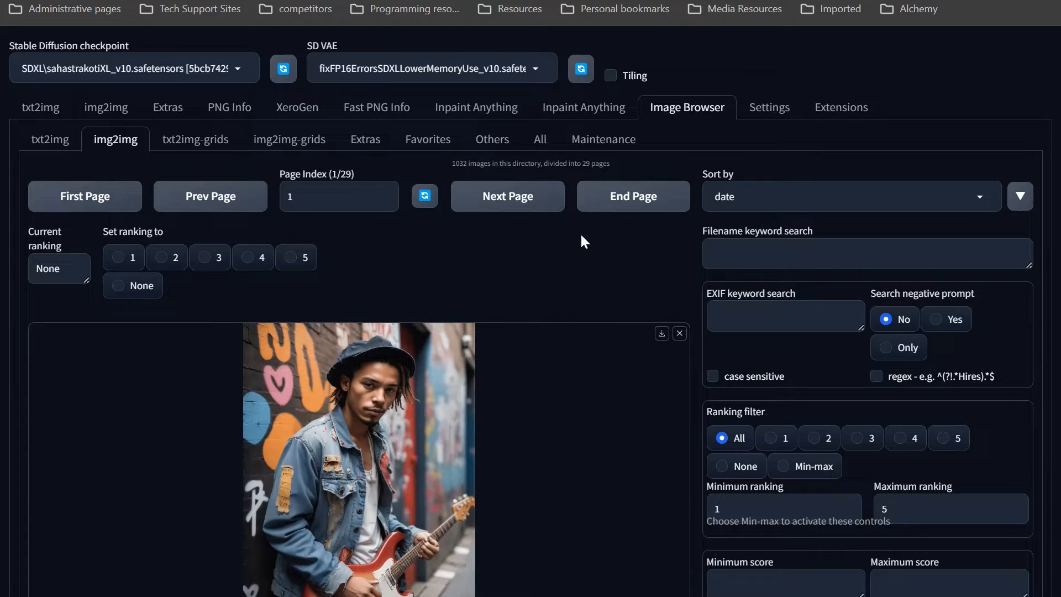